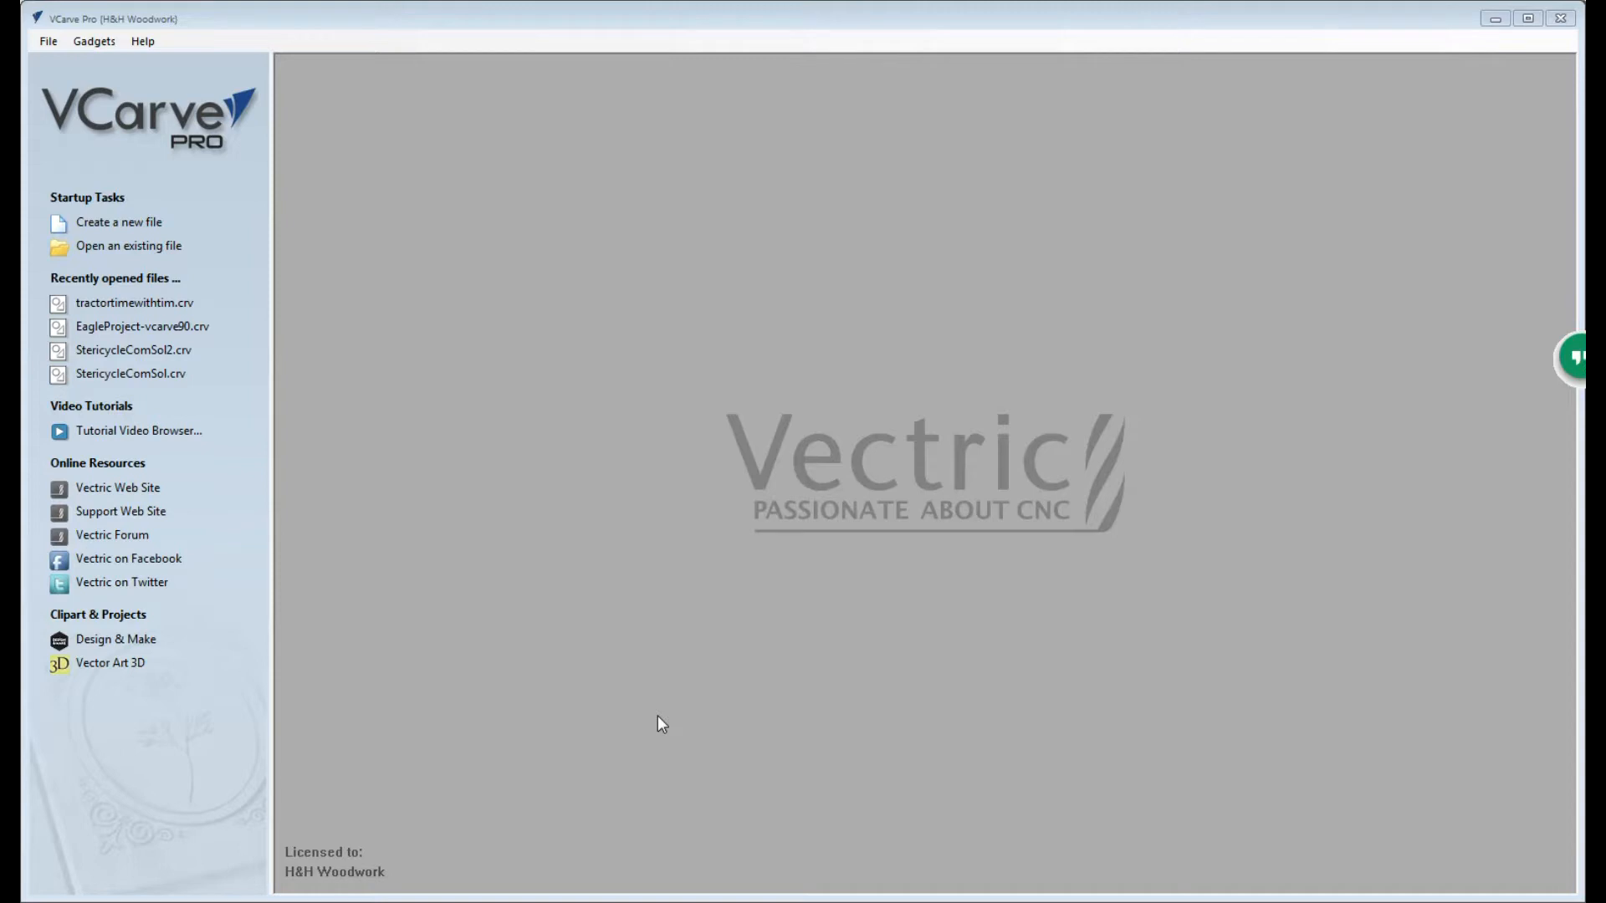
mouse_move(736, 428)
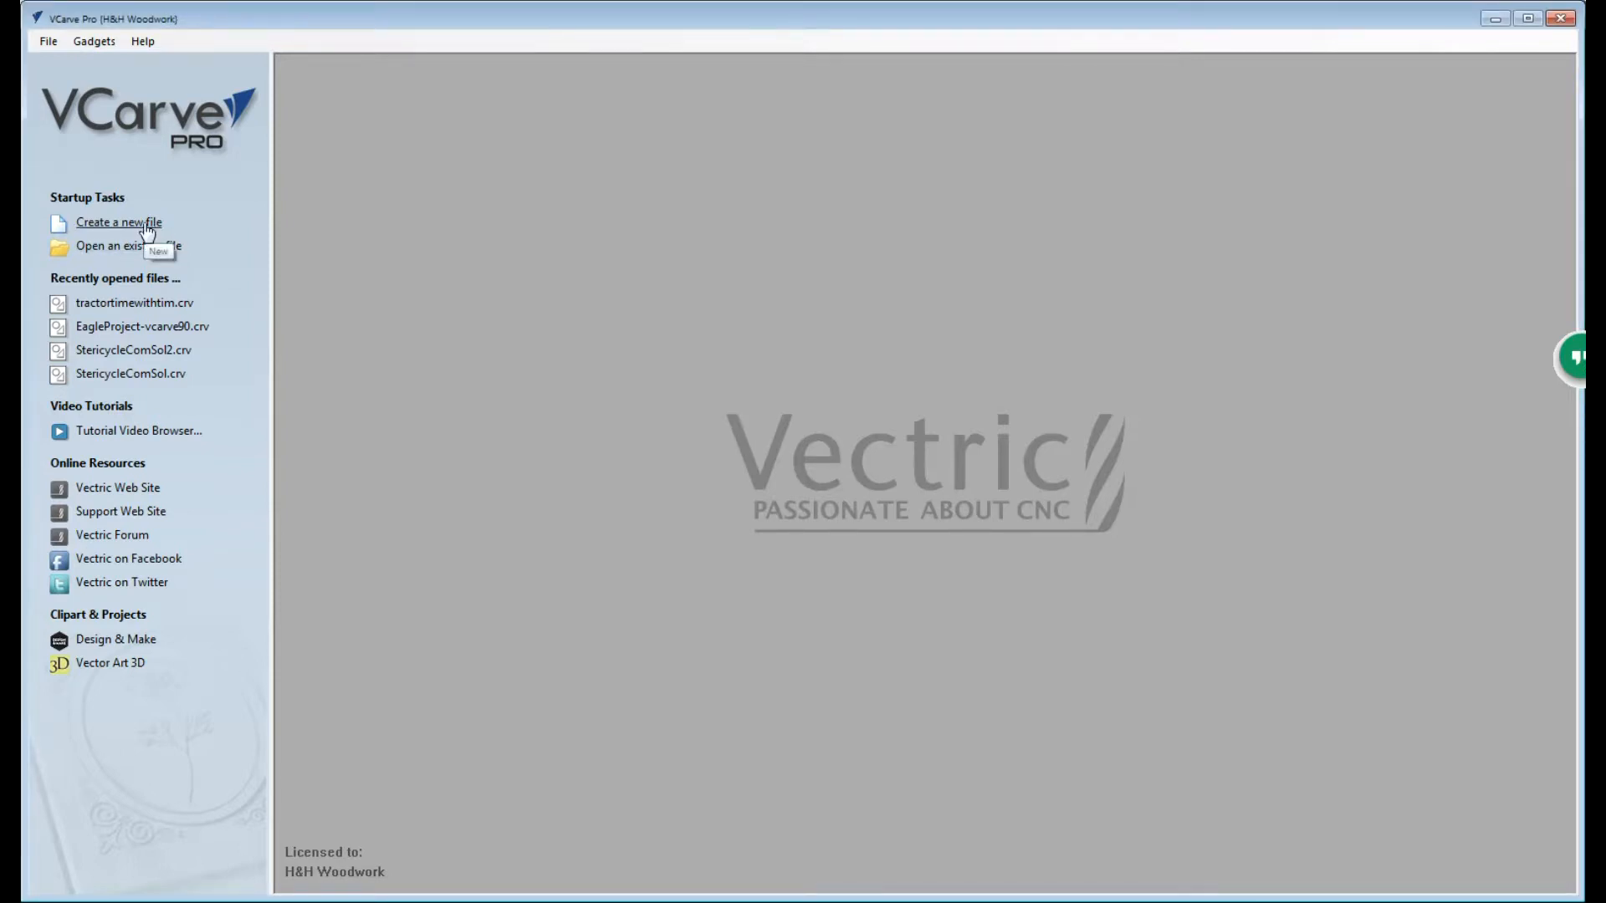
Step: Start a new file, bringing up Job Setup with the default 8 × 8 in, 0.75 in thick sheet
left_click(117, 223)
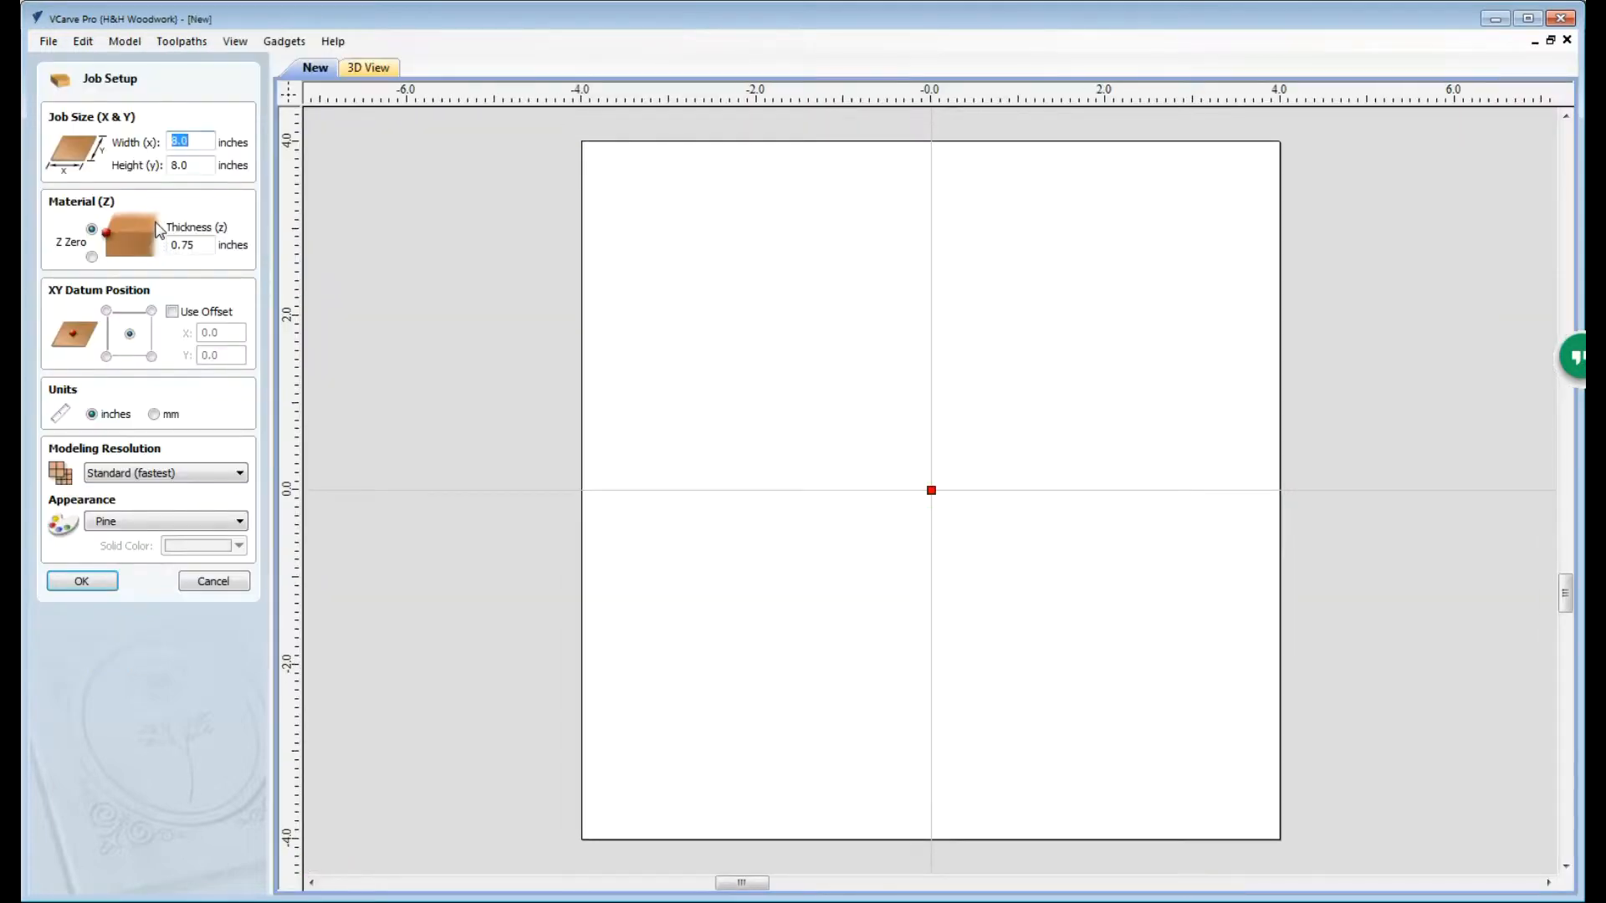
mouse_move(225, 178)
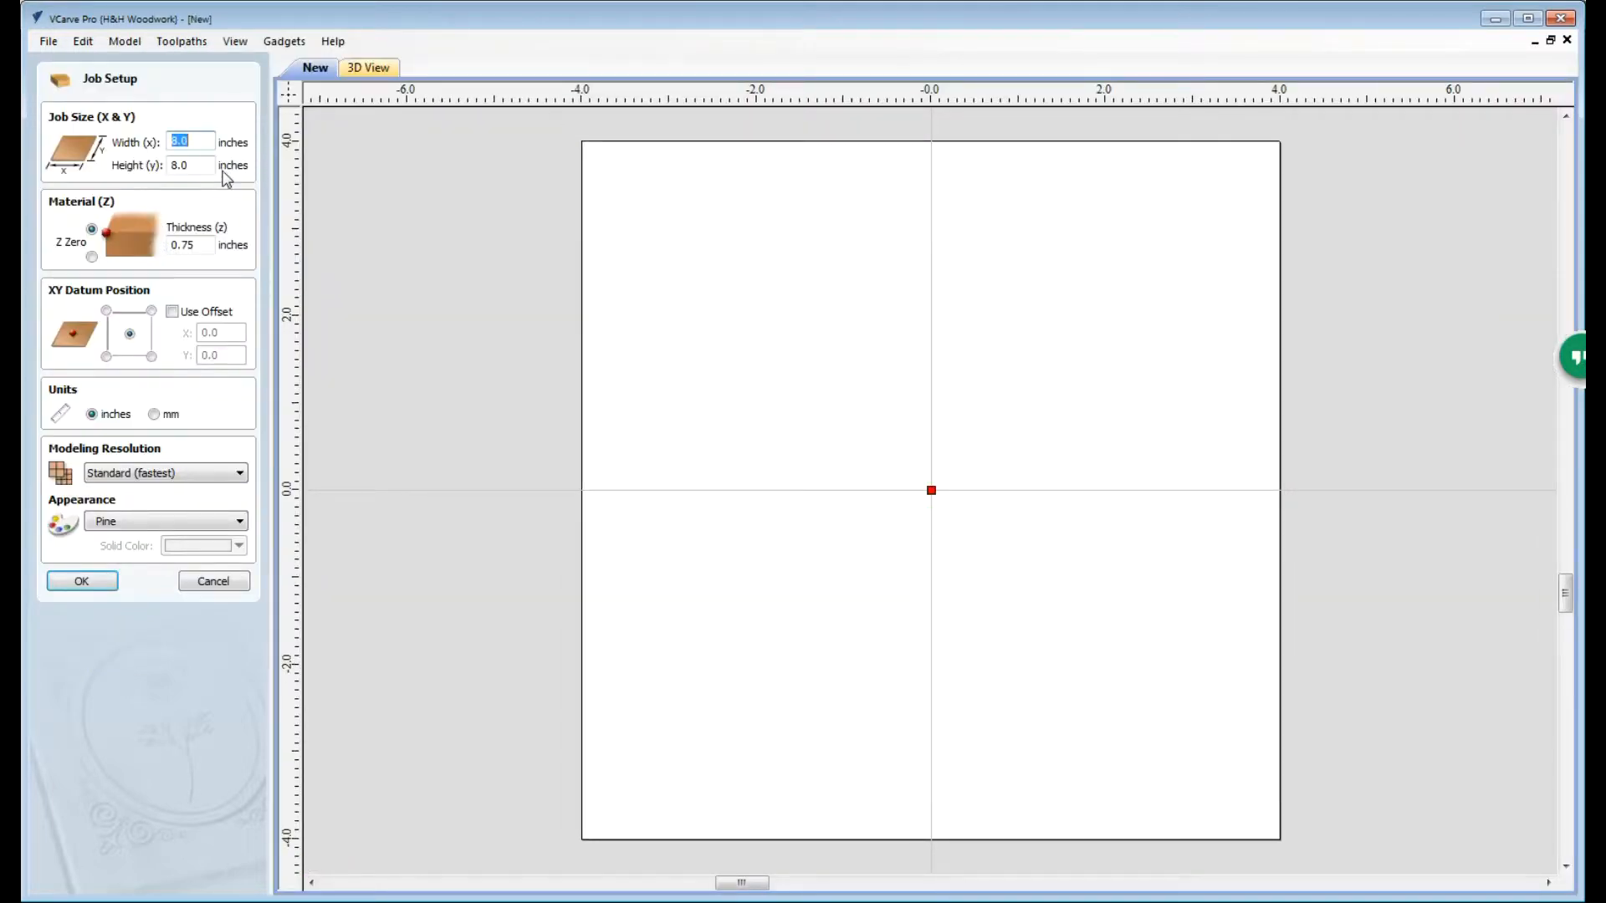
mouse_move(141, 351)
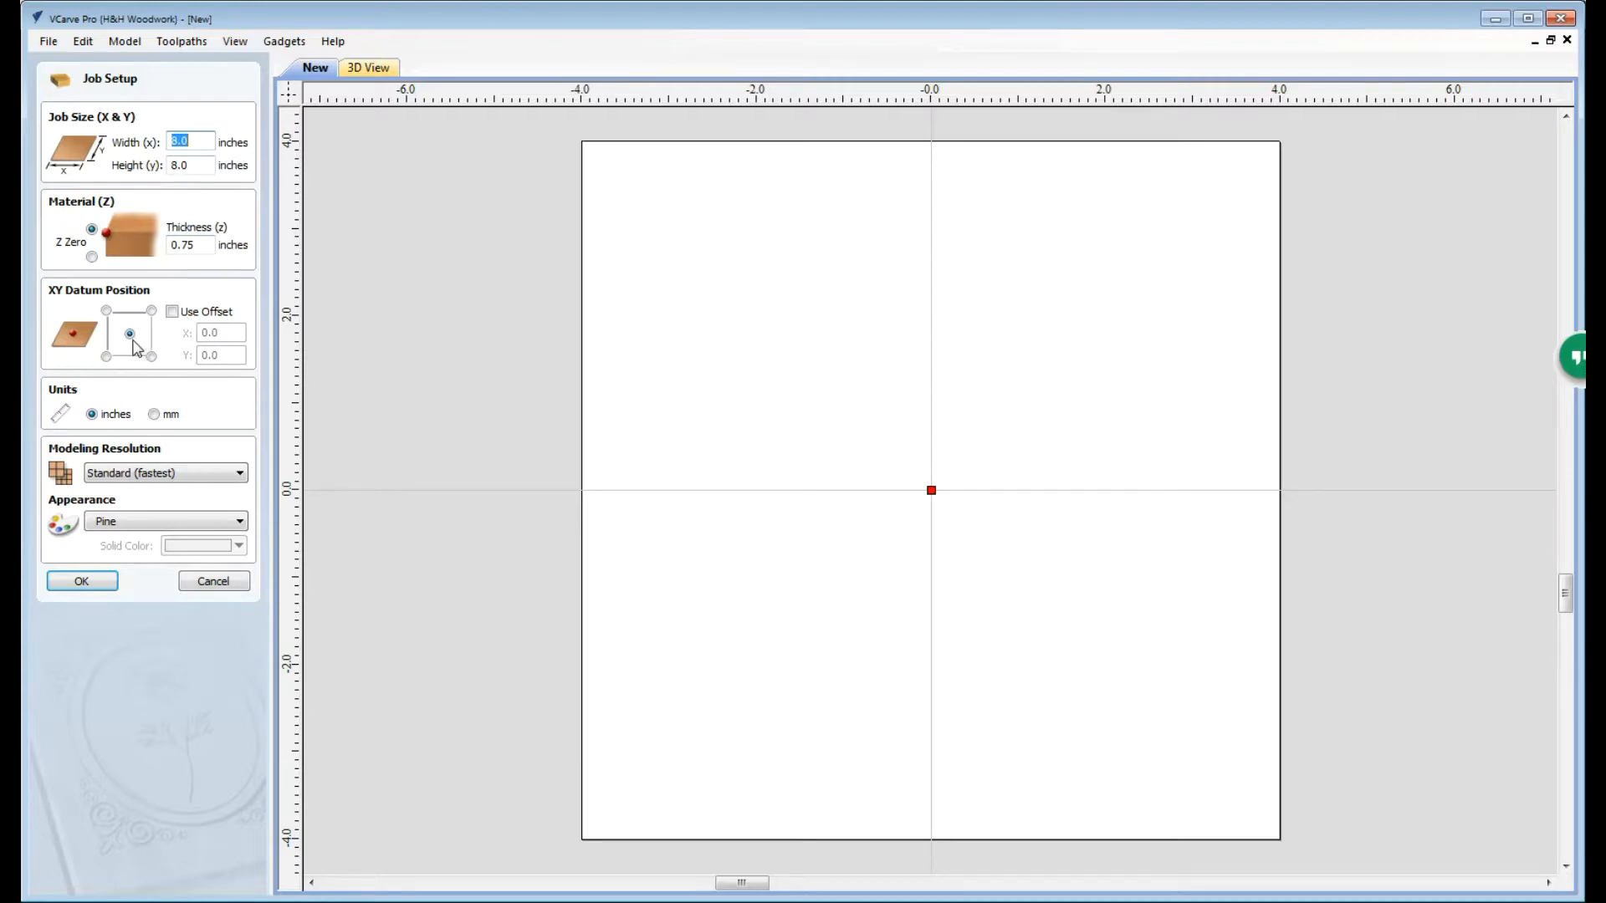
Step: Confirm the job setup and import SRCL-Communication-Solutions-BlackLarge_2015.png onto the sheet
left_click(81, 581)
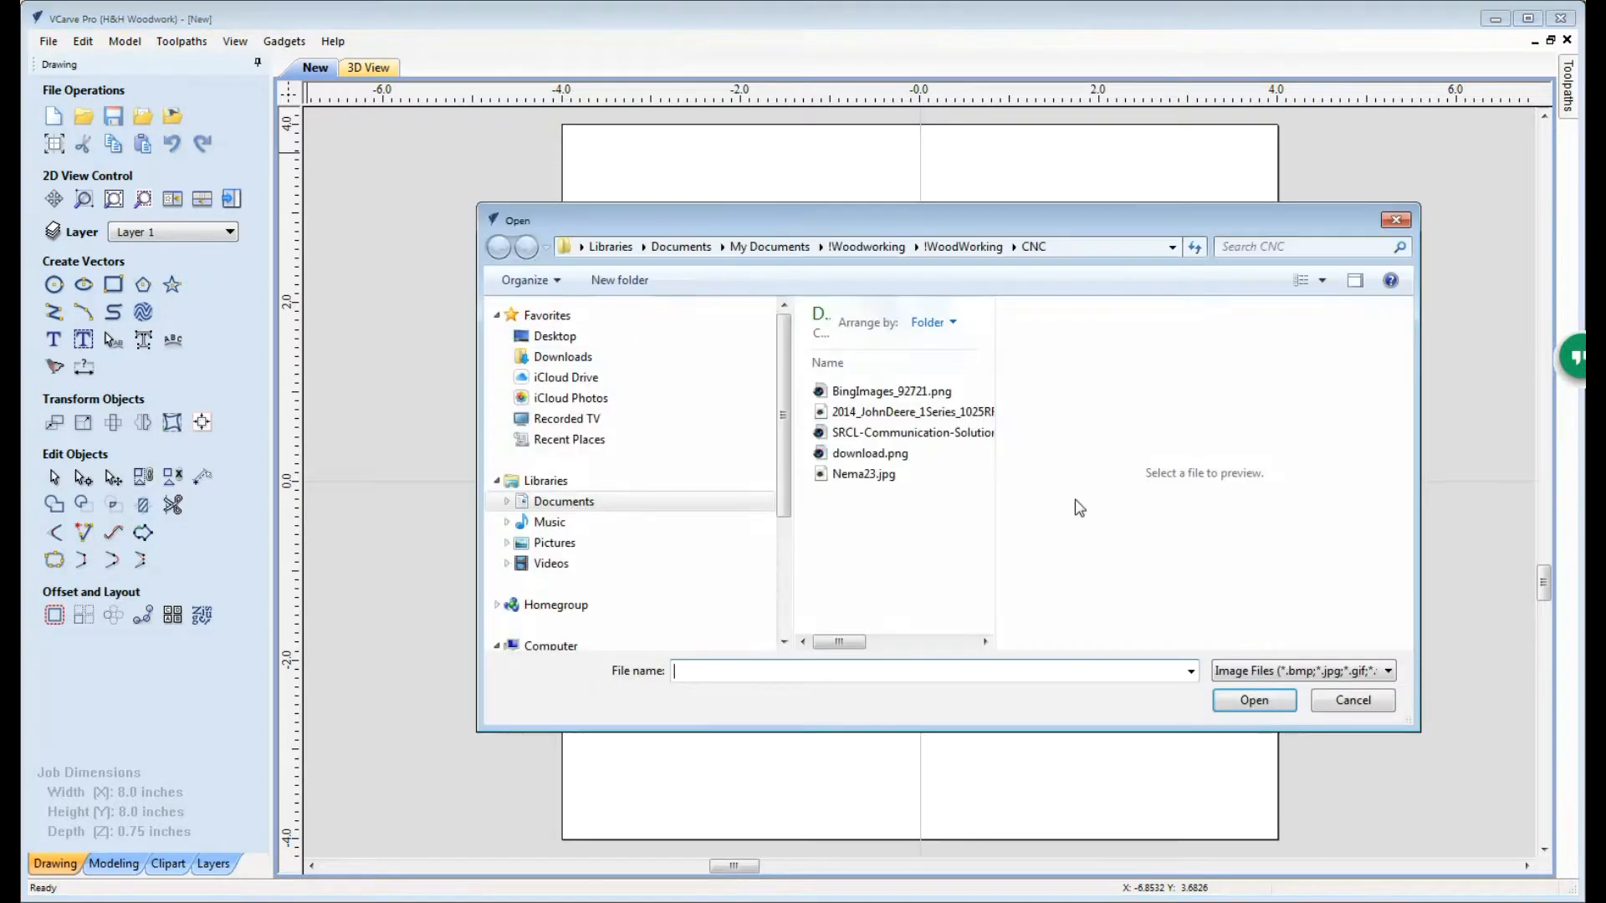
left_click(911, 432)
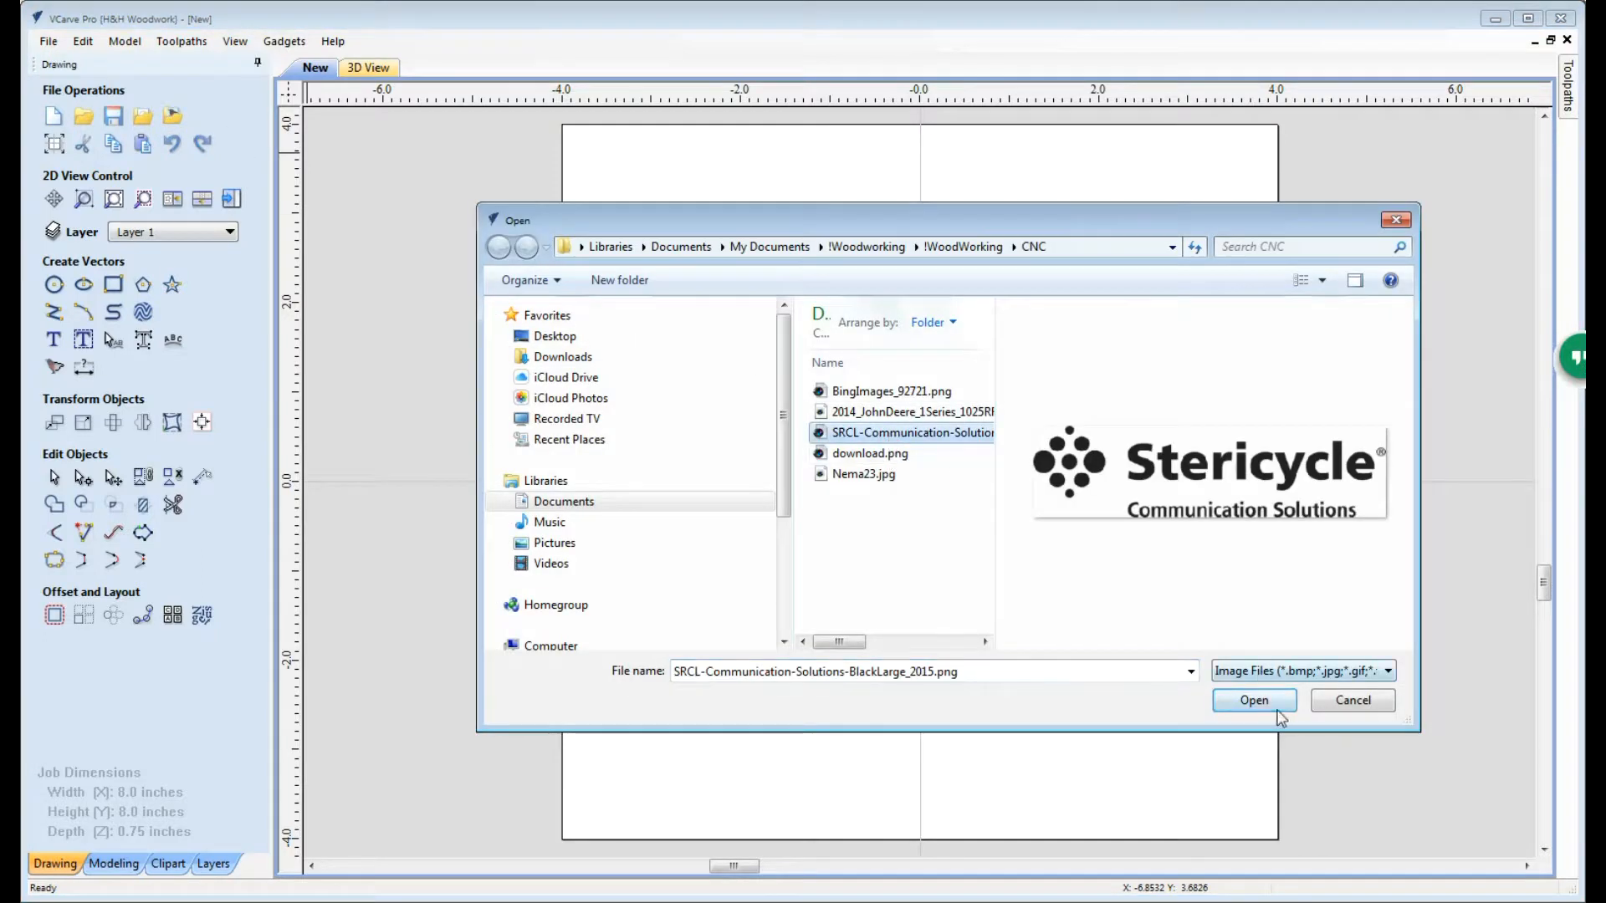
left_click(1254, 699)
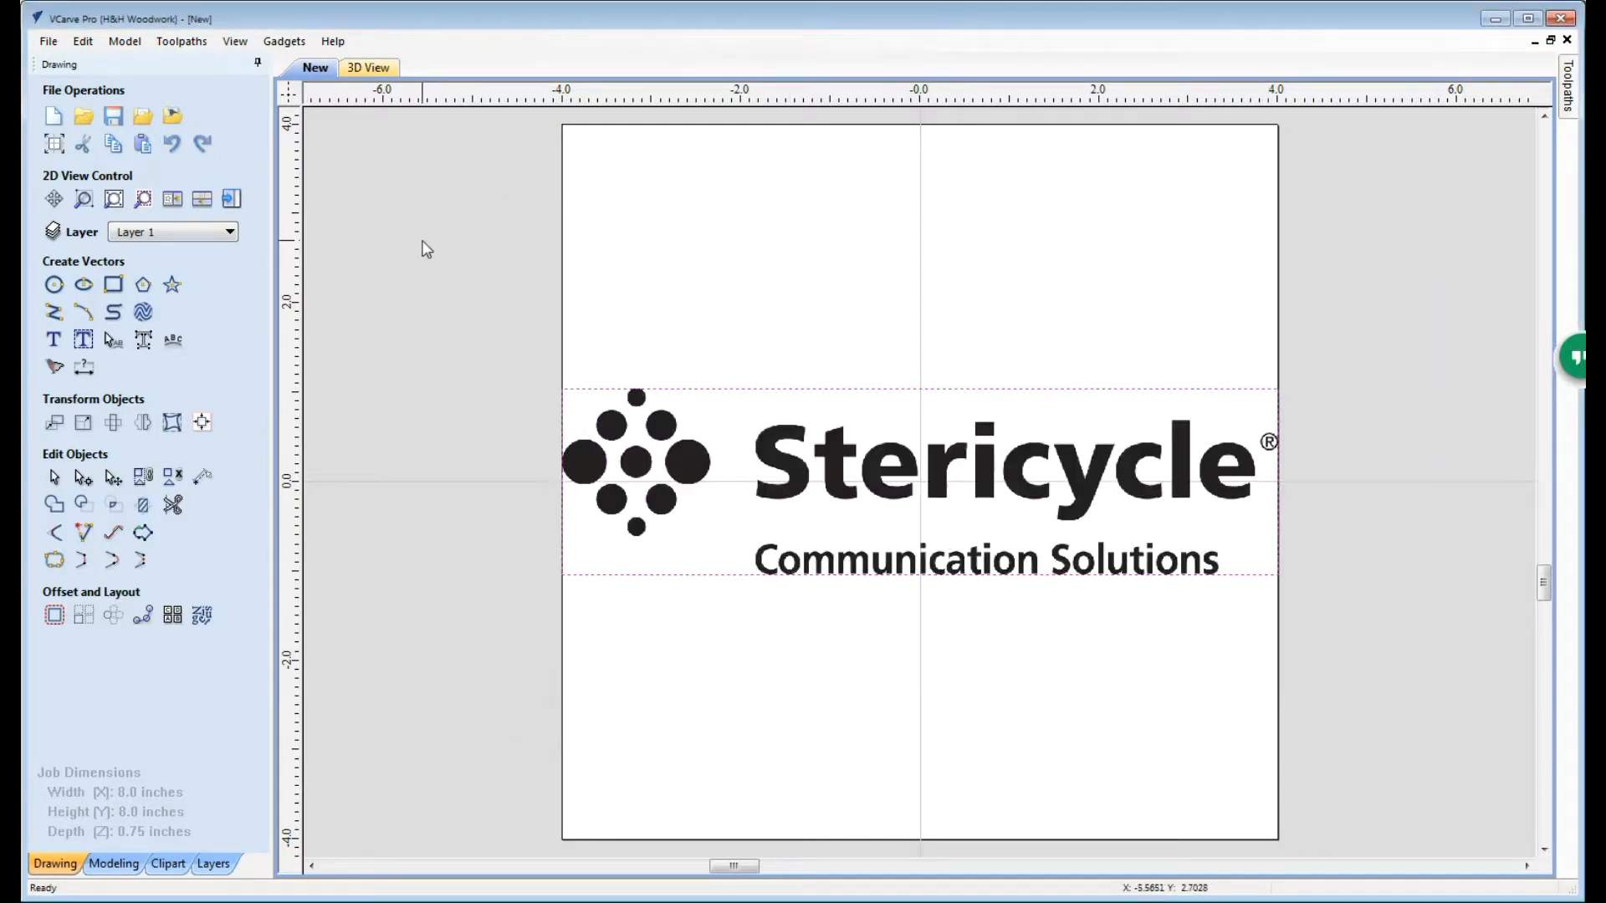
mouse_move(84, 421)
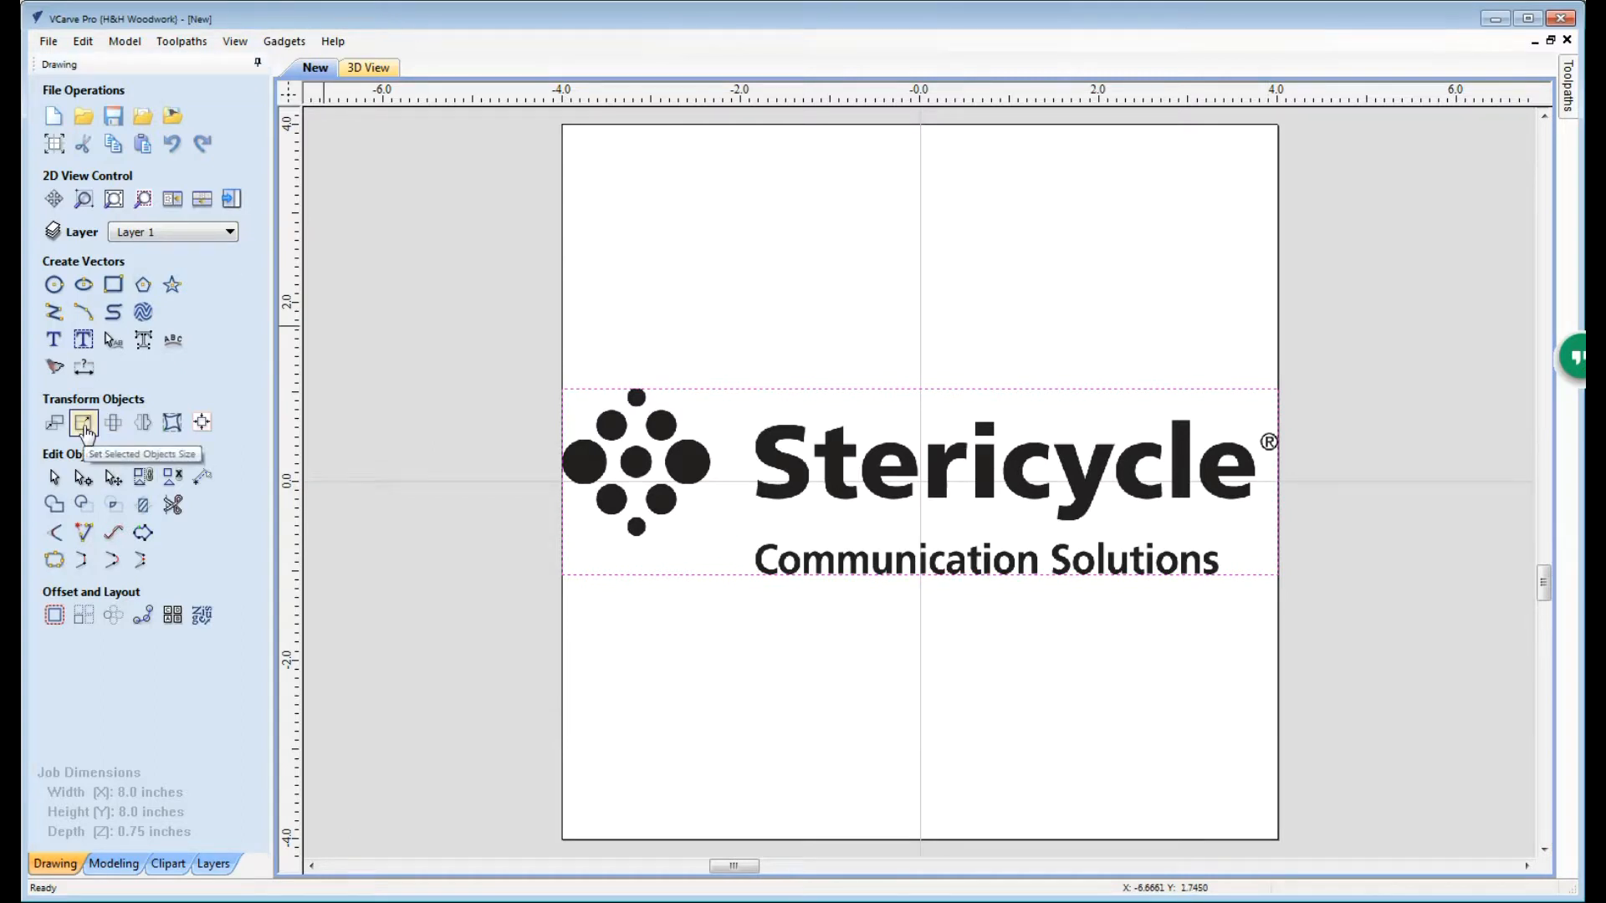
Step: Resize the logo proportionally to 5.75 in wide with Link XY on
left_click(84, 422)
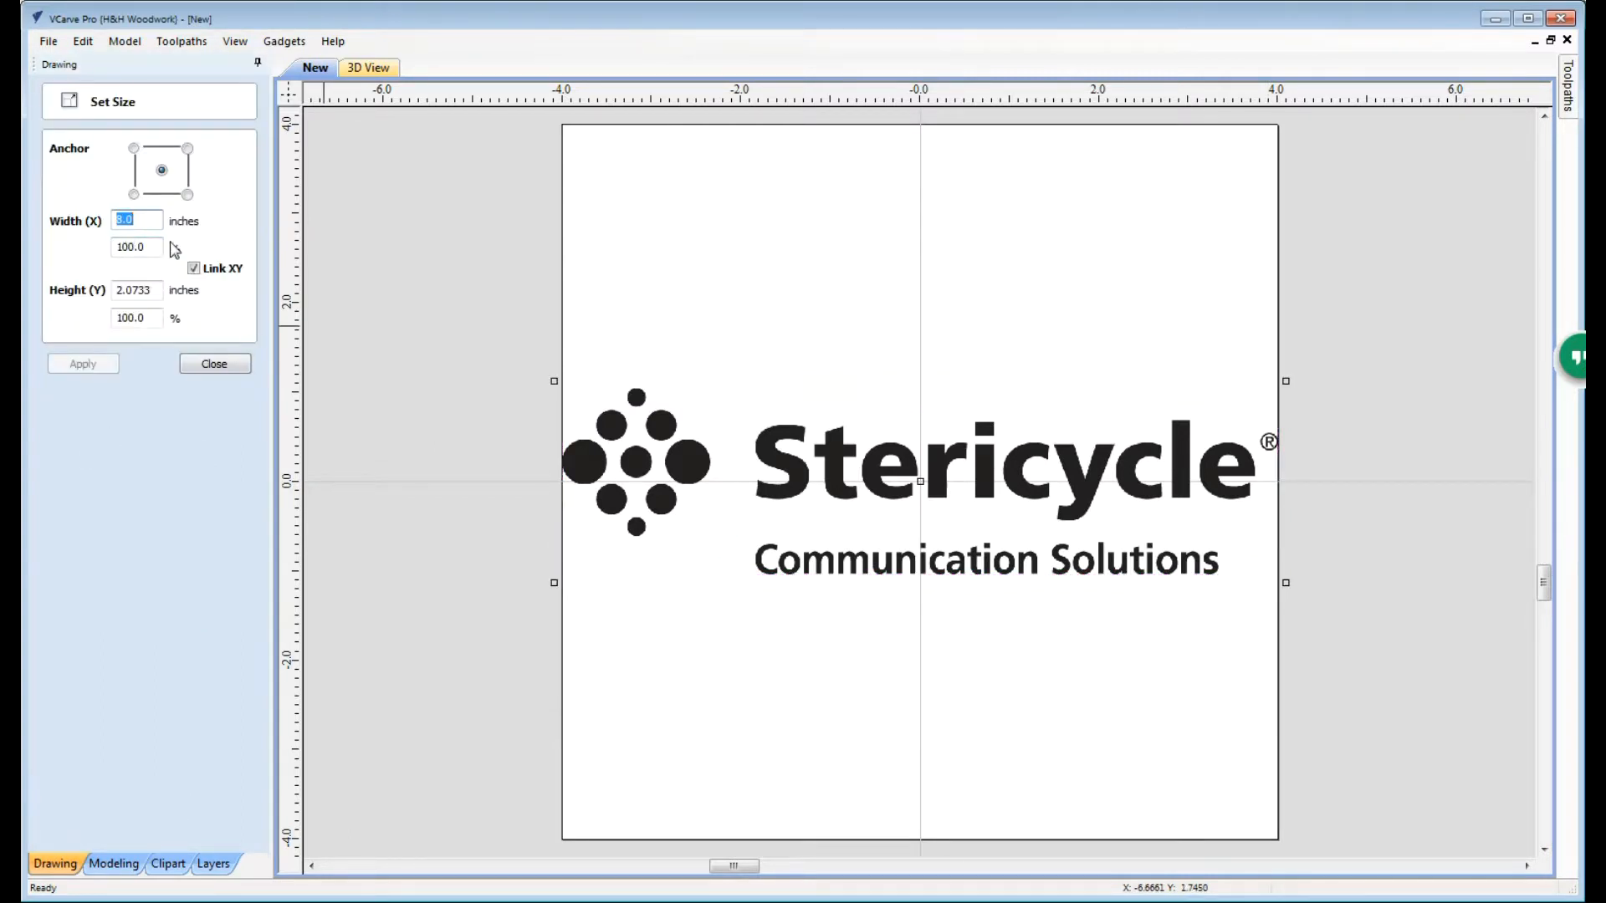
type("5.75")
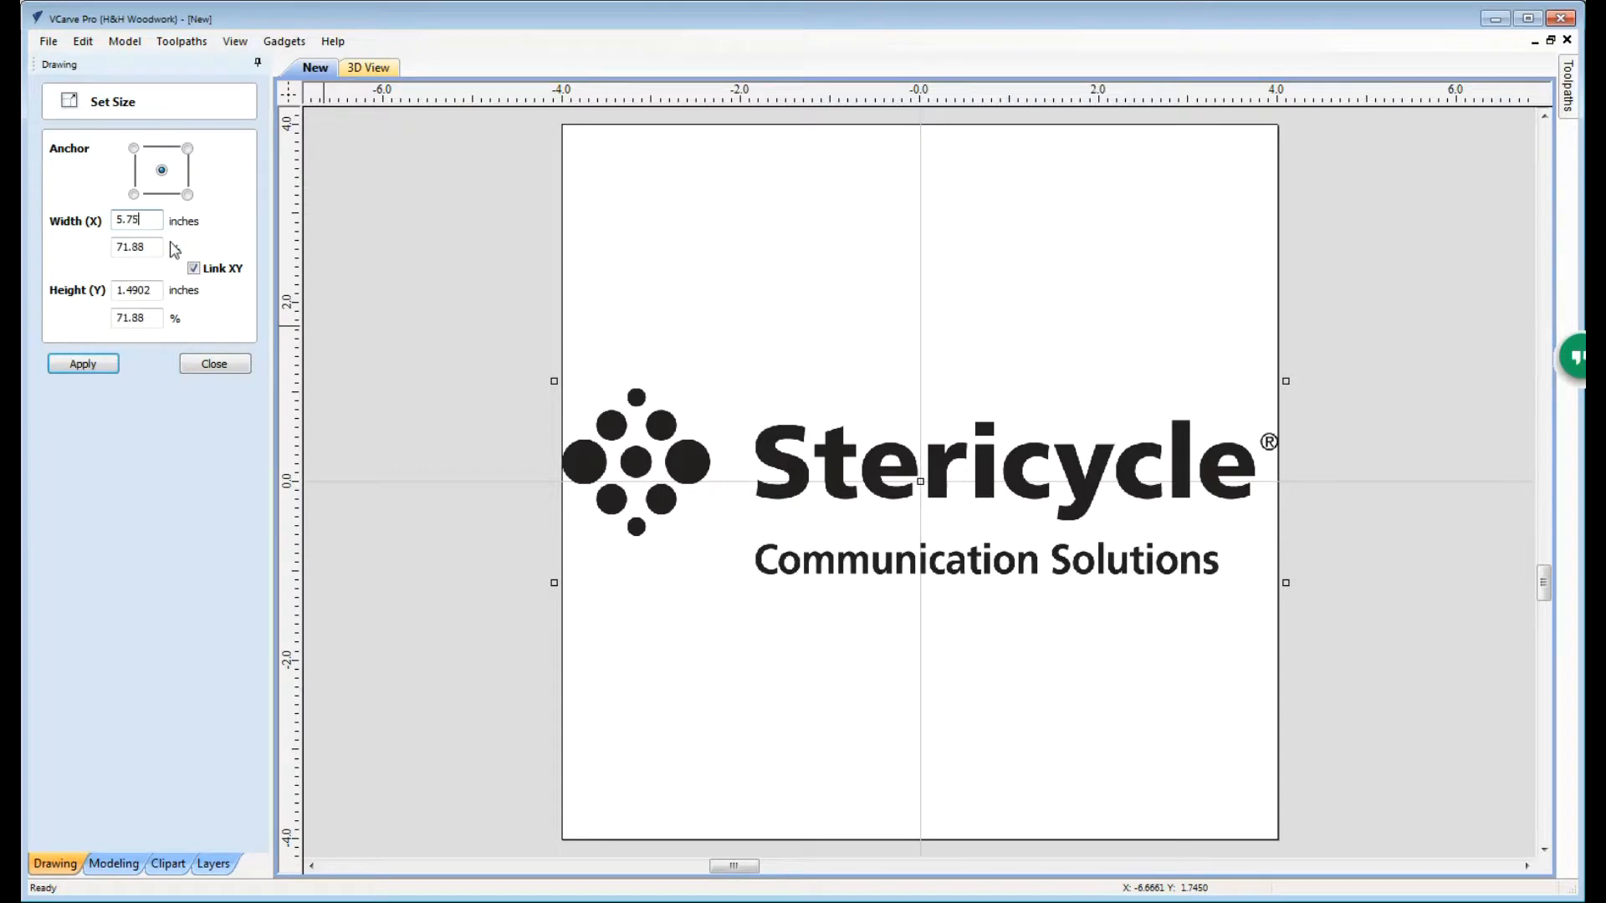
left_click(214, 363)
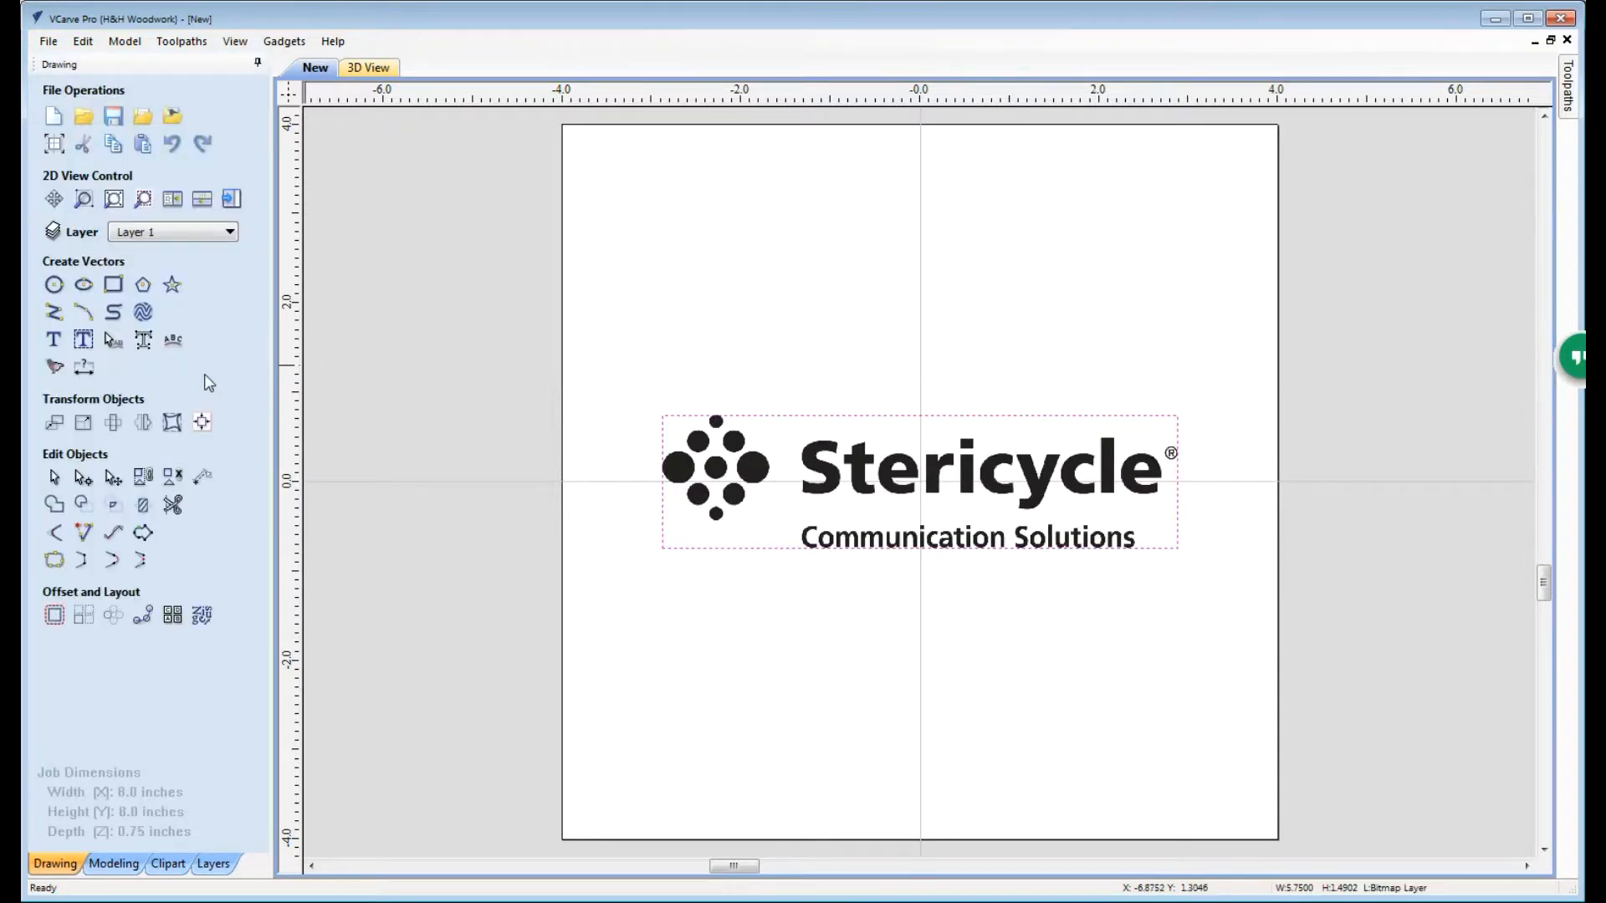
mouse_move(53, 368)
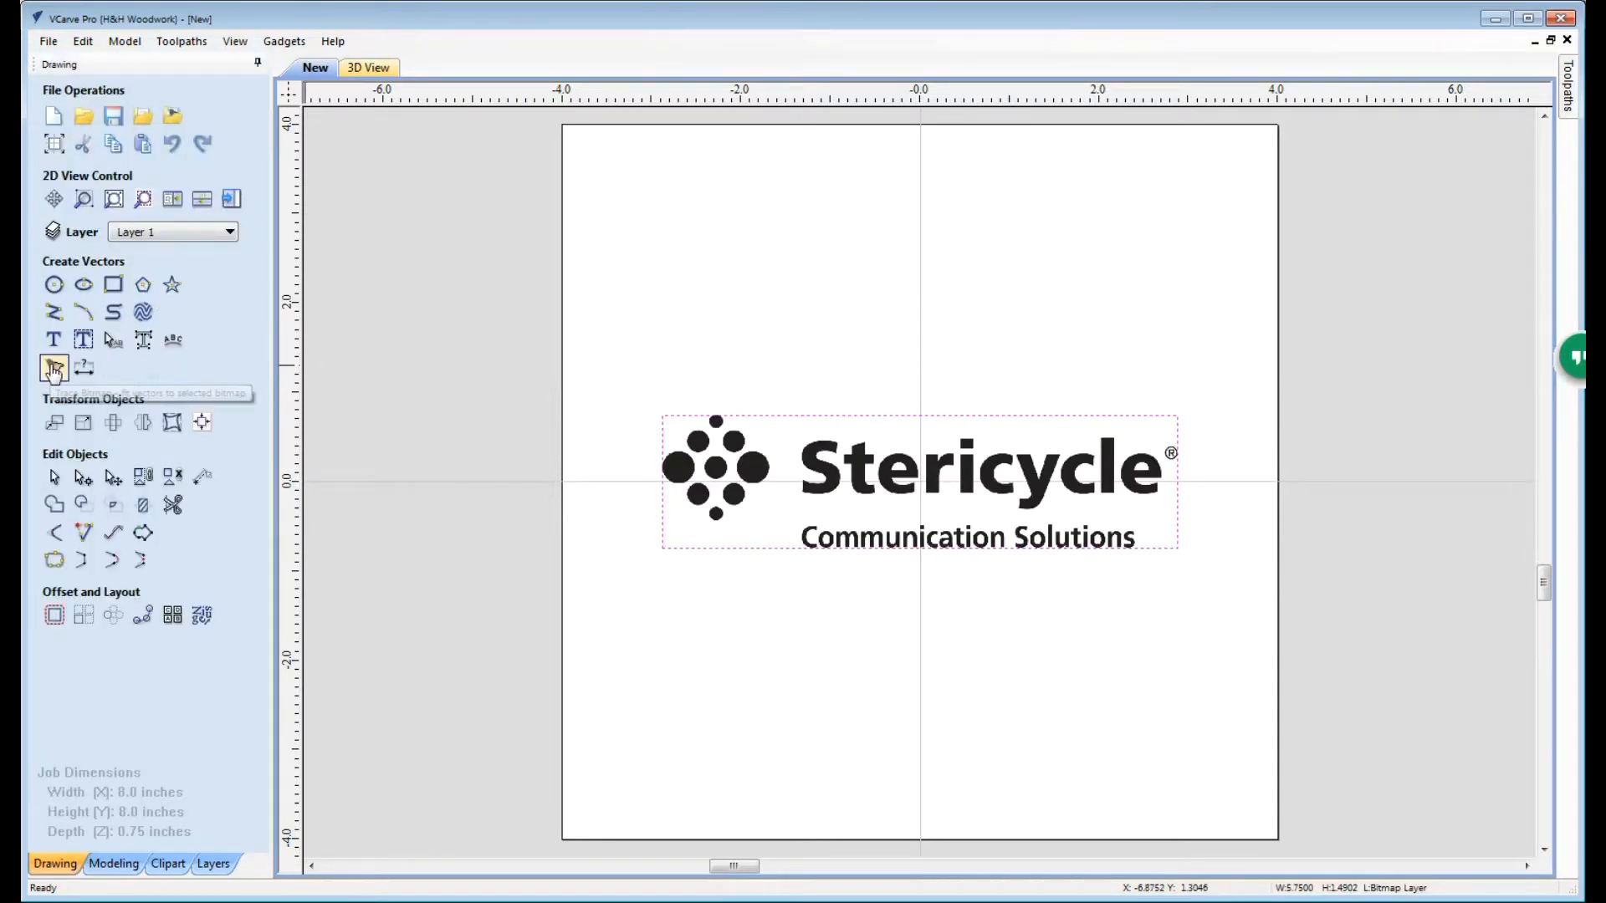
Step: Trace the logo bitmap into Black/White vector outlines and apply
left_click(52, 368)
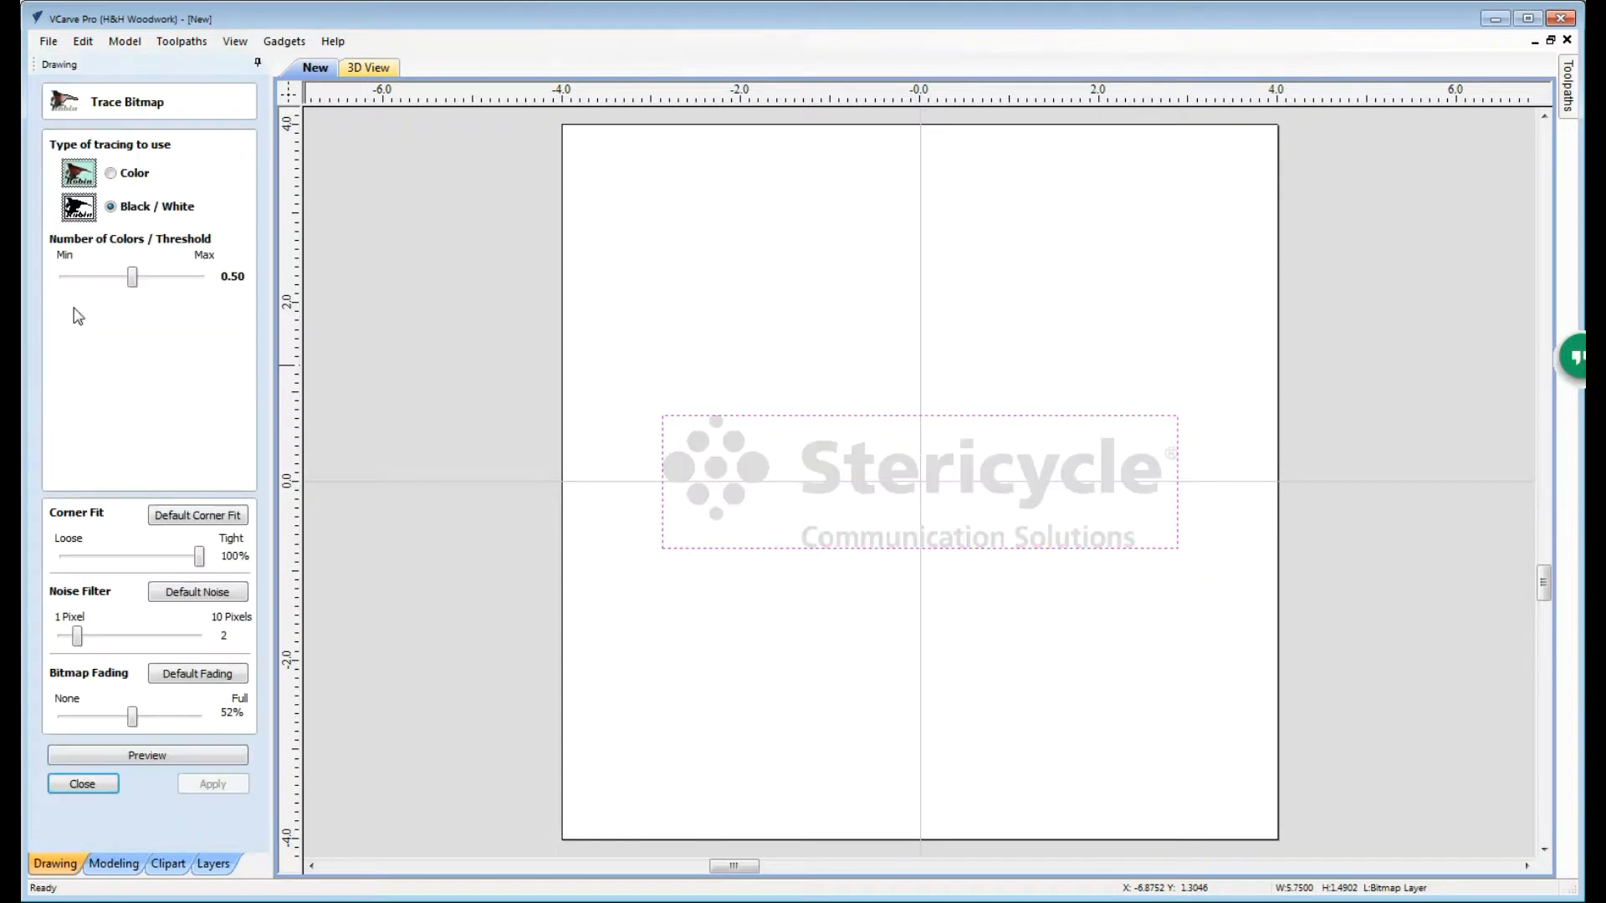
mouse_move(161, 445)
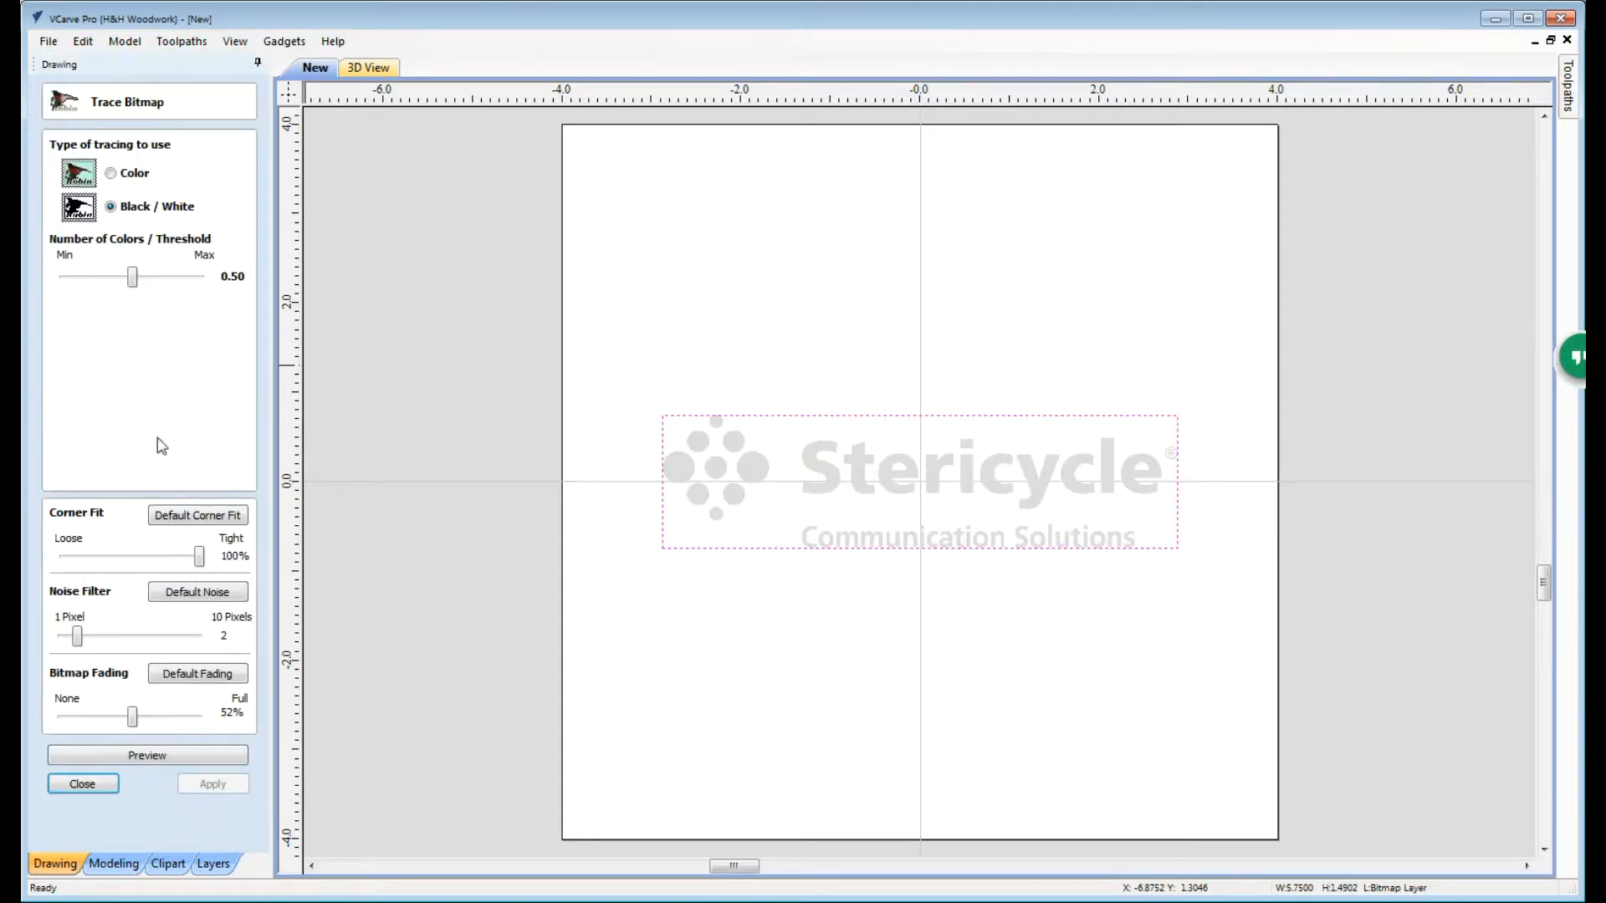
left_click(148, 755)
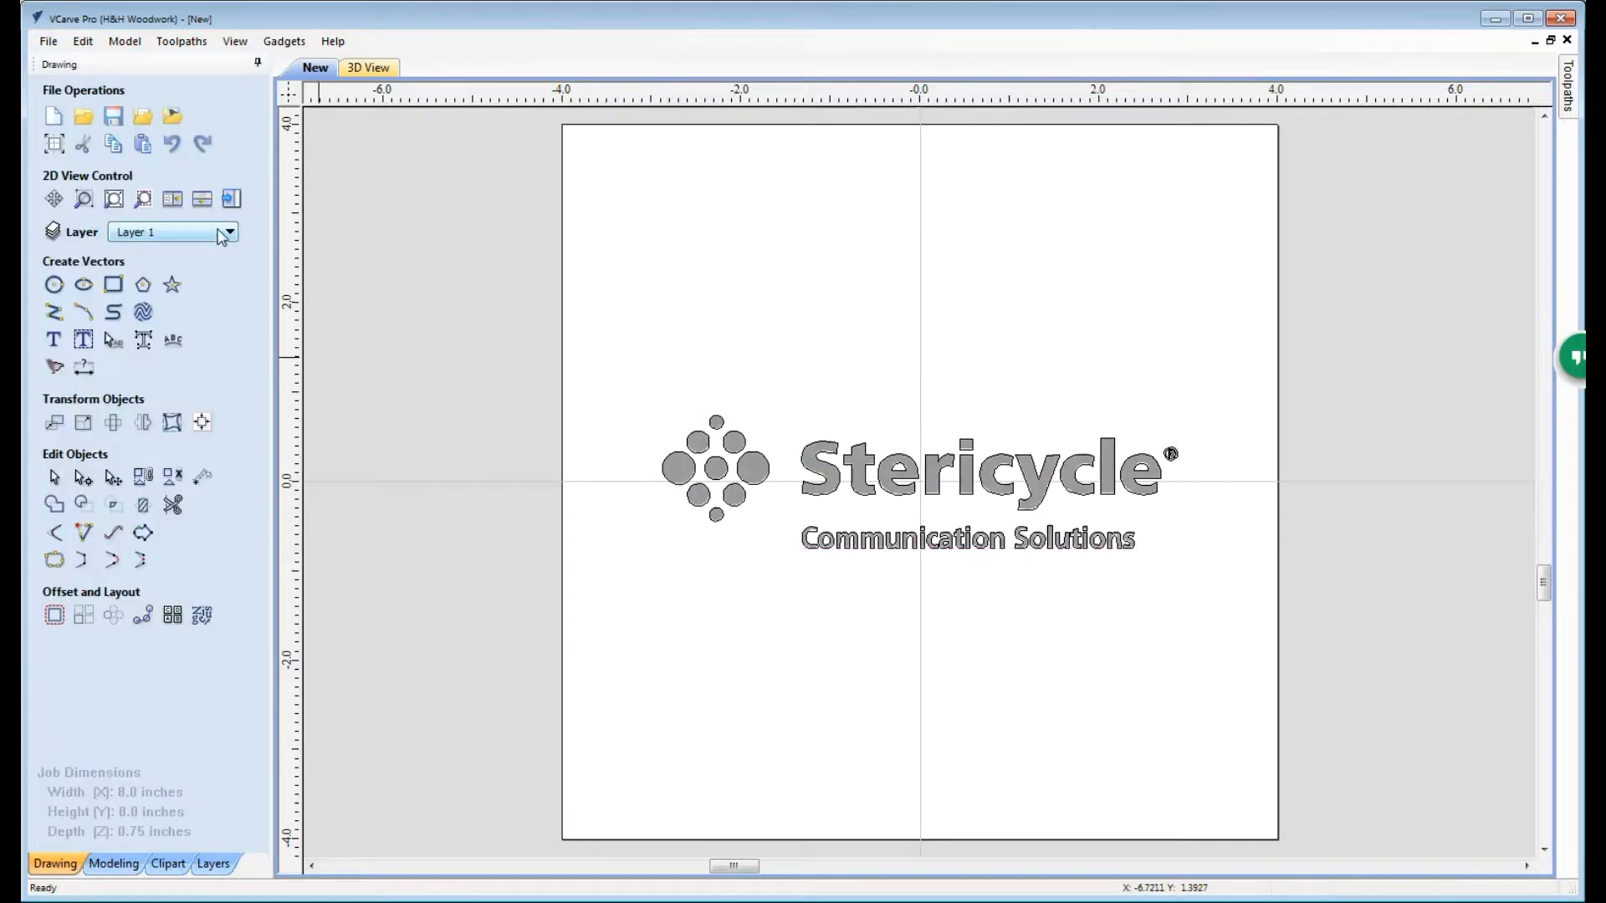
Step: Turn off the Bitmap Layer and select the remaining traced logo vectors
left_click(230, 230)
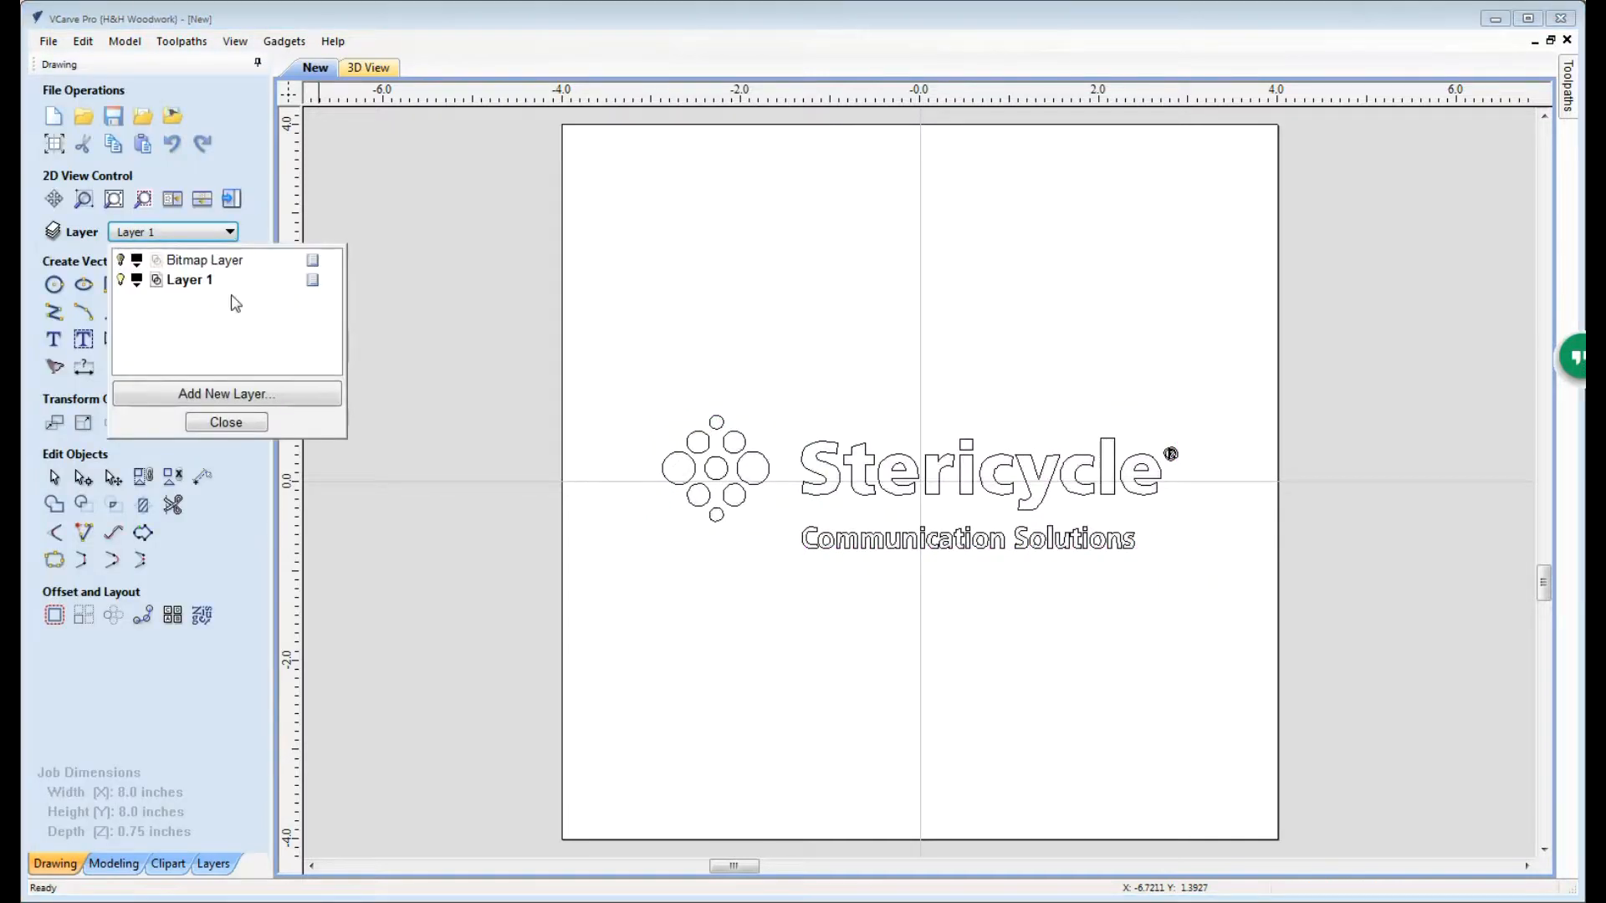
left_click(226, 421)
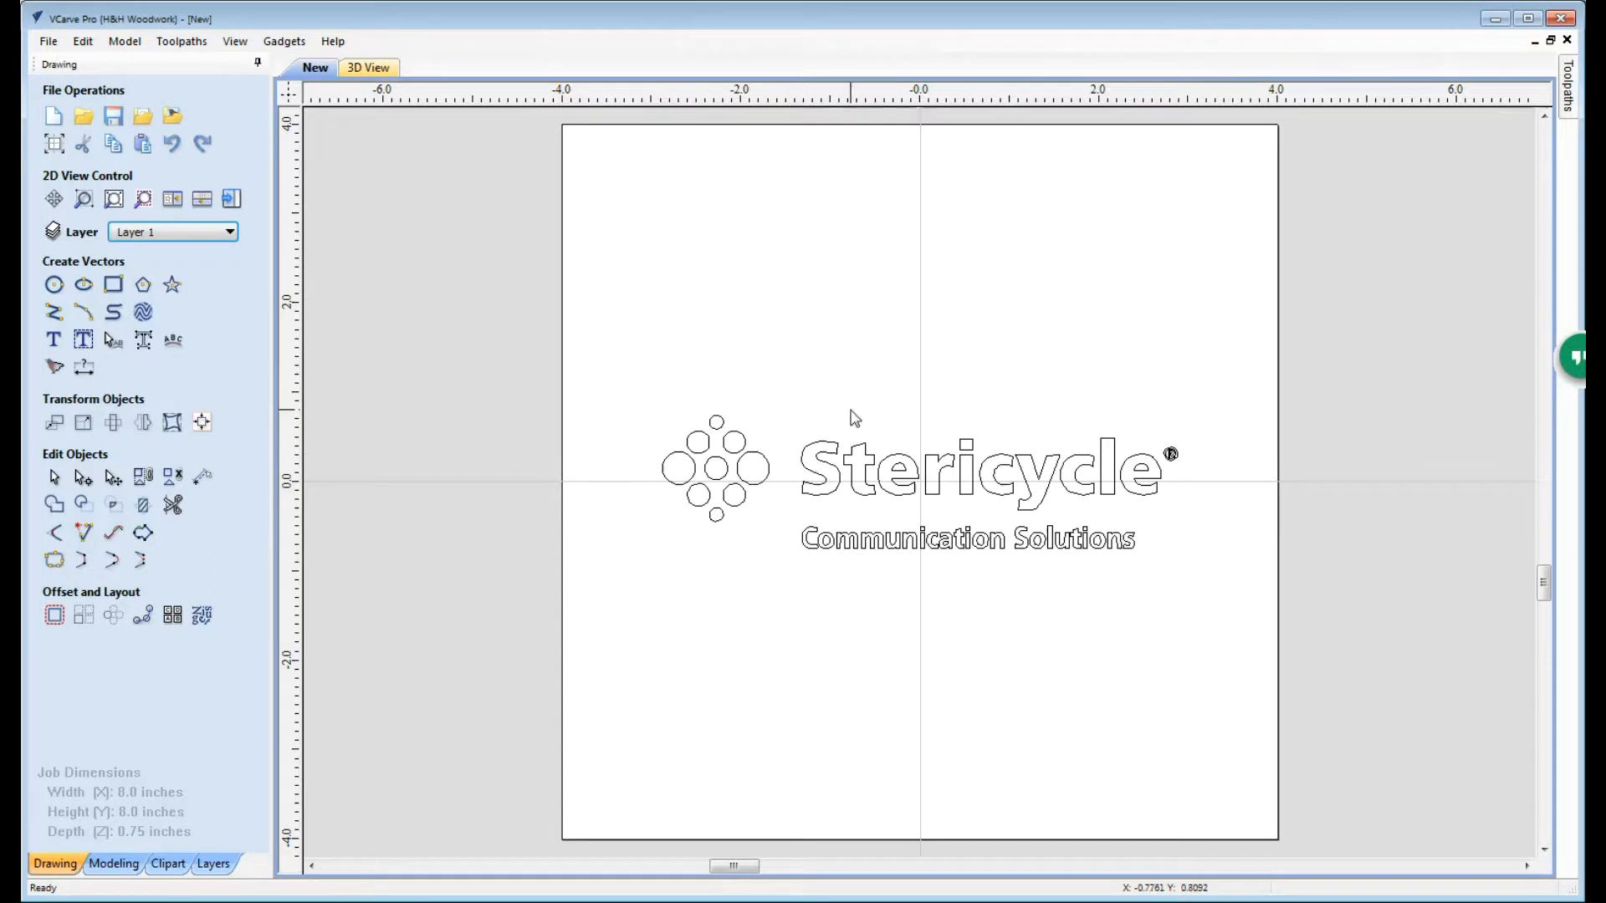
mouse_move(1144, 442)
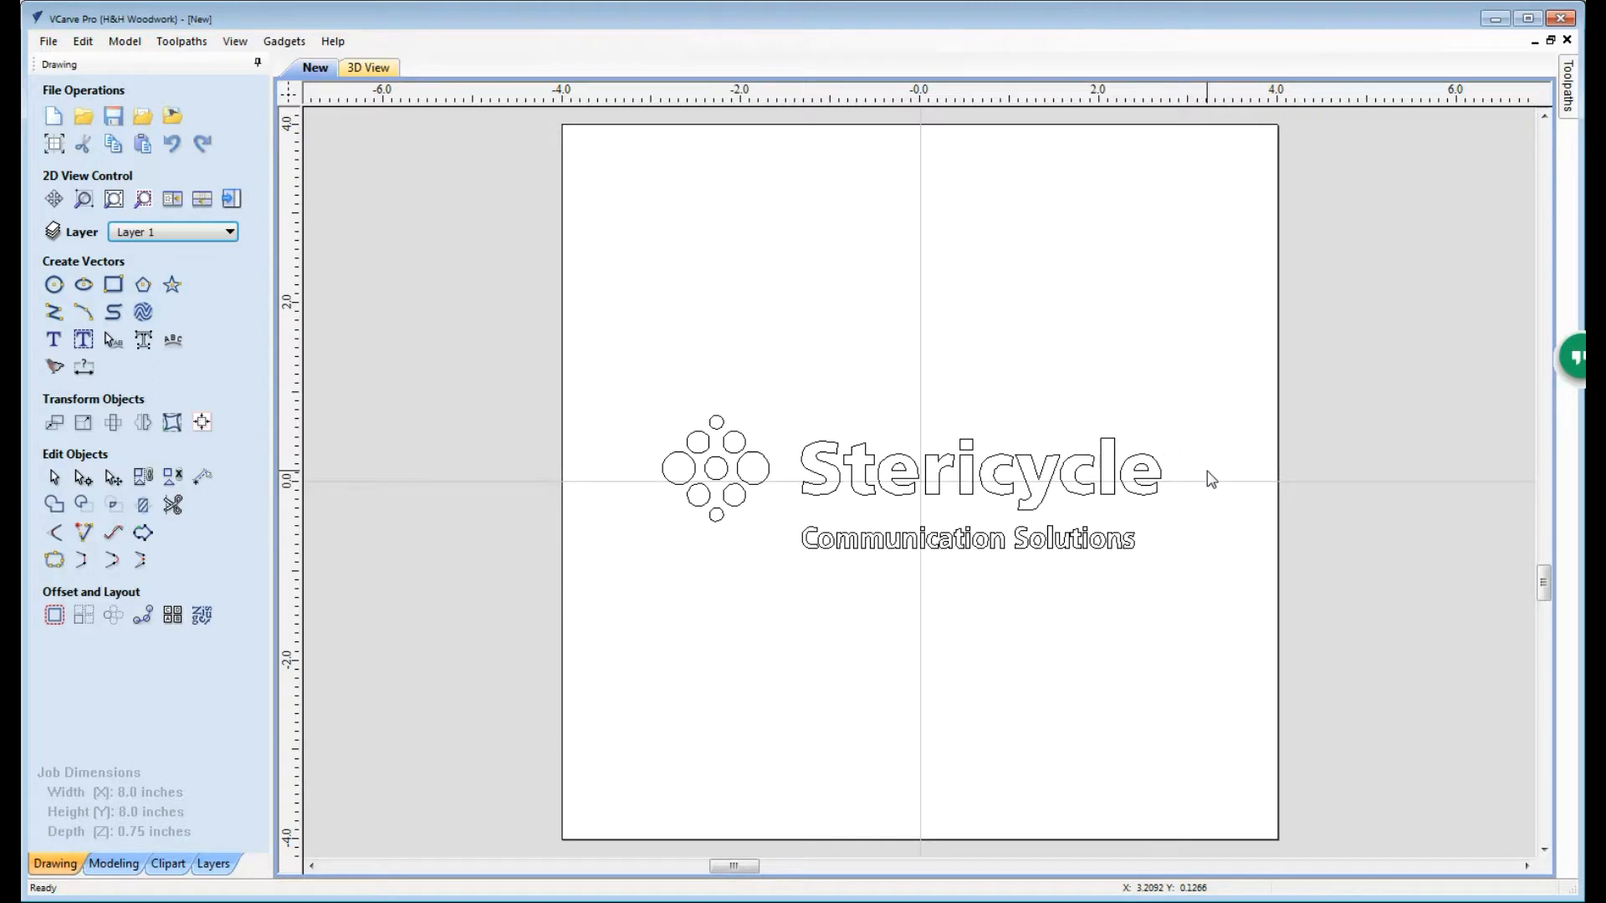
mouse_move(549, 338)
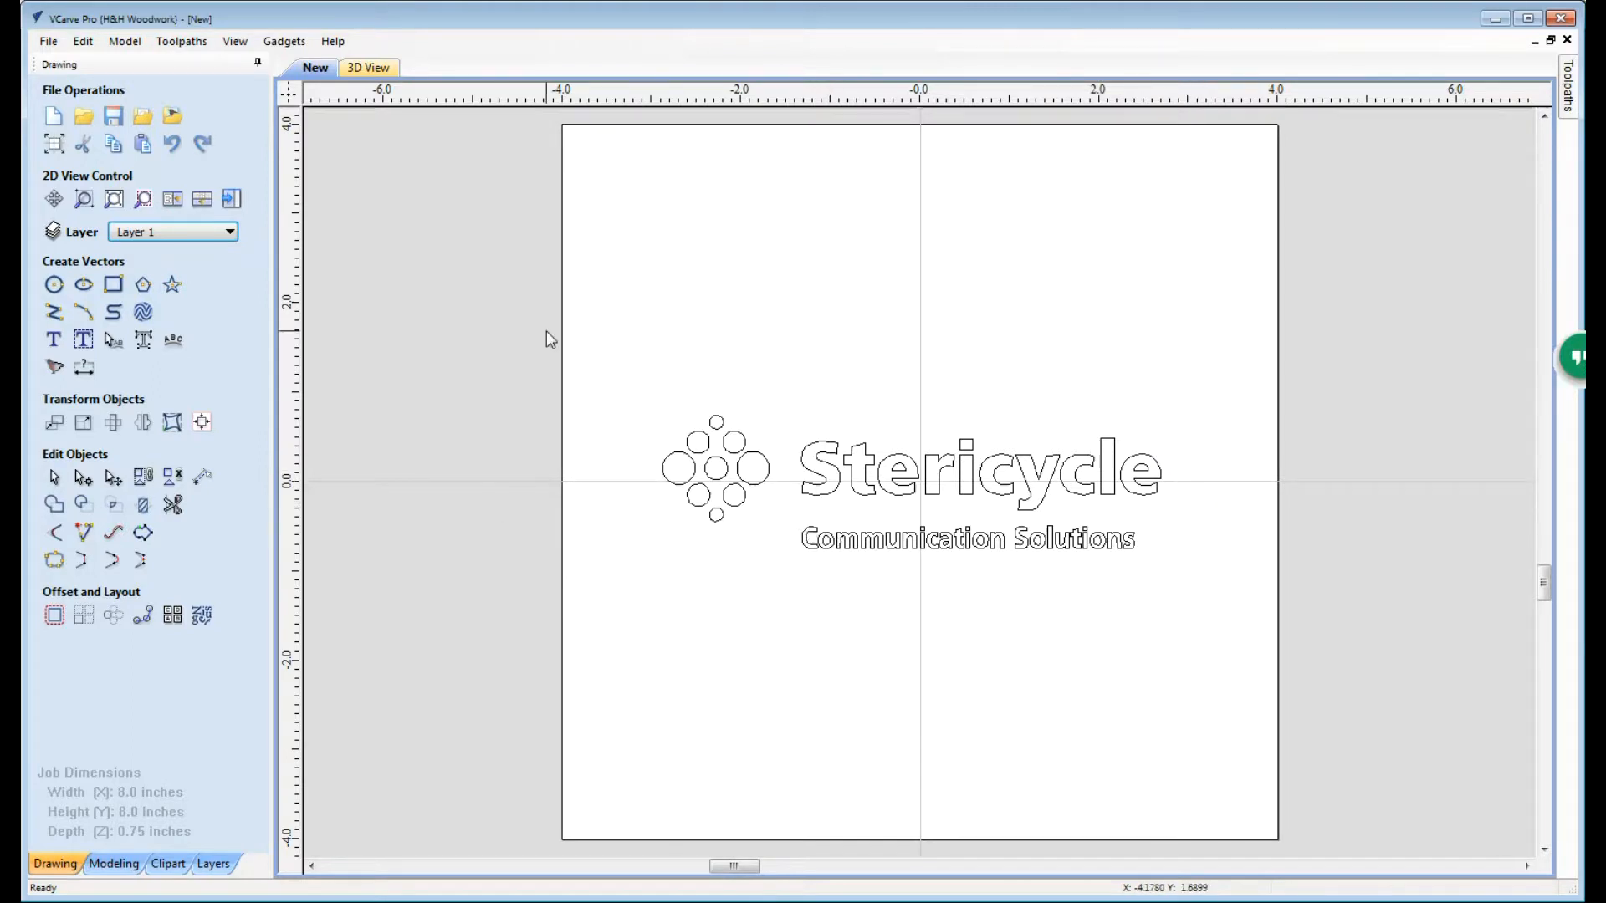
mouse_move(372, 394)
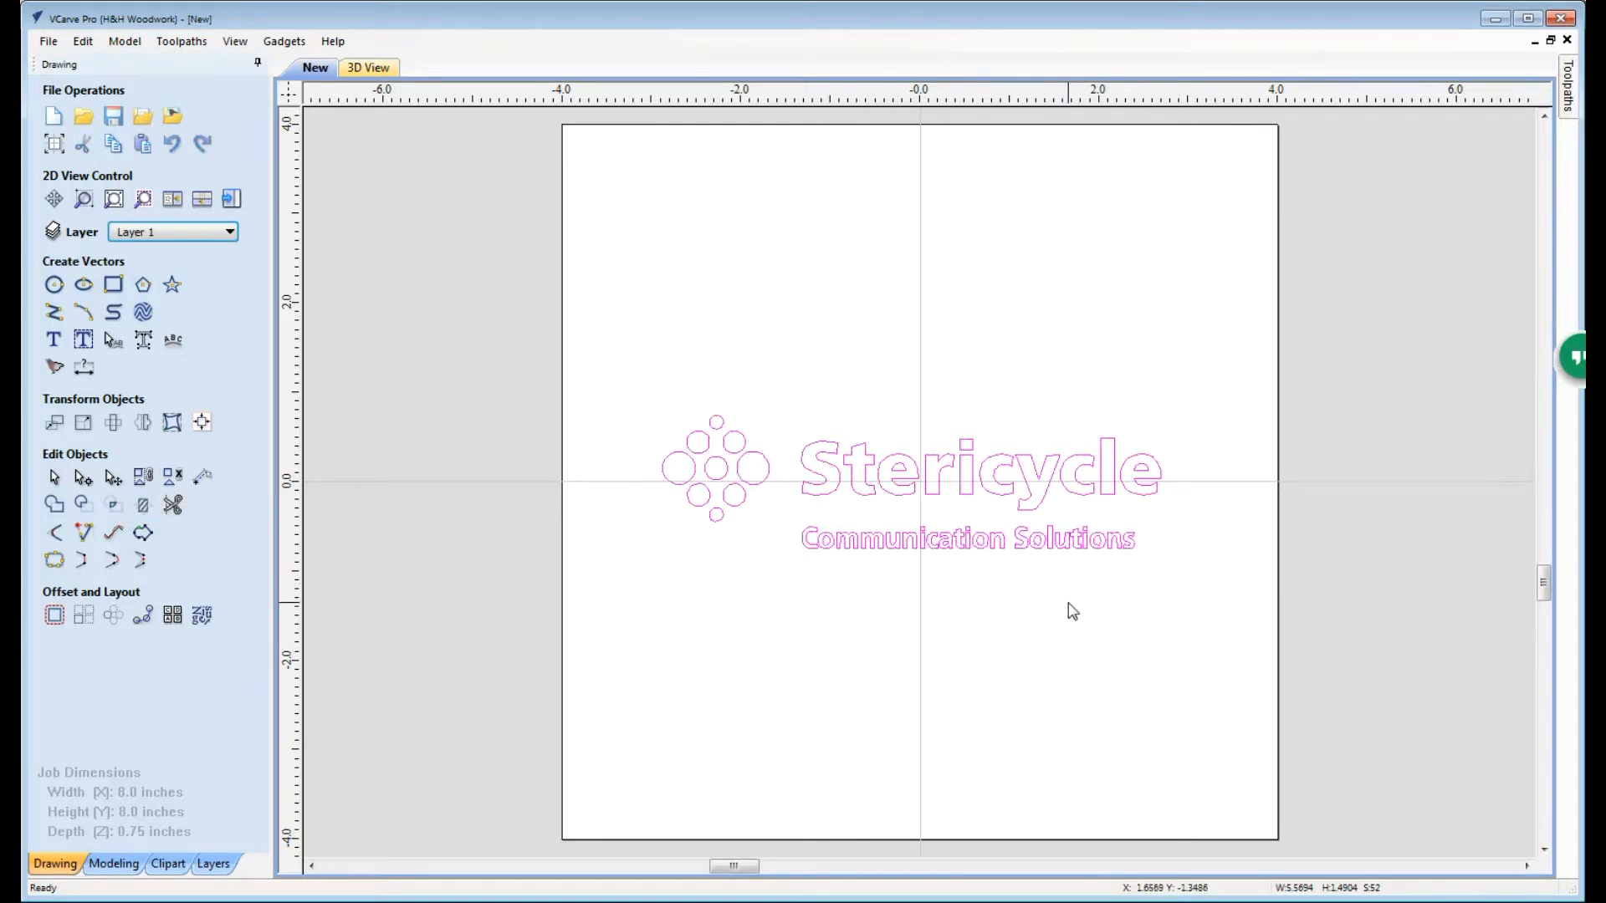
left_click(1042, 502)
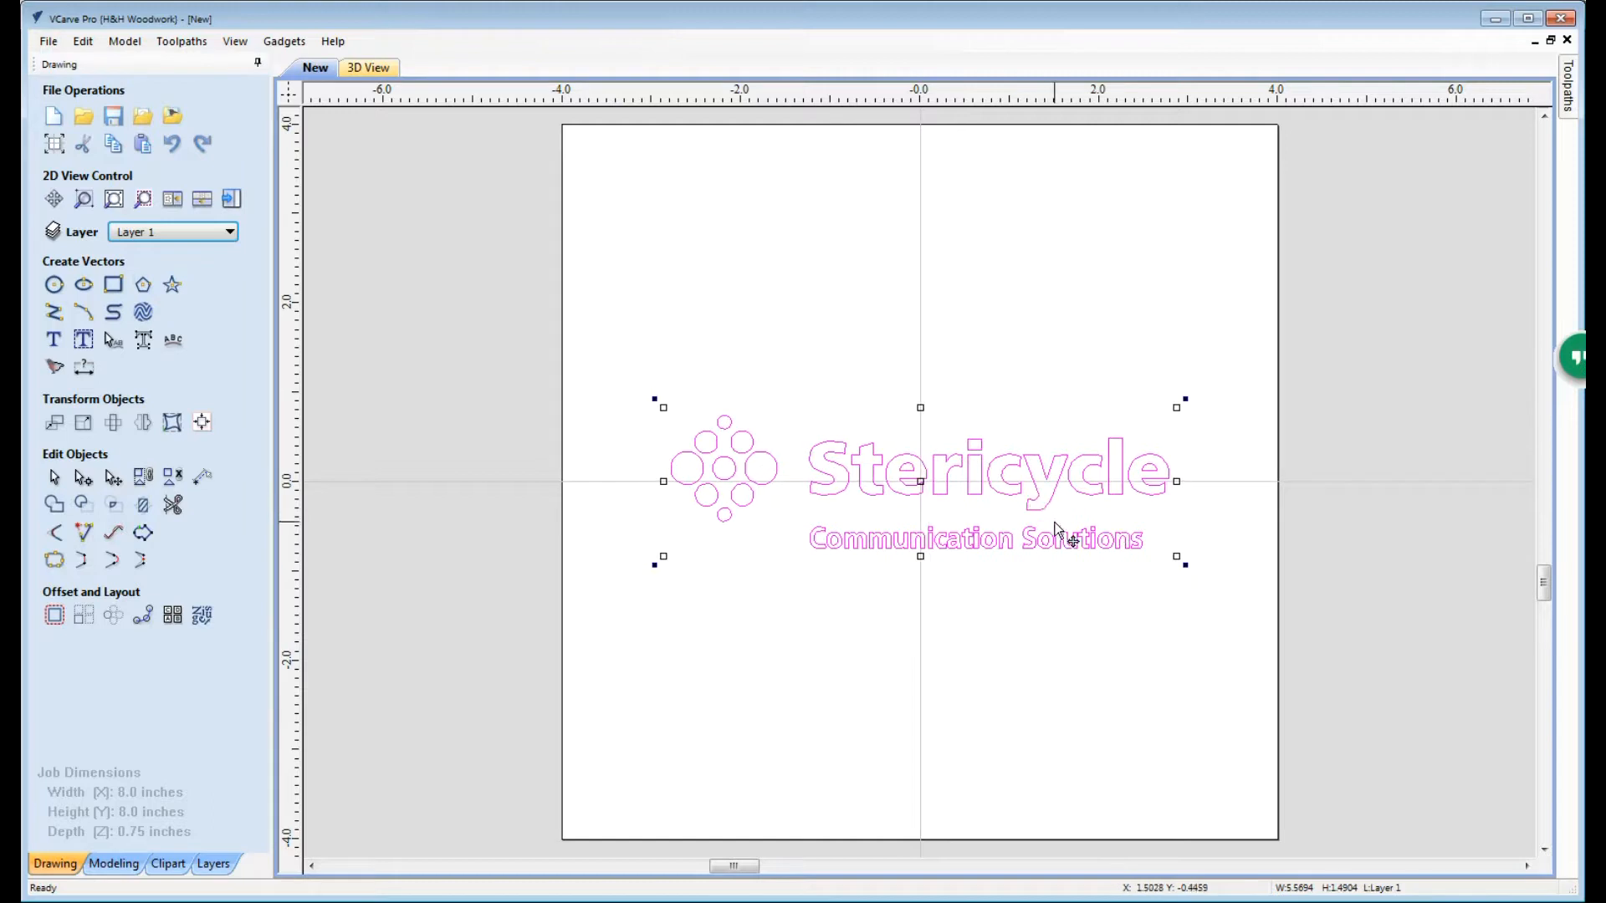
mouse_move(112, 285)
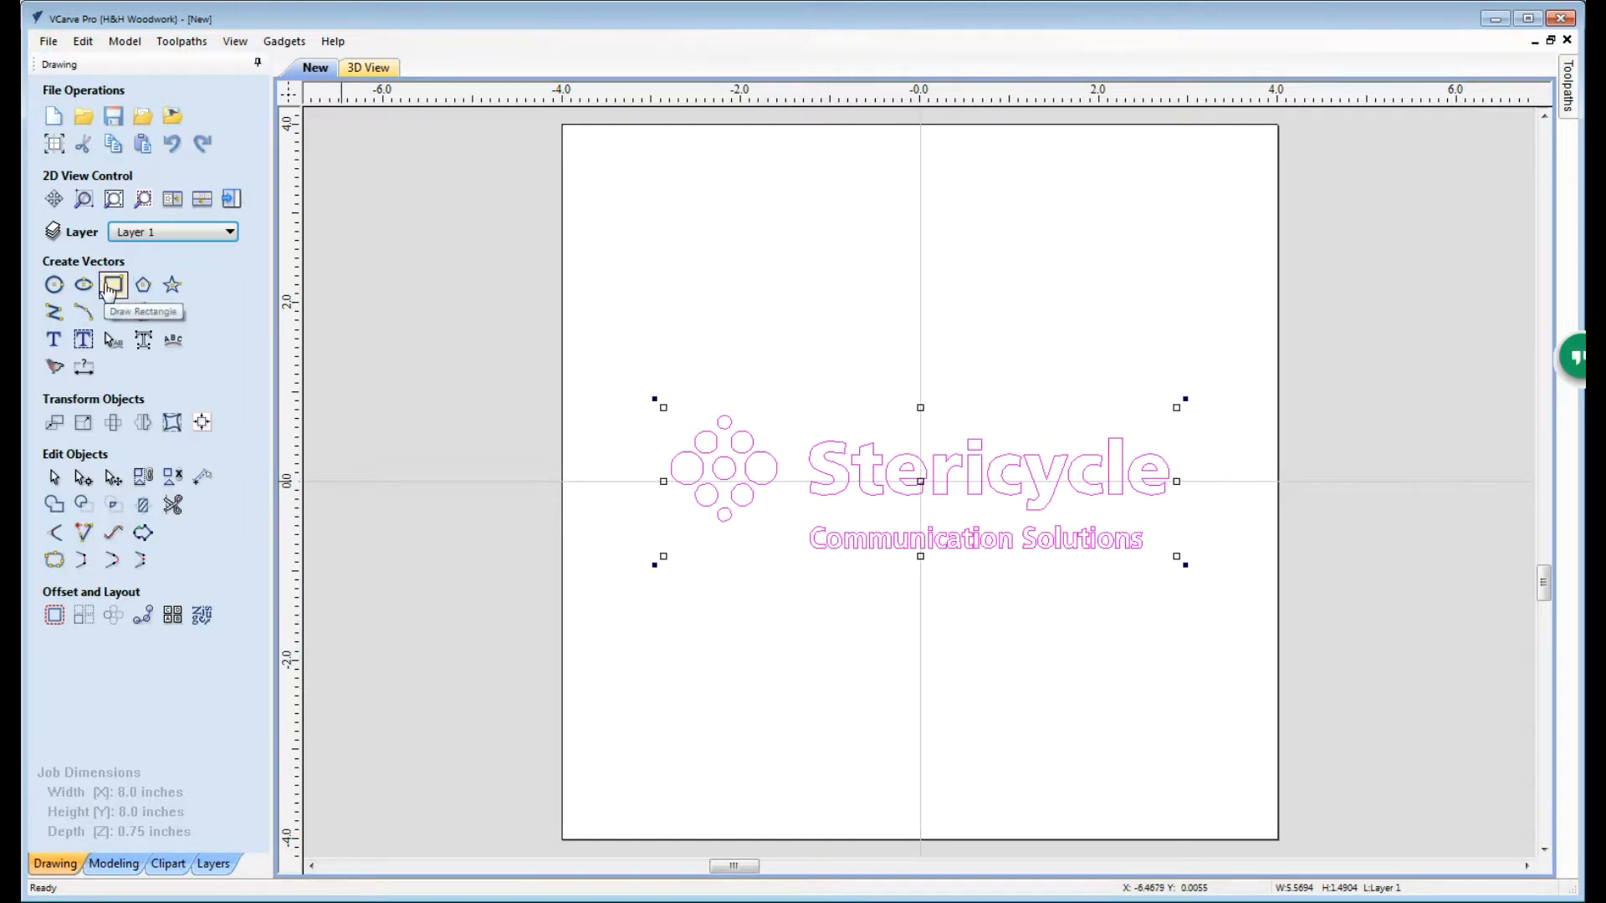
Step: Create a 6.5 by 2 in rectangle with rounded outside corners around the logo
left_click(112, 284)
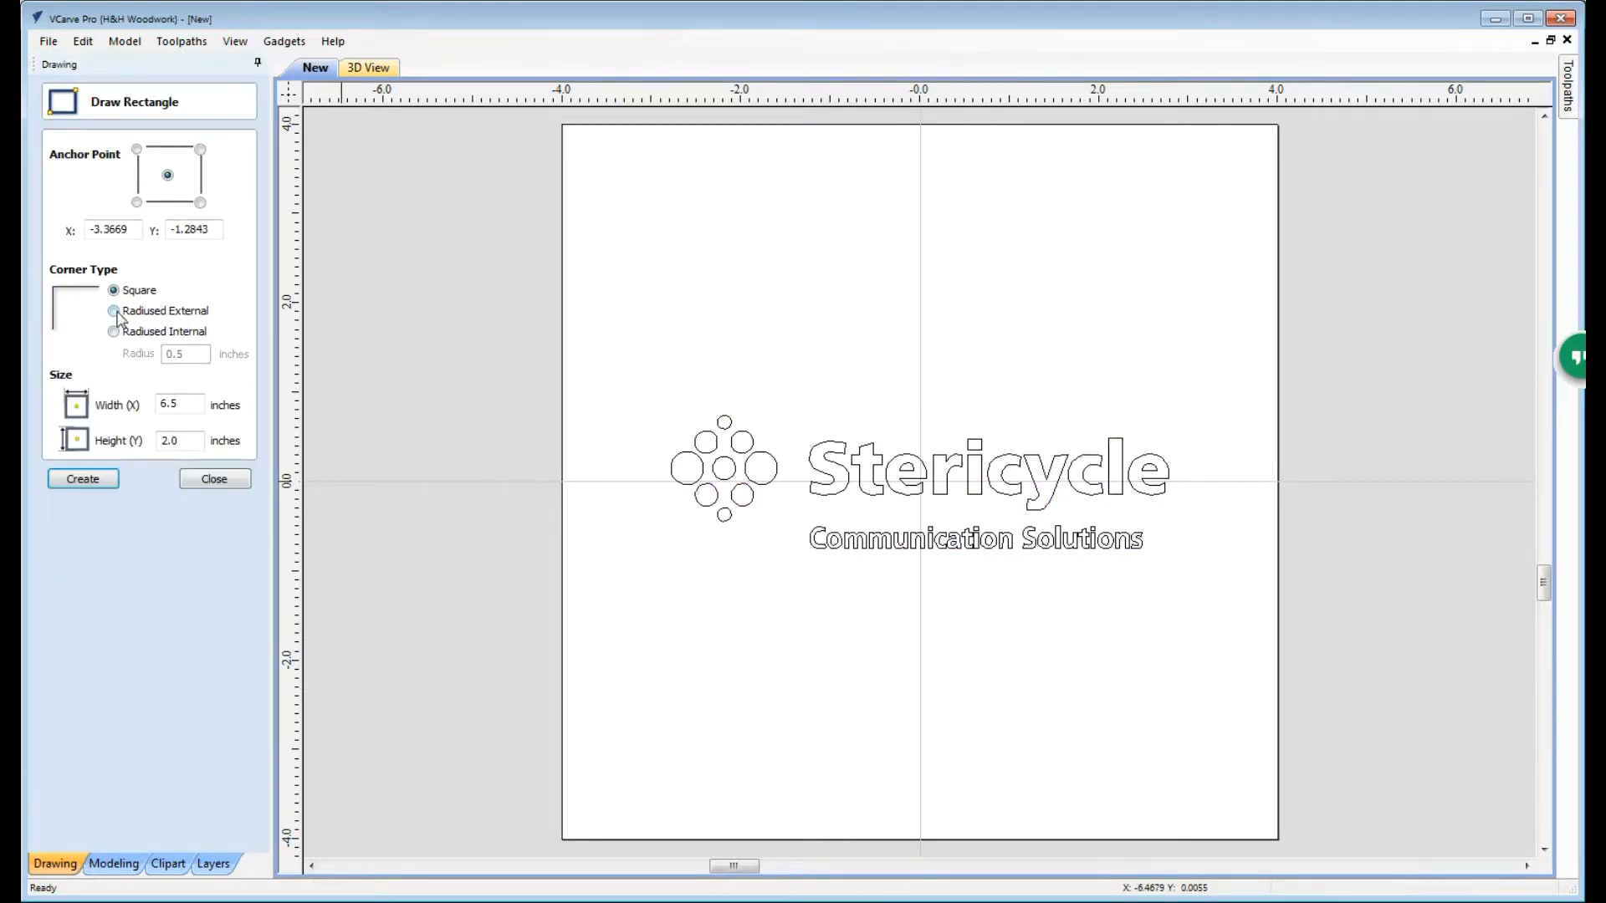
left_click(114, 311)
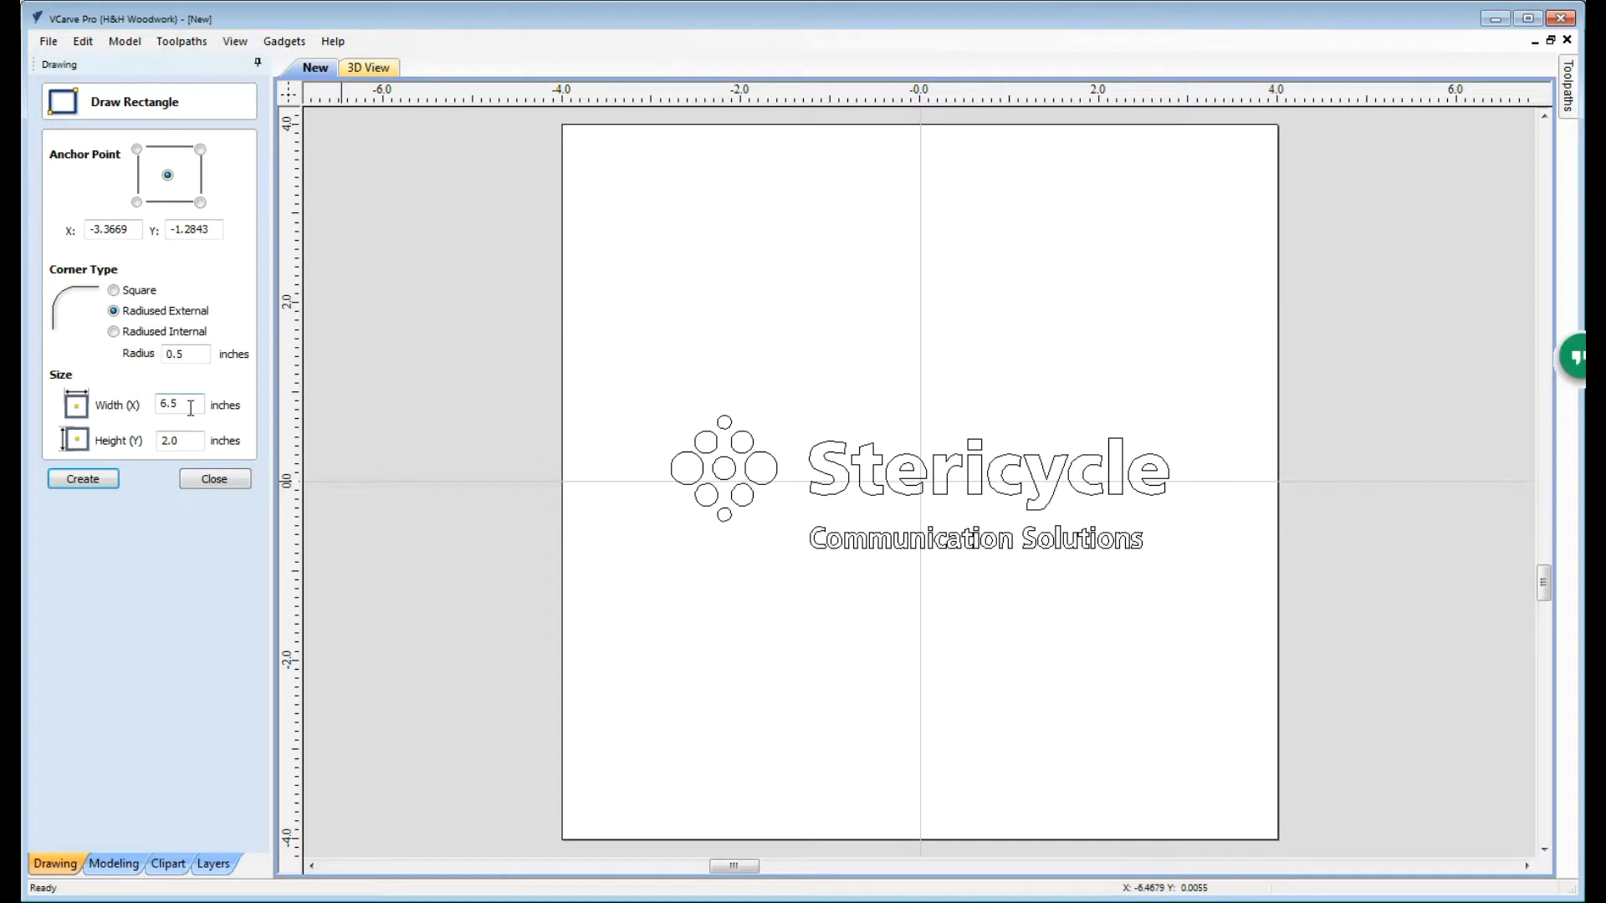
mouse_move(112, 500)
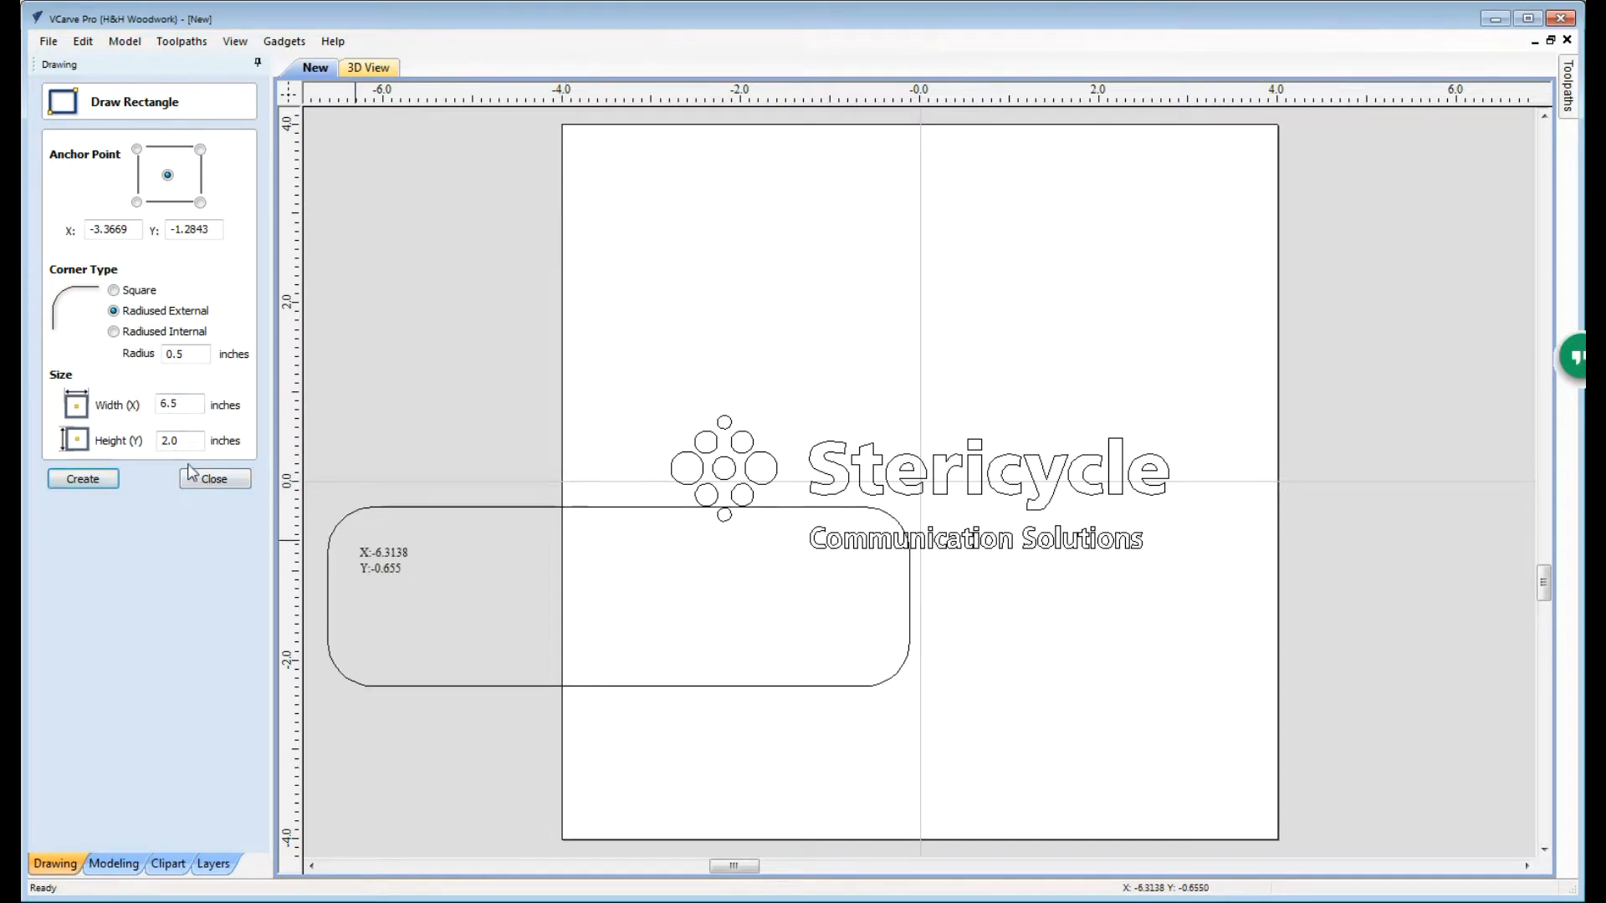
left_click(82, 478)
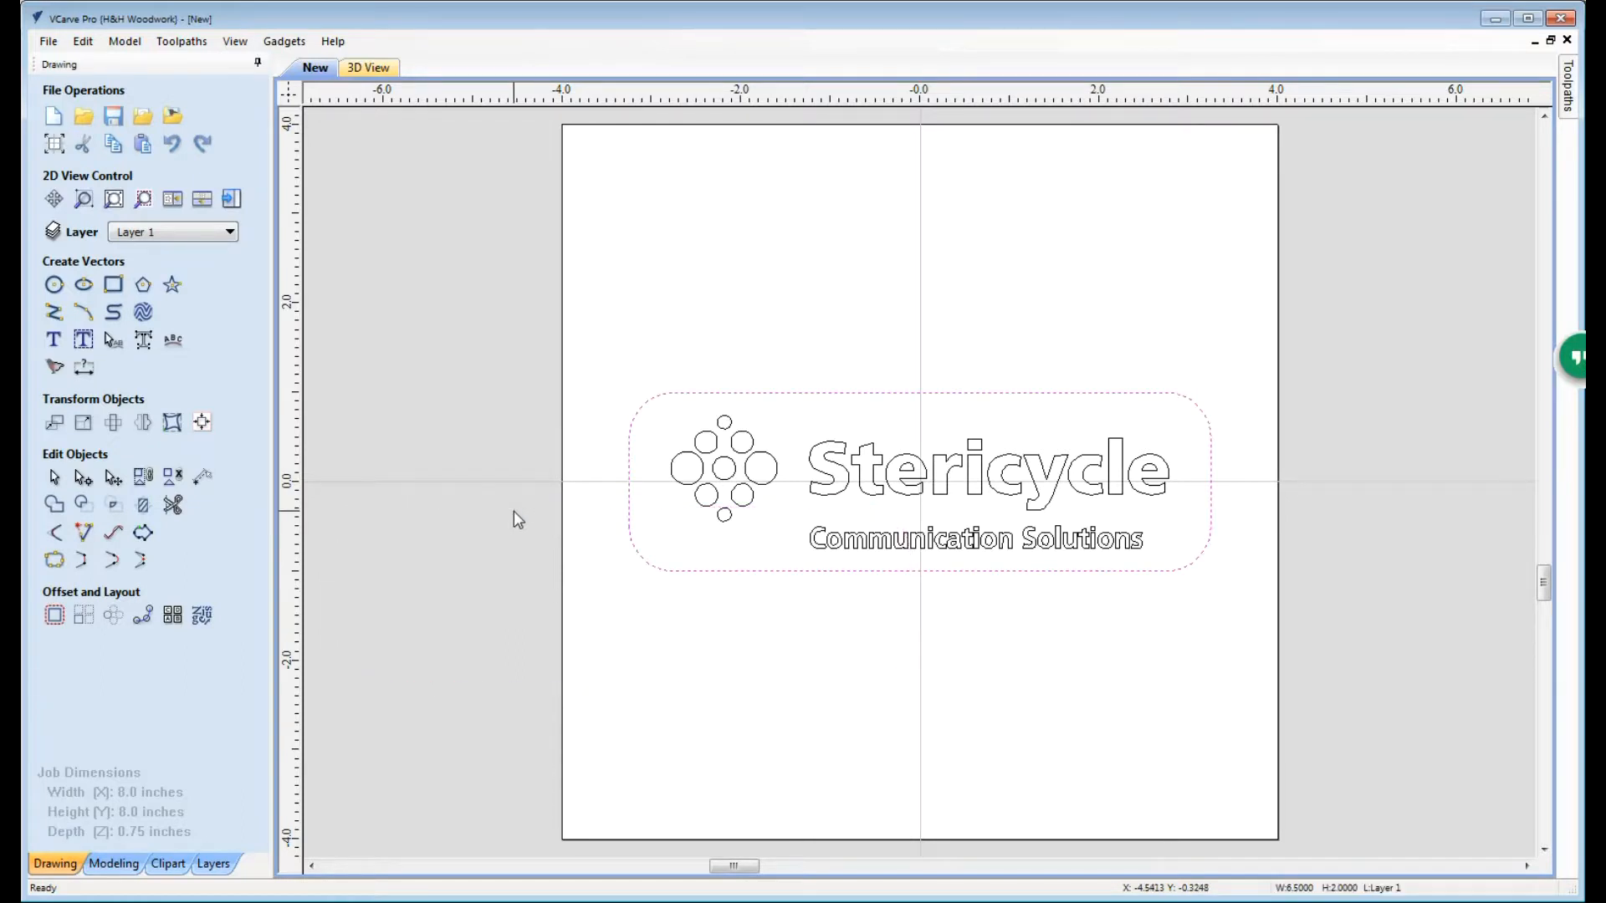
mouse_move(569, 614)
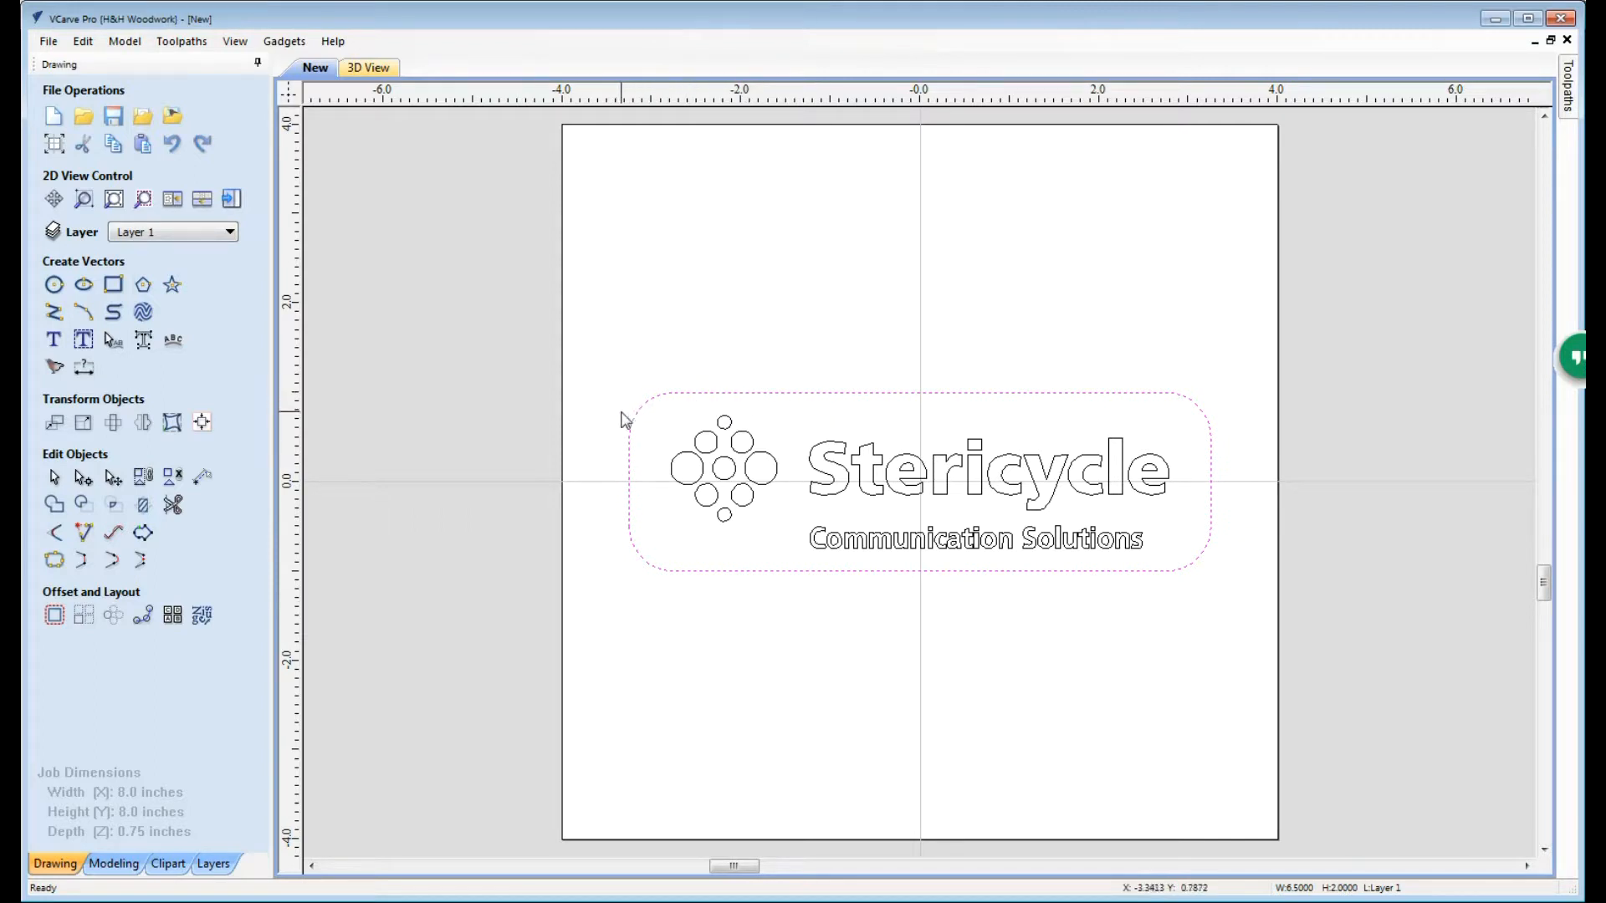
mouse_move(617, 498)
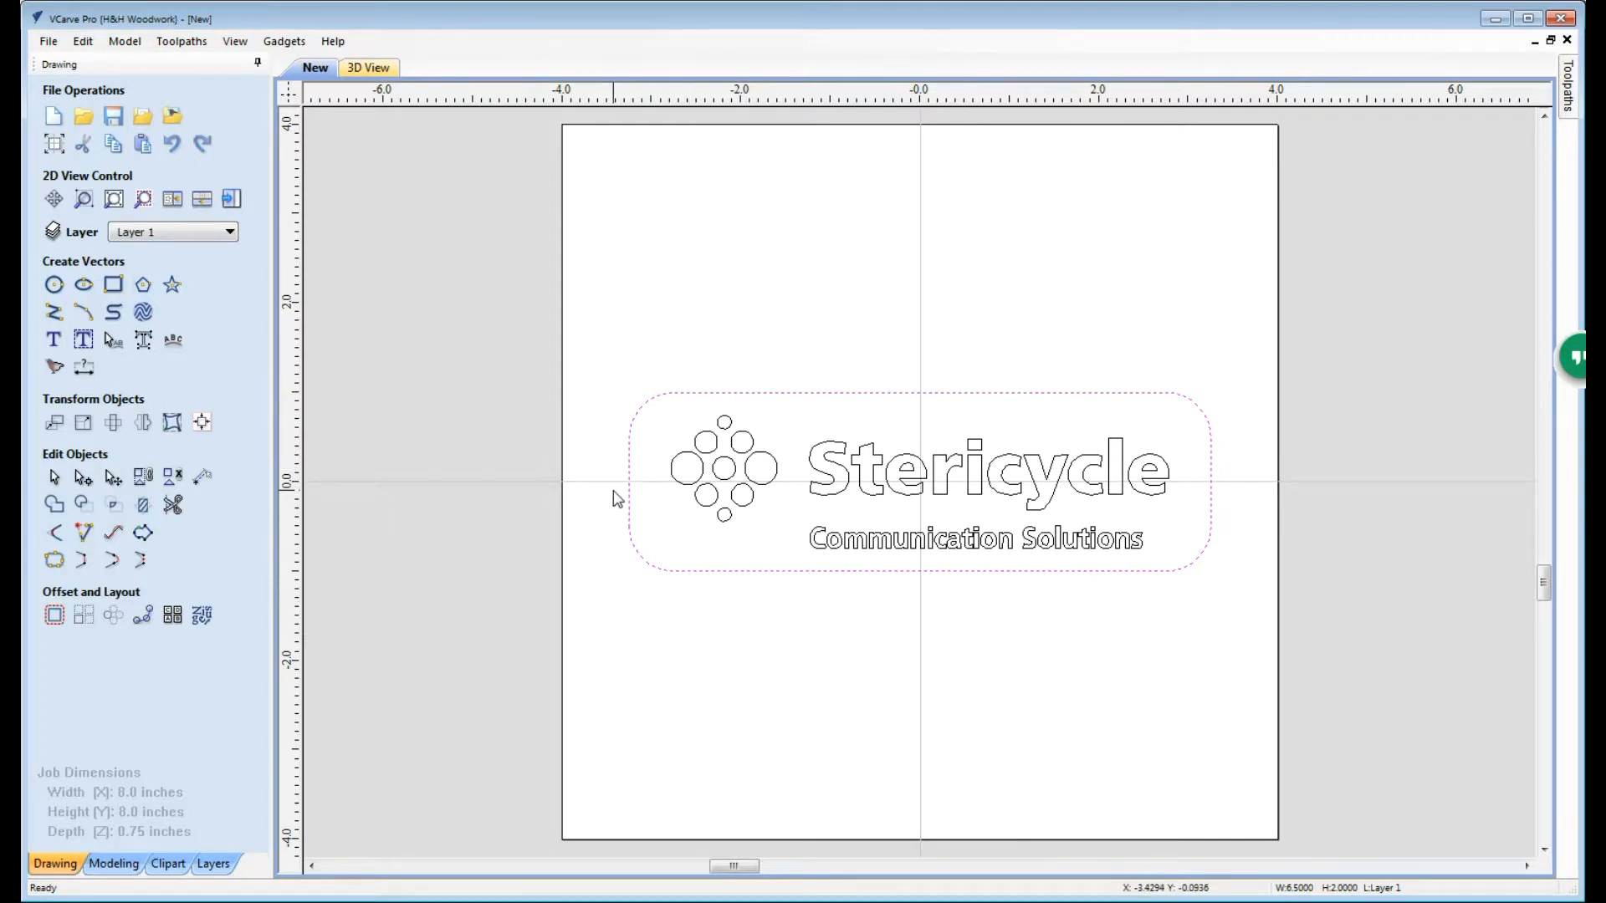
mouse_move(164, 581)
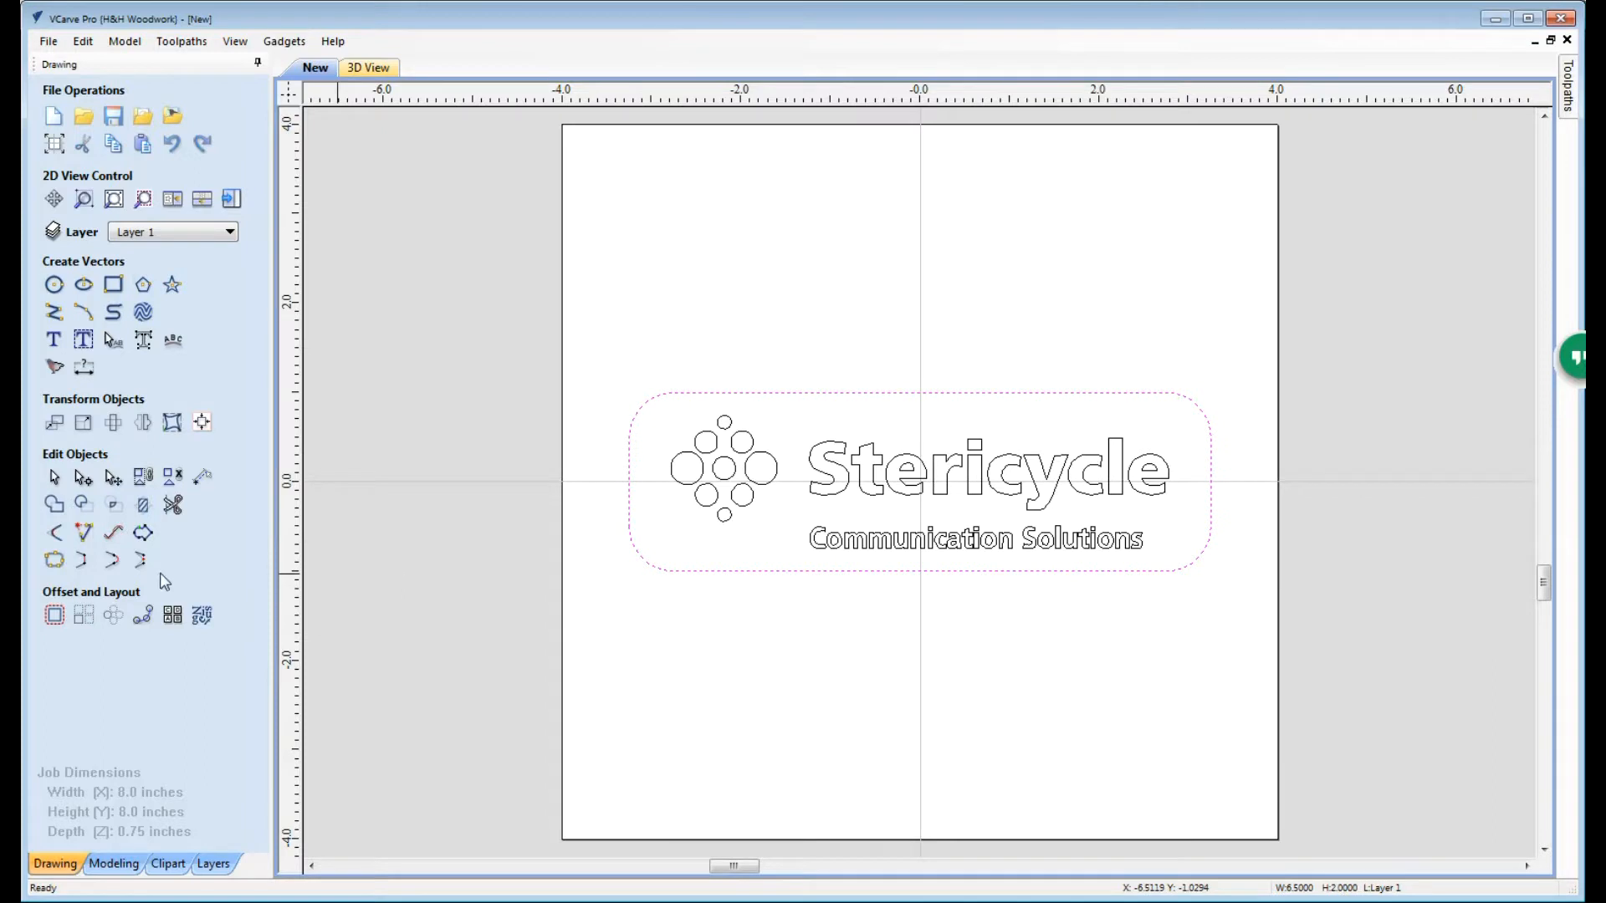
mouse_move(53, 614)
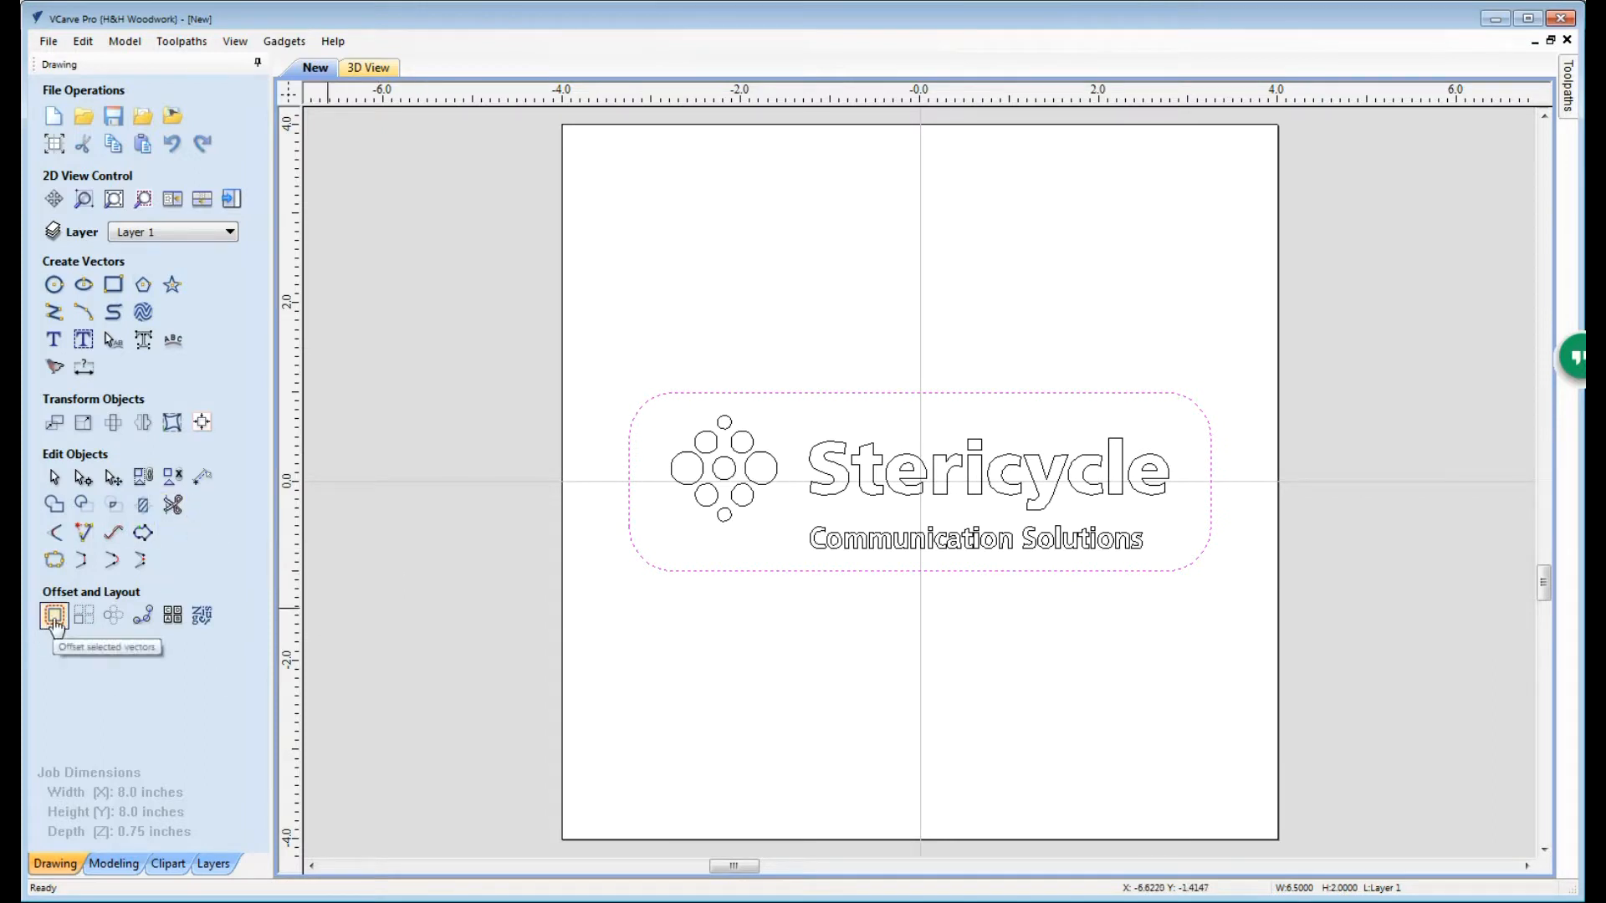
Step: Offset the rounded border outwards by 0.25 in to form a second outline
left_click(54, 614)
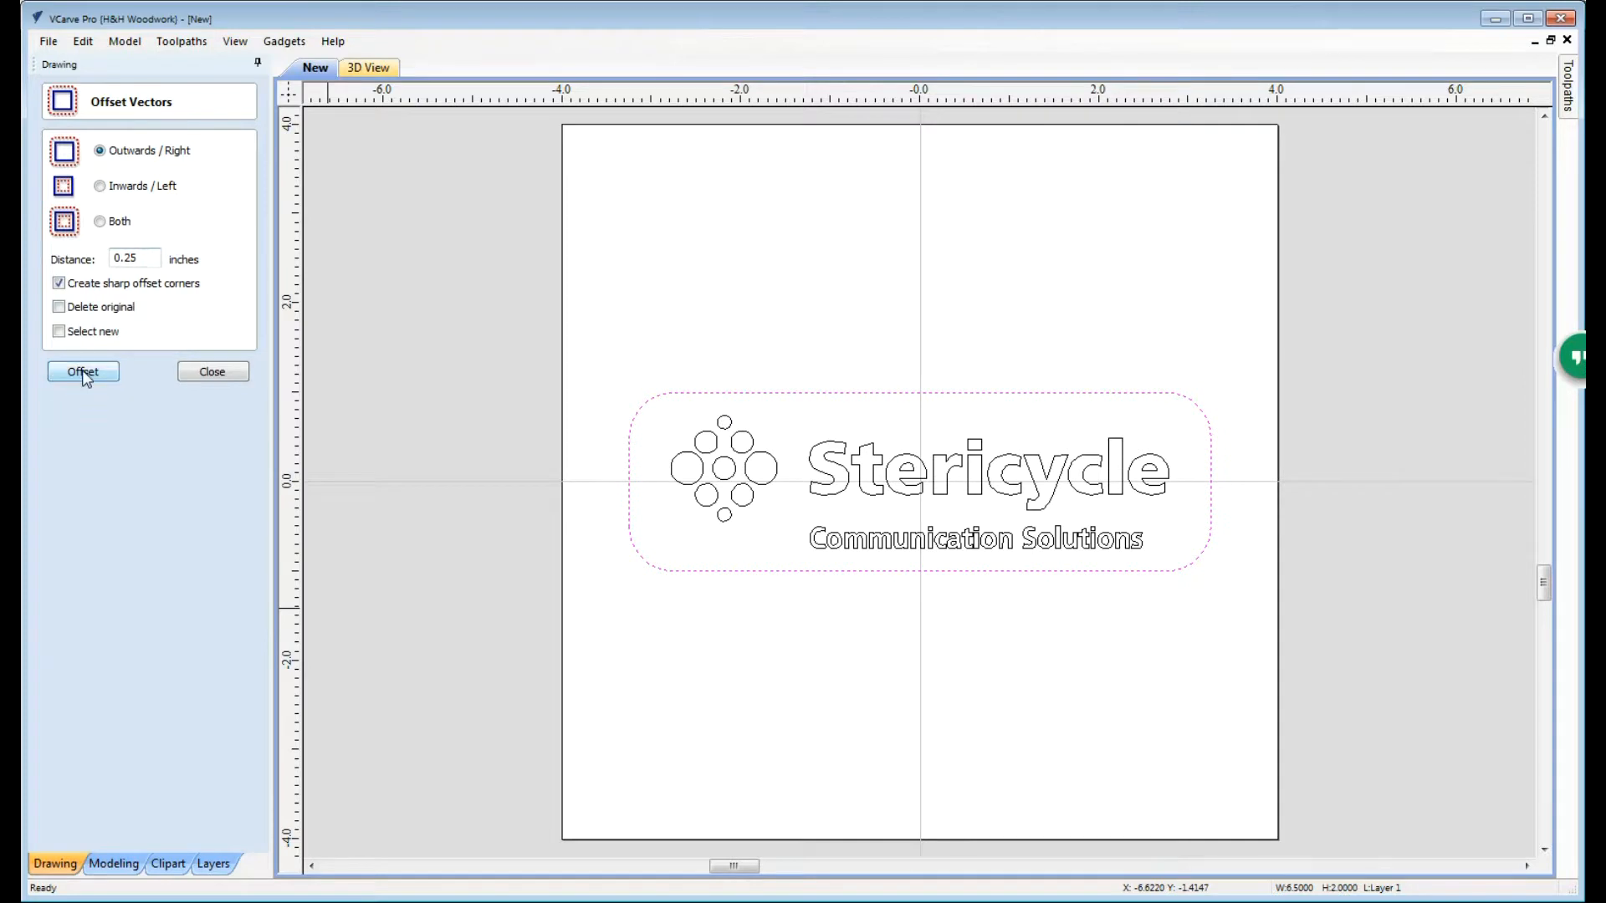
left_click(83, 371)
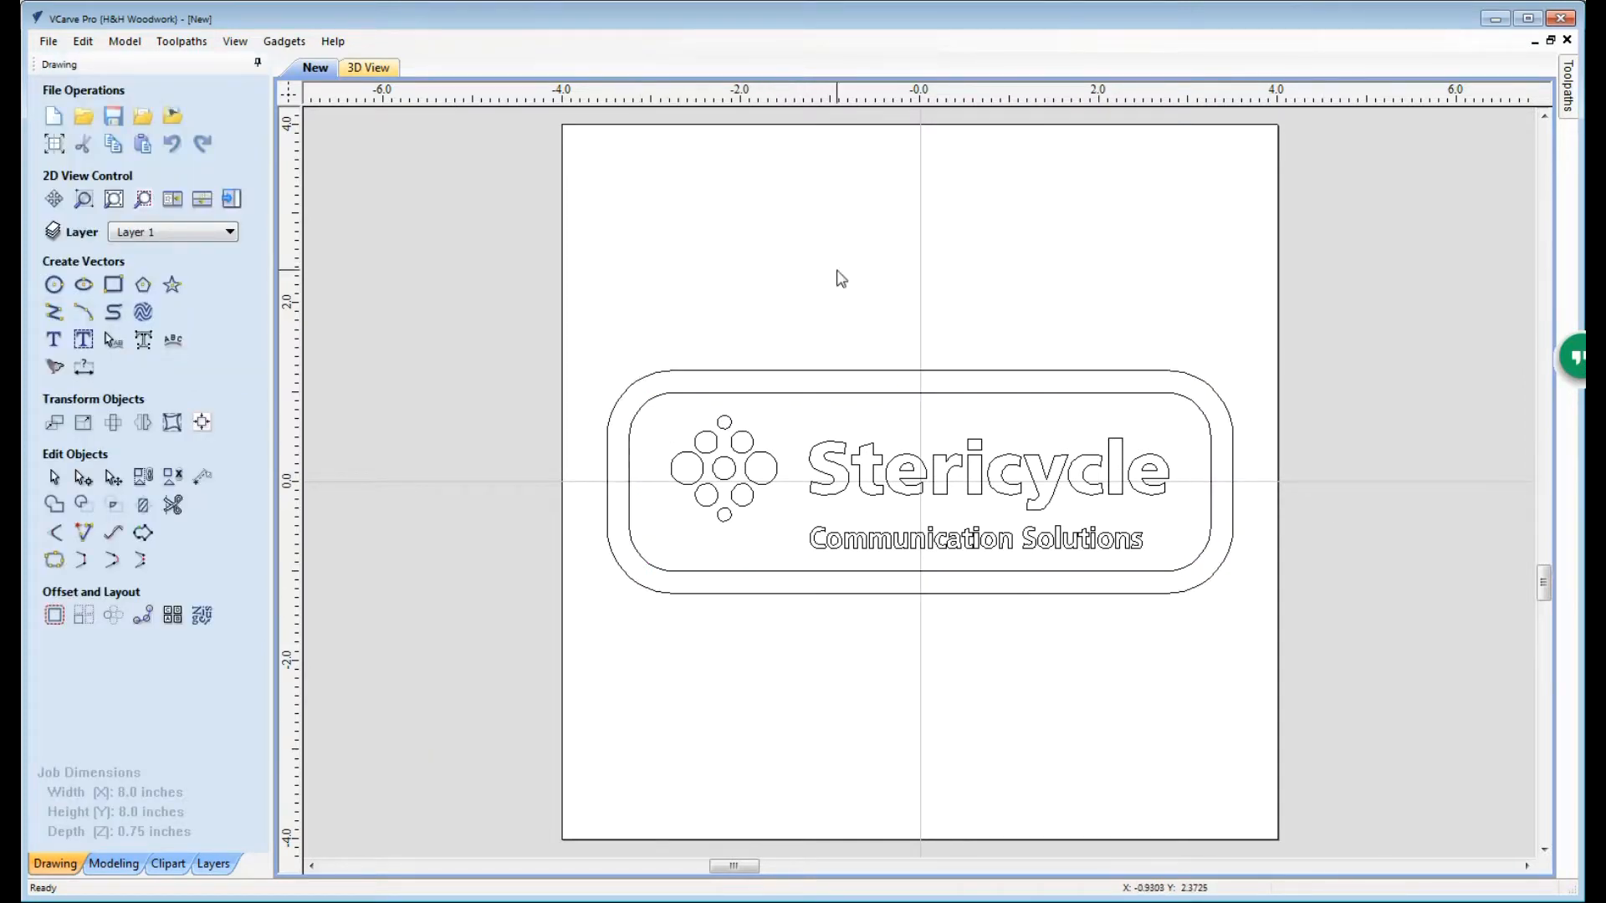
mouse_move(1216, 586)
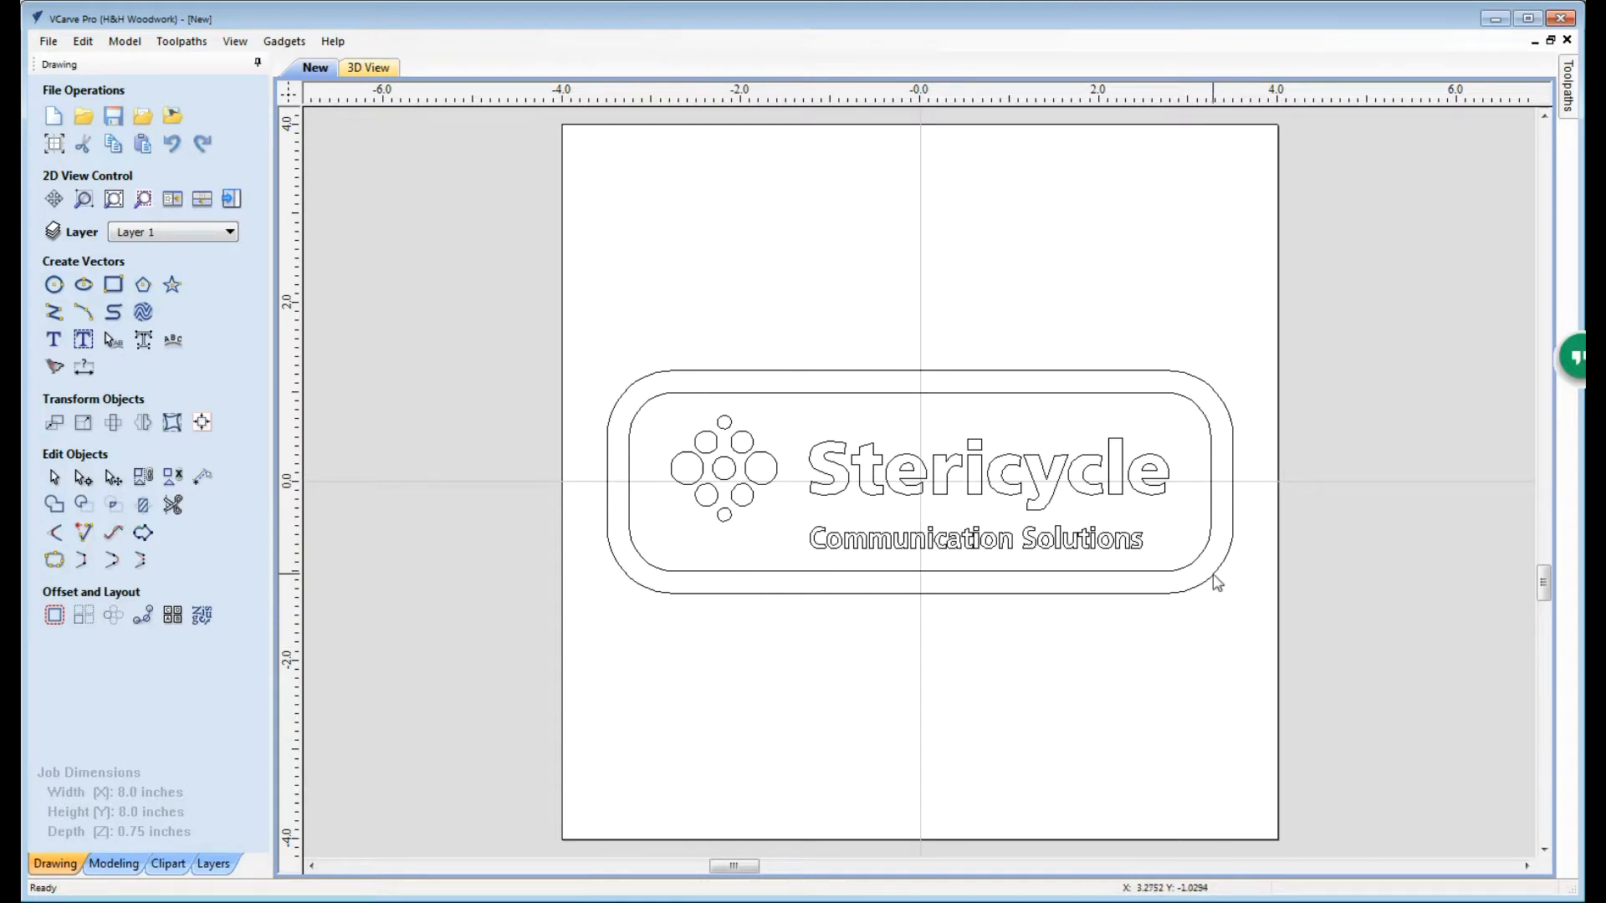
mouse_move(1555, 83)
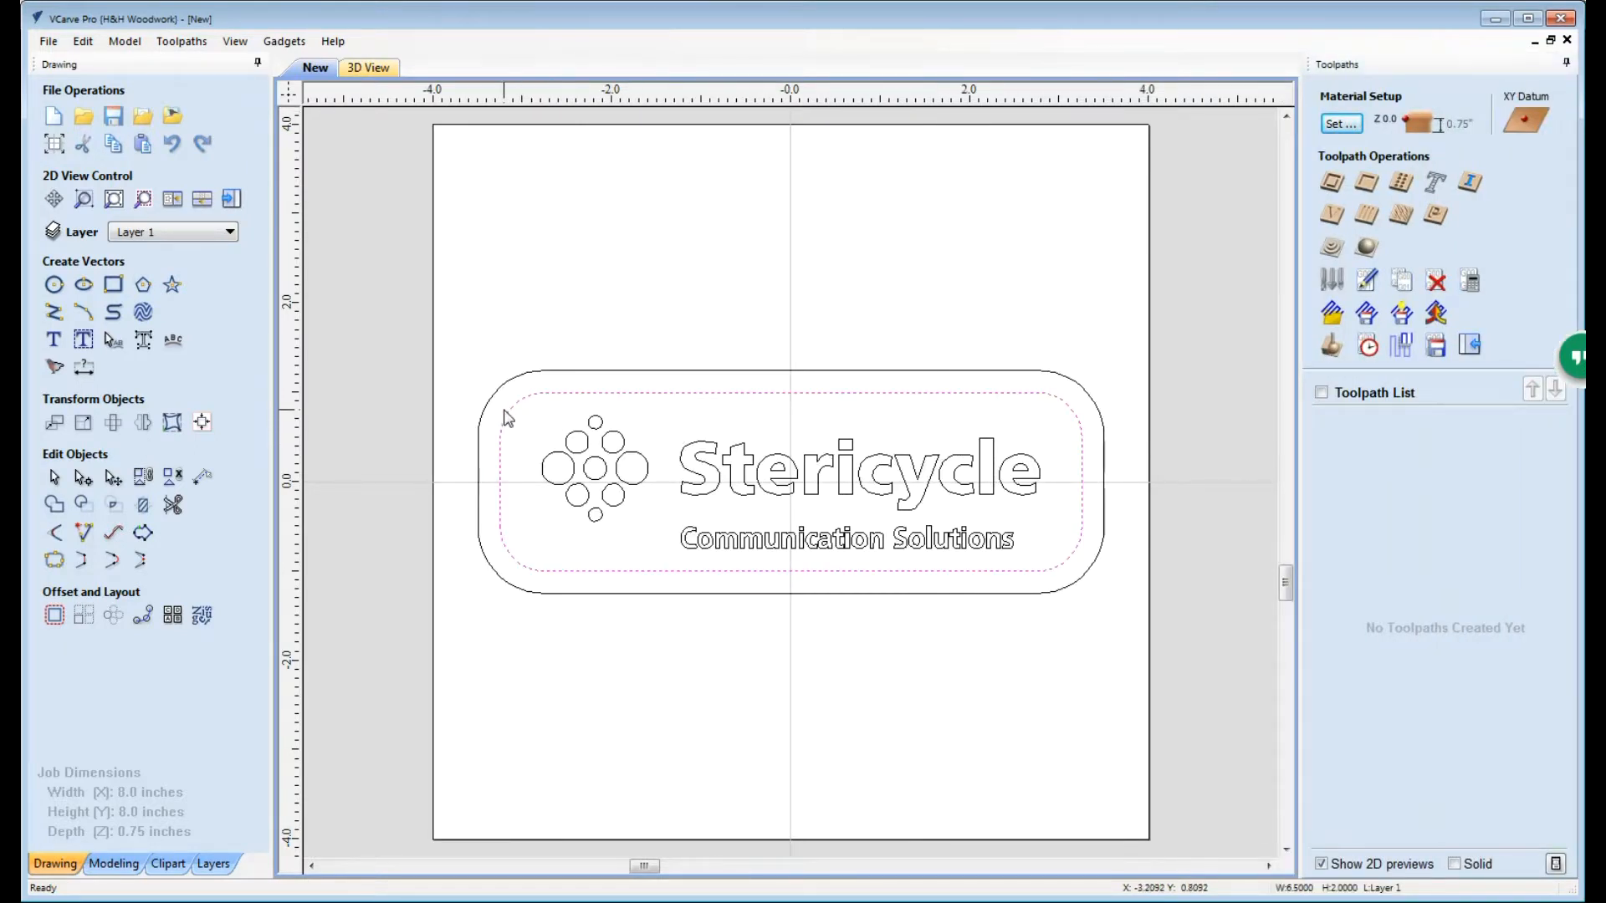
mouse_move(522, 522)
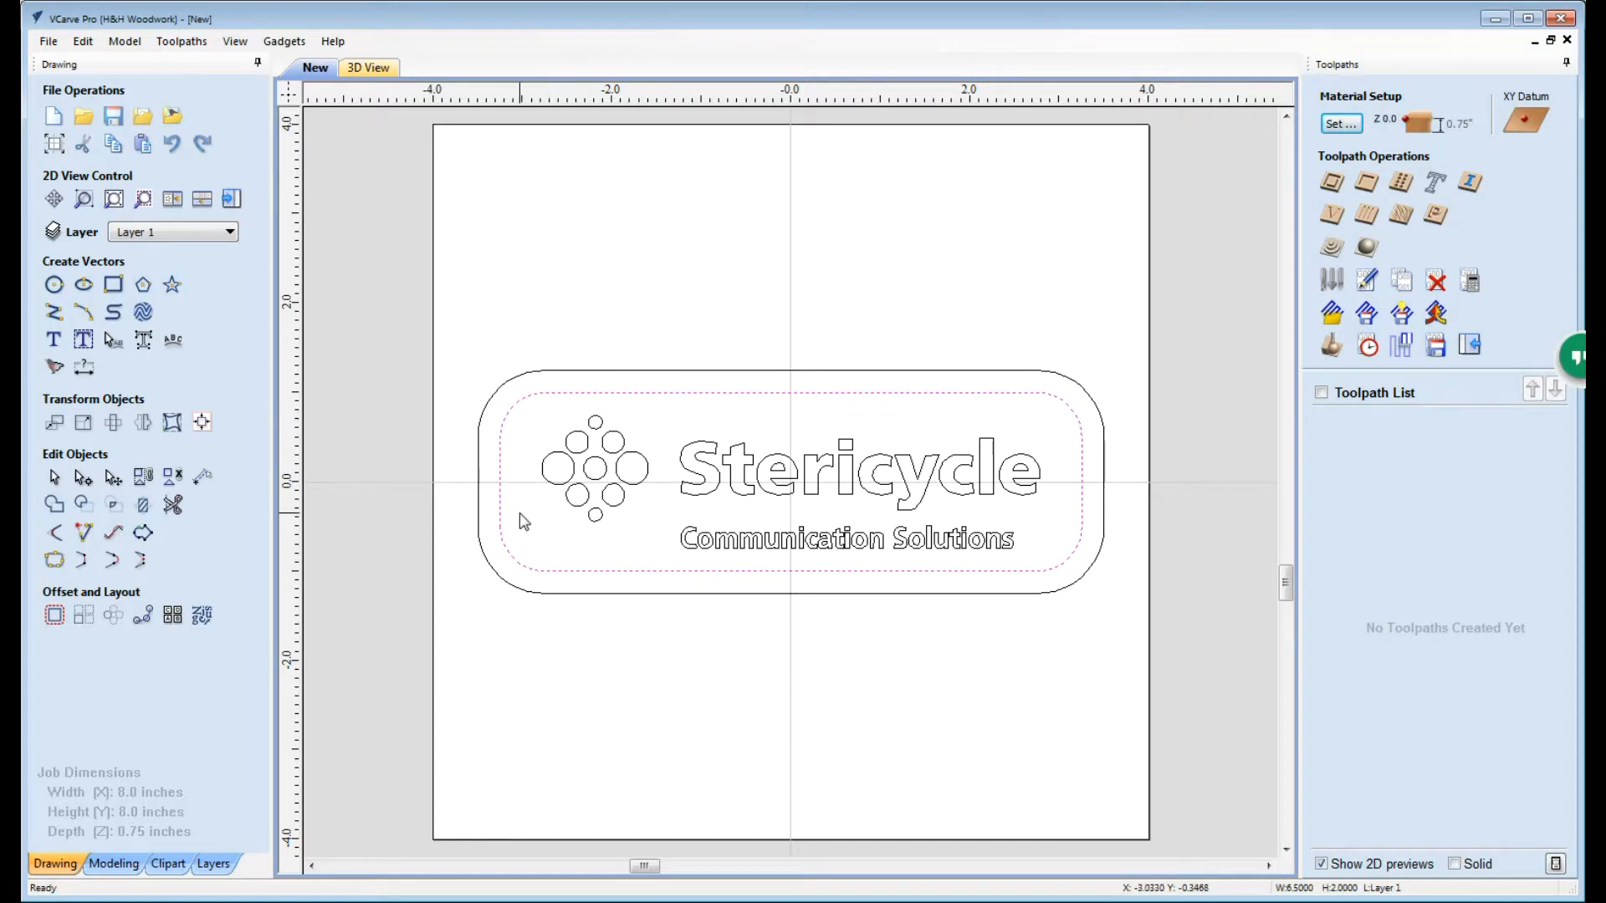
mouse_move(970, 403)
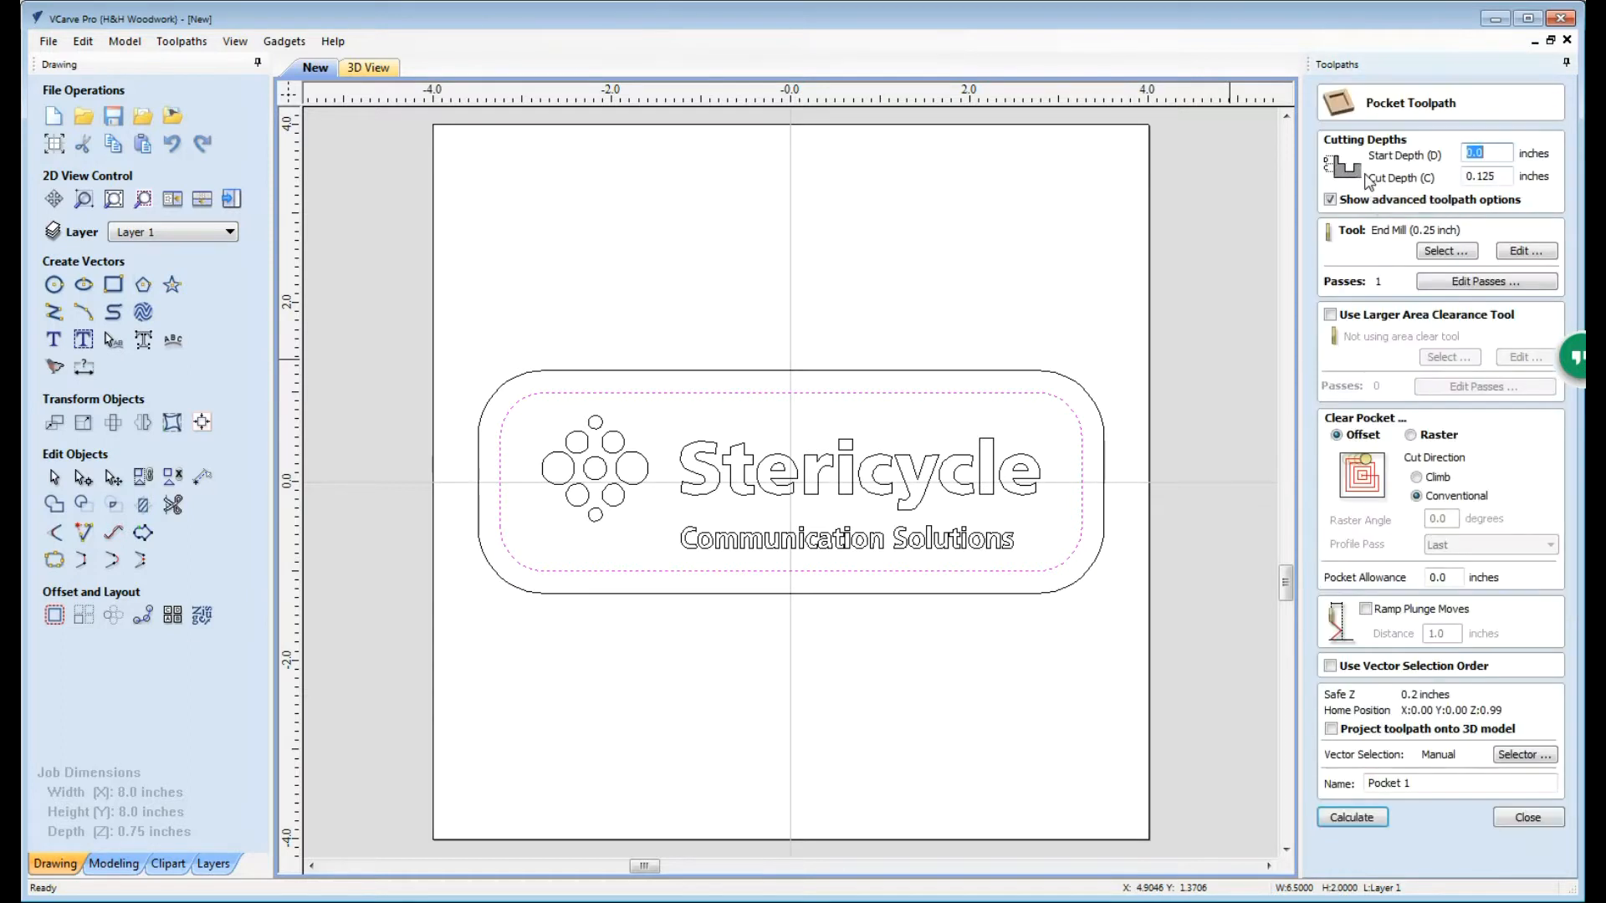
Step: Set the pocket Cut Depth to 0.125 with the 0.25 in end mill and calculate Pocket 1
left_click(1486, 177)
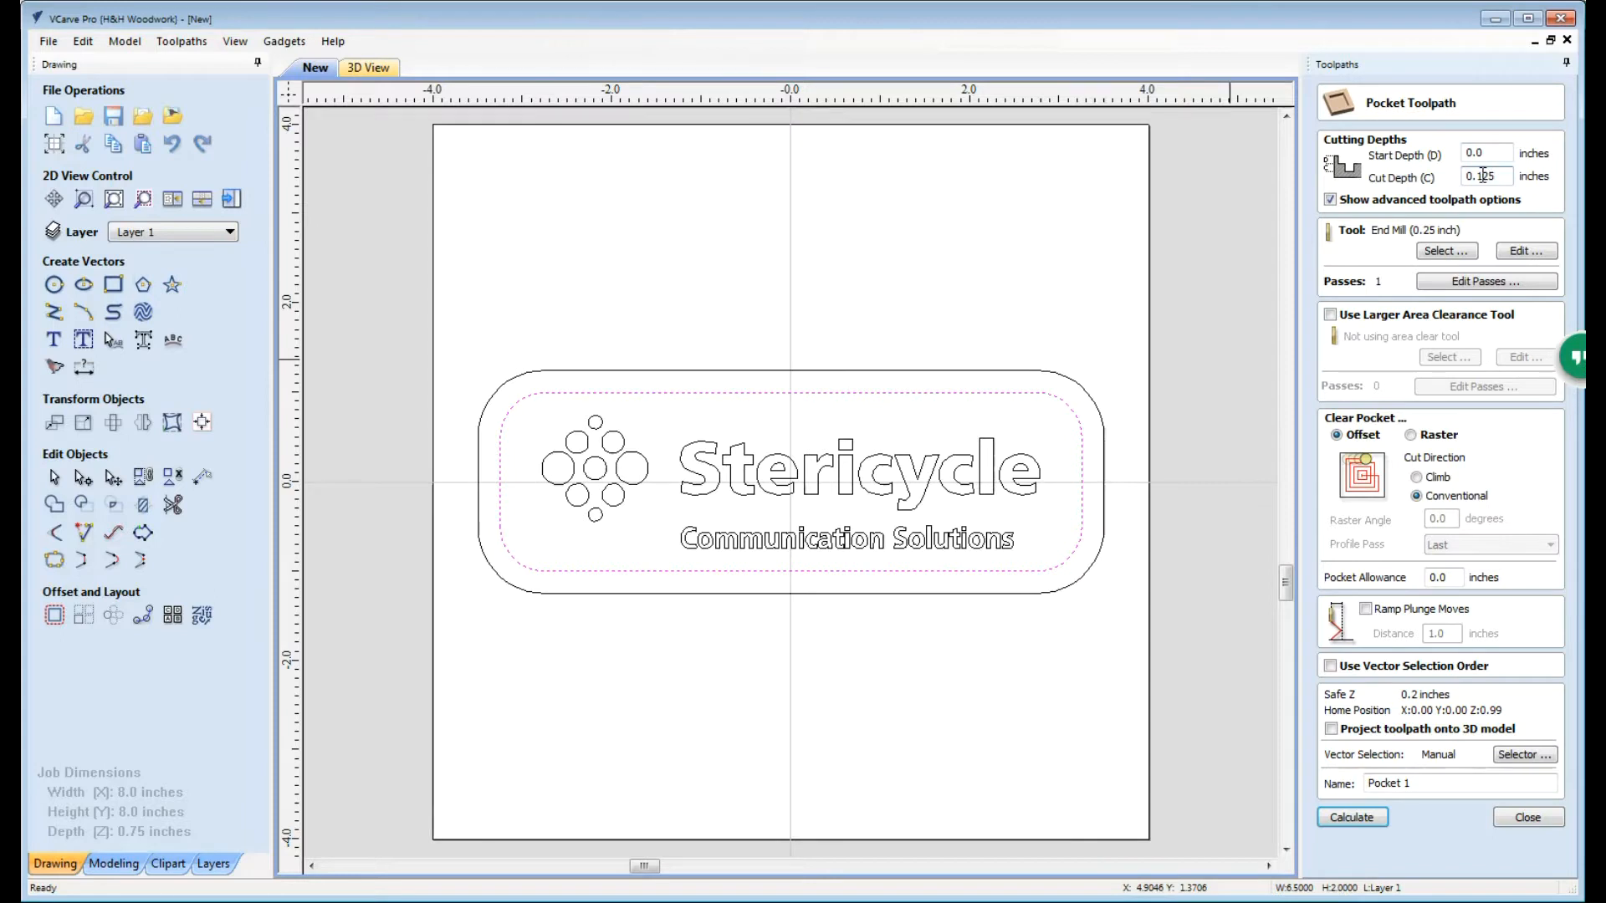
triple_click(1484, 176)
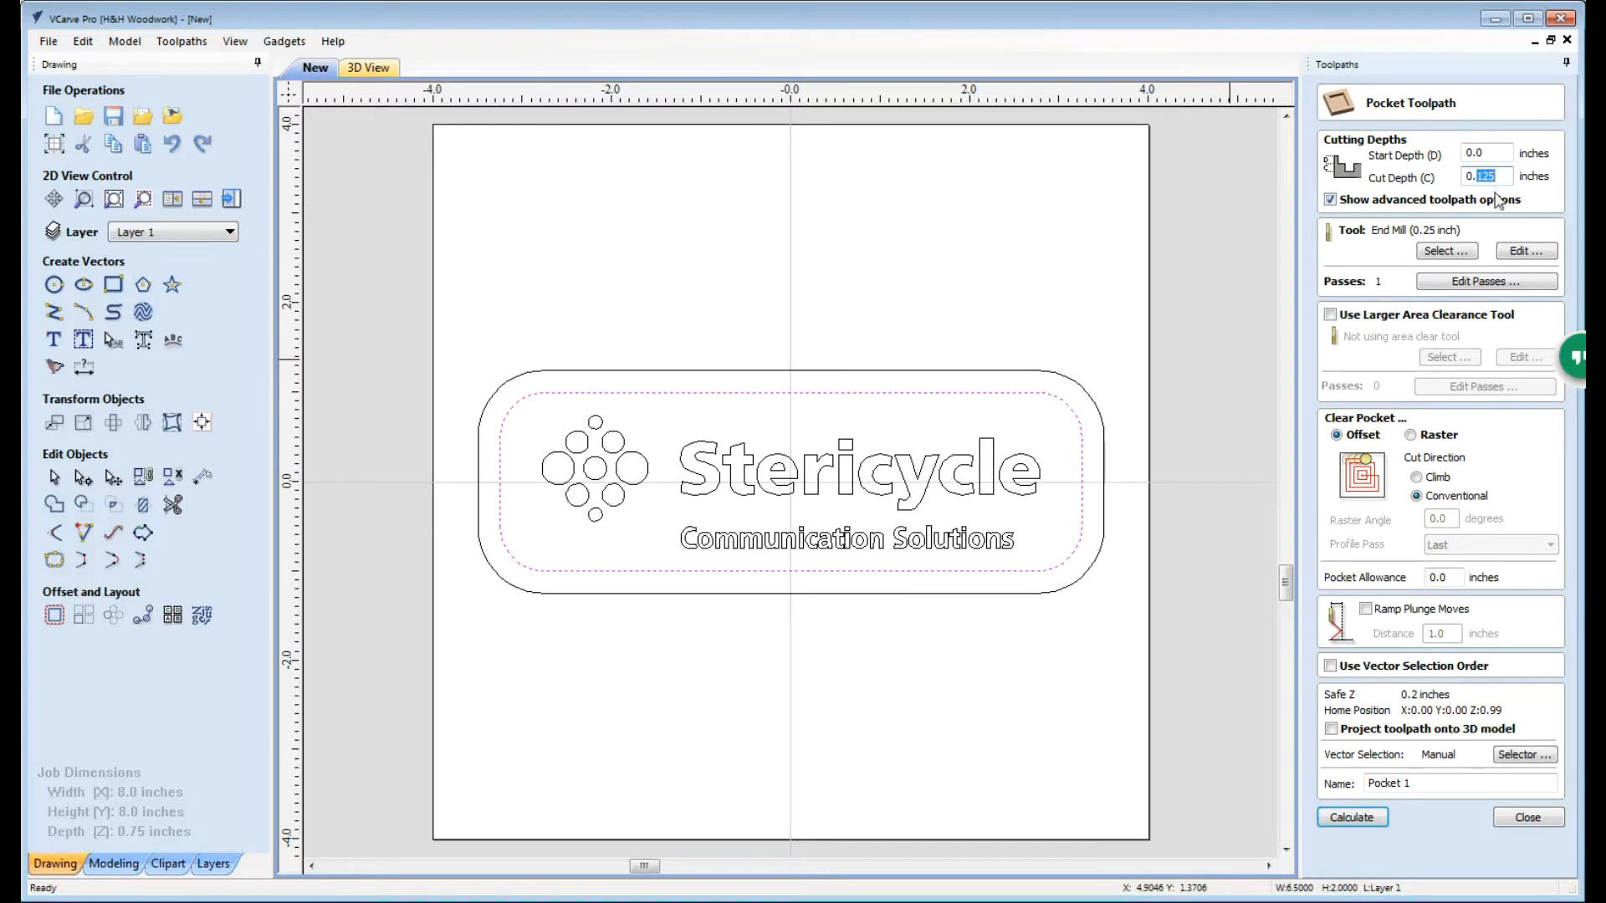
mouse_move(1468, 230)
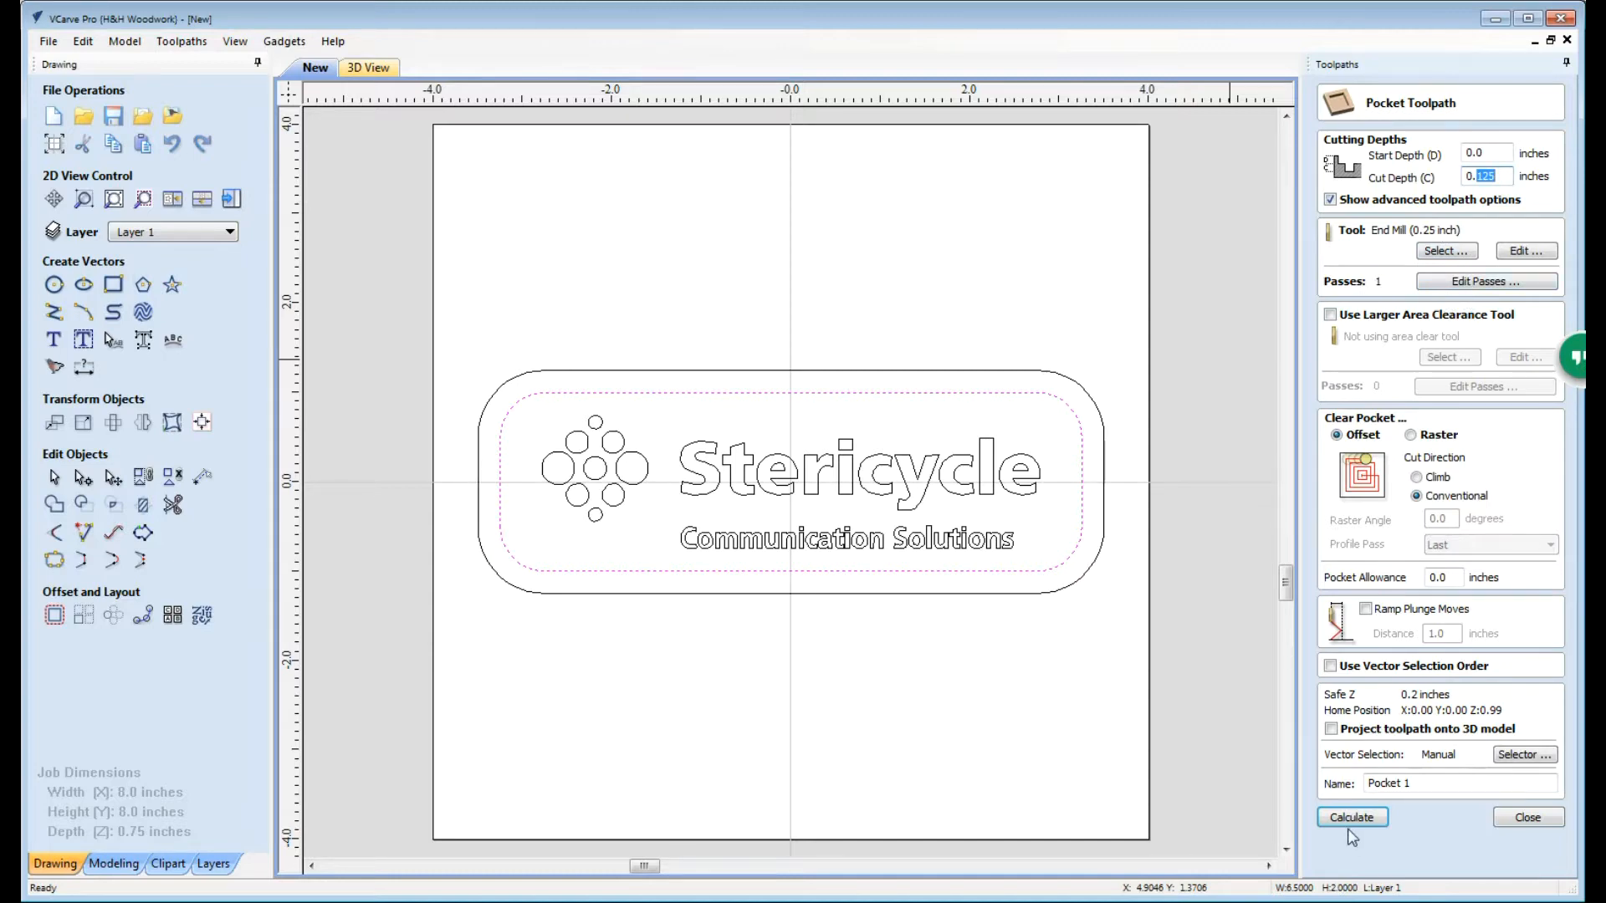
left_click(1350, 817)
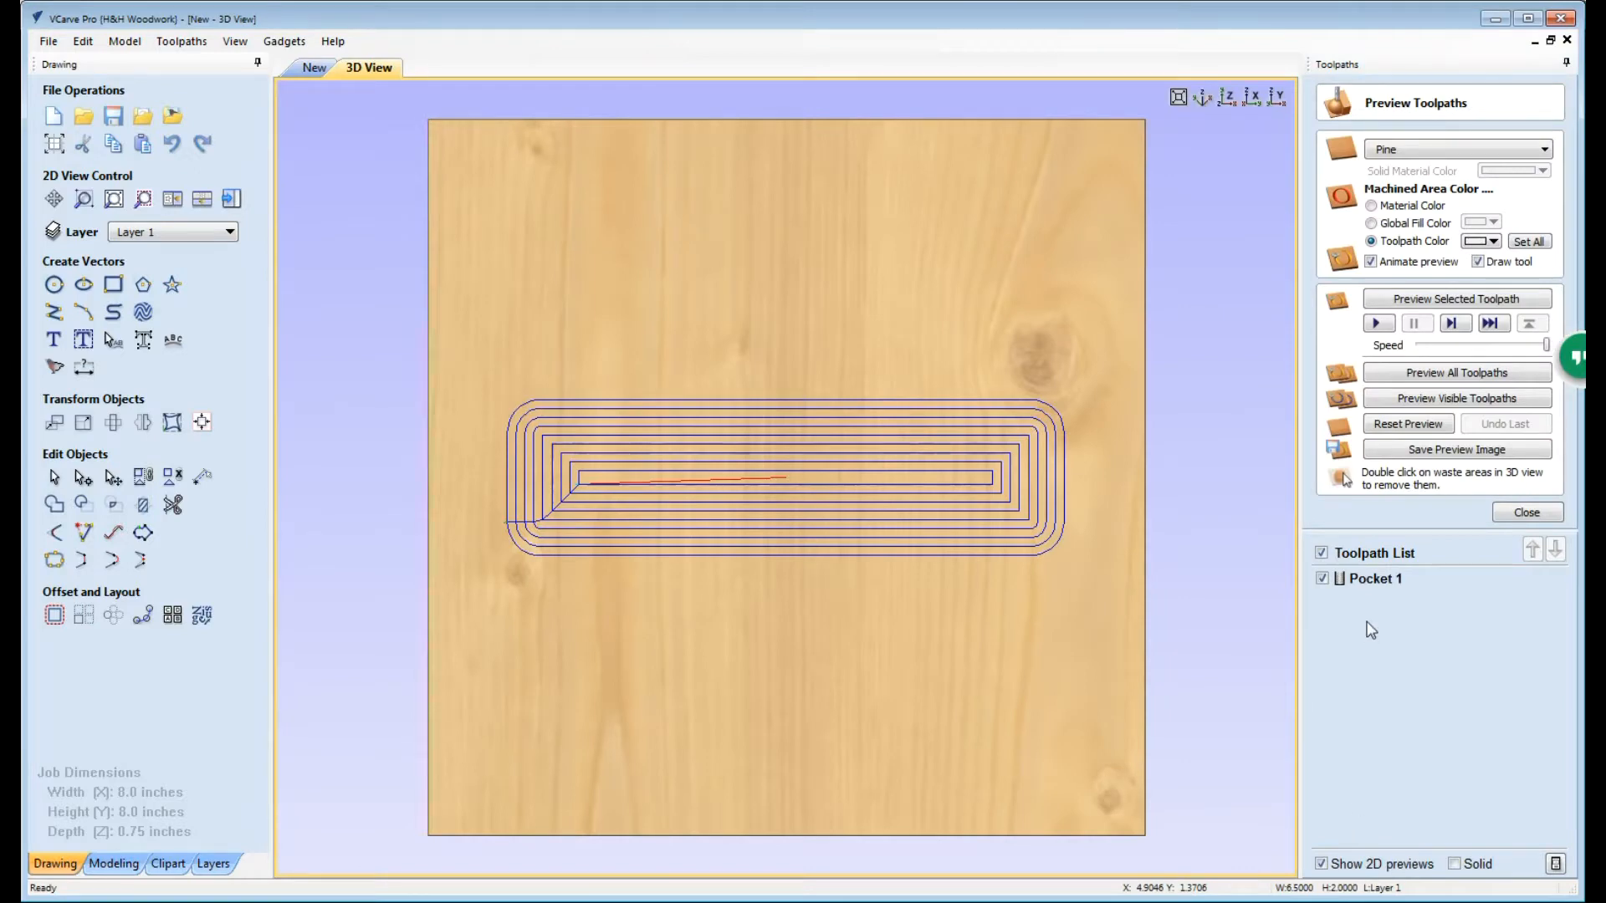
mouse_move(1457, 448)
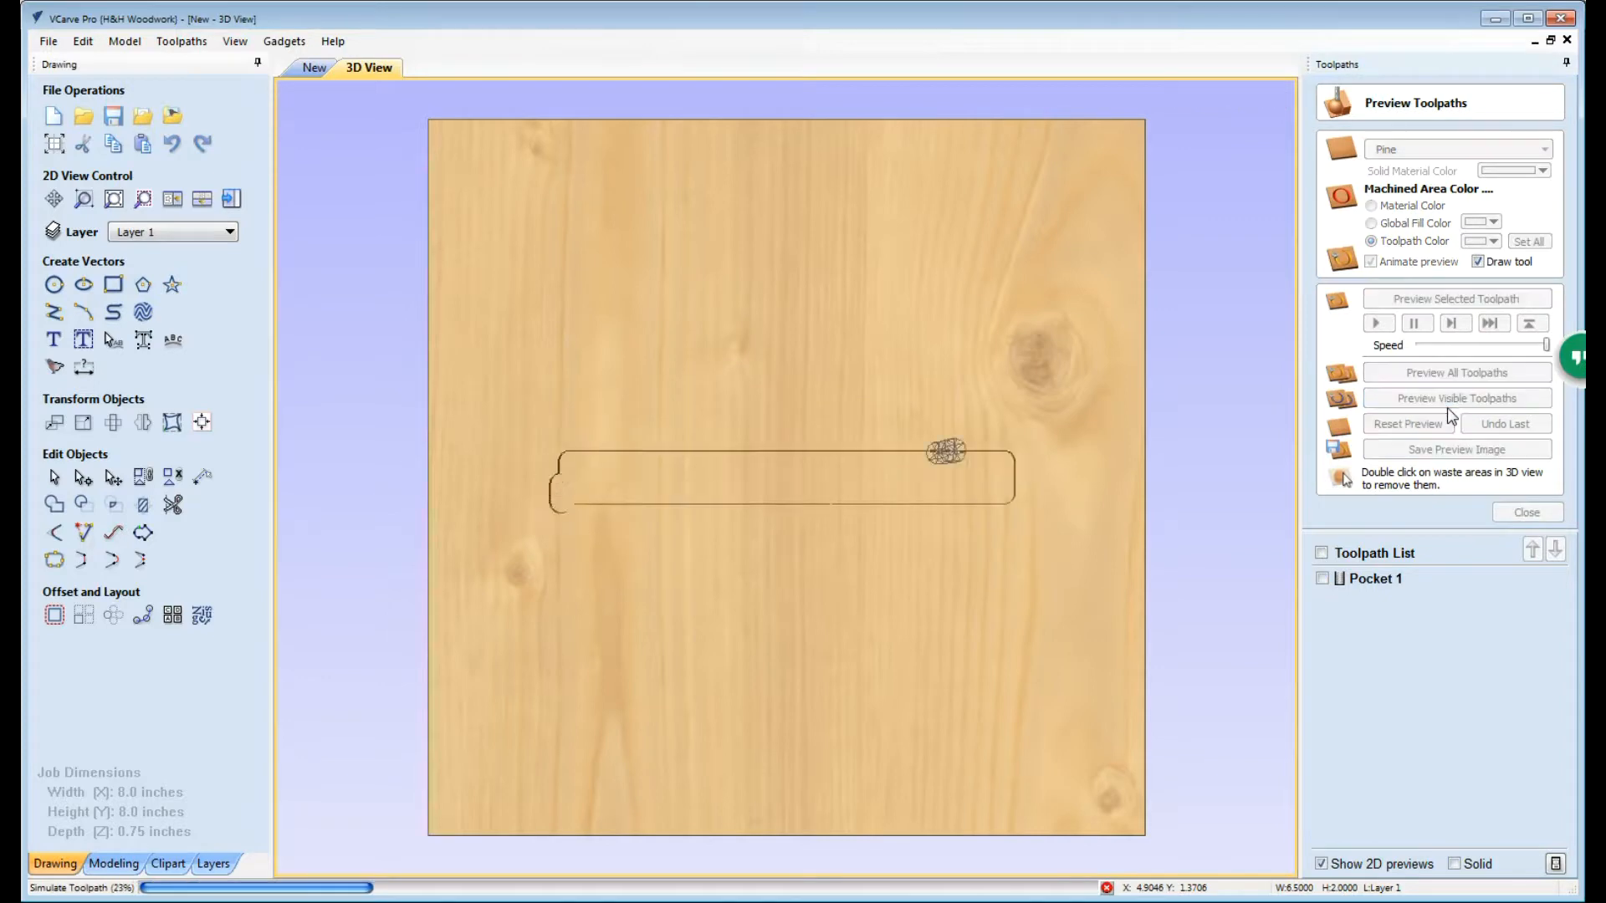
Step: Close the Pocket 1 simulation and return to the 2D drawing
left_click(1455, 398)
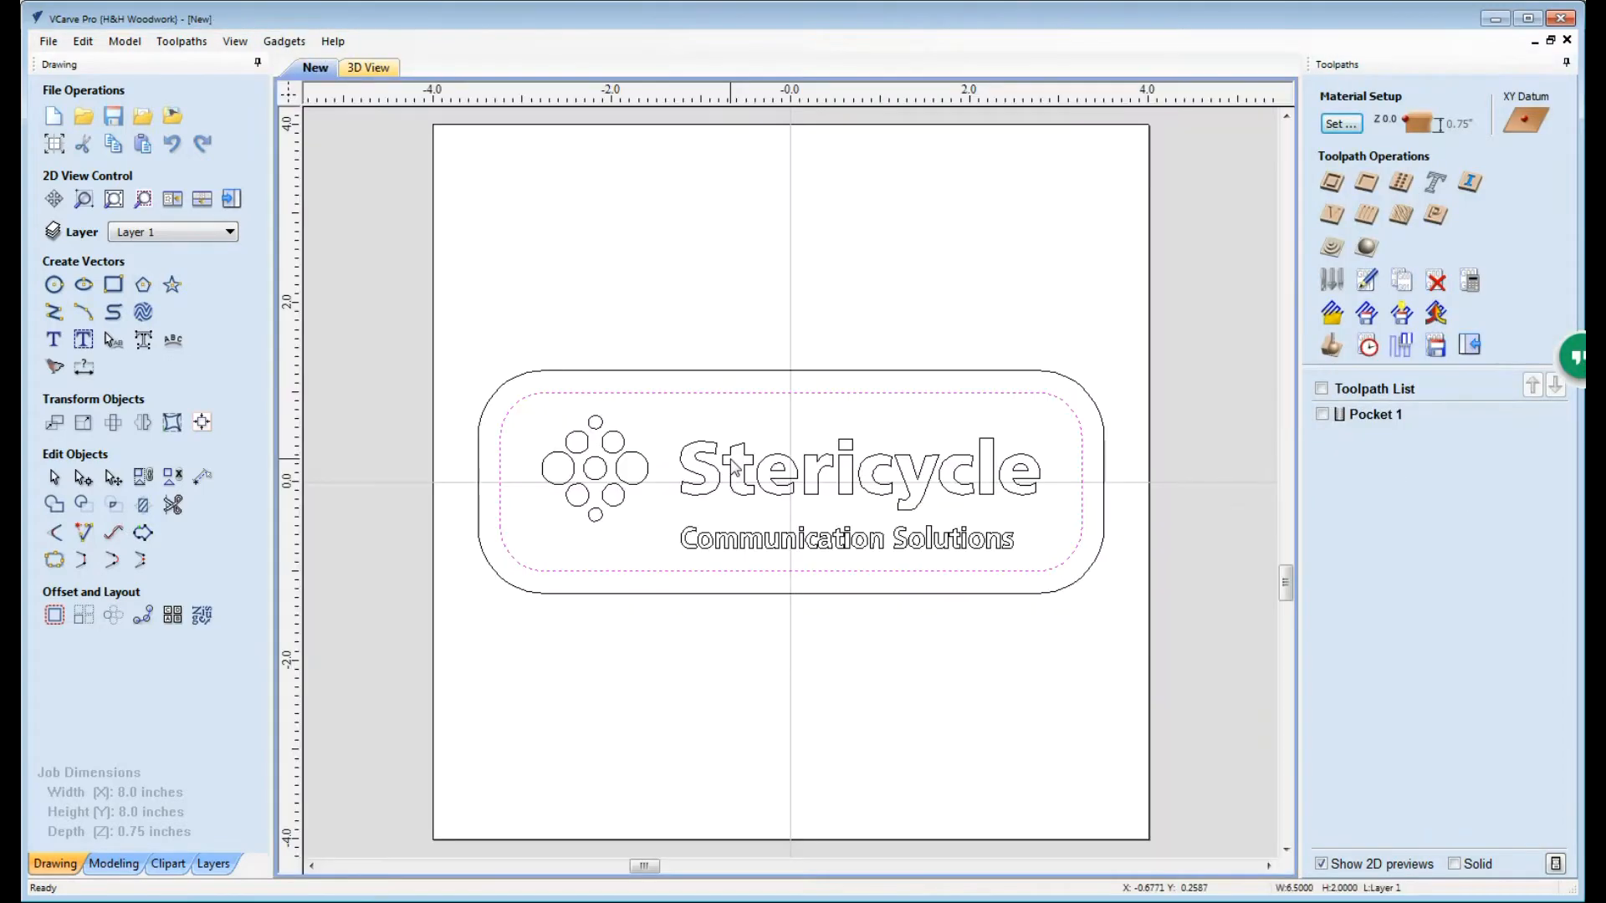
mouse_move(701, 466)
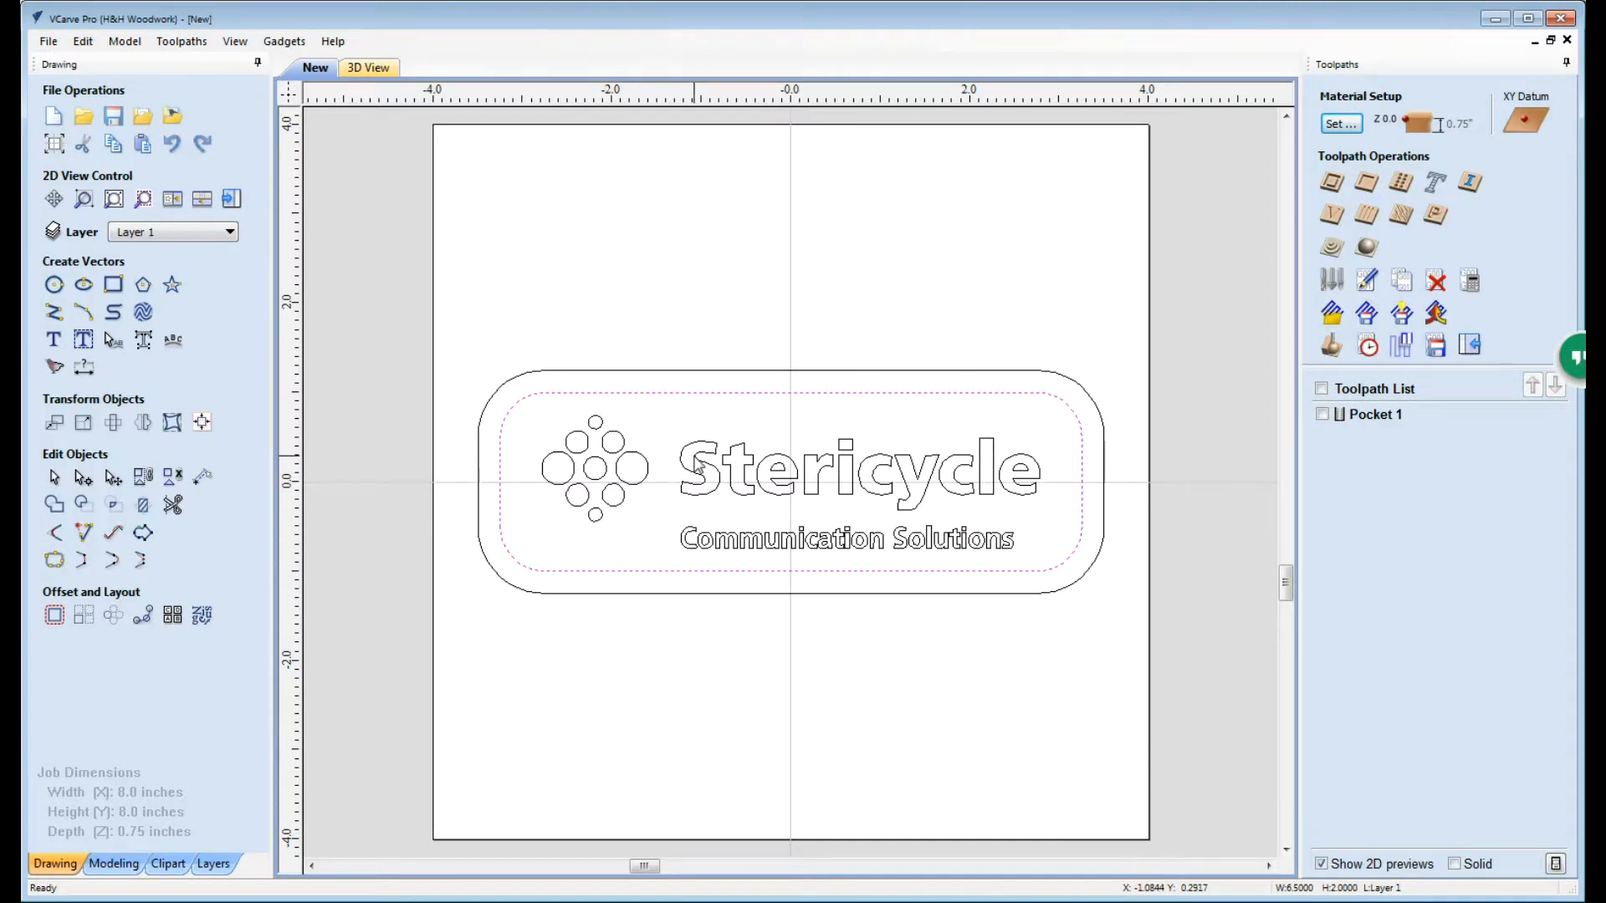
mouse_move(1056, 463)
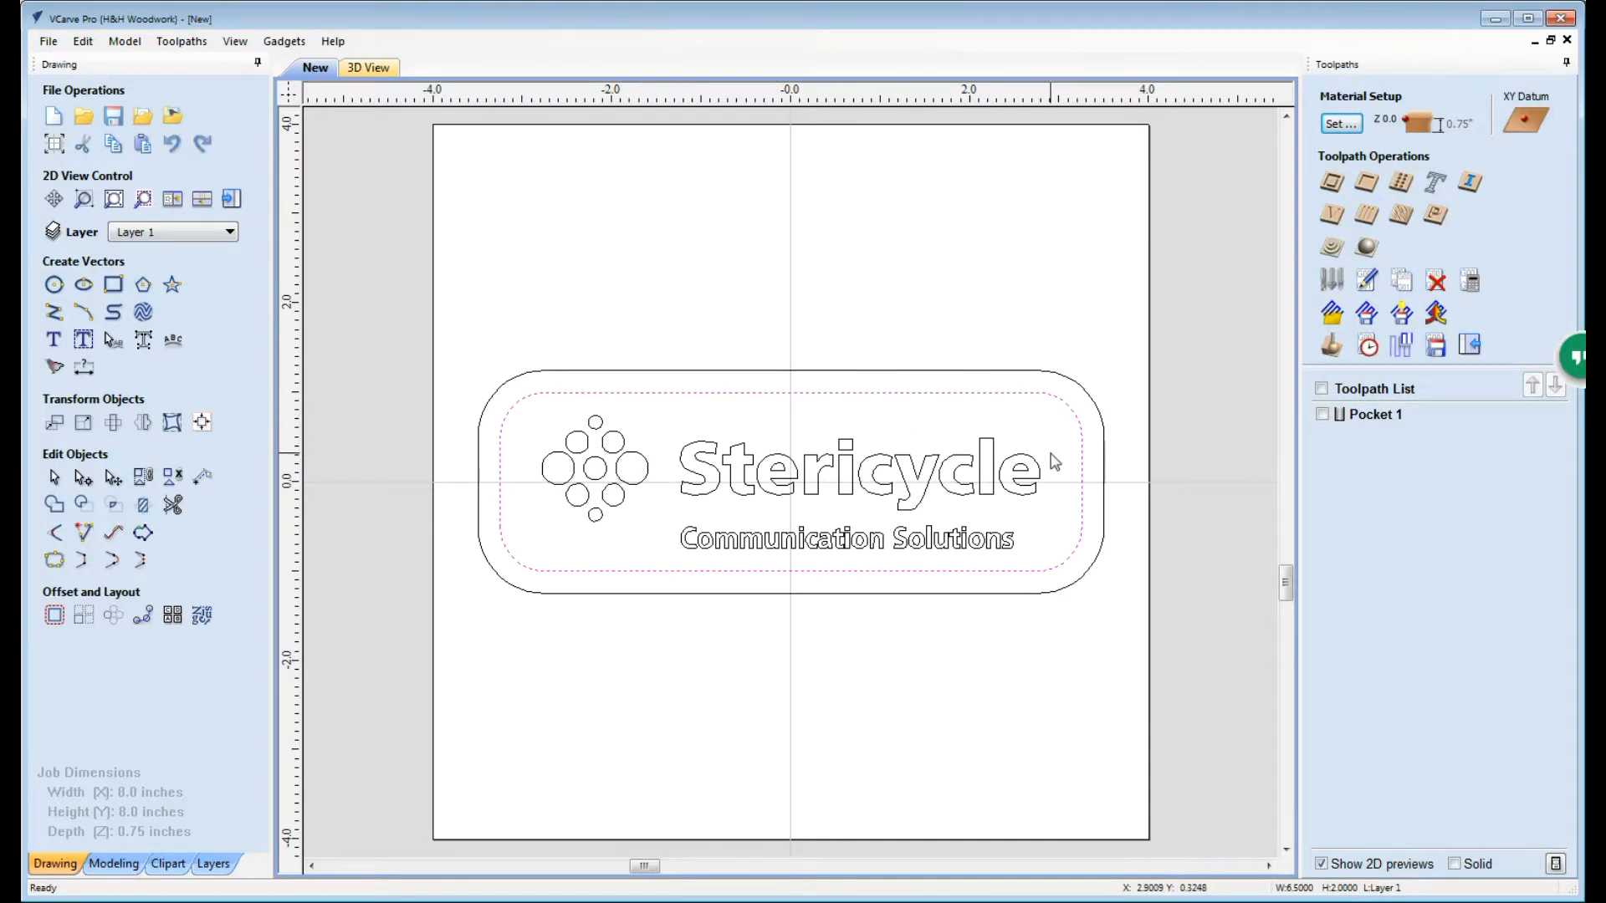
mouse_move(1109, 477)
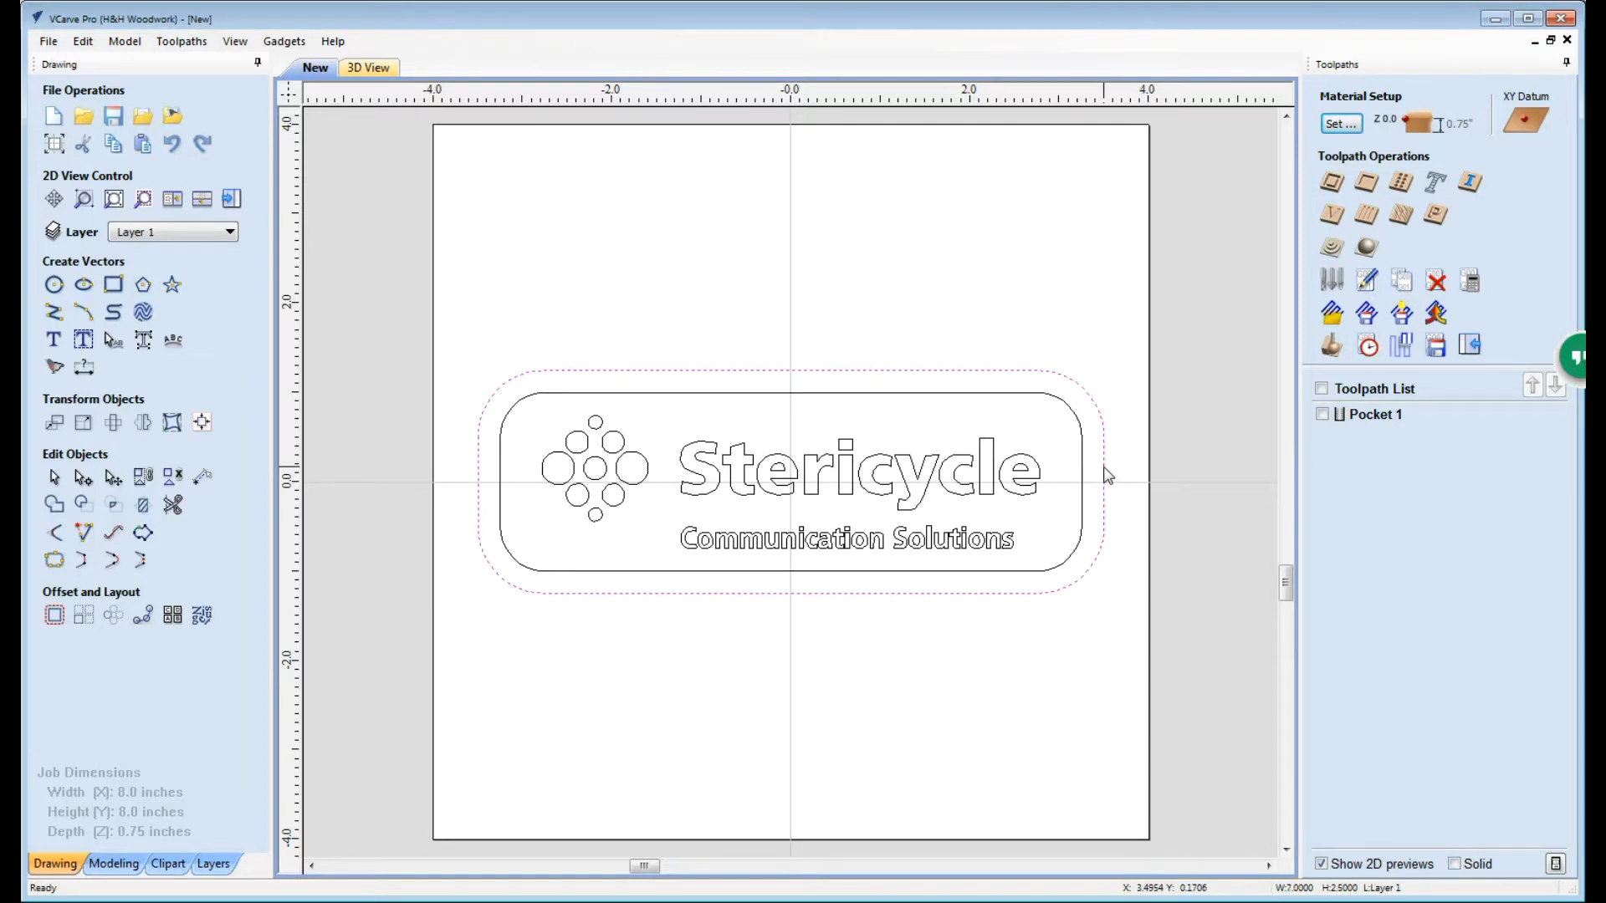
mouse_move(1332, 183)
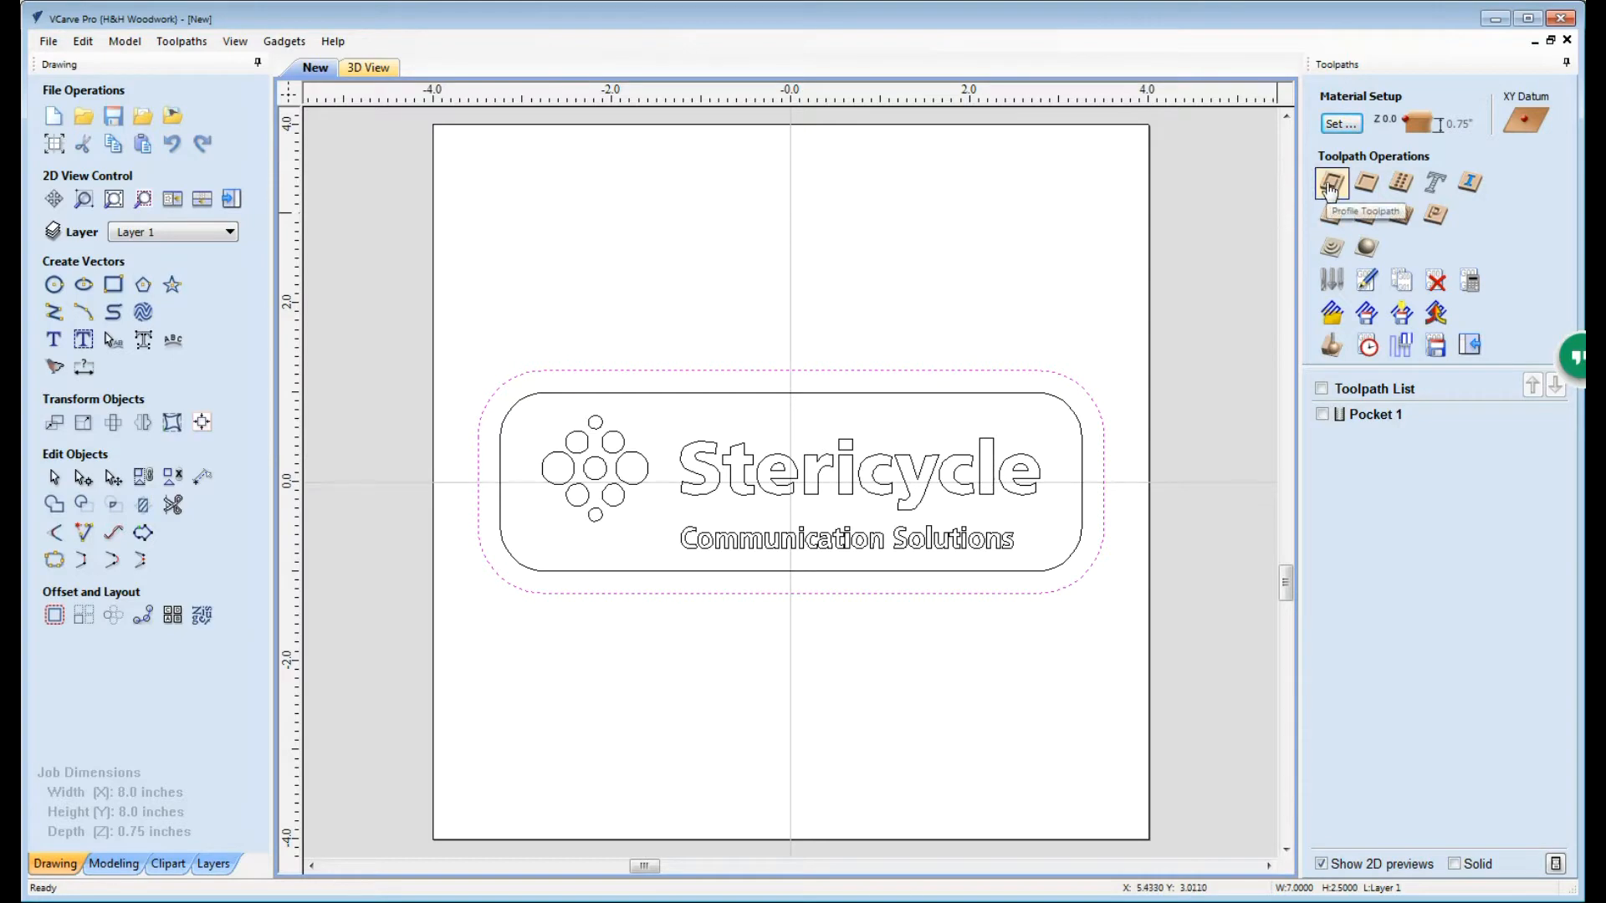
Step: Begin a 2D Profile Toolpath on the outer rounded border
left_click(1331, 183)
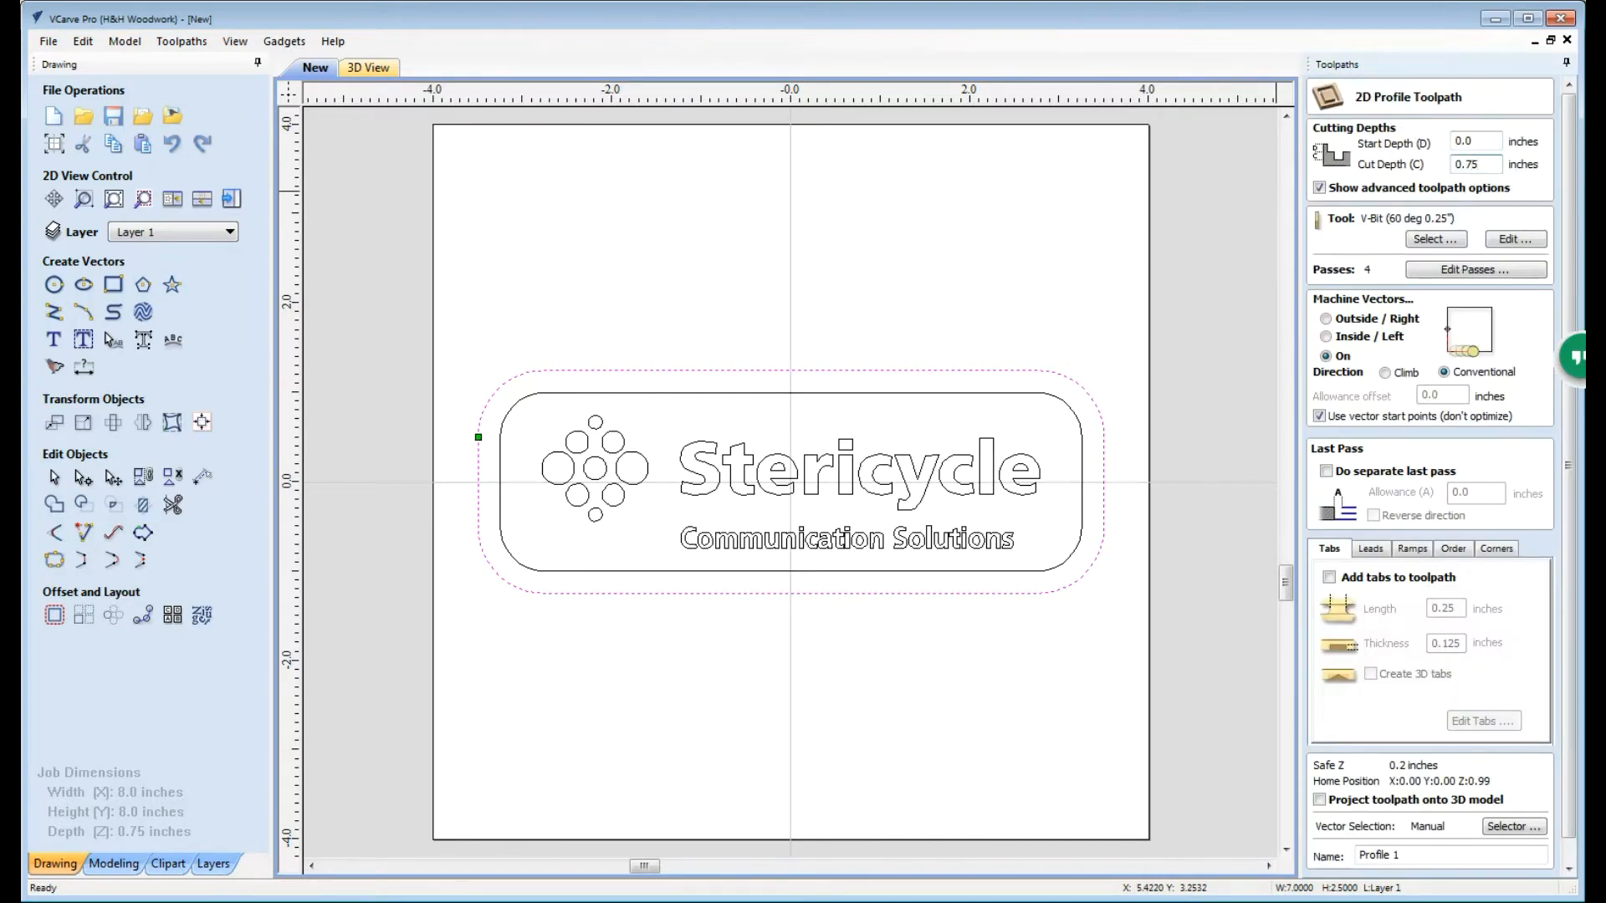
Step: Choose the 0.25-inch end mill from the tool database as the cutout tool
left_click(1434, 239)
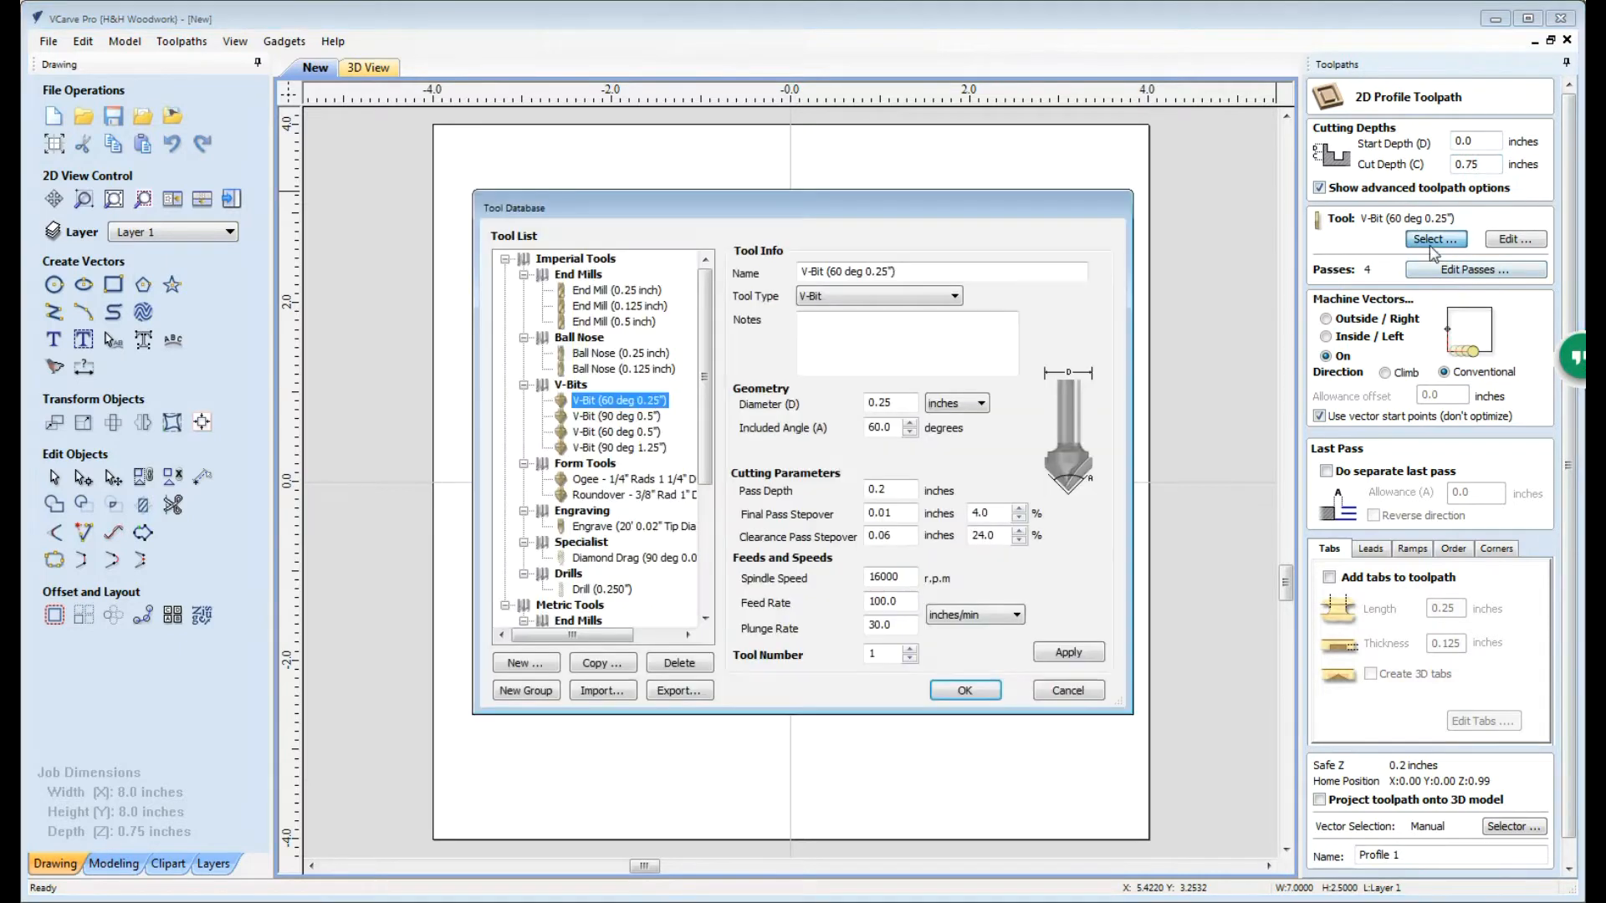
left_click(616, 290)
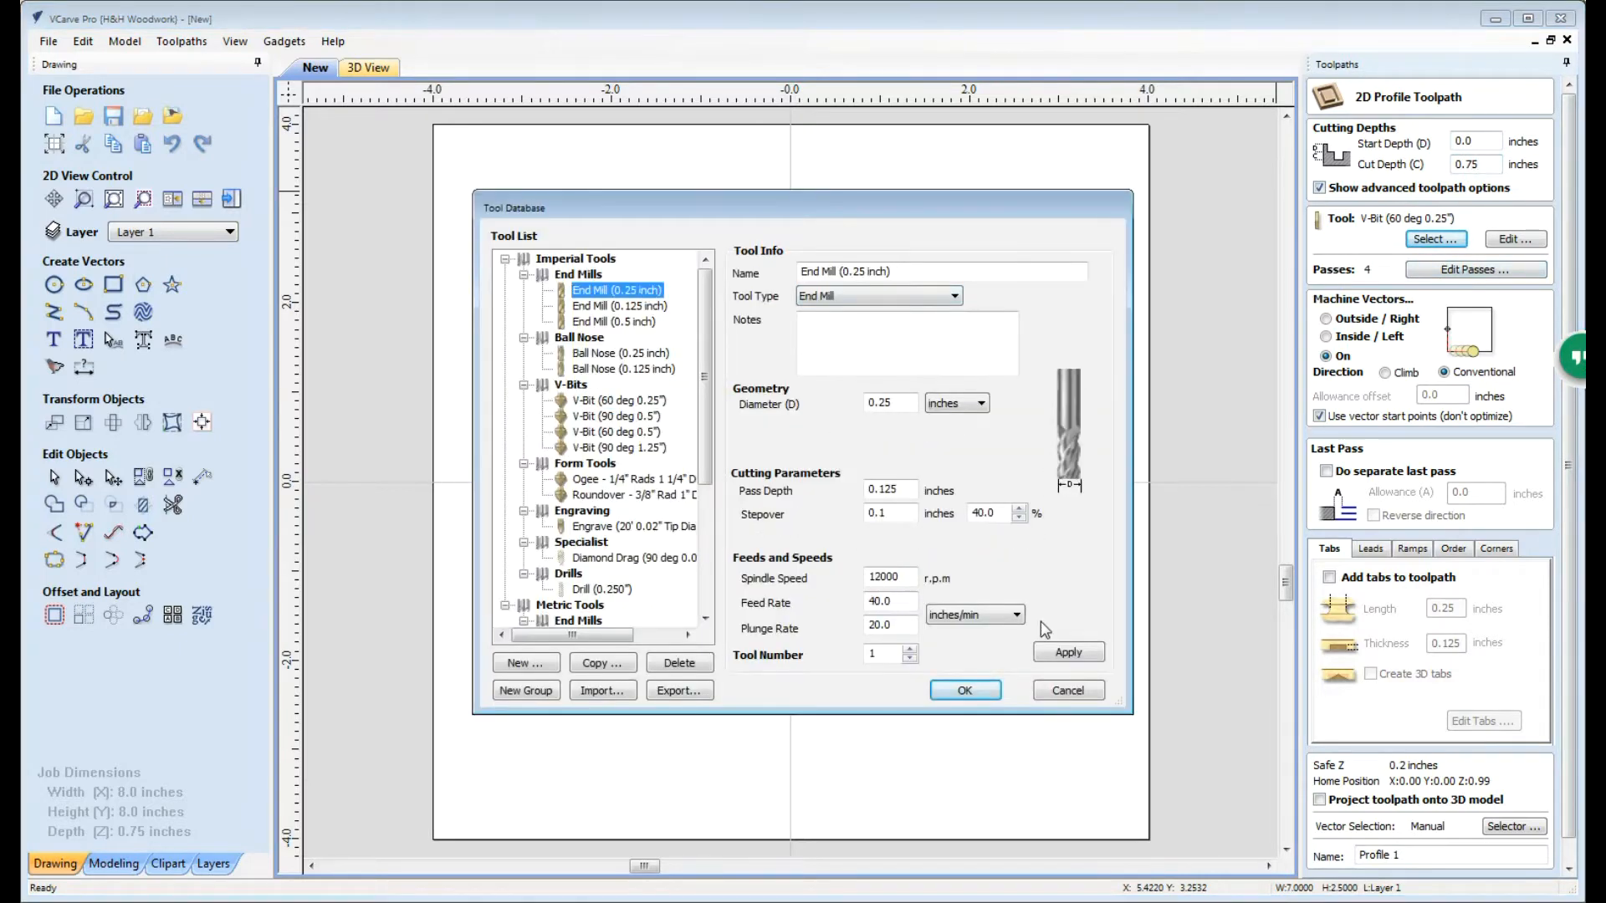
left_click(963, 690)
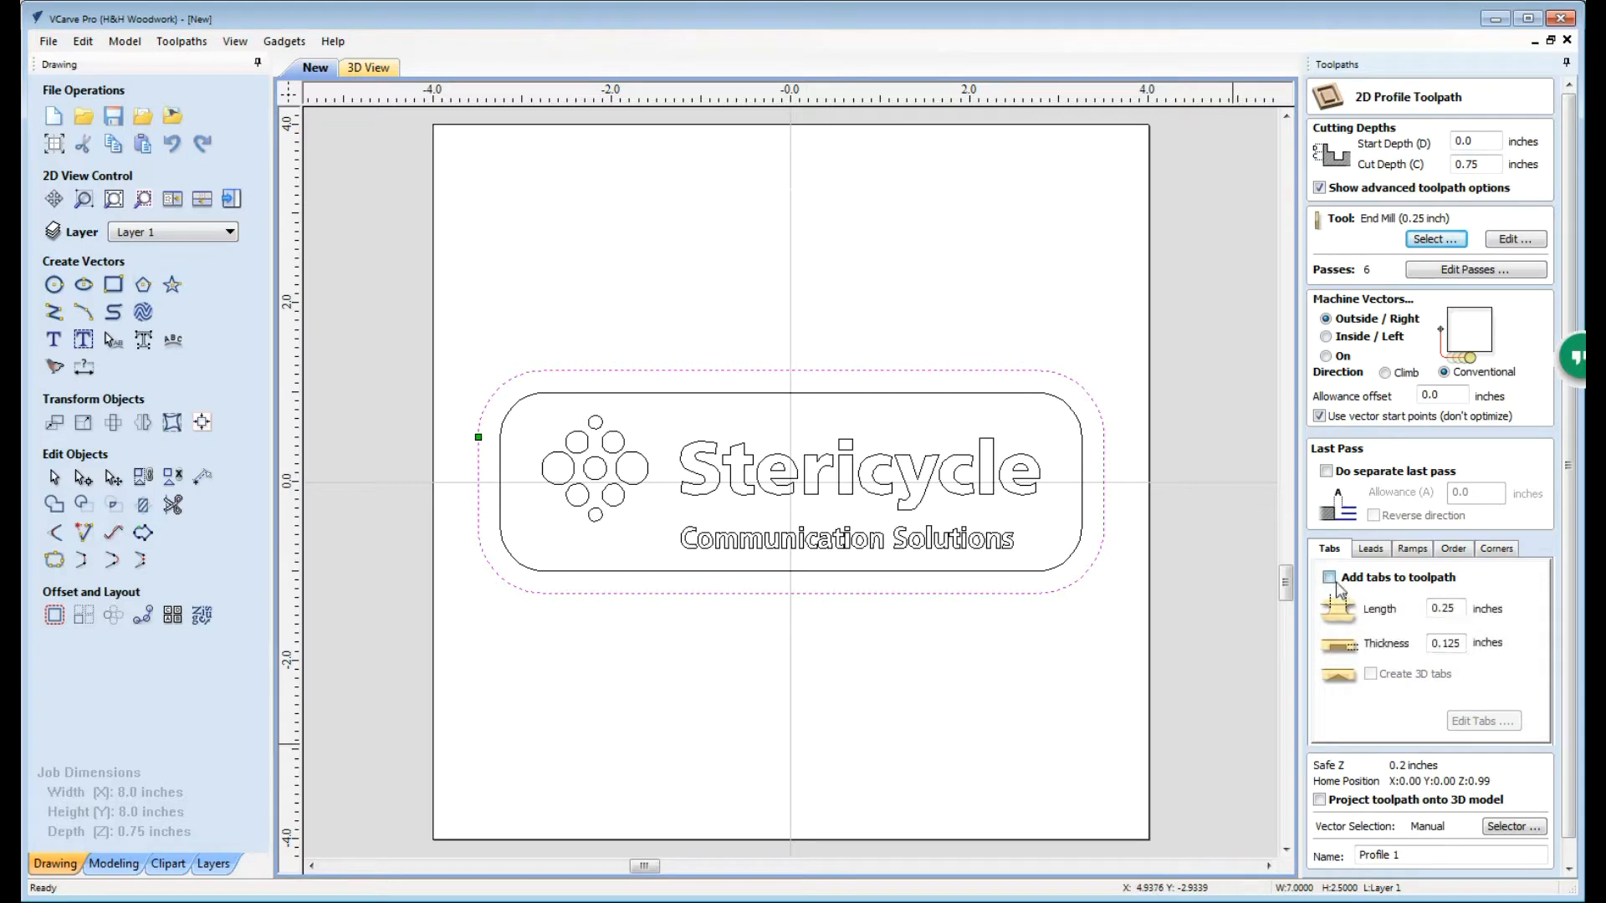
Step: Enable 0.25 × 0.125-inch holding tabs on the outside cutout and start editing their placement
left_click(1328, 577)
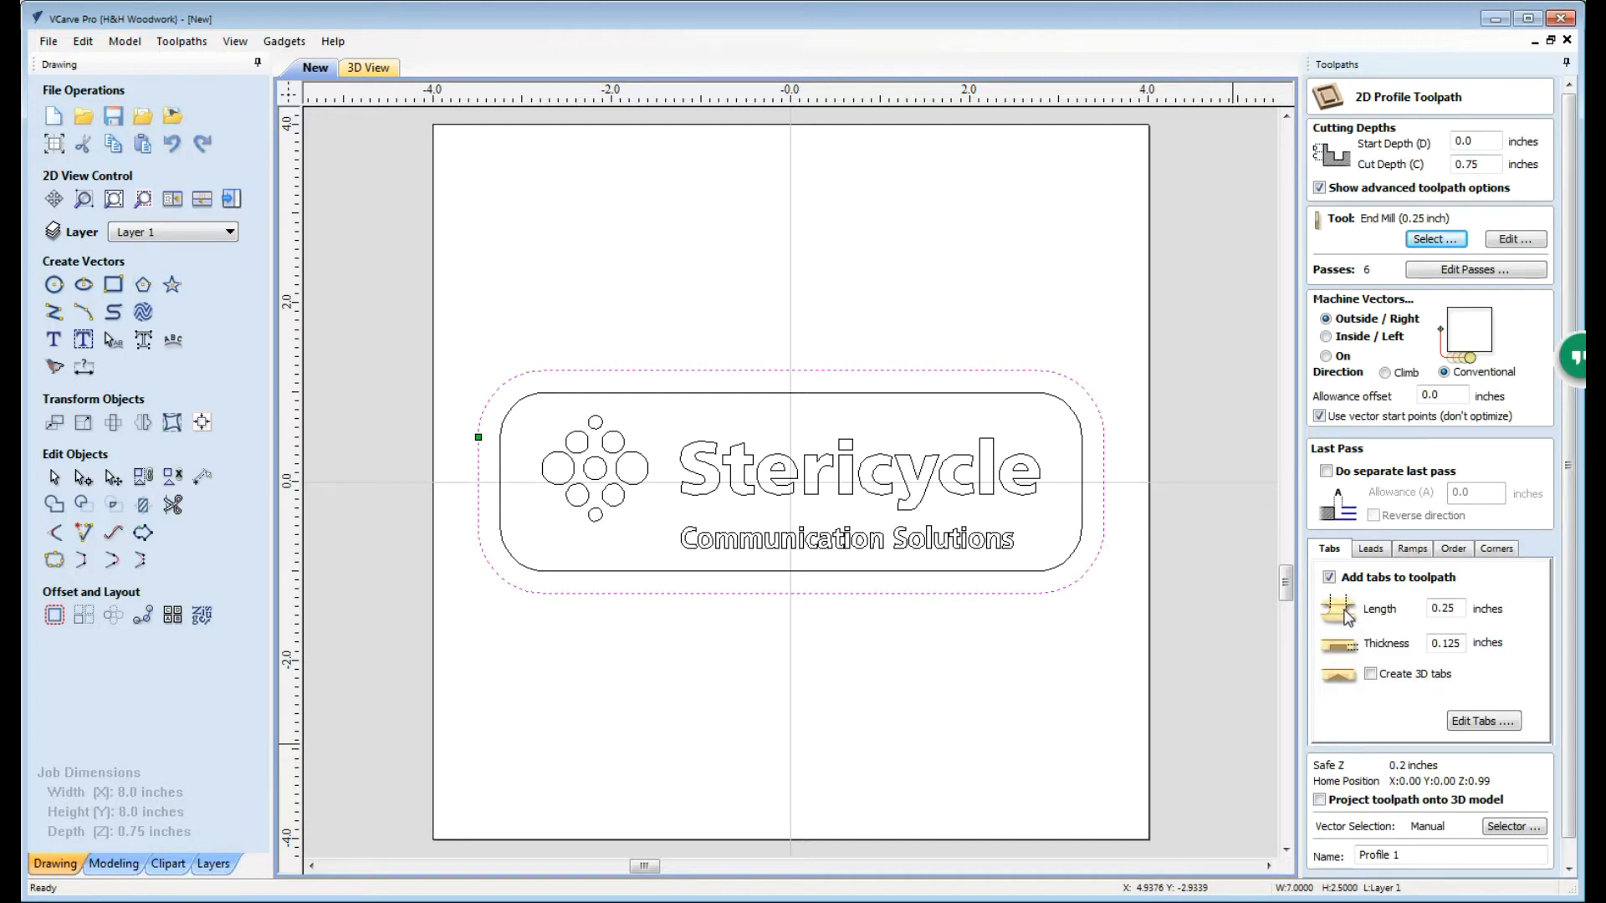
mouse_move(1042, 184)
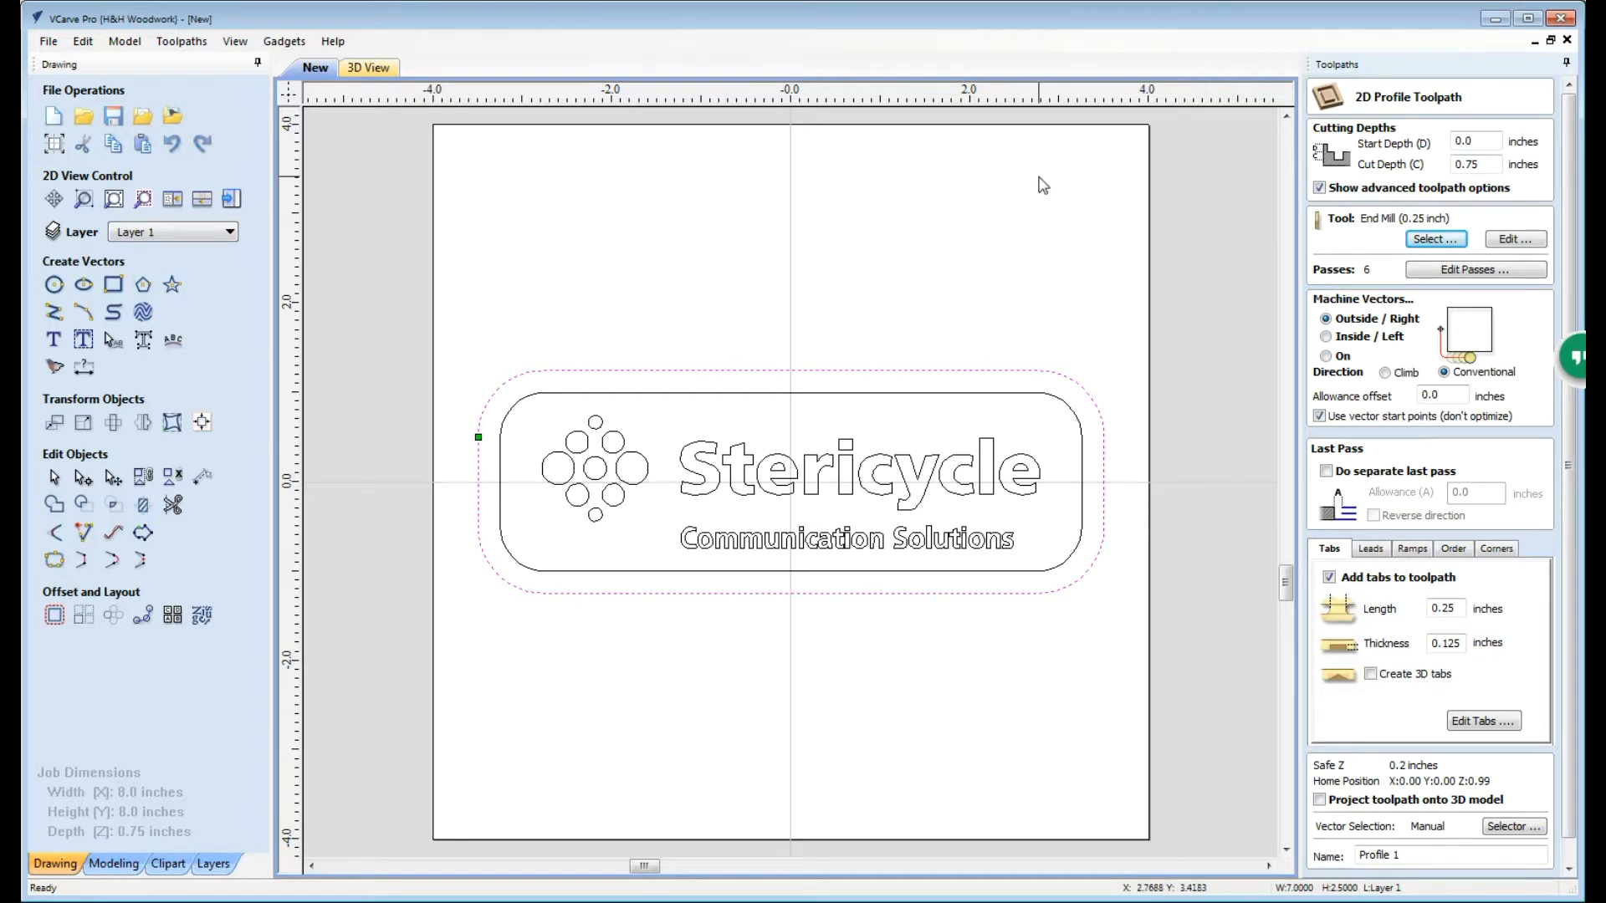
mouse_move(1123, 851)
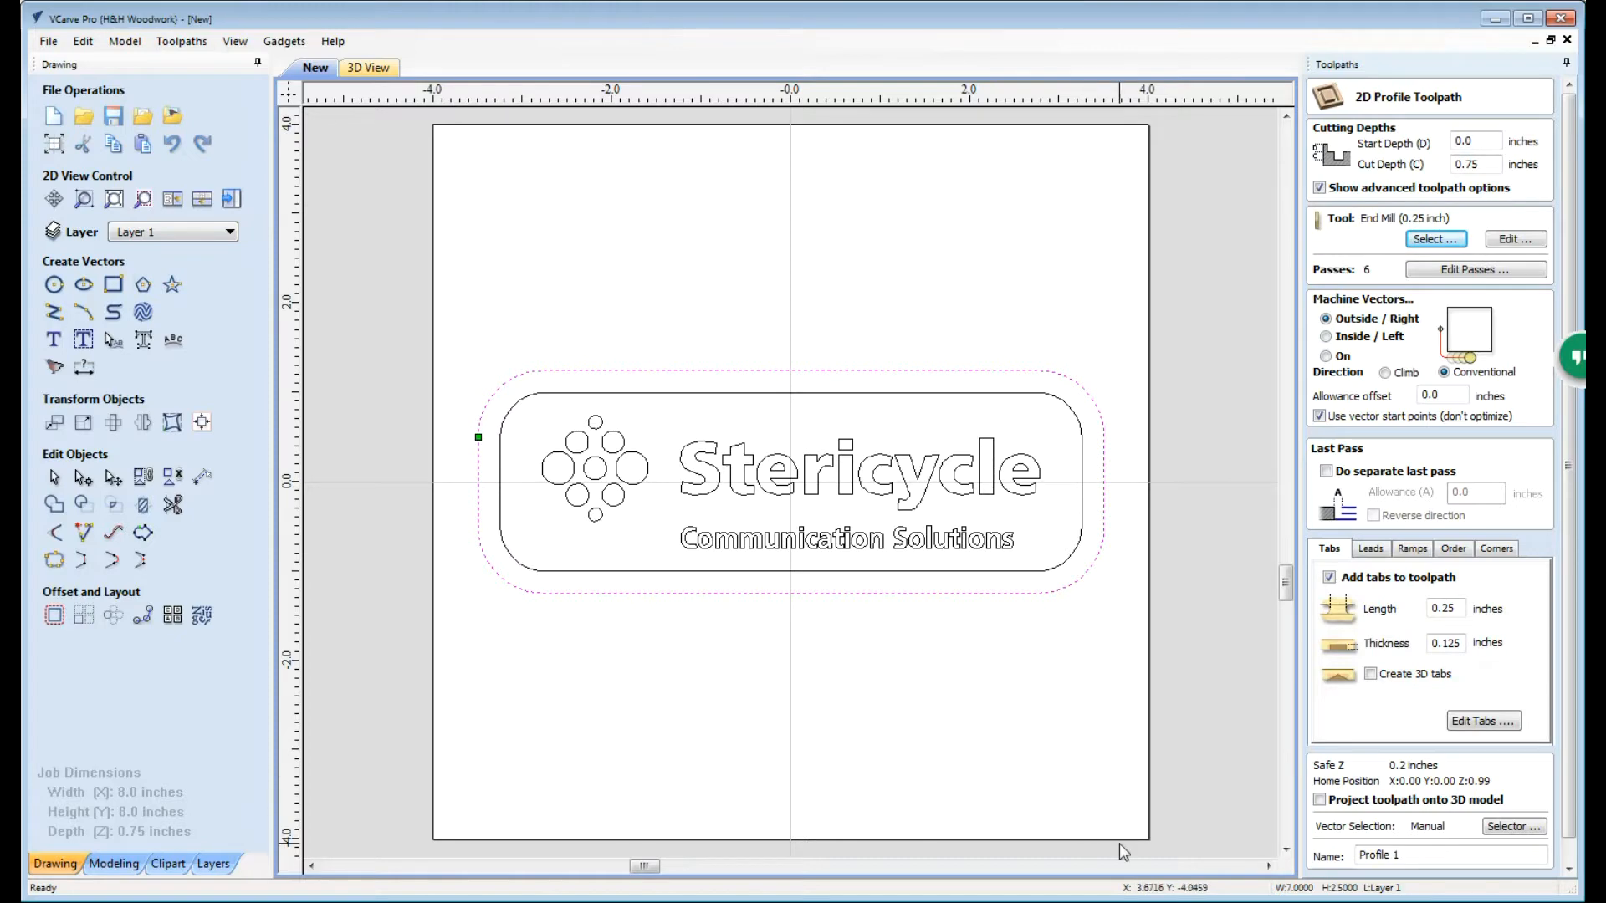
mouse_move(1142, 815)
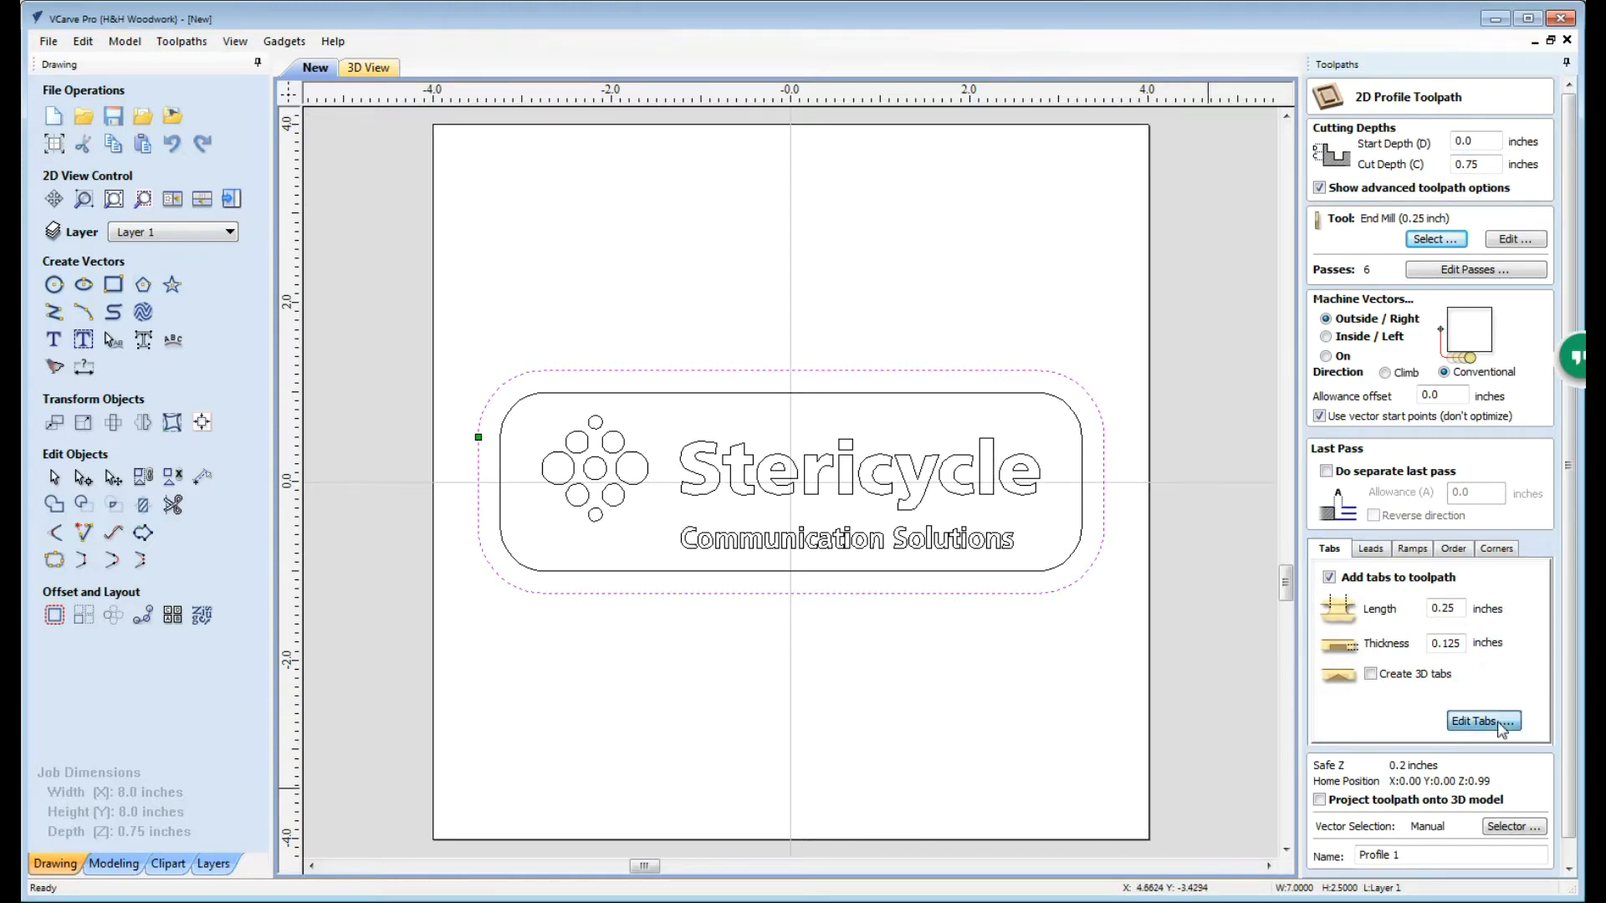
left_click(1480, 721)
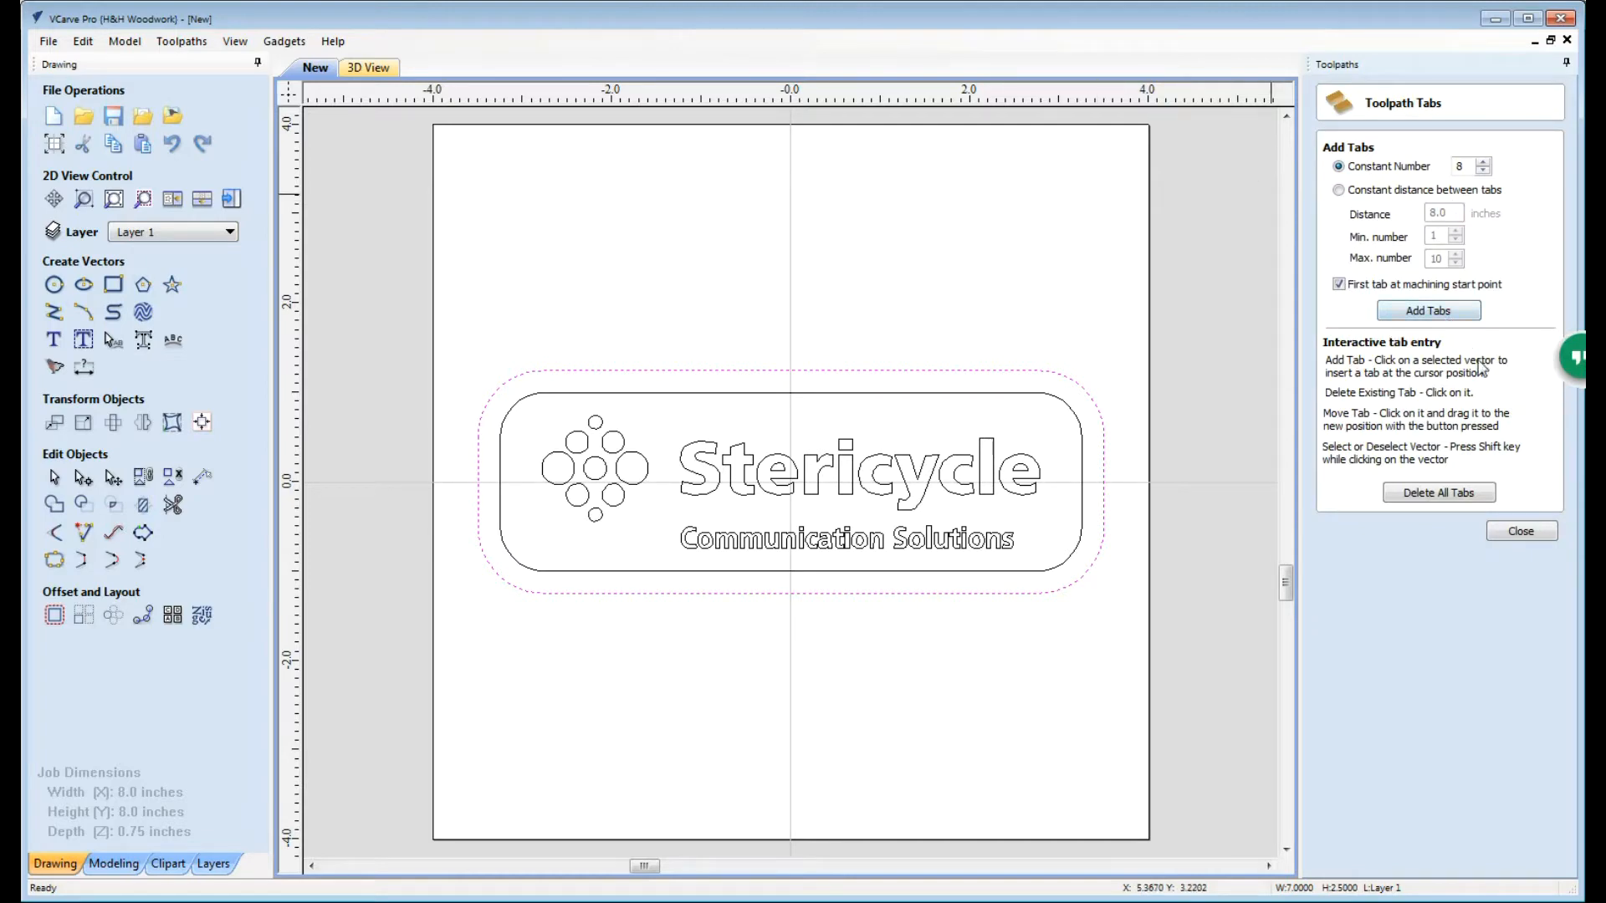
mouse_move(1511, 197)
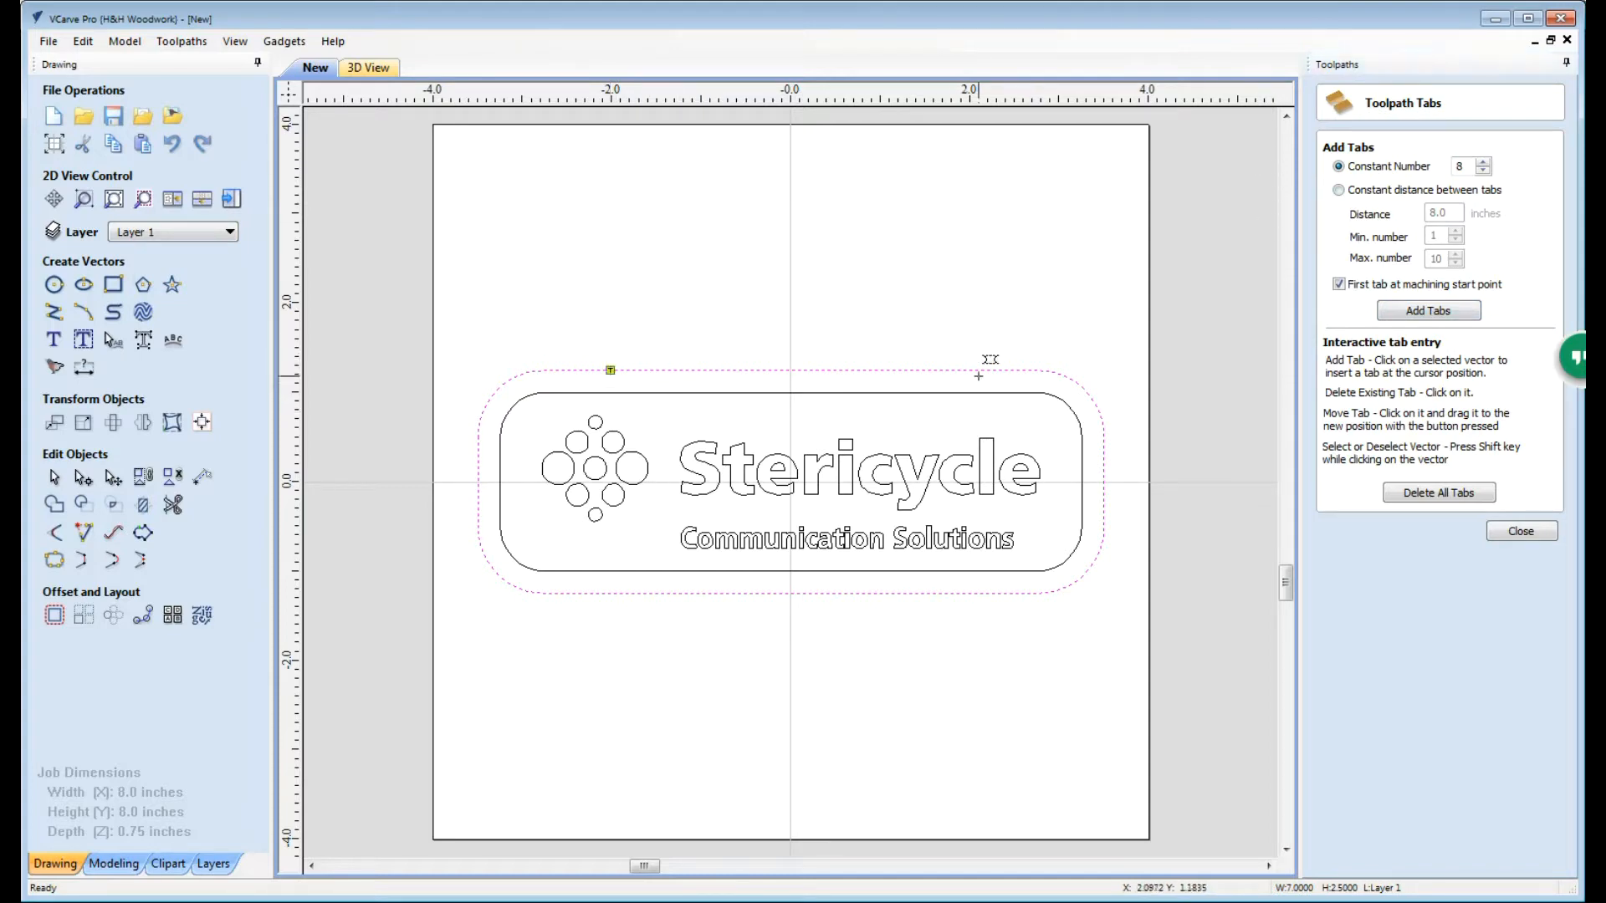
Step: Add holding tabs on the outer cutout line and finish tab placement for Profile 1
left_click(979, 373)
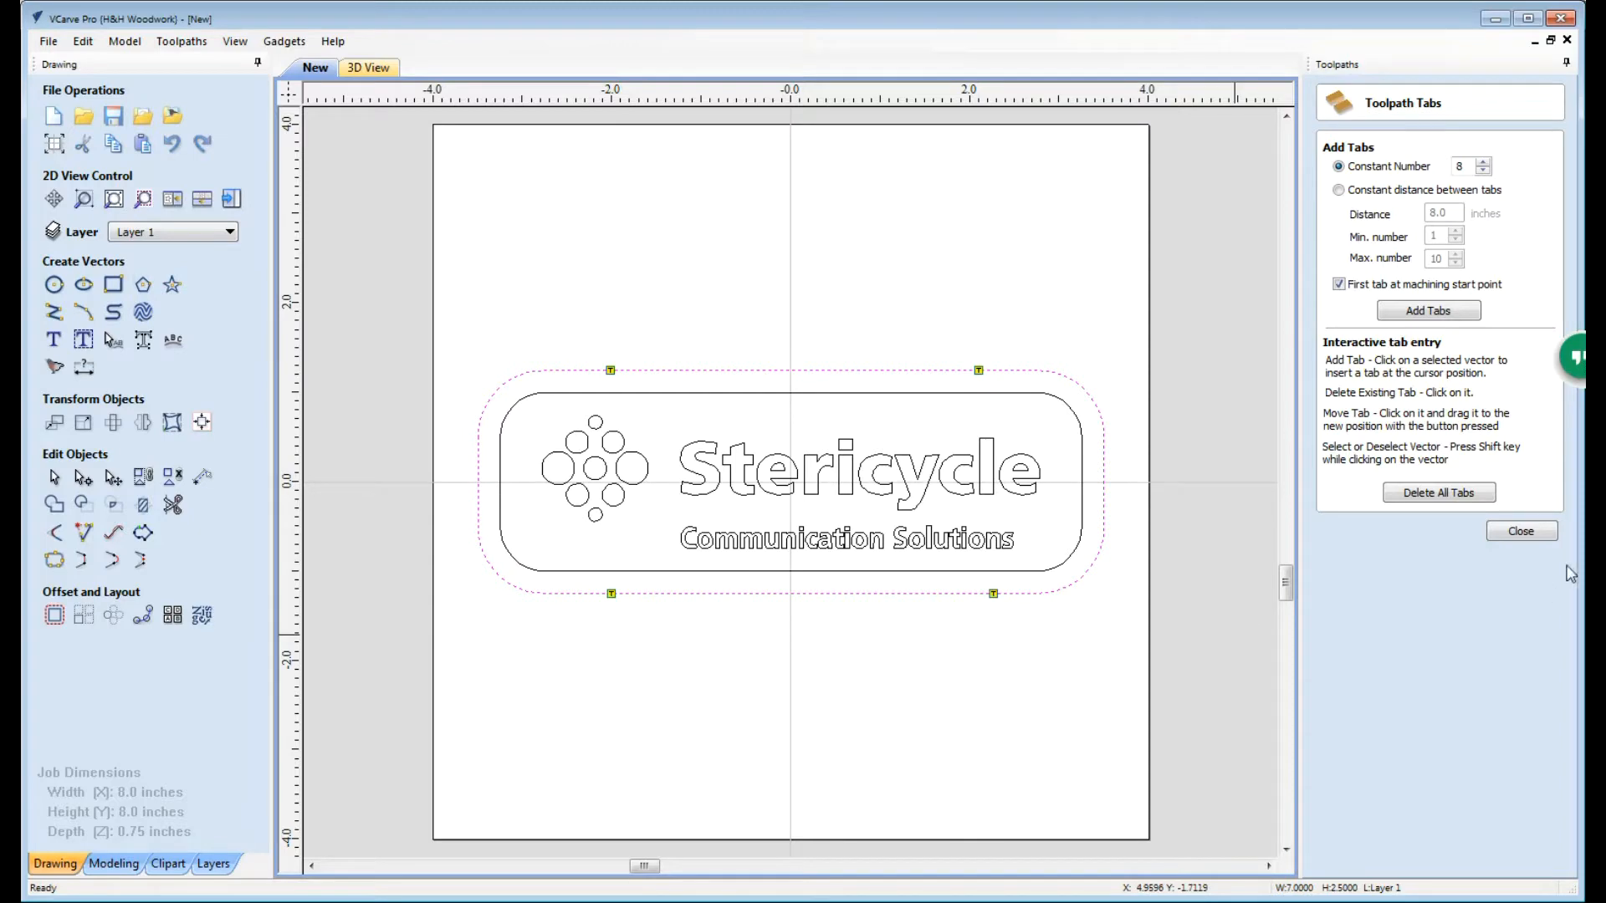
left_click(1521, 530)
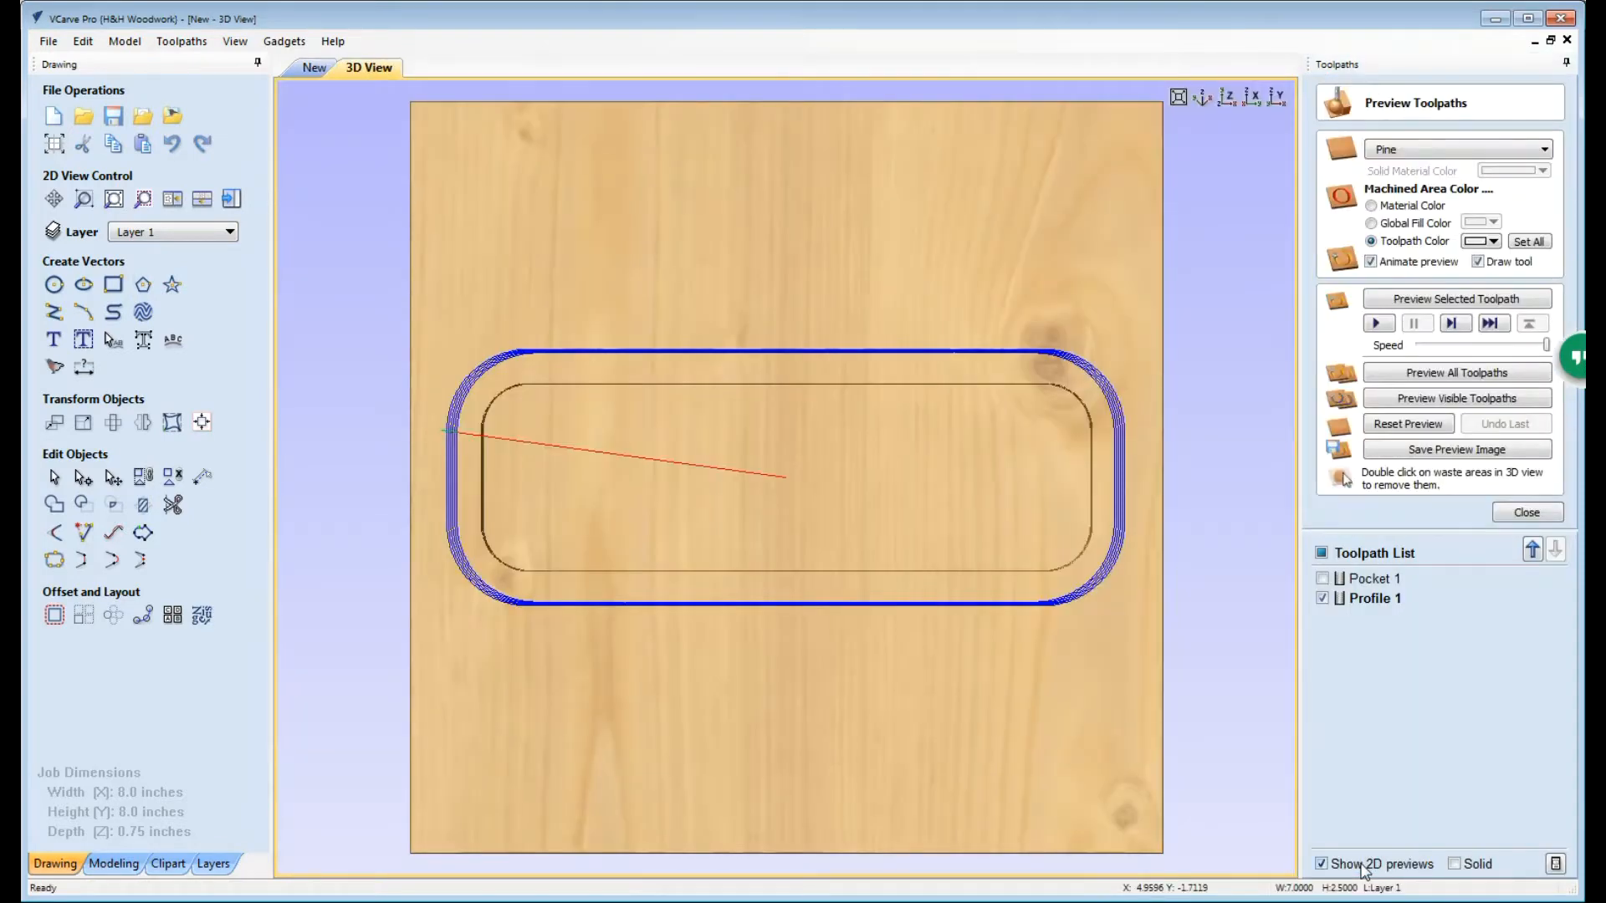
Step: Hide the drawn toolpath lines, simulate the pocket and tabbed cutout in pine, then close the preview
left_click(1407, 423)
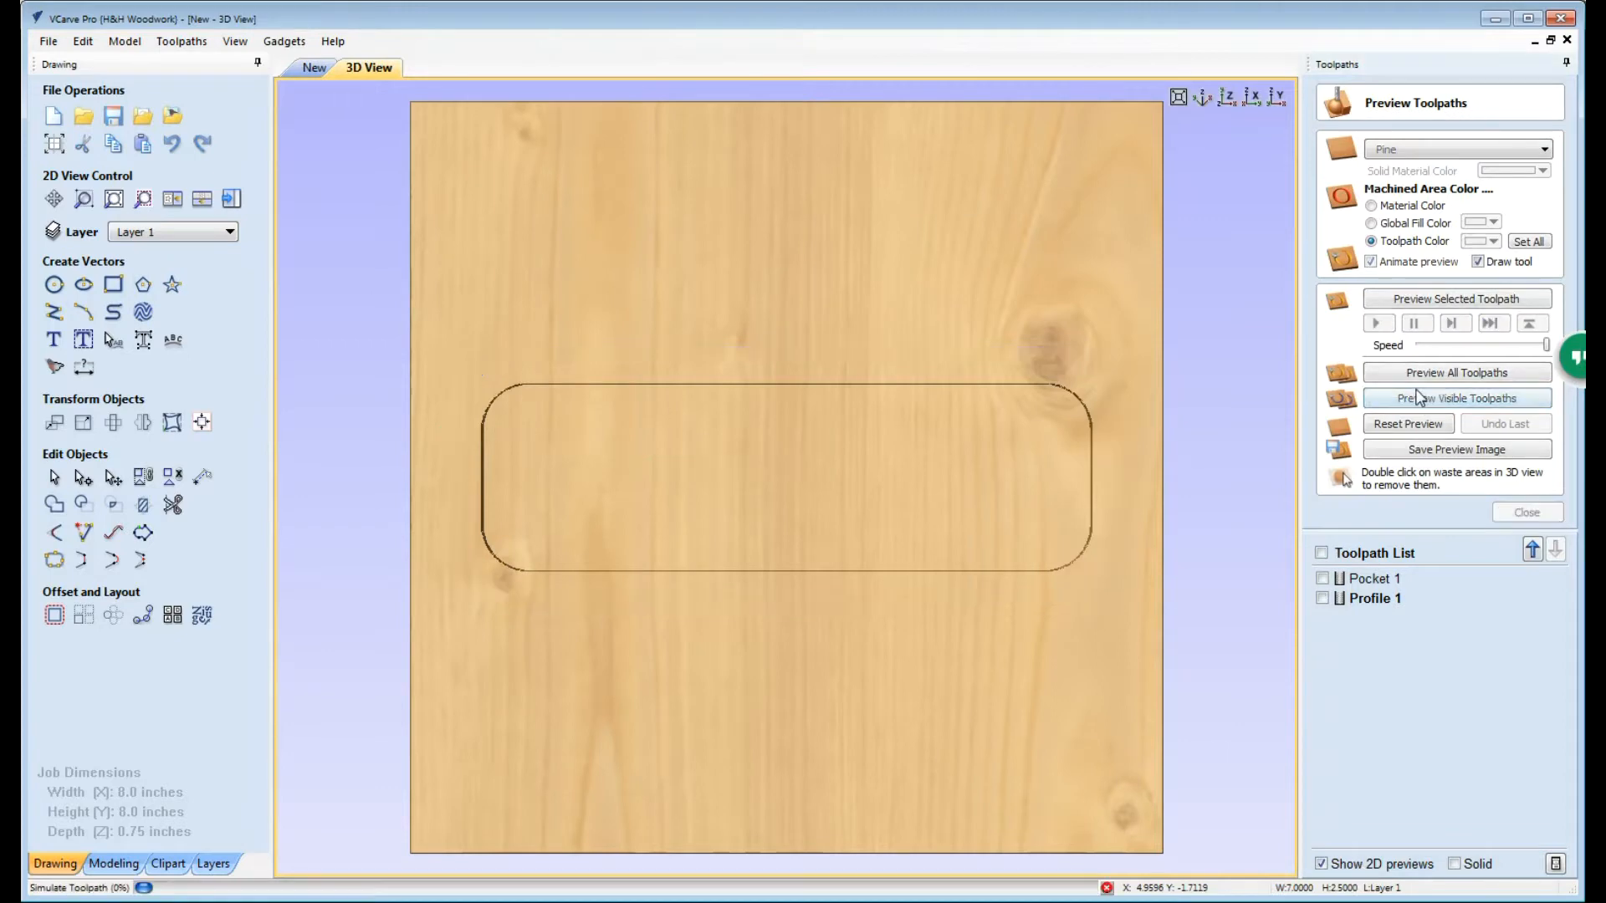
left_click(1456, 398)
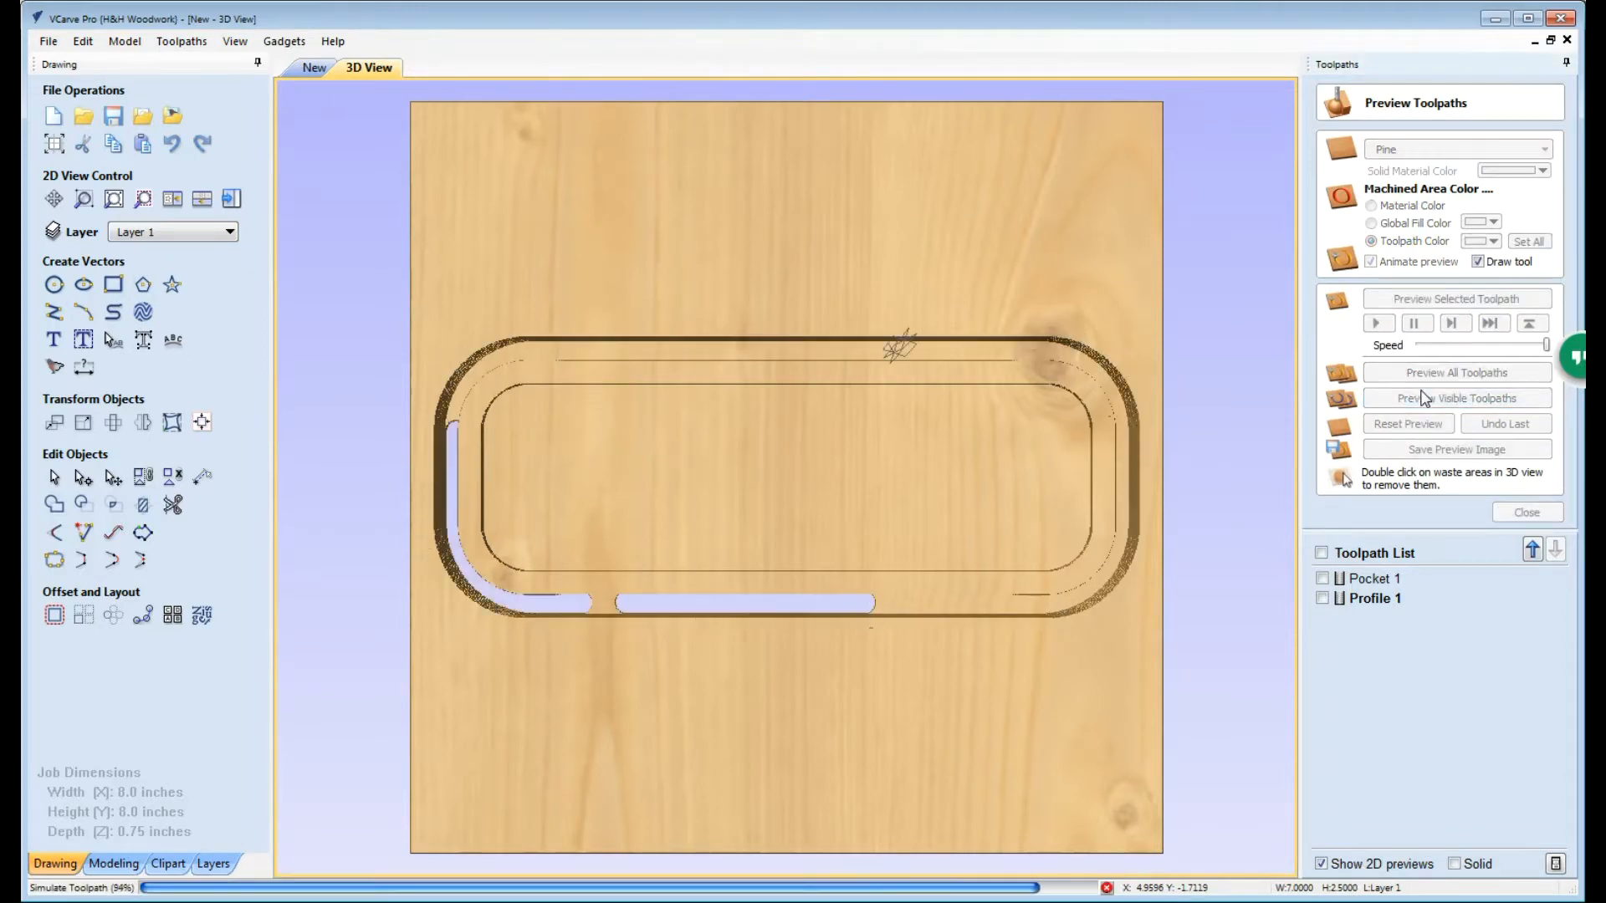
left_click(1457, 399)
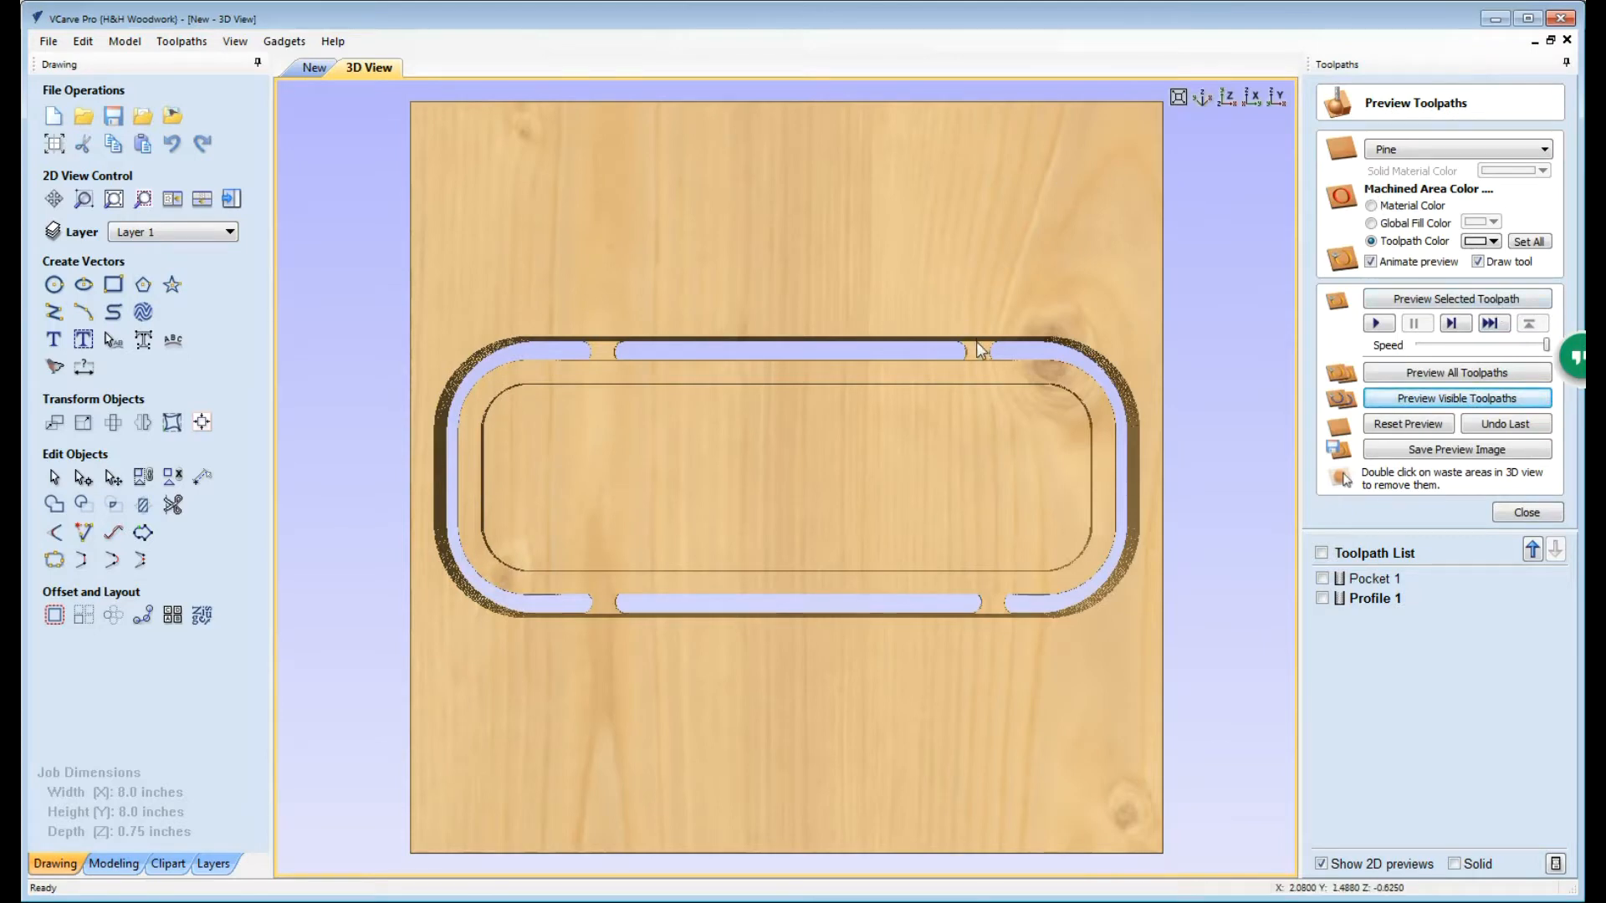
mouse_move(1010, 373)
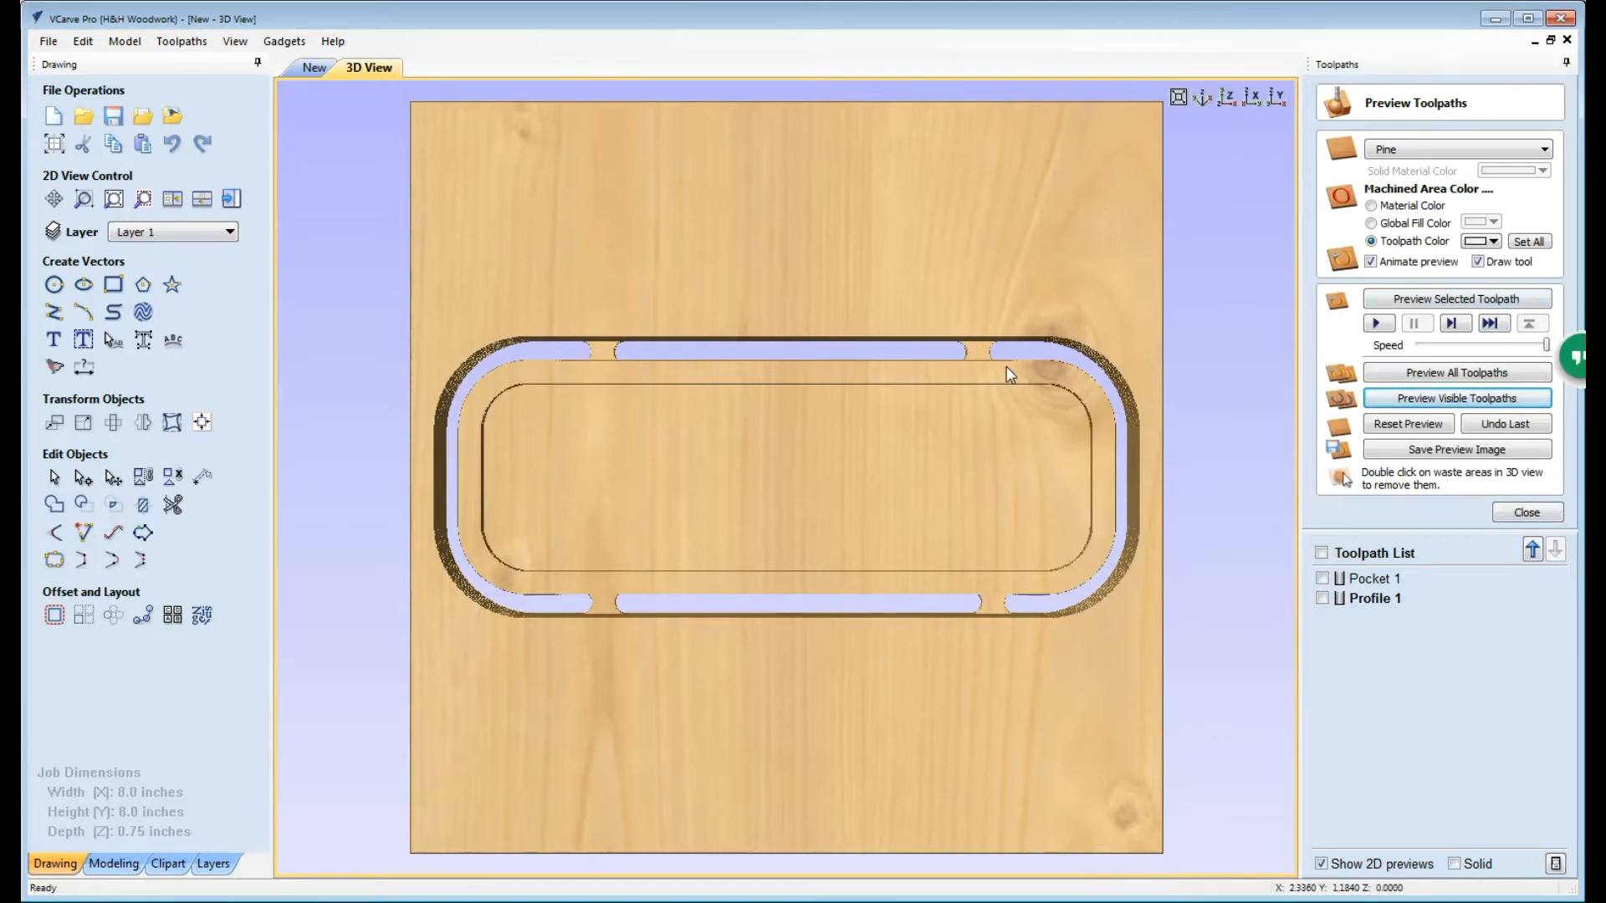
left_click(1525, 512)
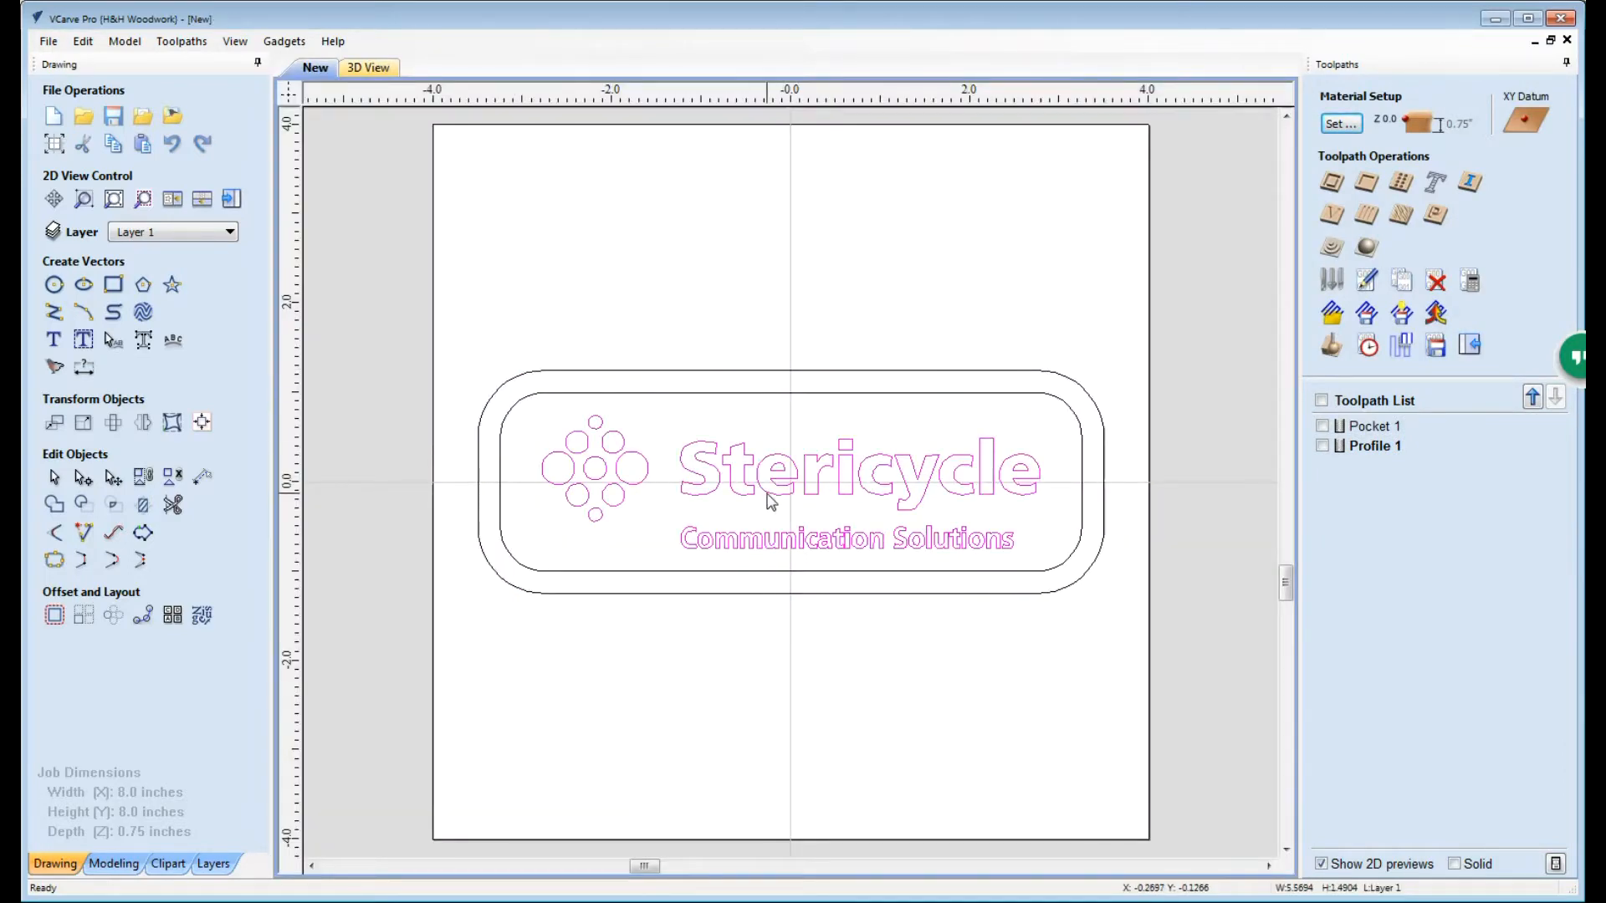
mouse_move(1233, 517)
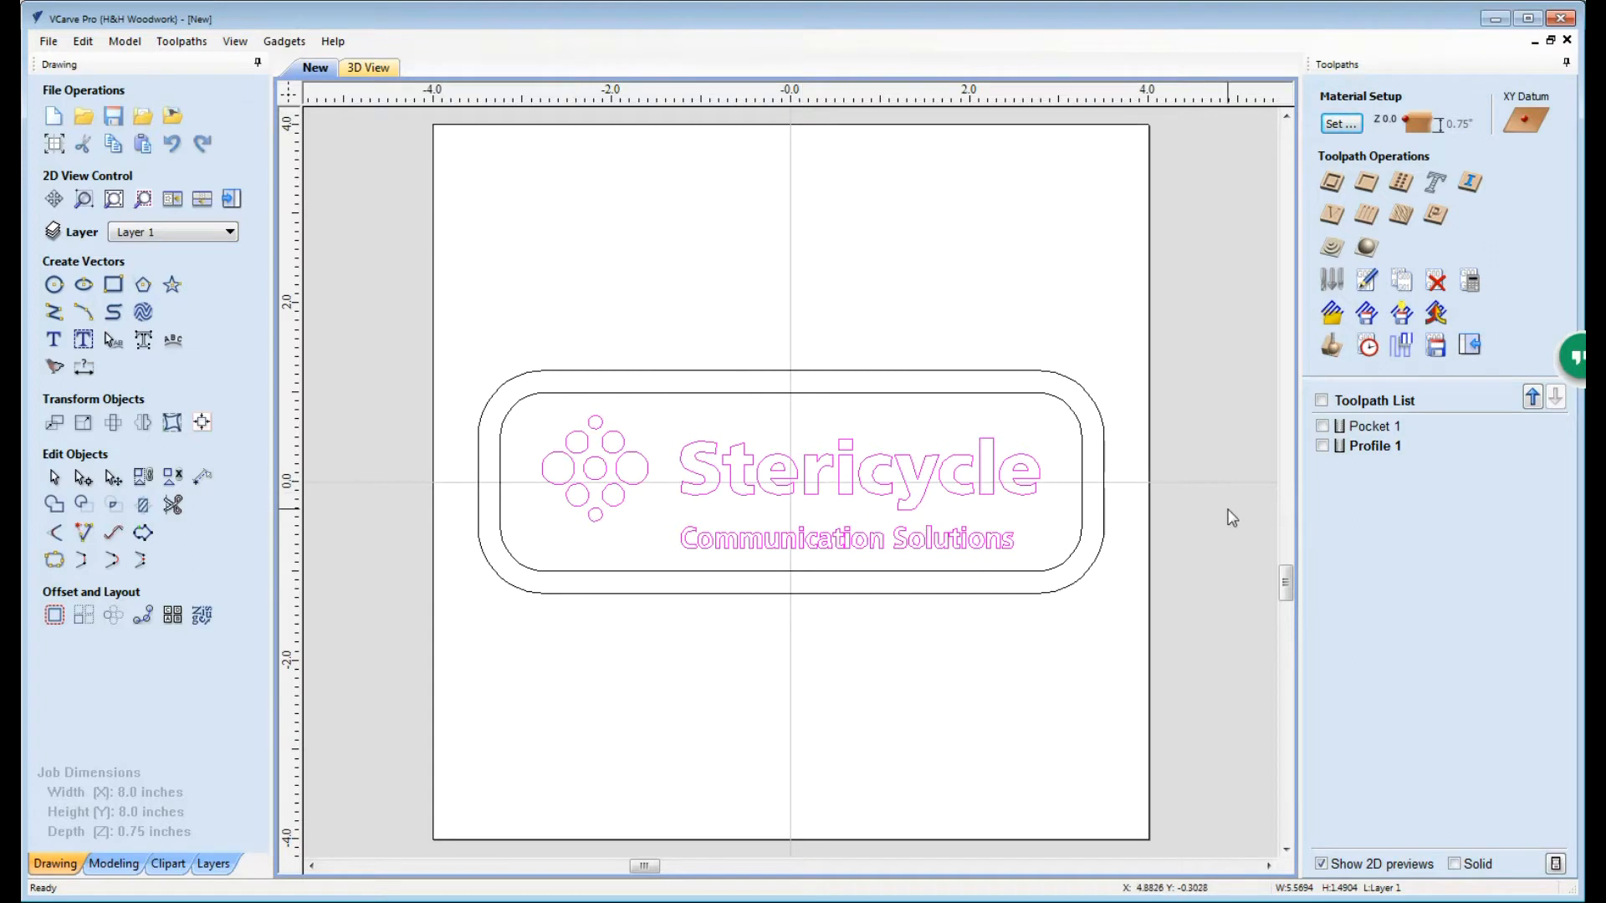
mouse_move(1315, 239)
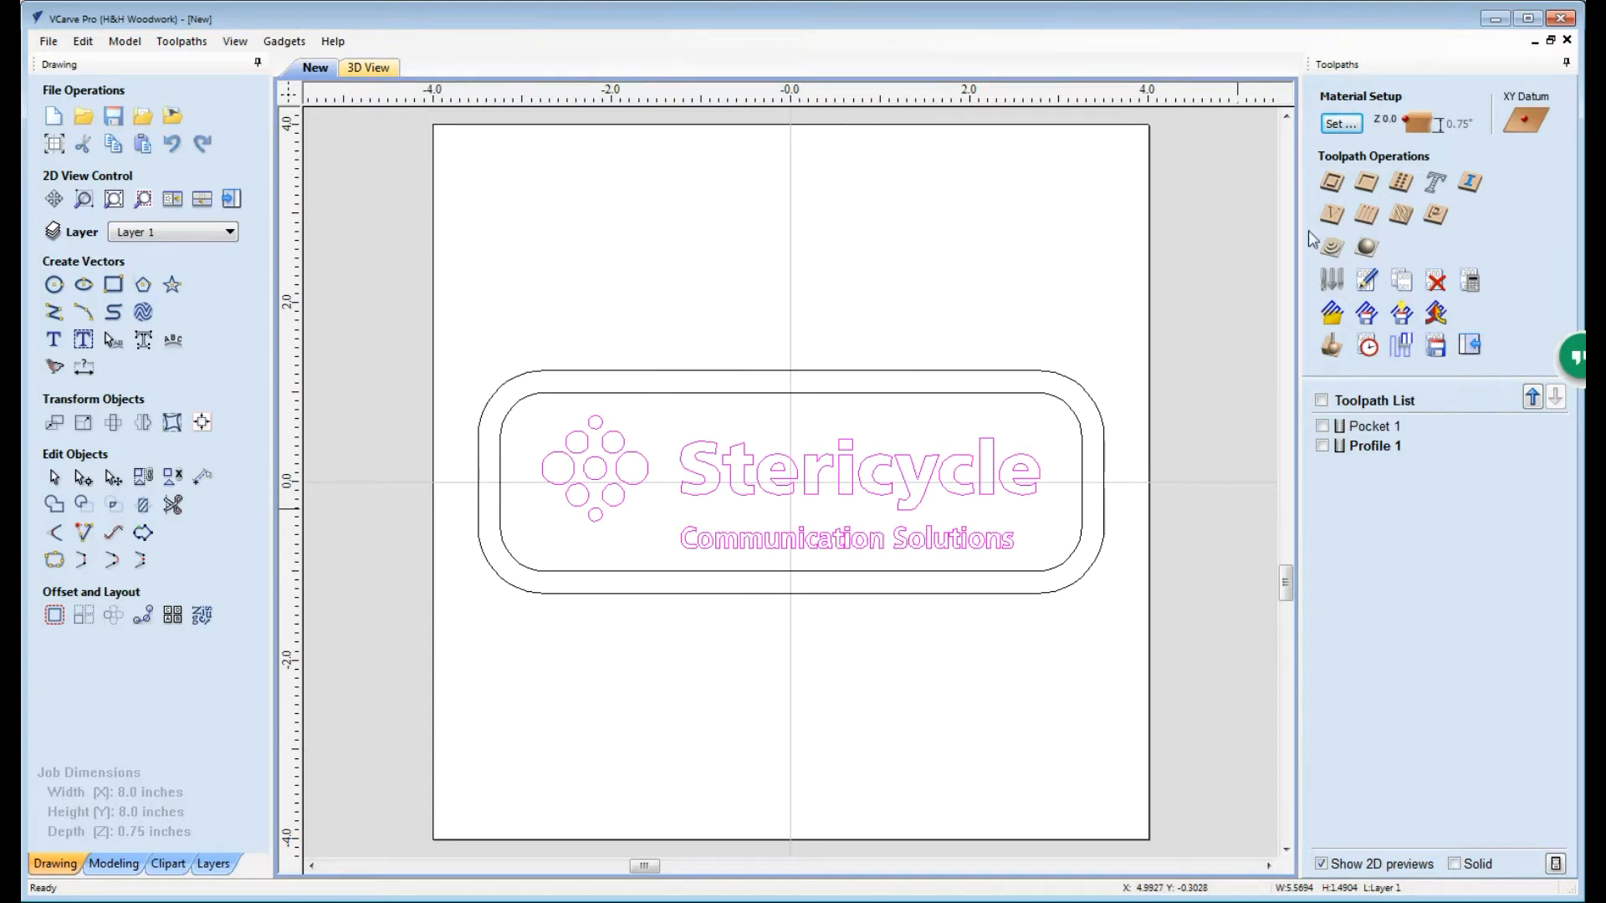
mouse_move(1332, 216)
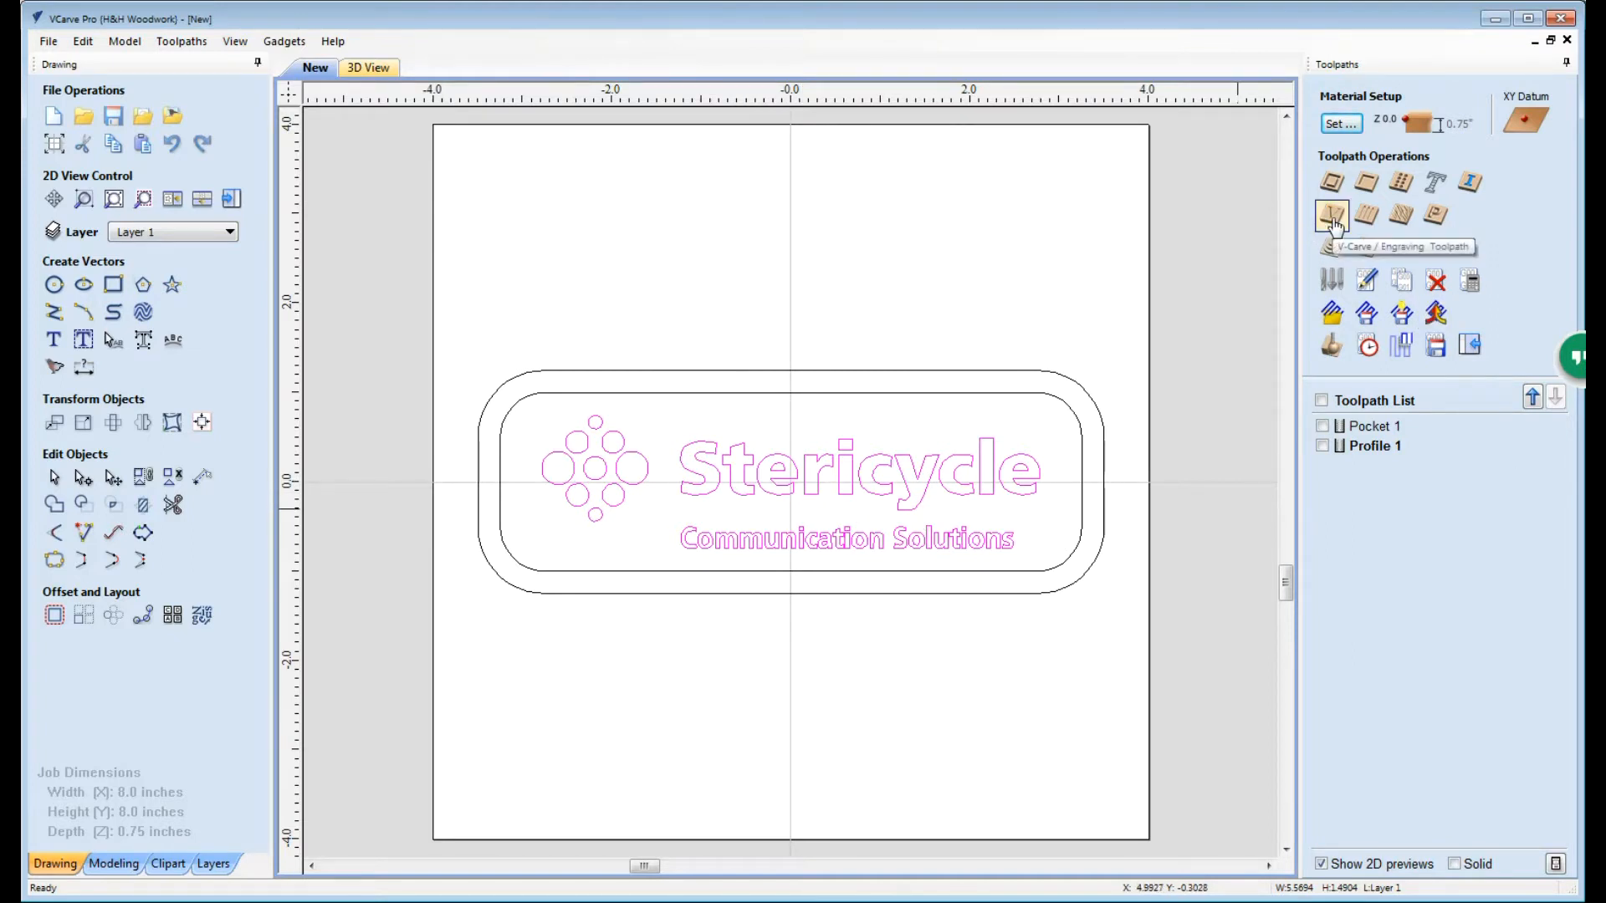
Step: Start a V-Carve / Engraving toolpath for the selected logo and lettering vectors
left_click(1332, 216)
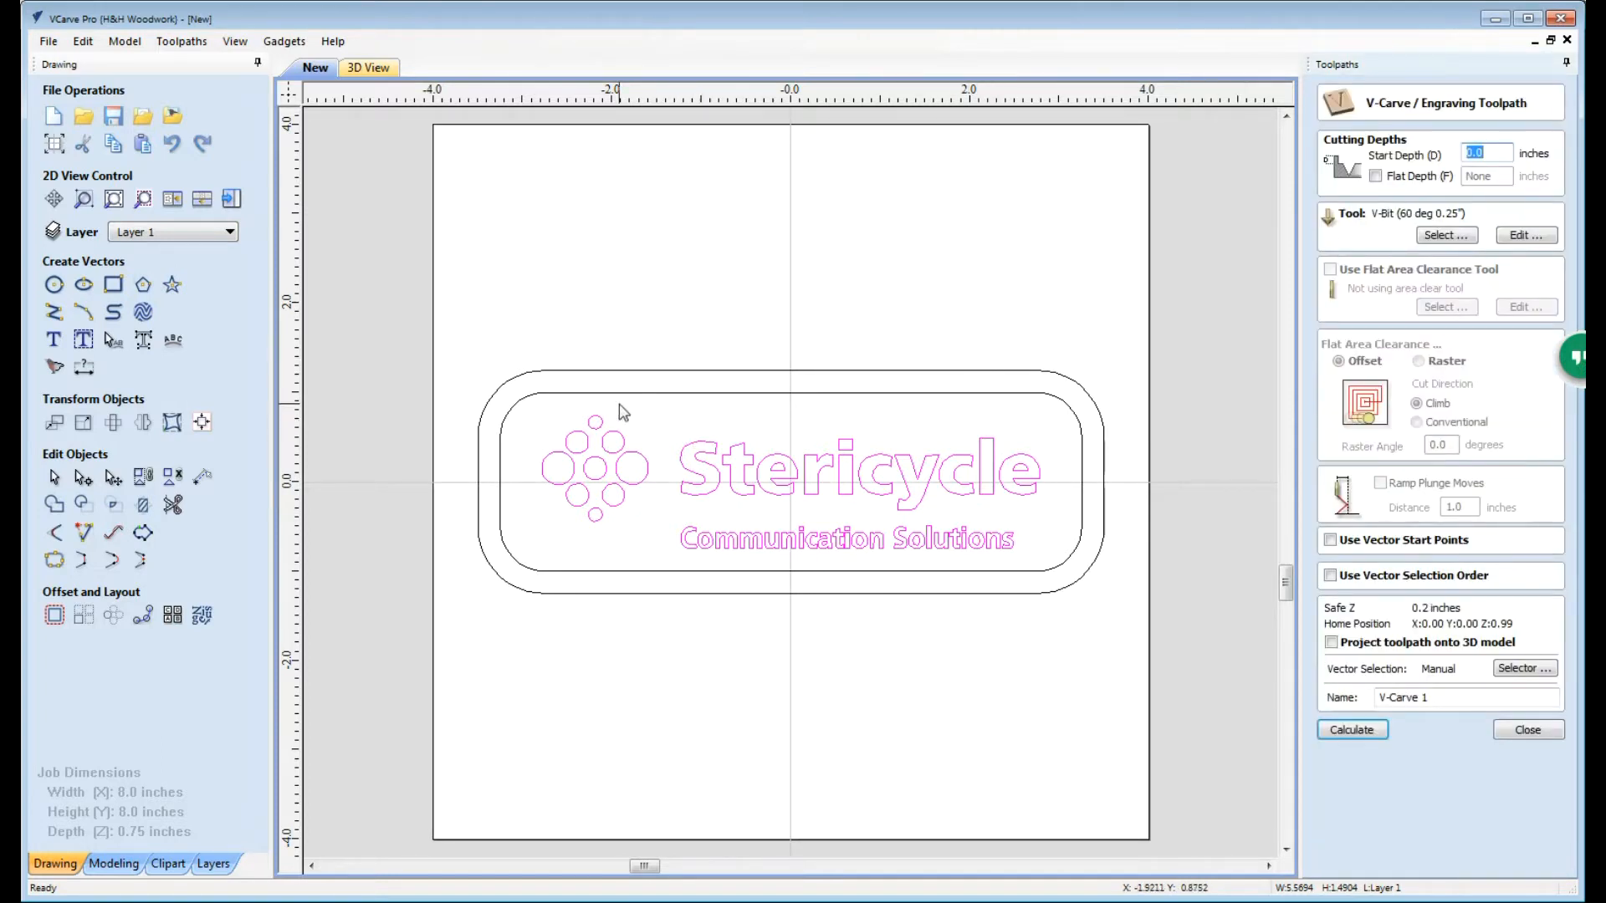
mouse_move(1086, 507)
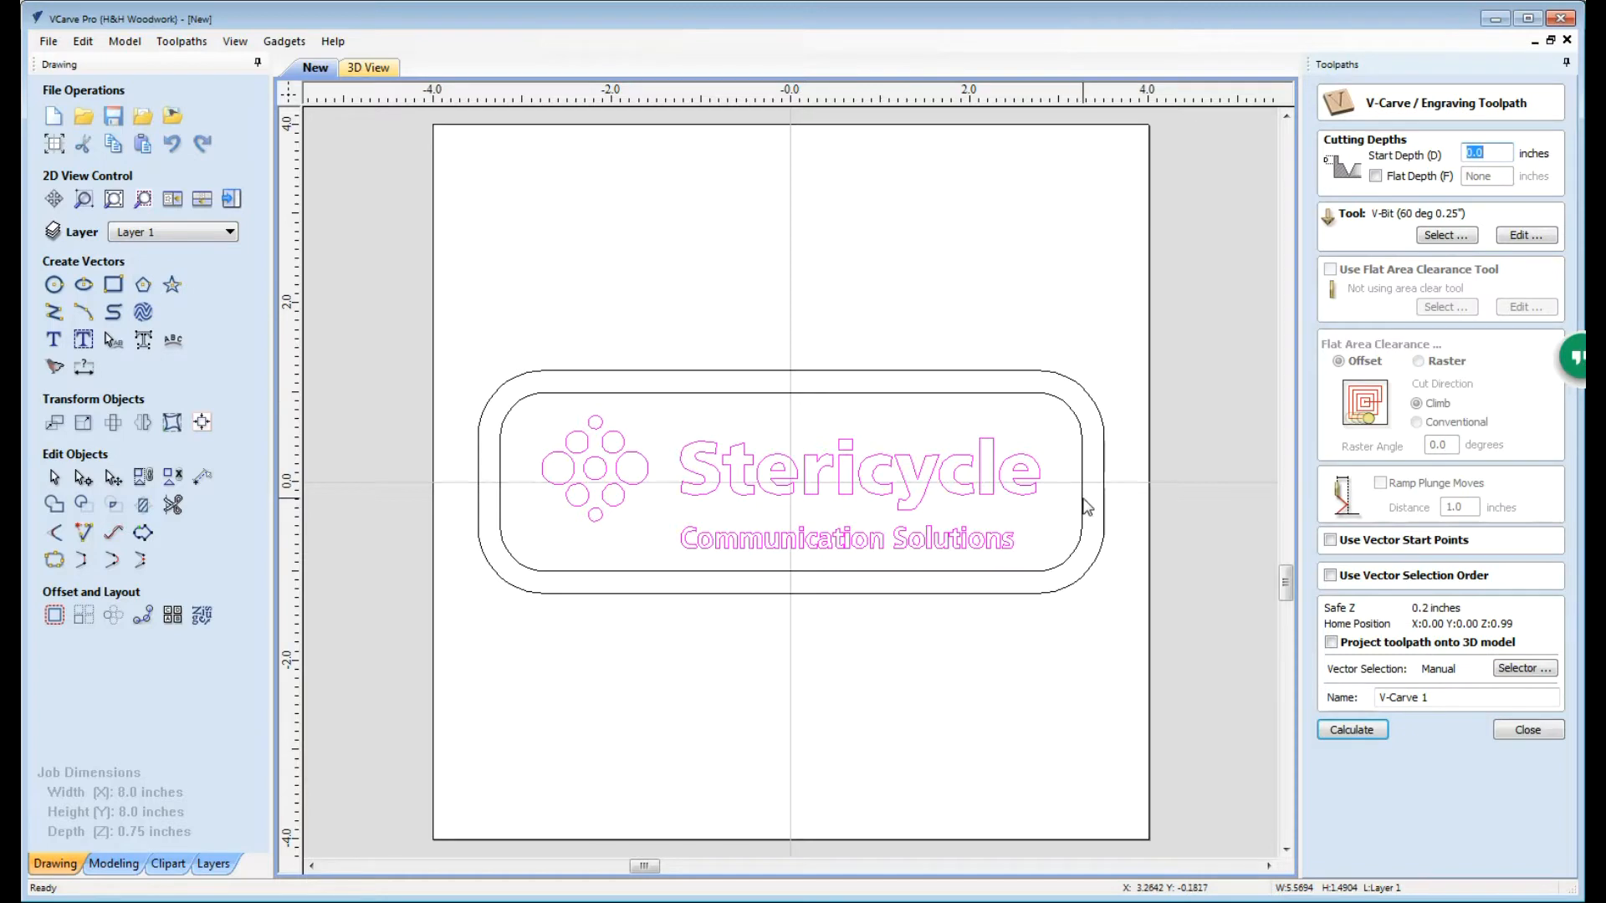
Step: Set a 0.125-inch start depth with the 60° 0.25-inch V-bit and calculate V-Carve 1
left_click(1486, 154)
type("0.125")
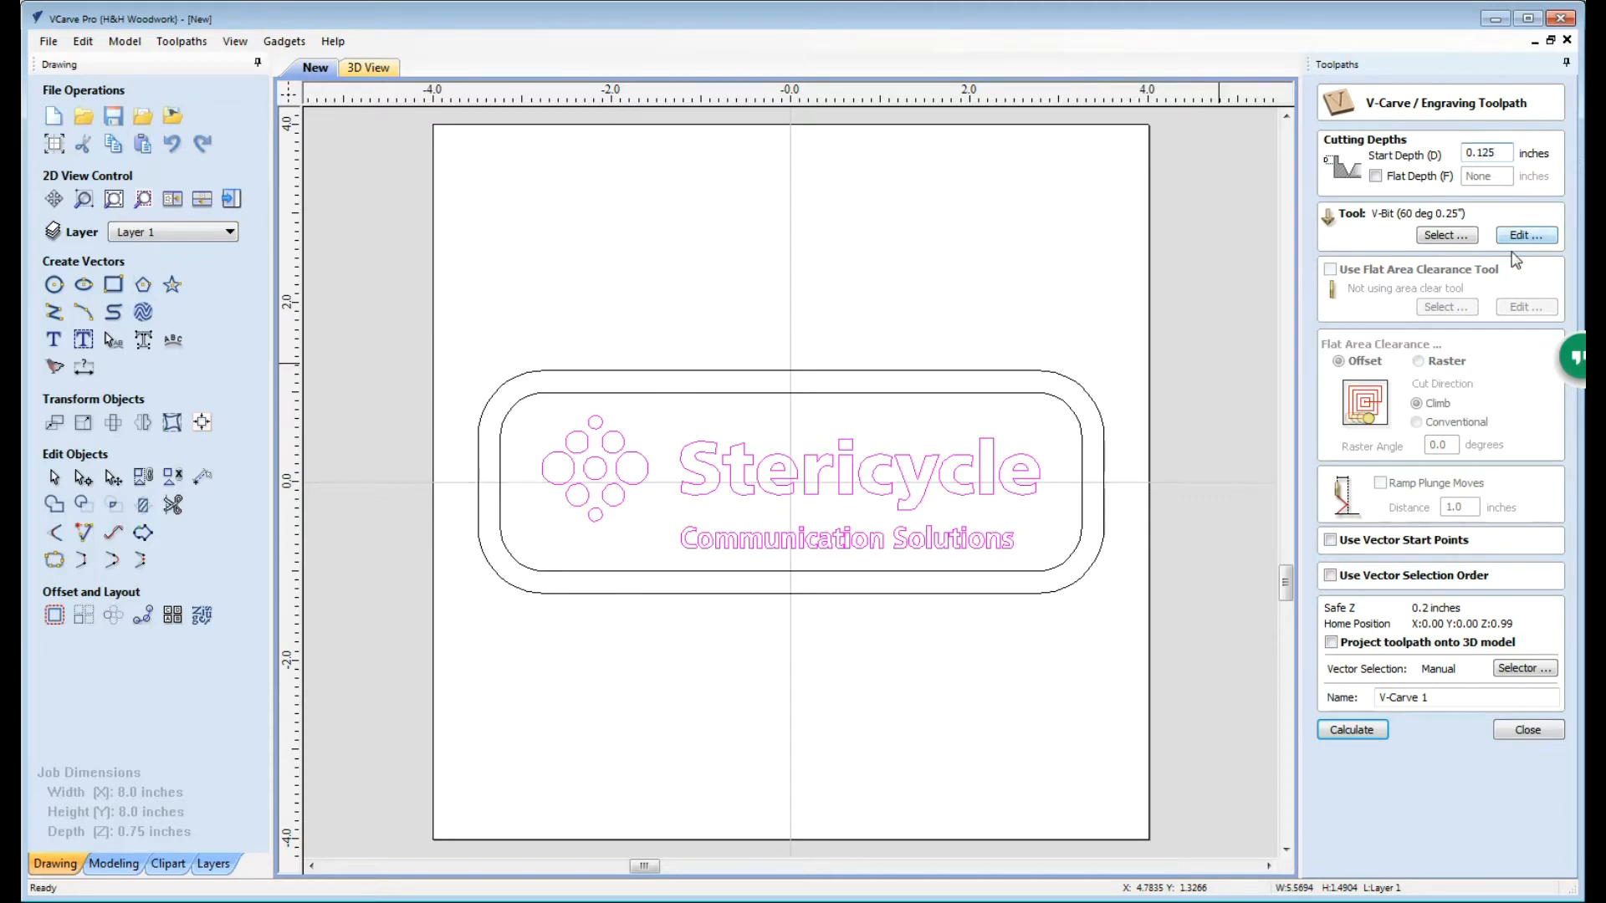
left_click(1445, 234)
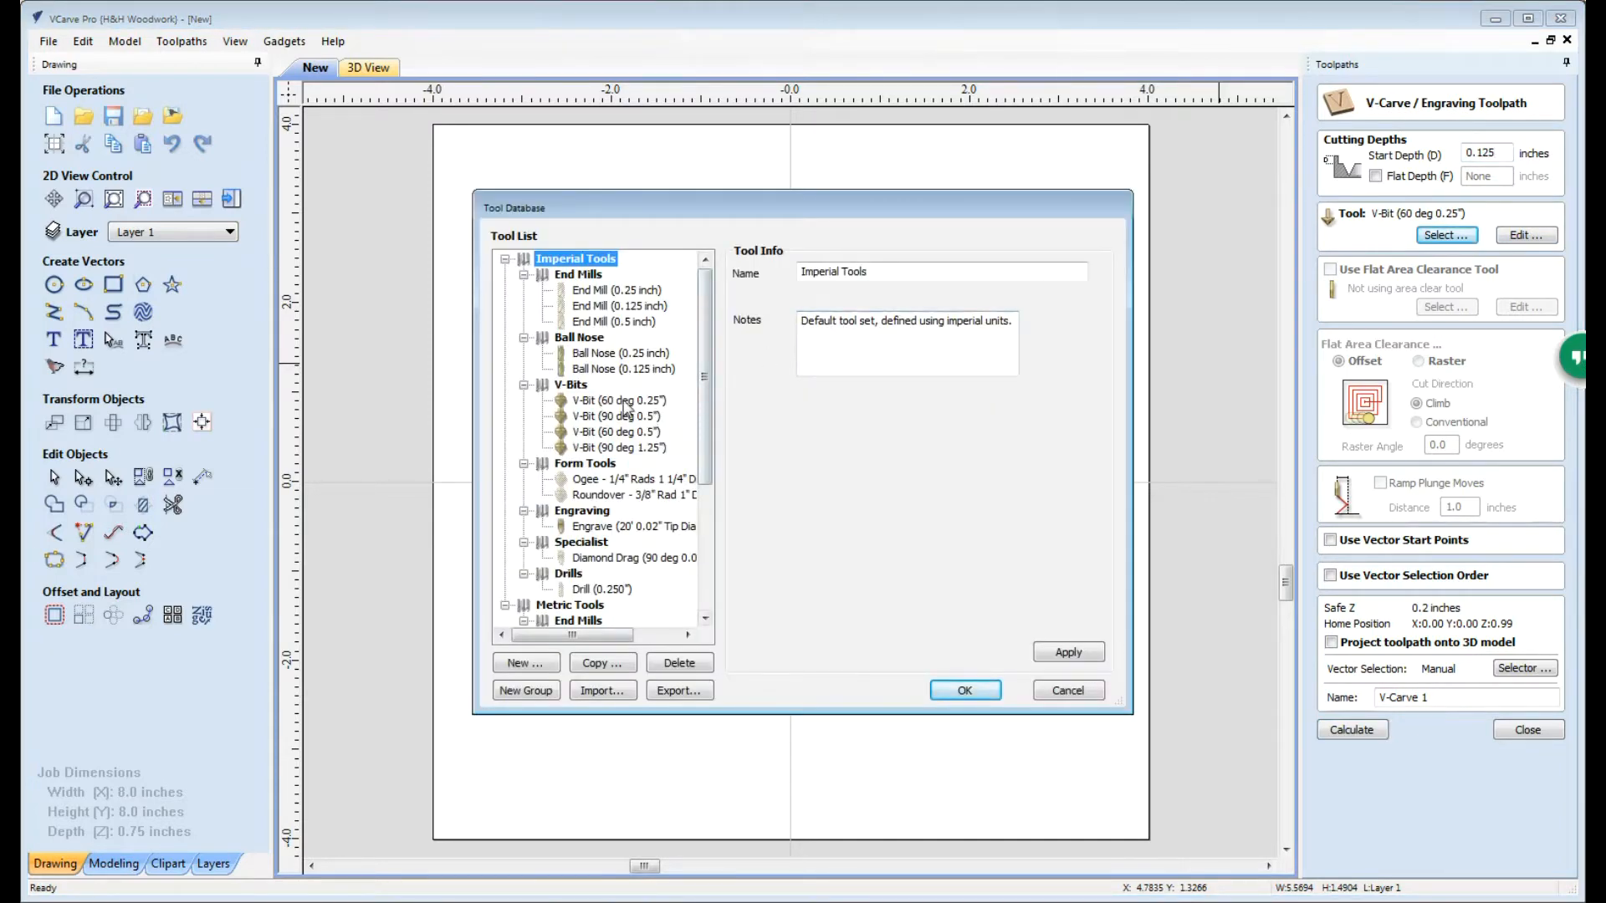
left_click(617, 400)
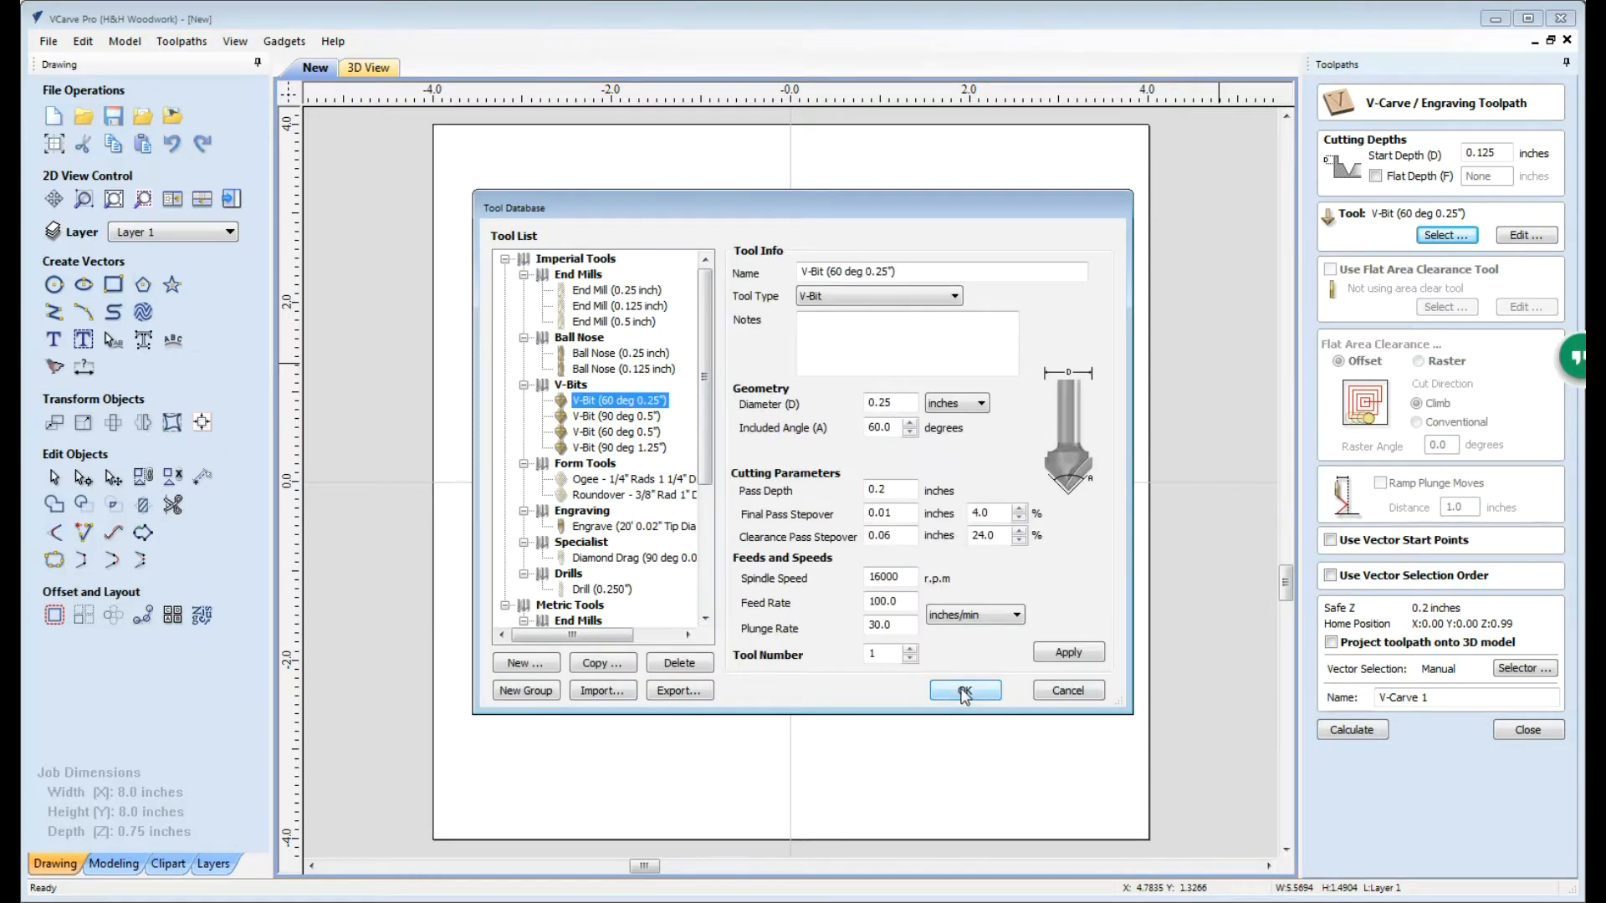
left_click(964, 691)
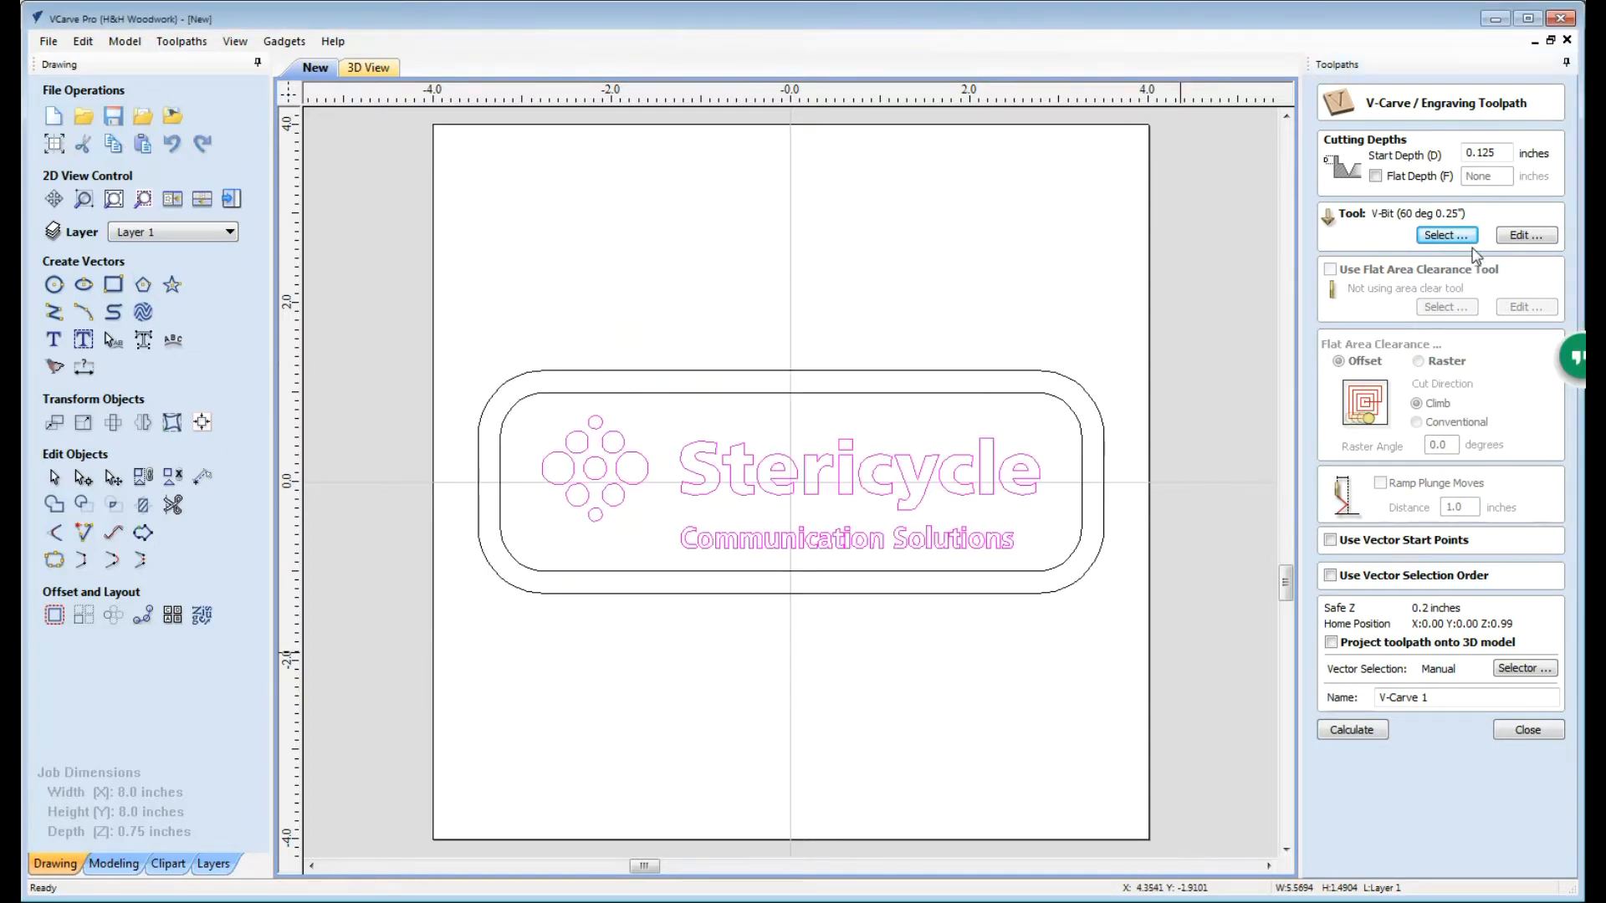
mouse_move(1471, 467)
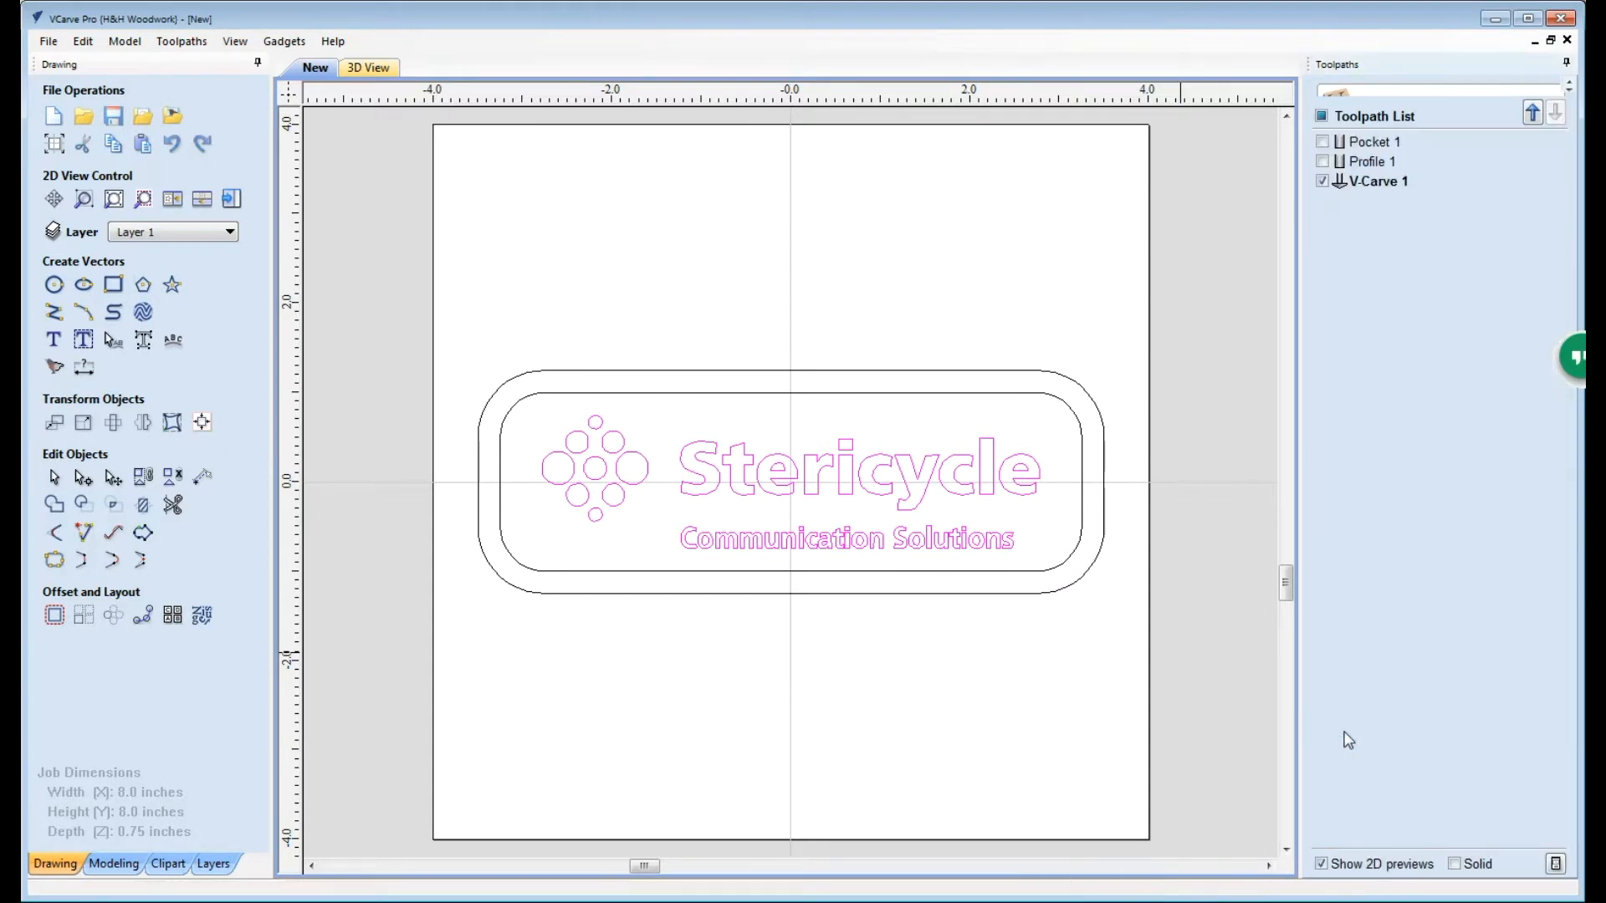
left_click(368, 67)
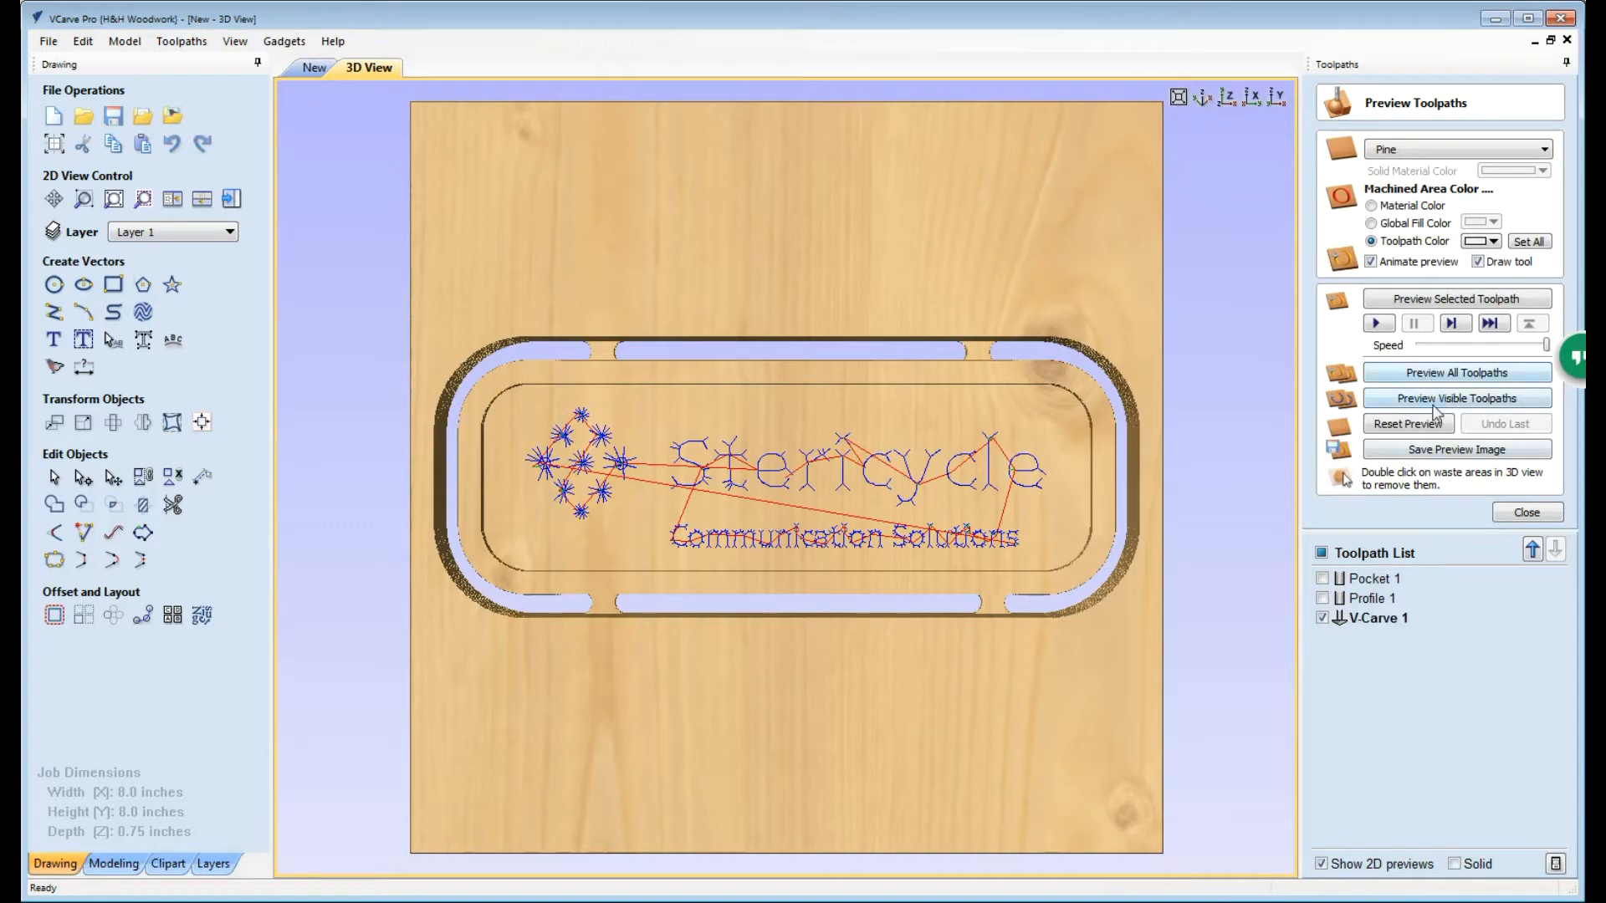
Step: Simulate the V-carved logo and Stericycle lettering on the sign, then close the preview
left_click(1455, 399)
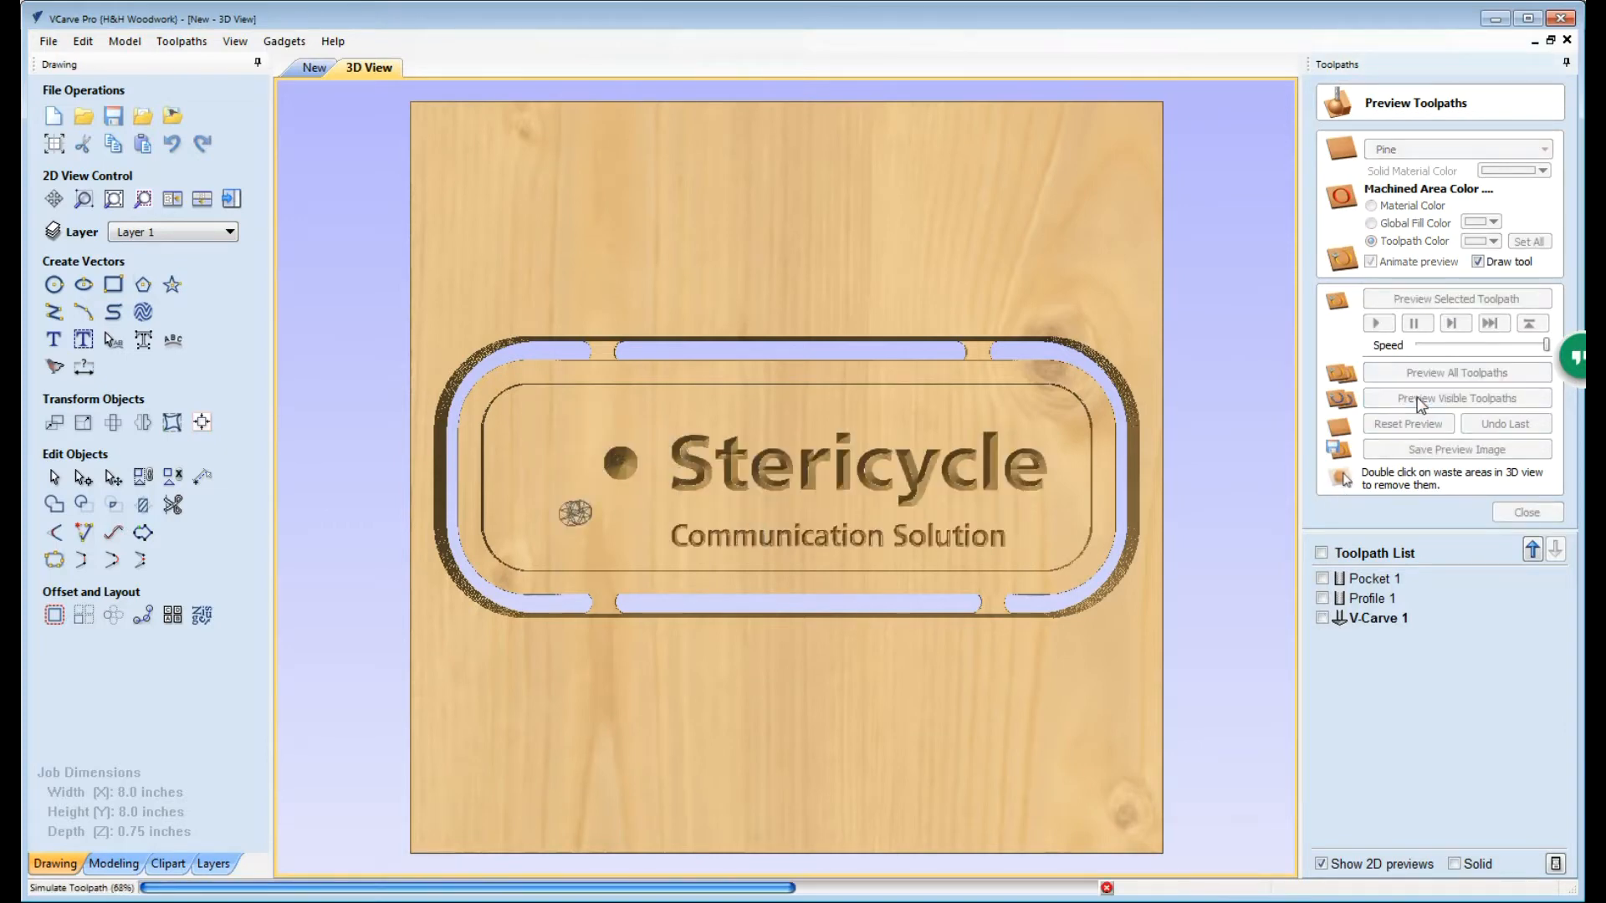
left_click(1457, 399)
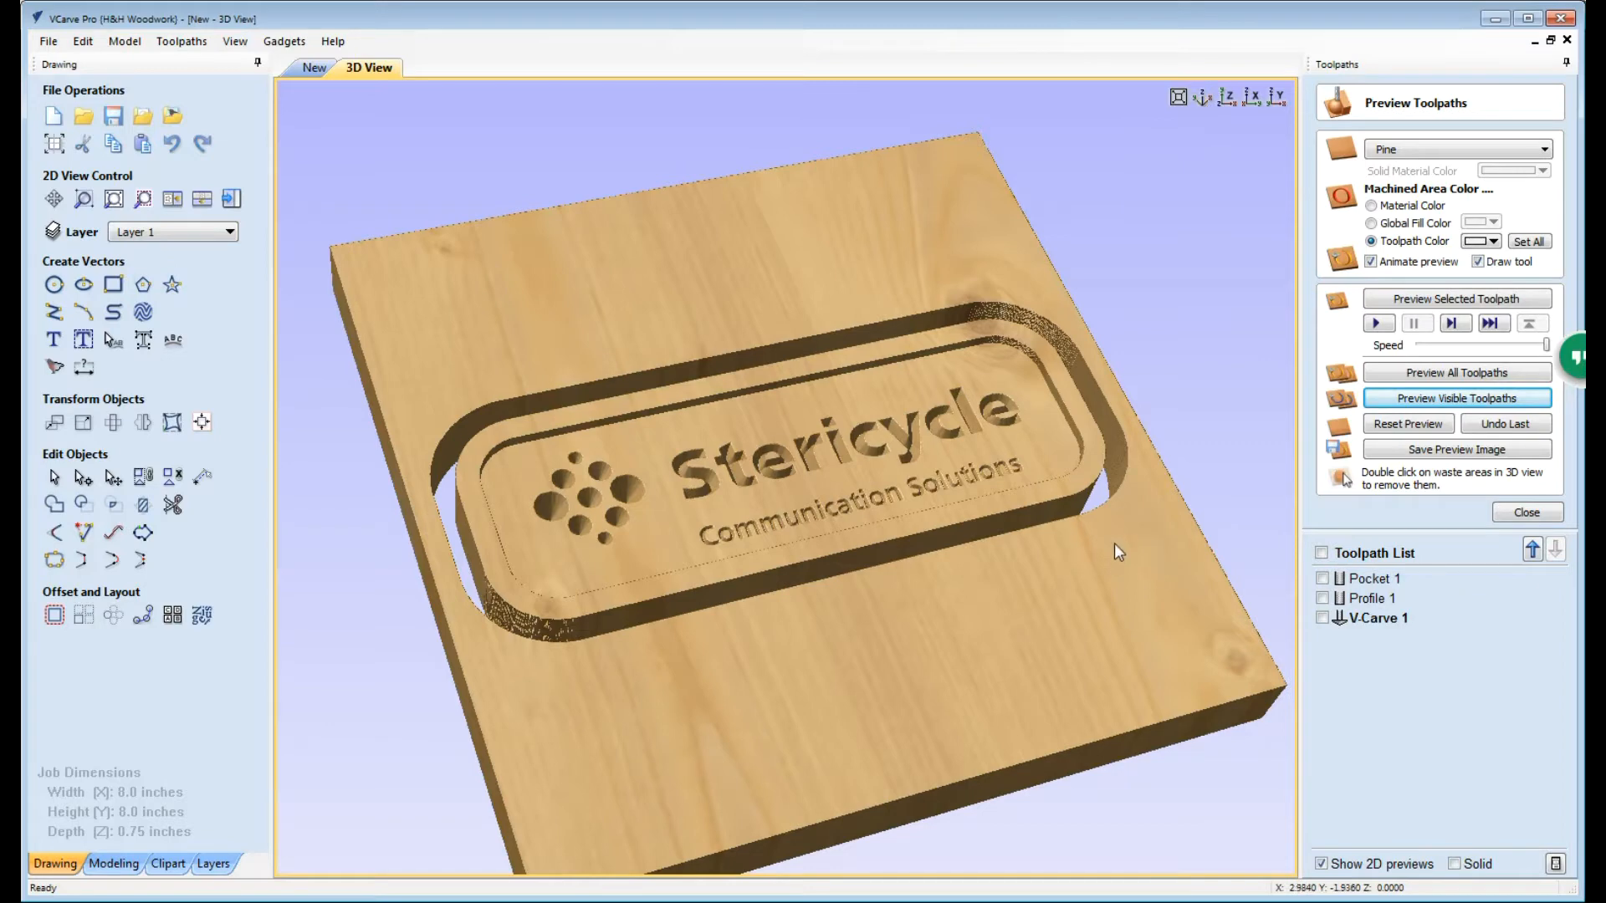
mouse_move(804, 549)
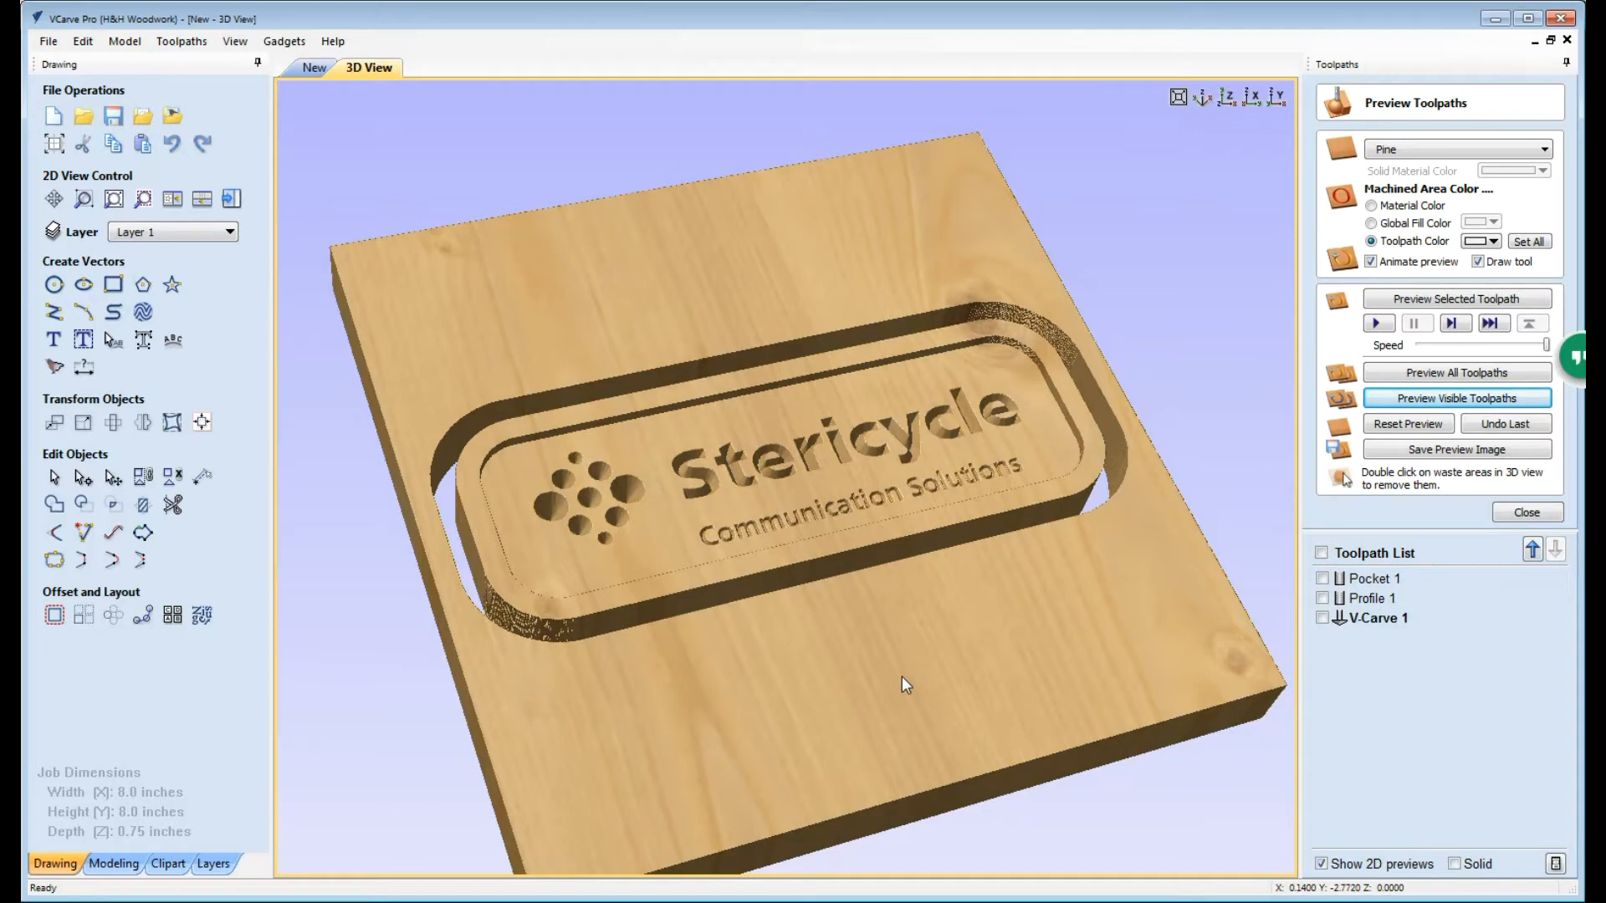
mouse_move(773, 582)
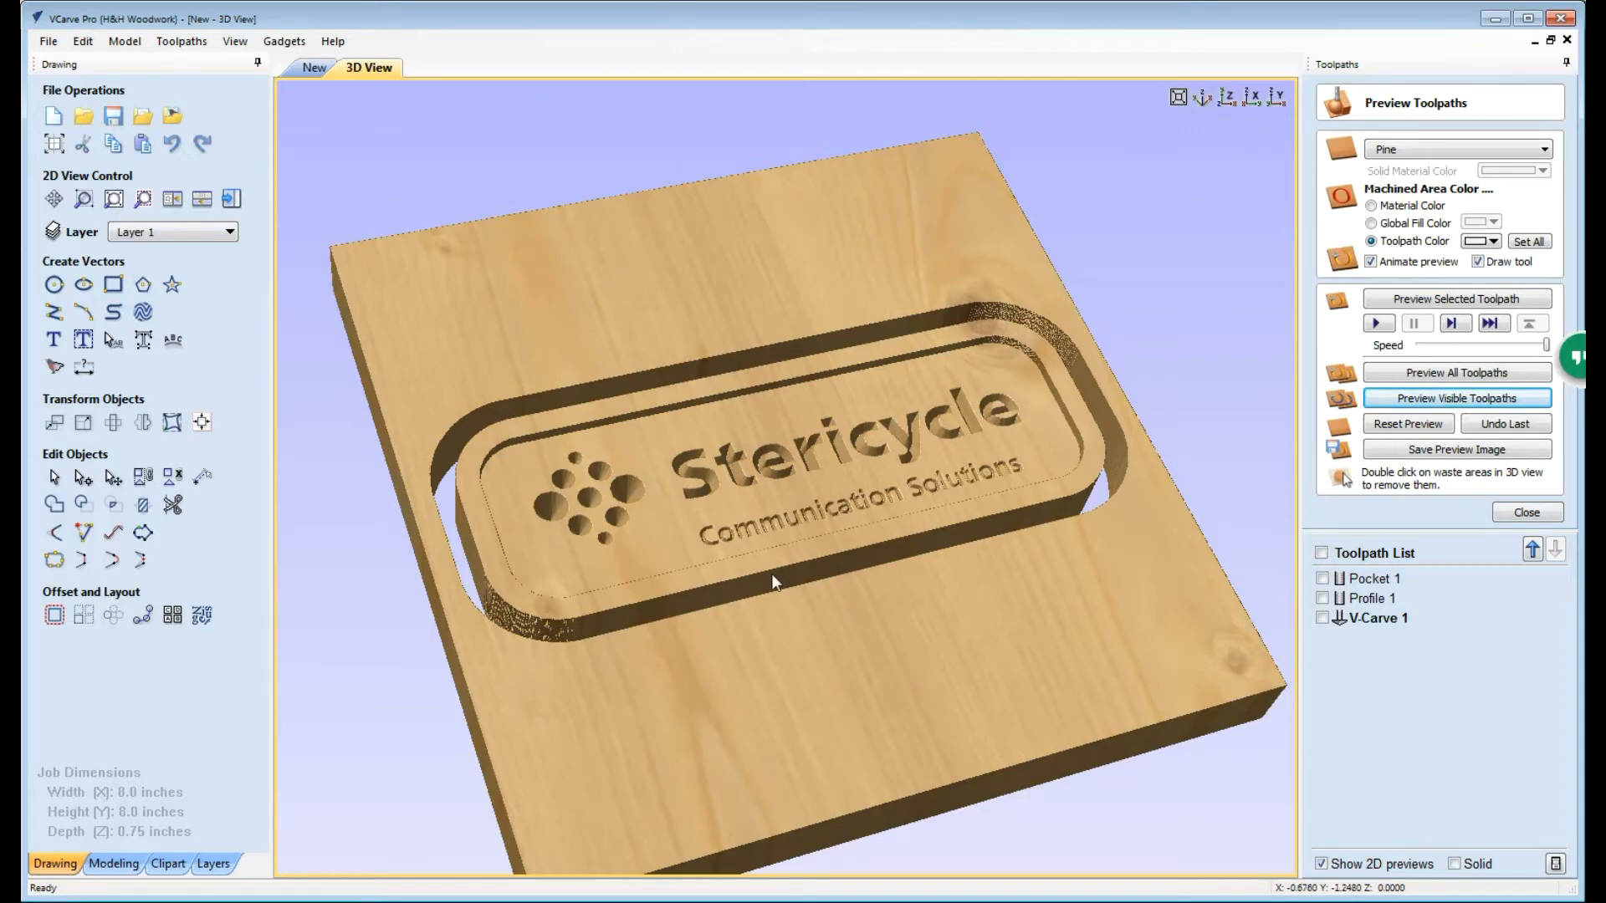
mouse_move(981, 621)
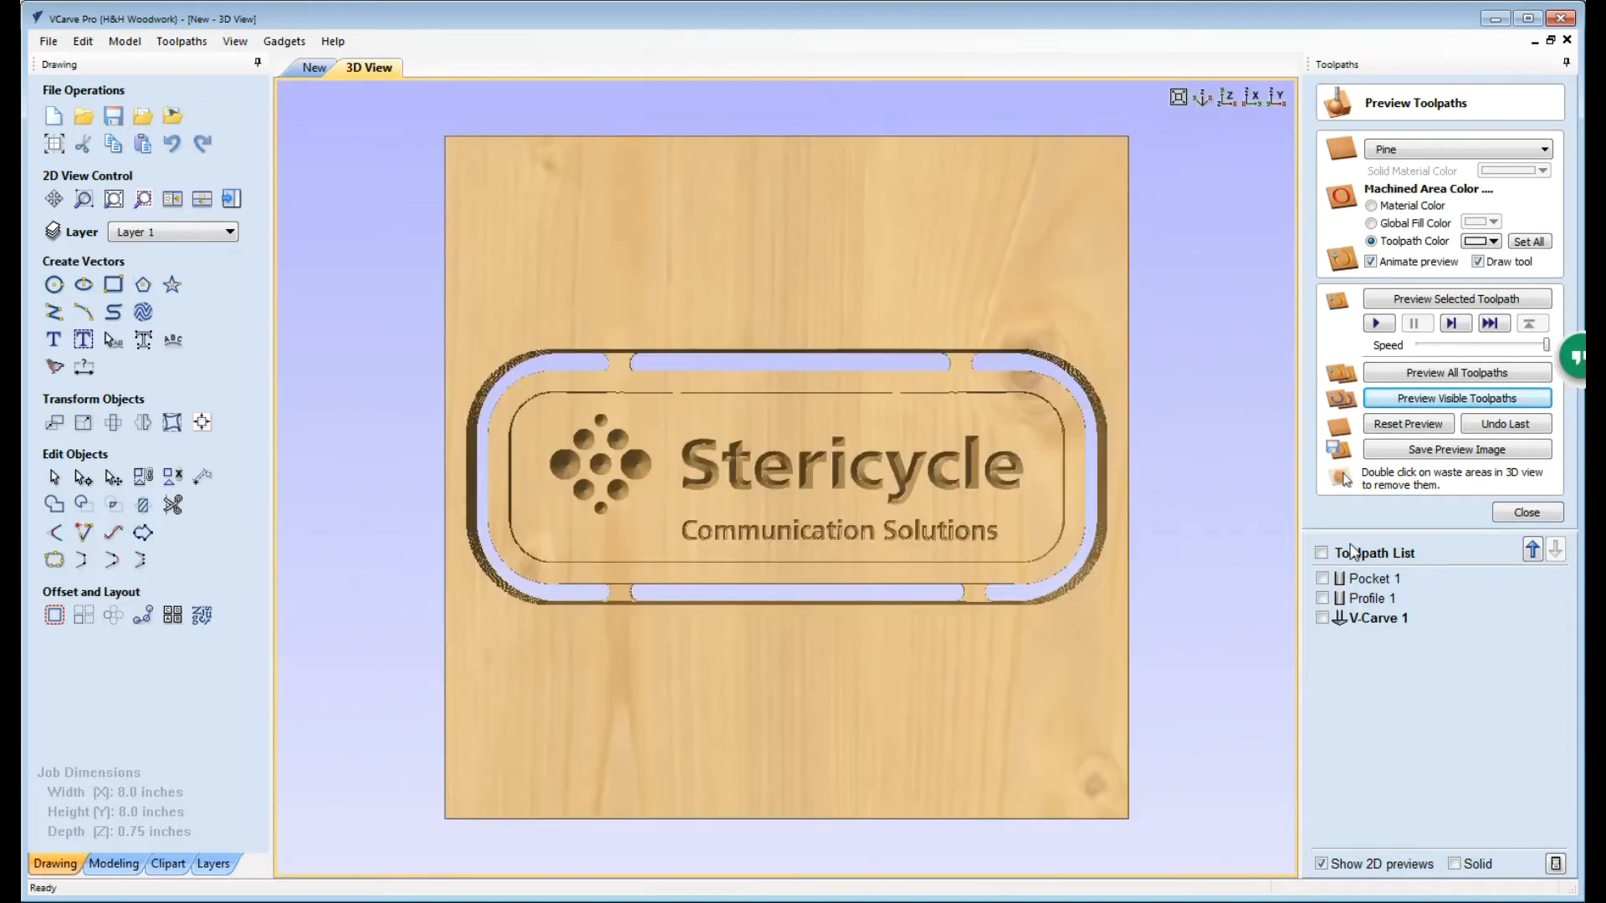
left_click(1526, 512)
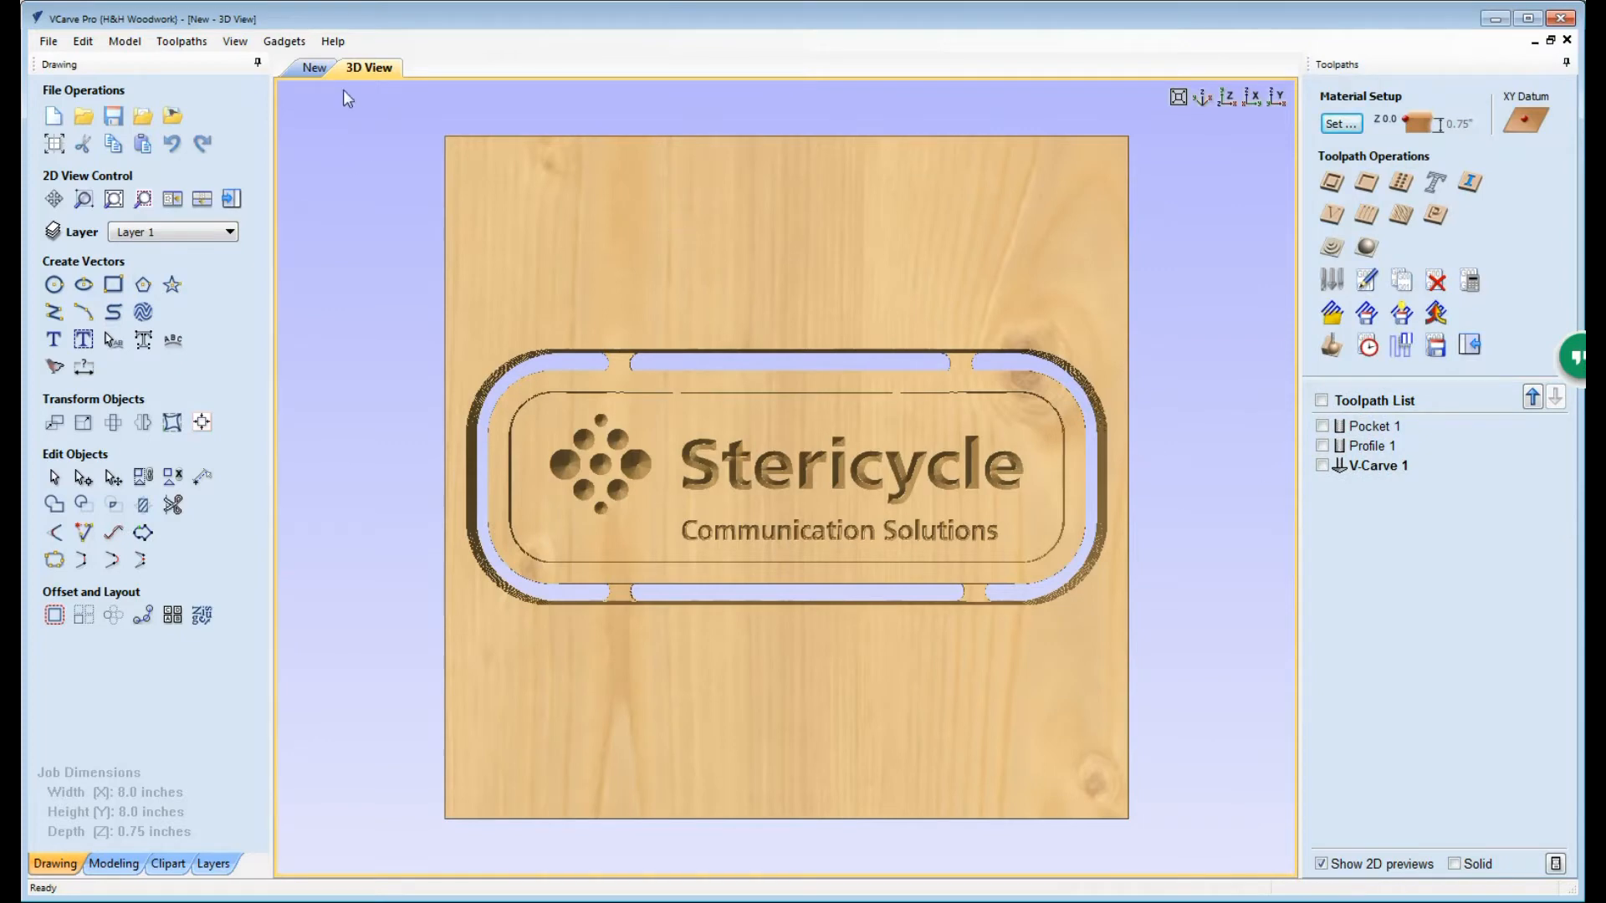
Step: Return to the 2D view and start Profile 2 with a 0.12-inch cut depth
left_click(313, 67)
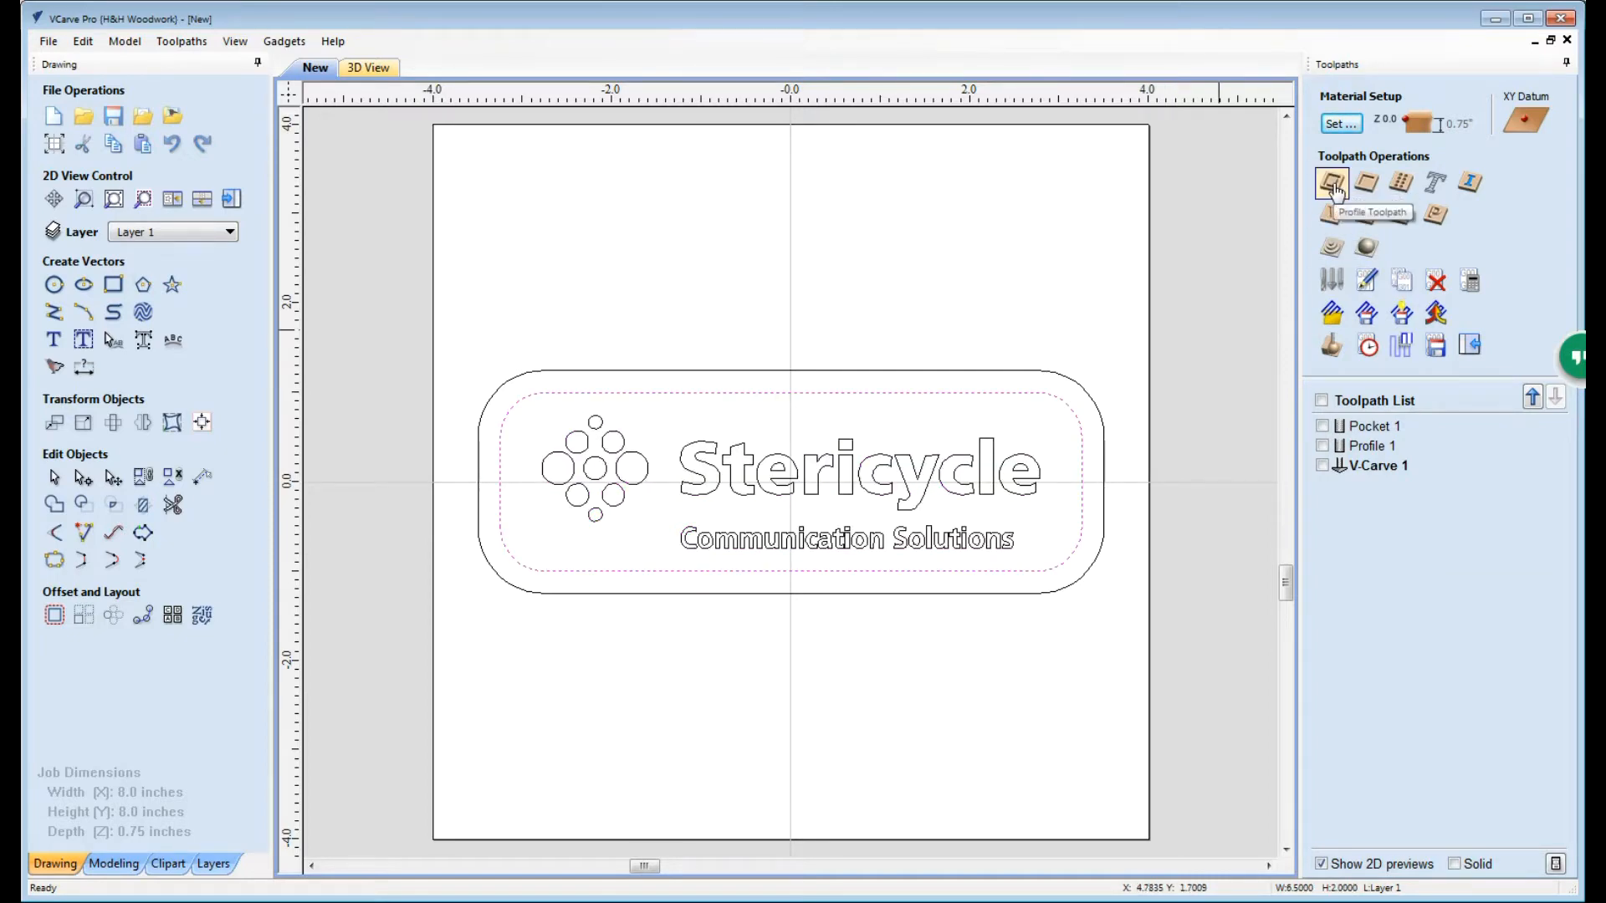
left_click(1333, 182)
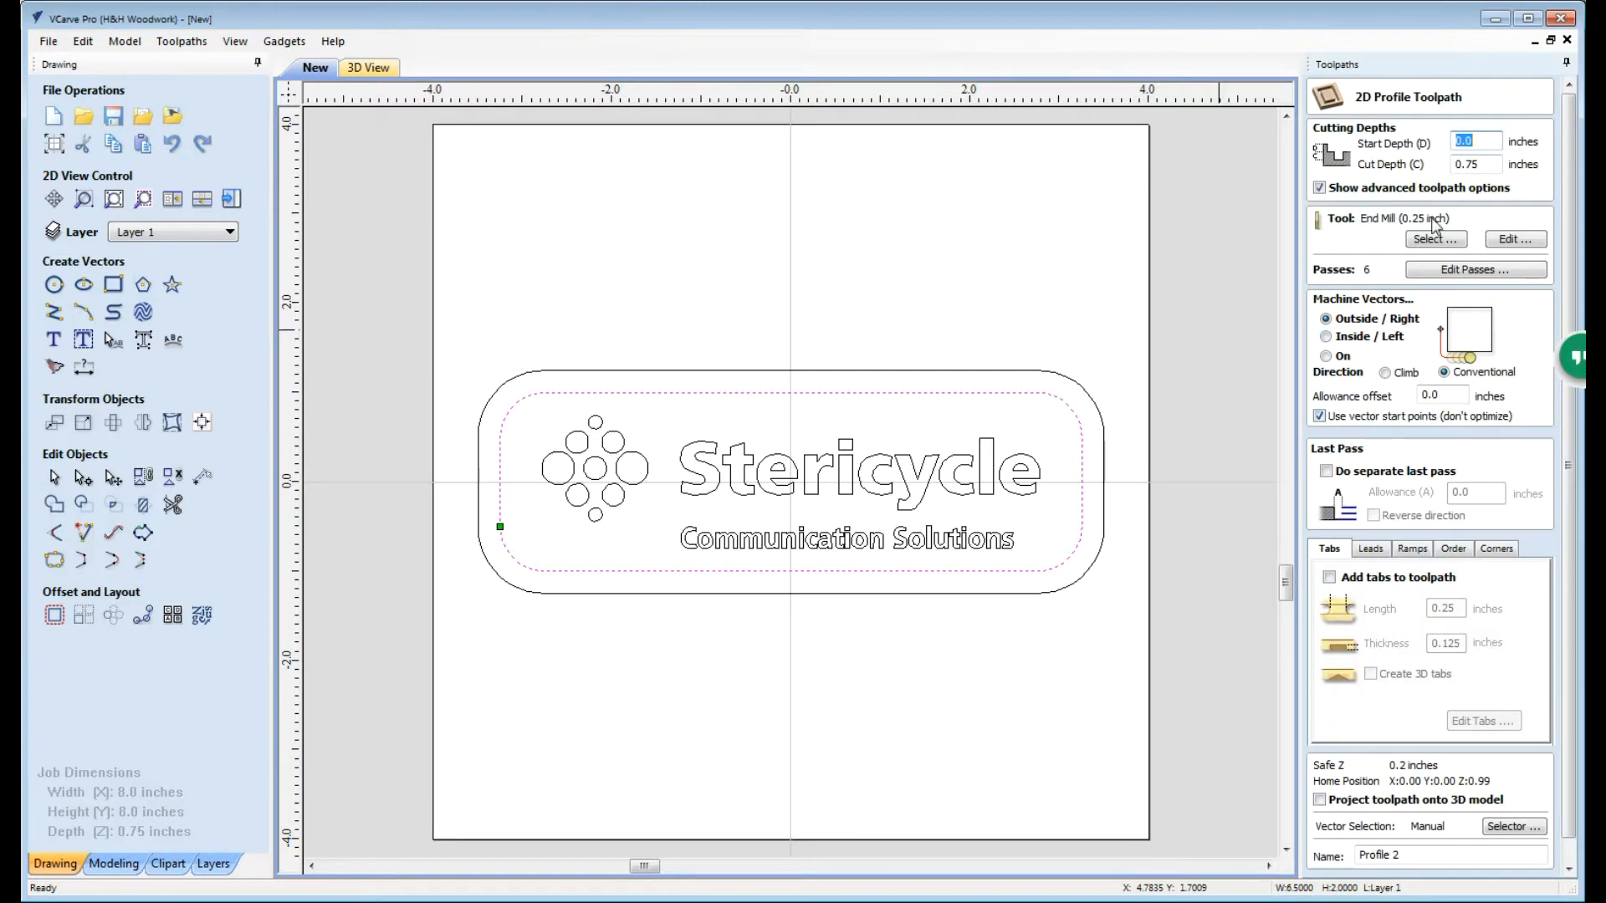
left_click(1475, 164)
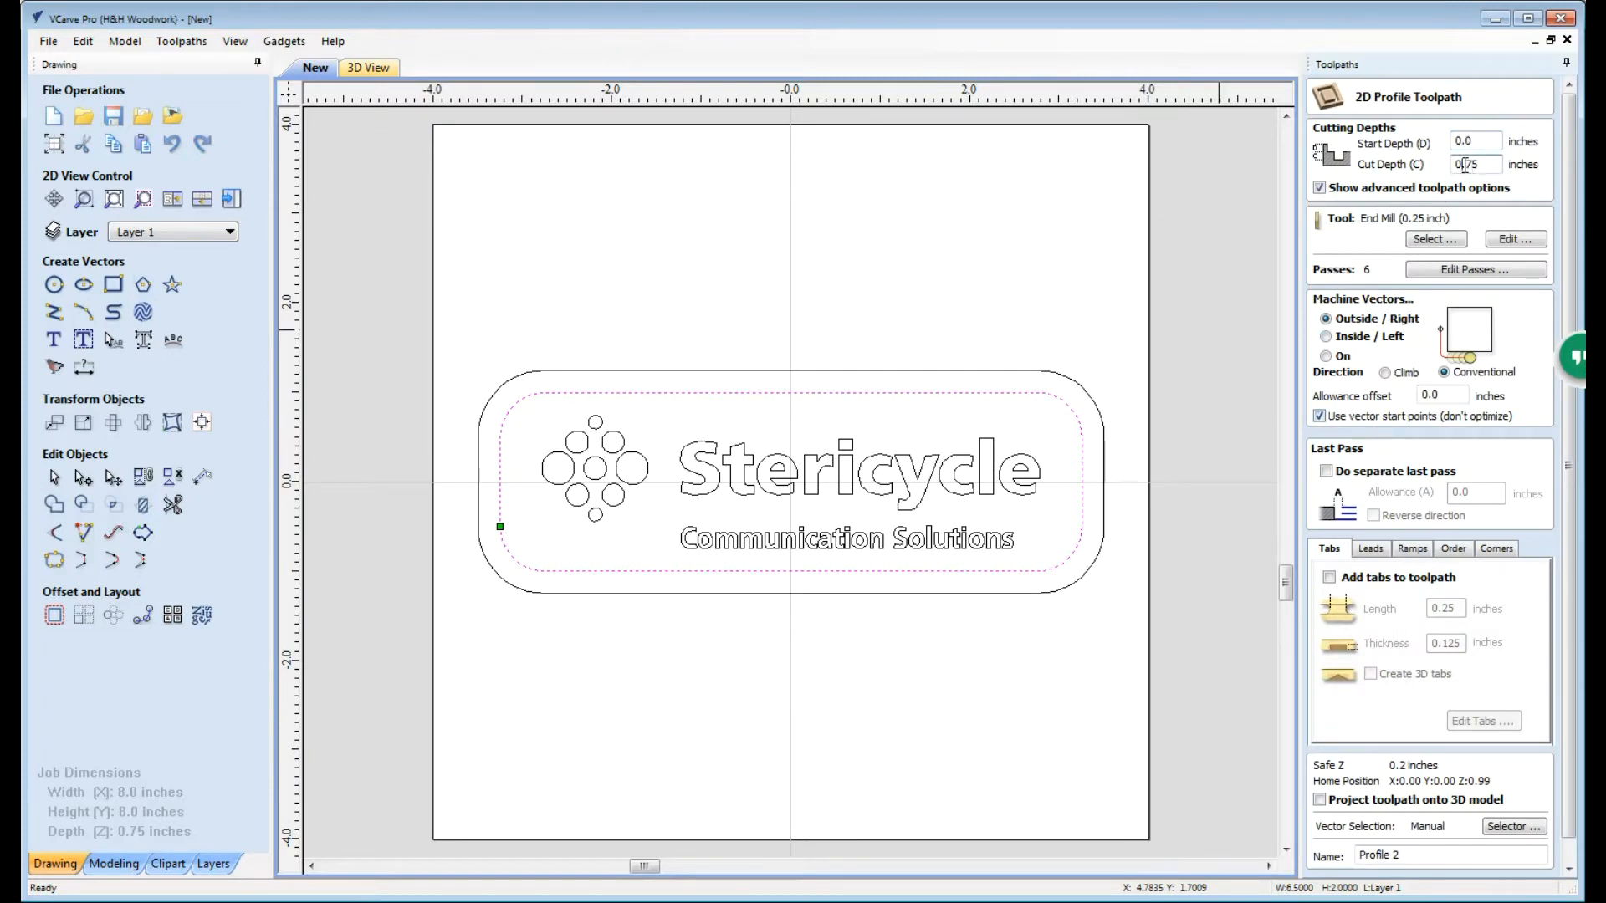
triple_click(1471, 164)
type("0.12")
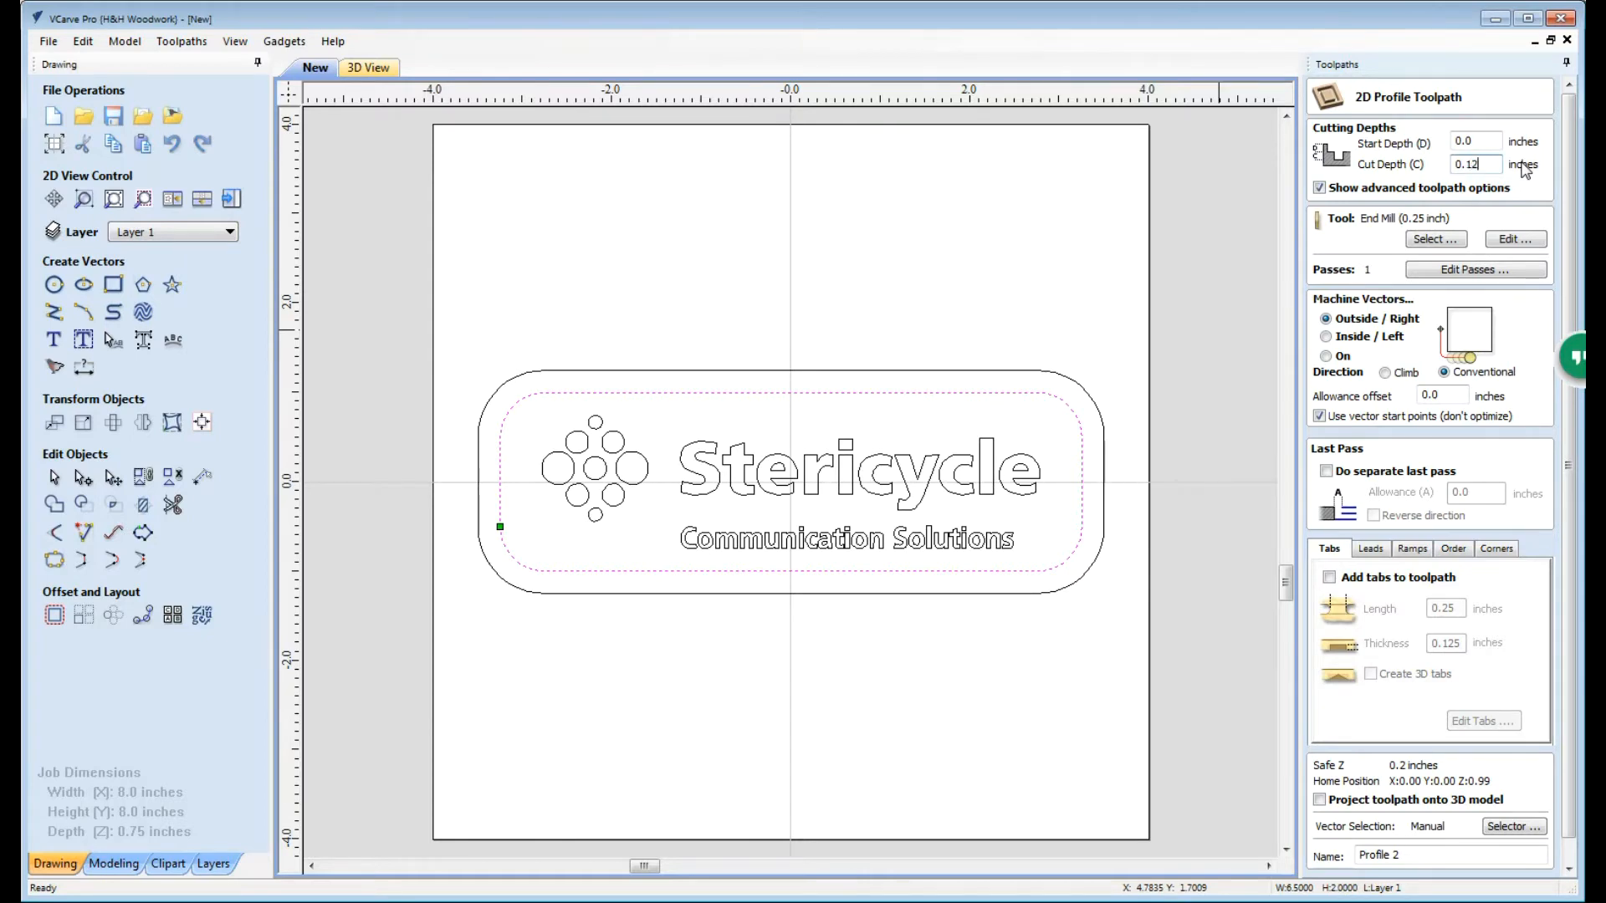
Step: Select the 60° 0.25-inch V-bit and set it to cut directly on the border vector
left_click(1434, 240)
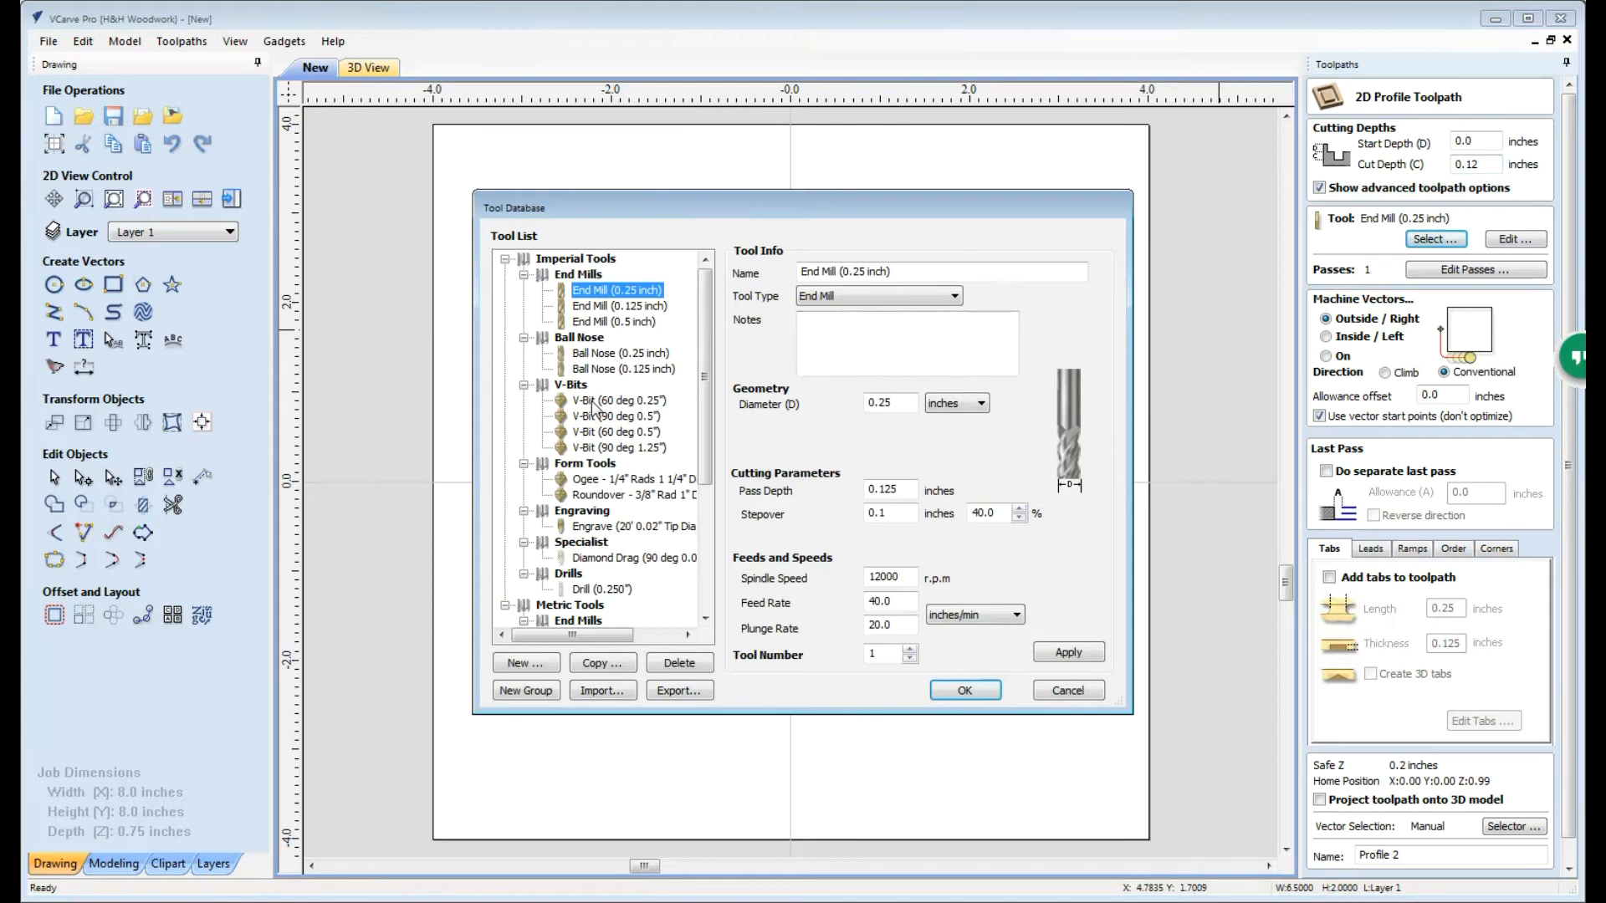
left_click(964, 689)
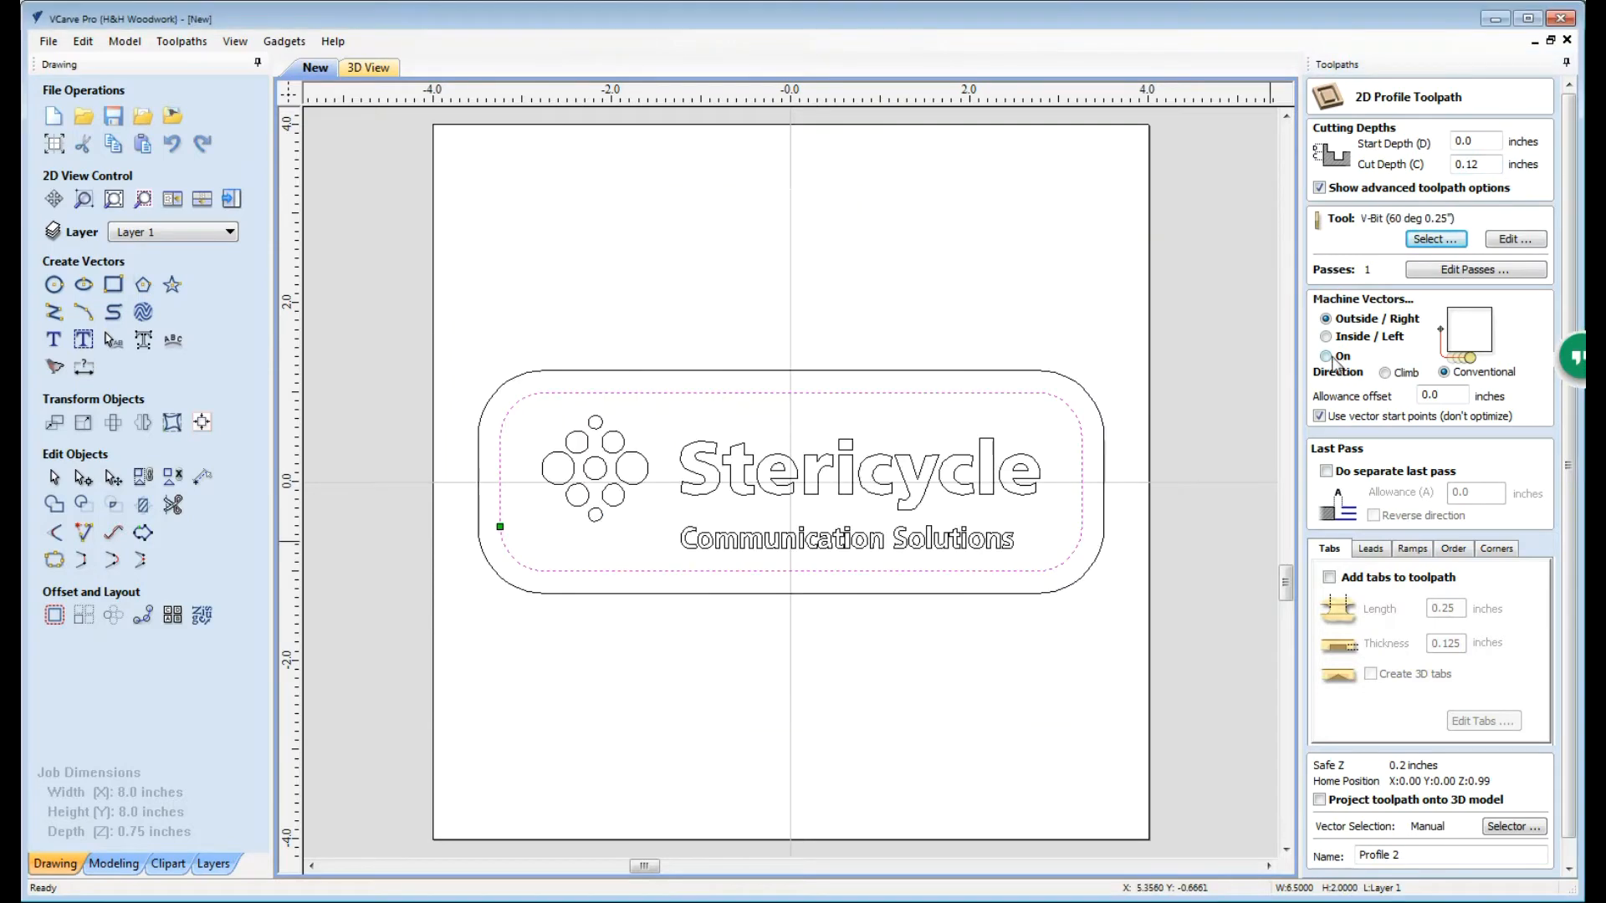
left_click(1327, 357)
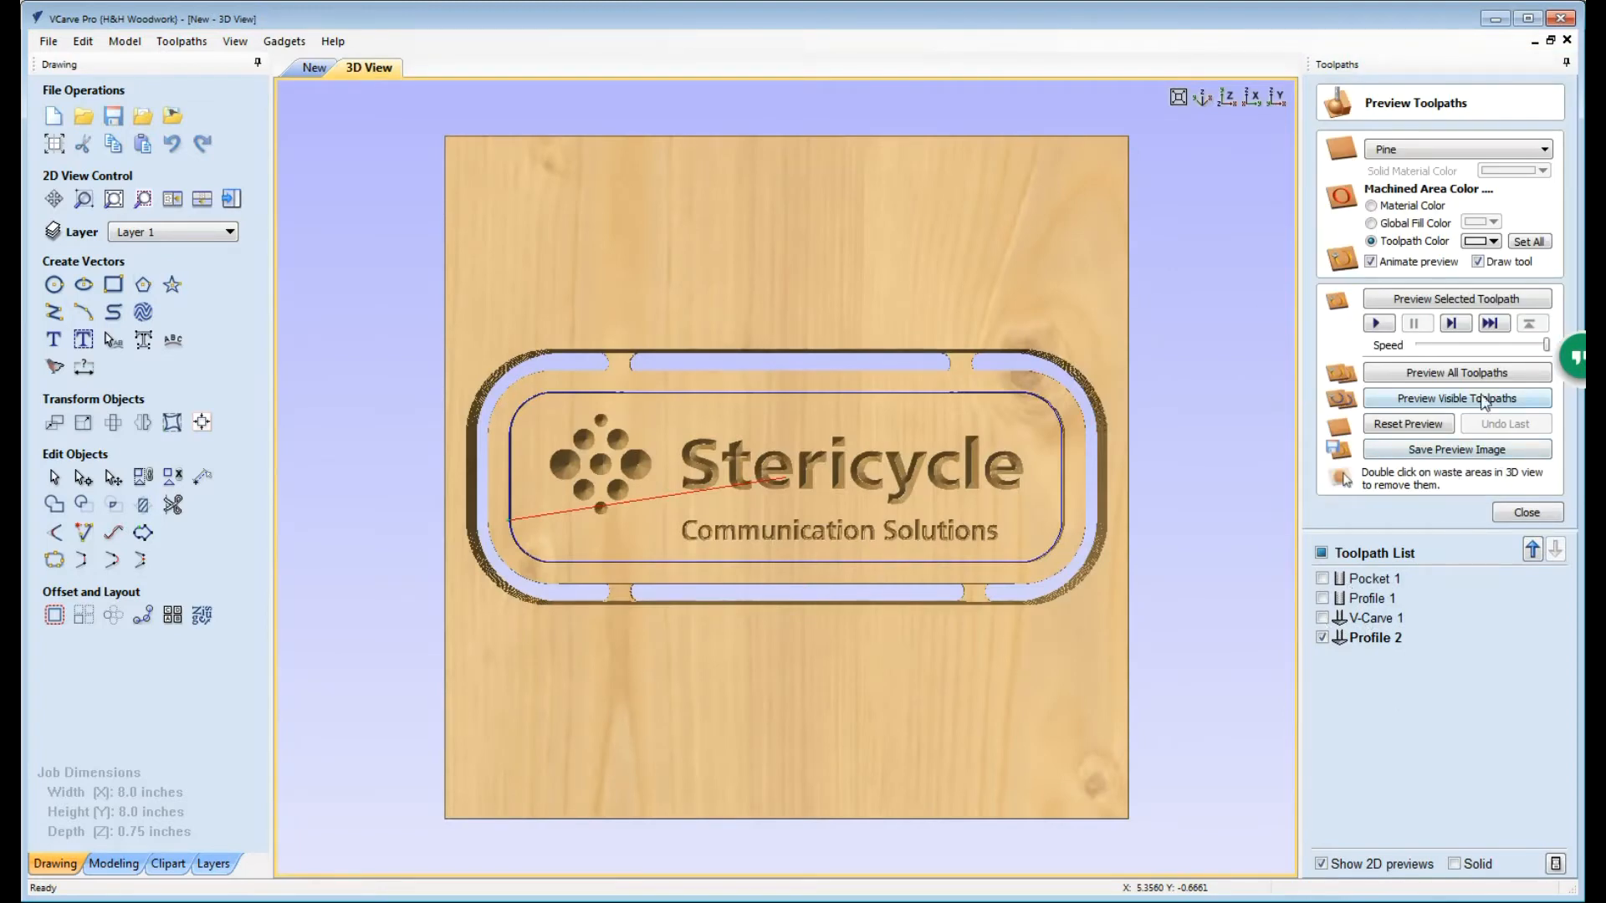
Step: Simulate the Profile 2 V-bit border groove in the pine sign, then close the preview
left_click(1455, 398)
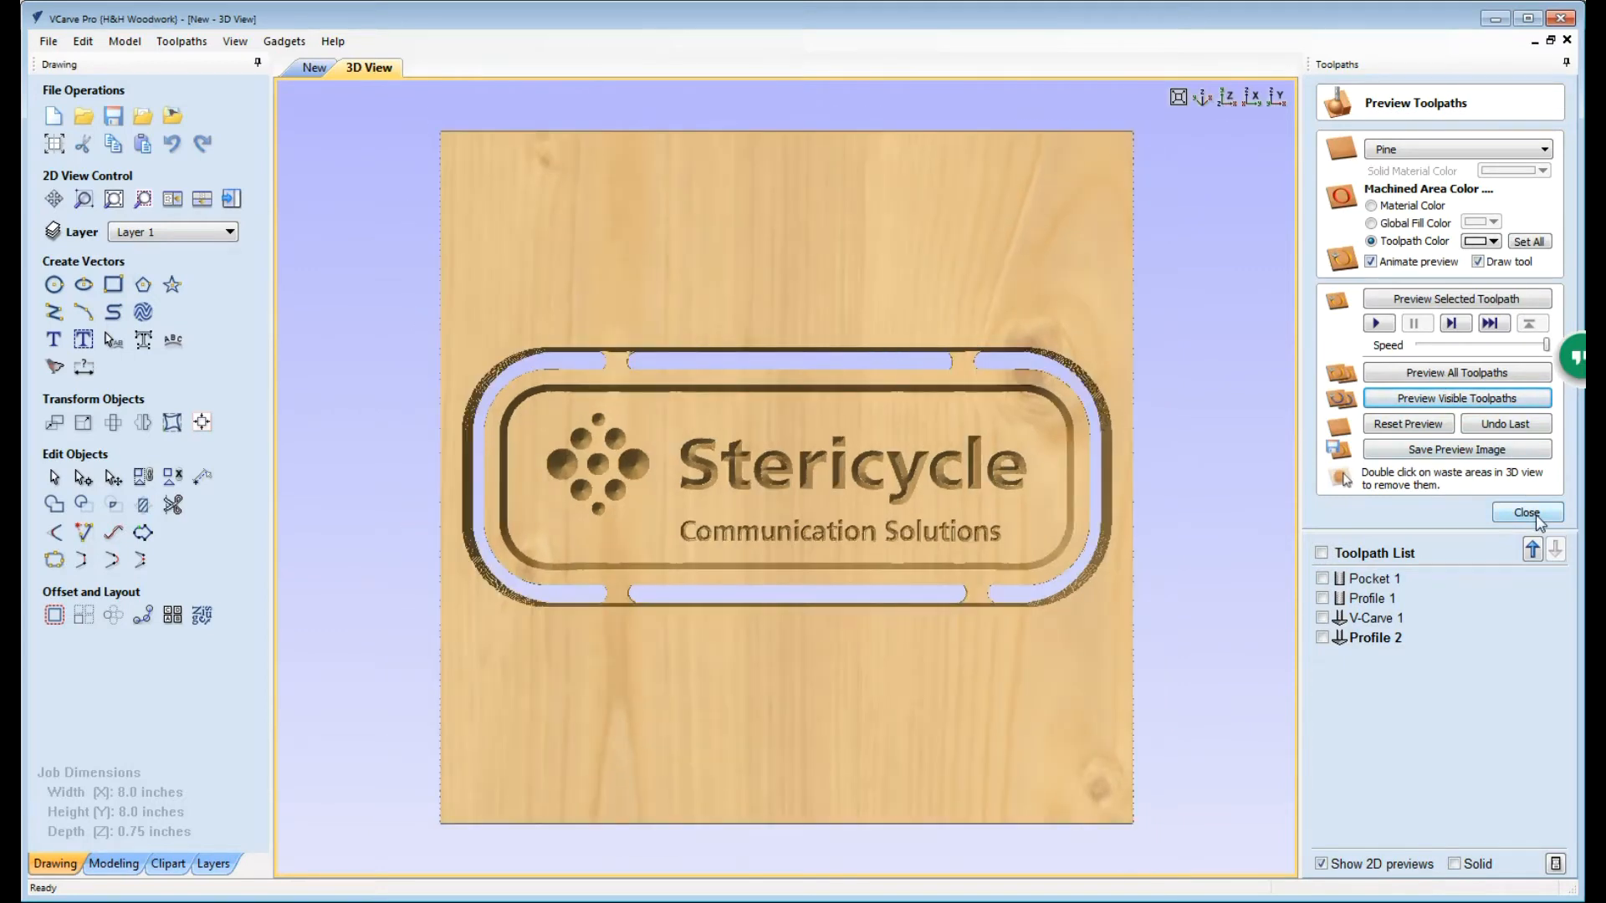
left_click(1526, 514)
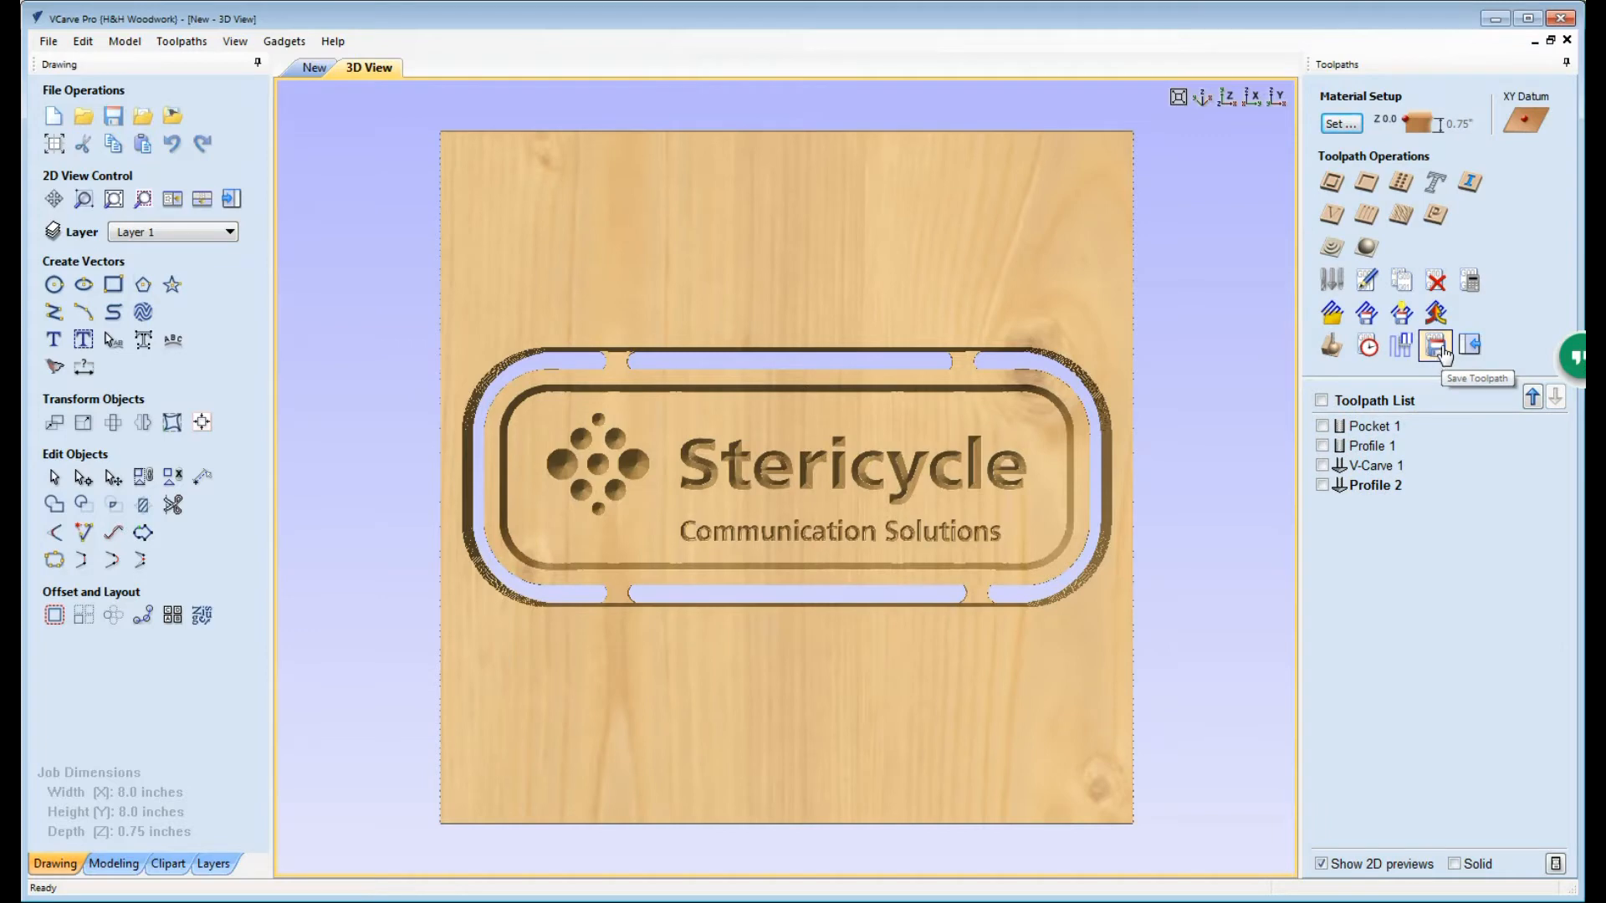
Step: Save Pocket 1 and Profile 1 together as one end-mill G-code file
left_click(1435, 345)
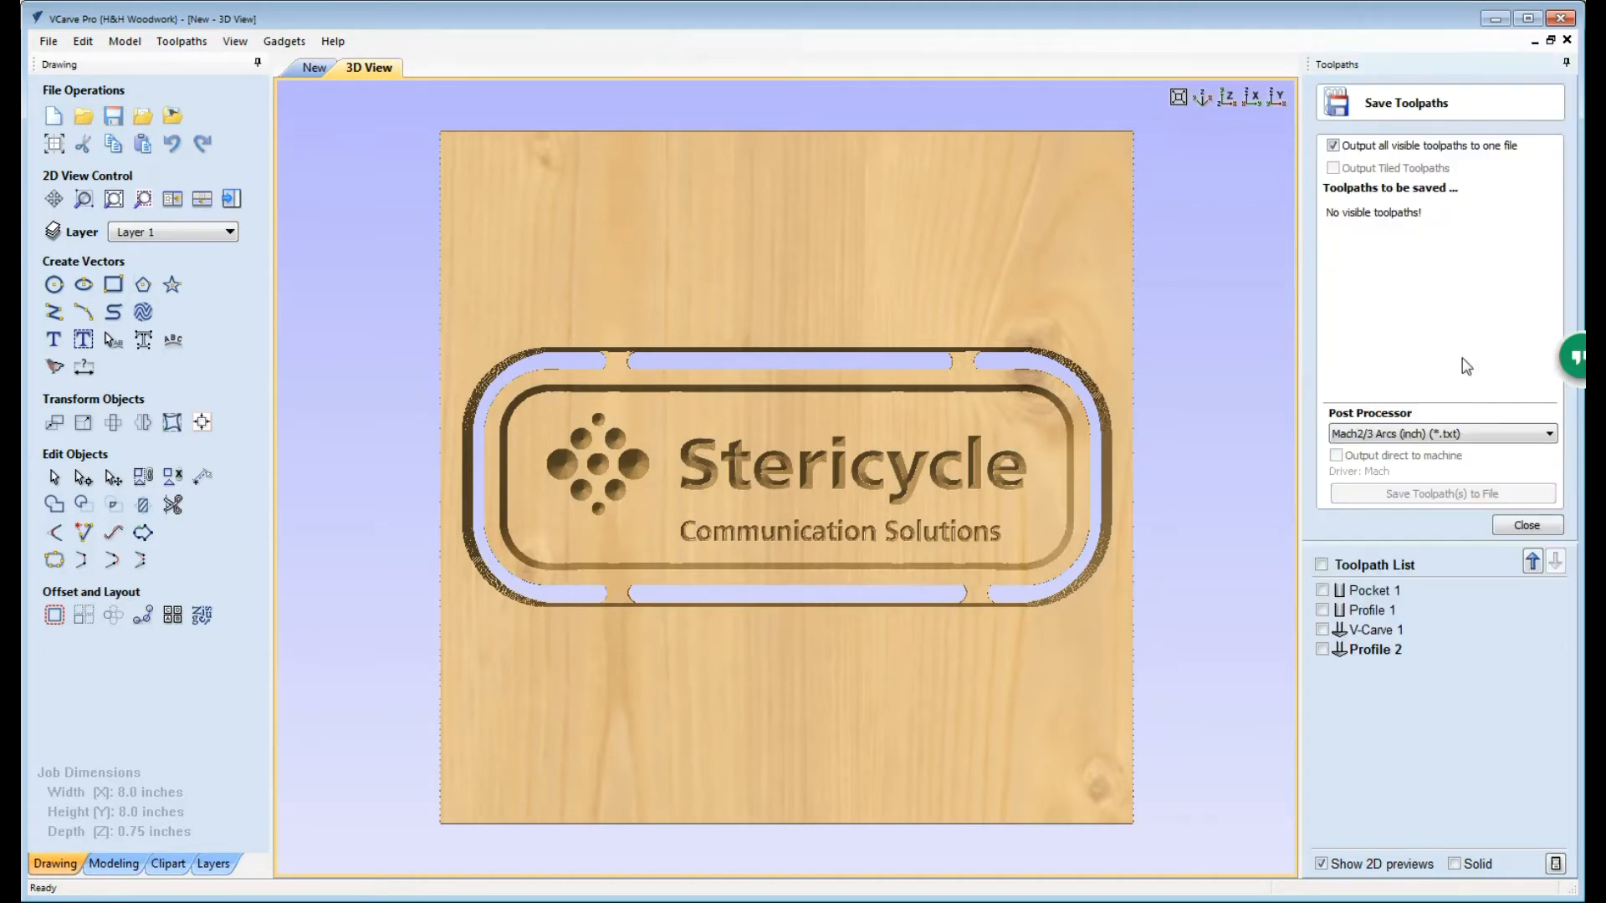
mouse_move(1415, 624)
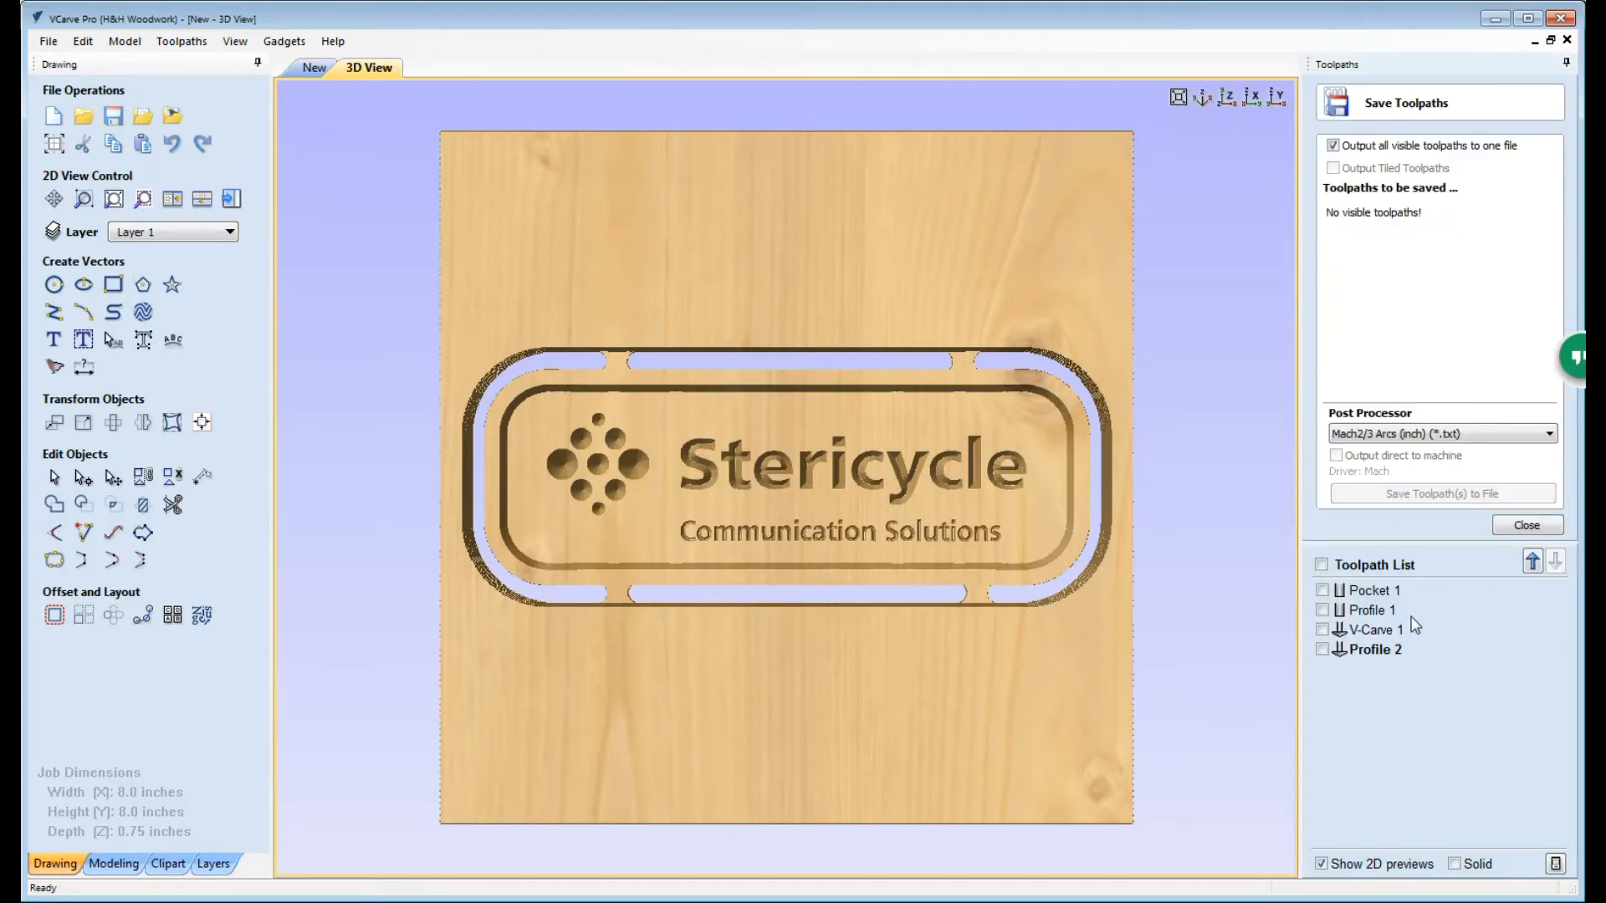
mouse_move(1372, 591)
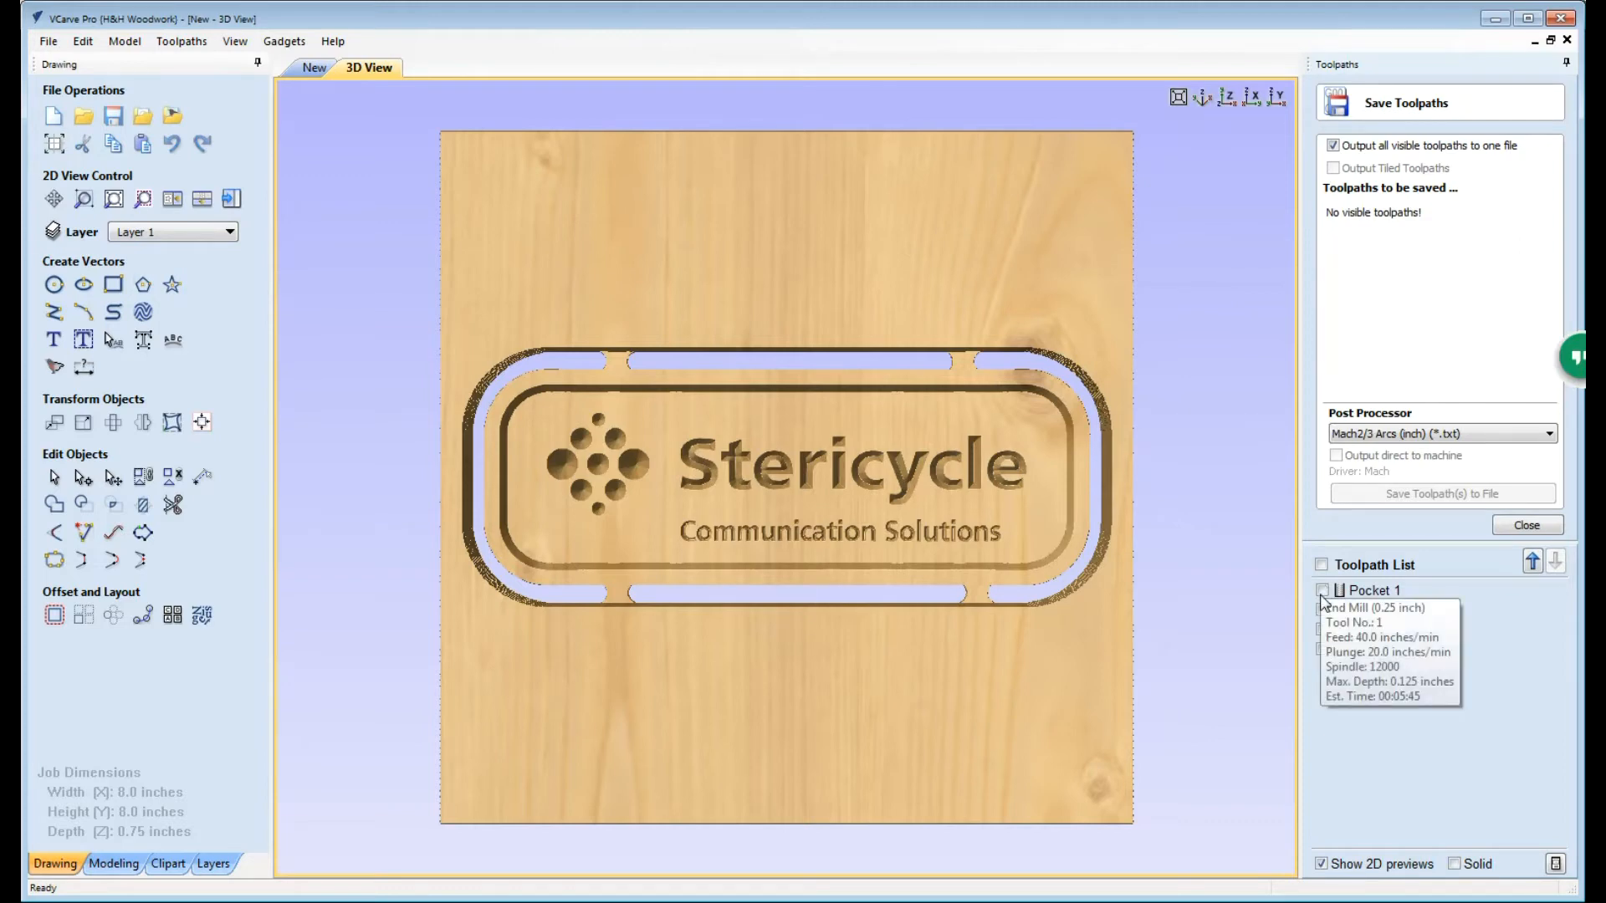
left_click(1323, 590)
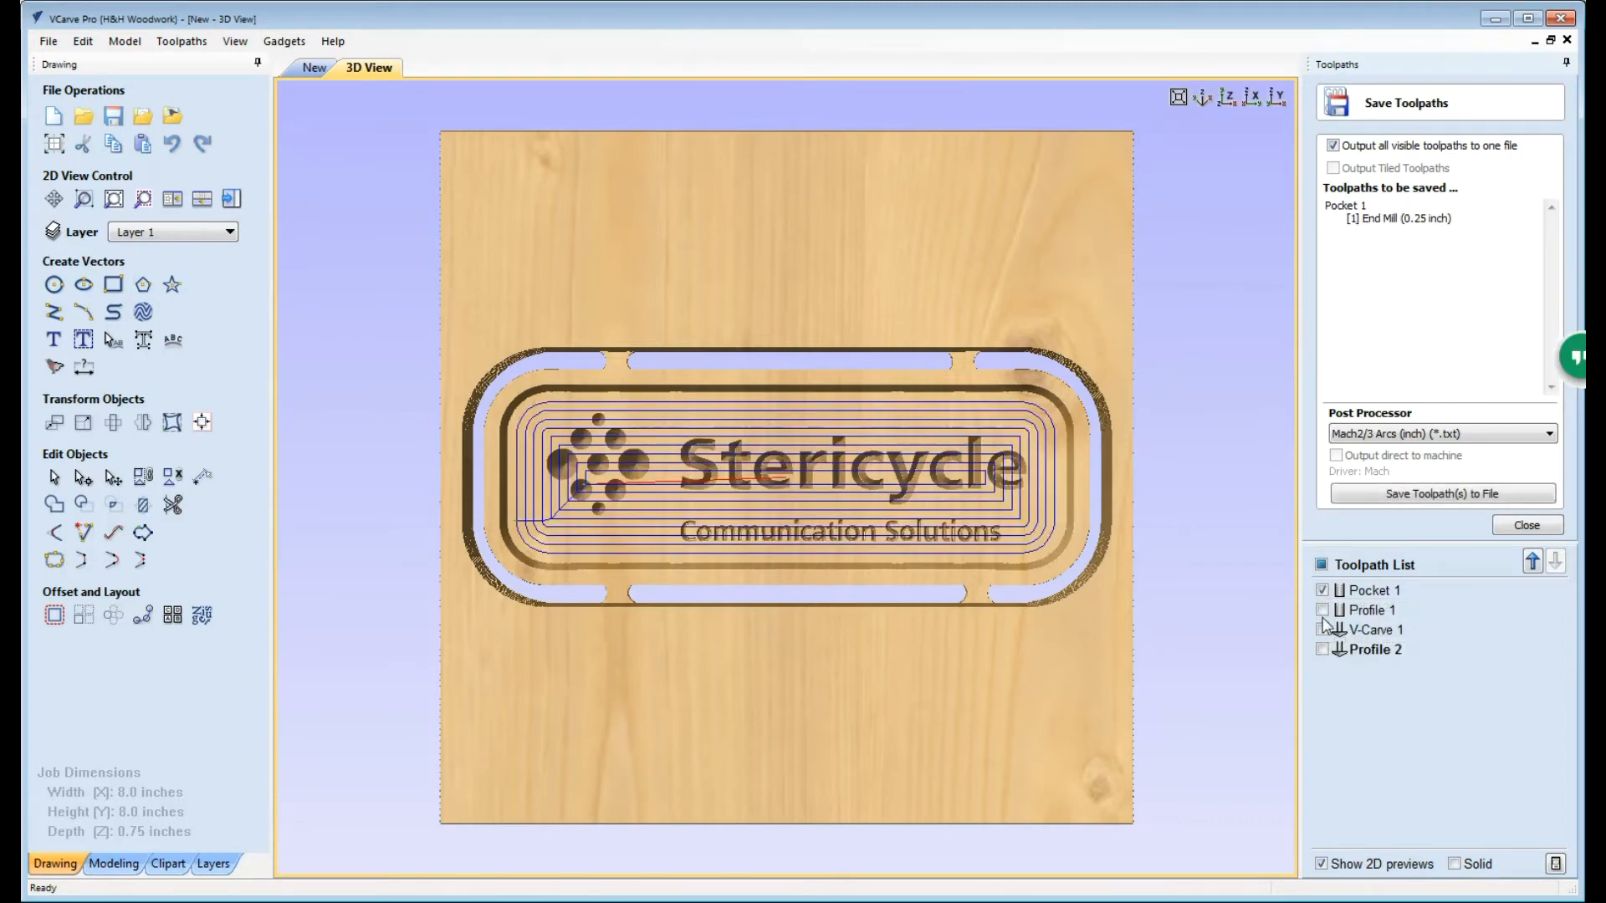
left_click(1322, 609)
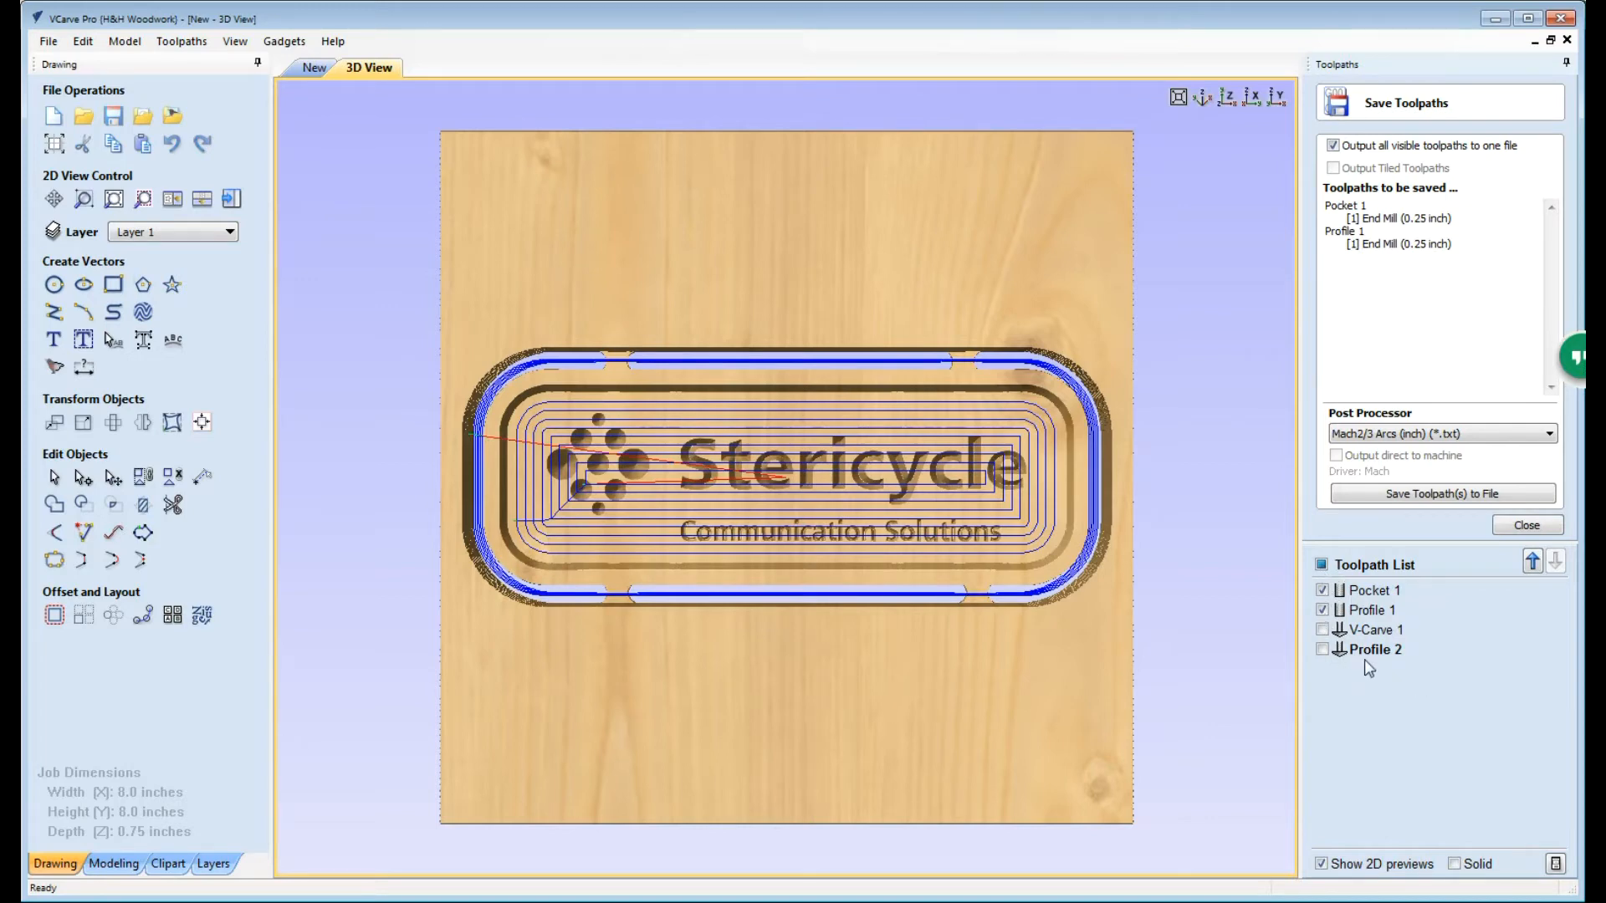
mouse_move(1372, 649)
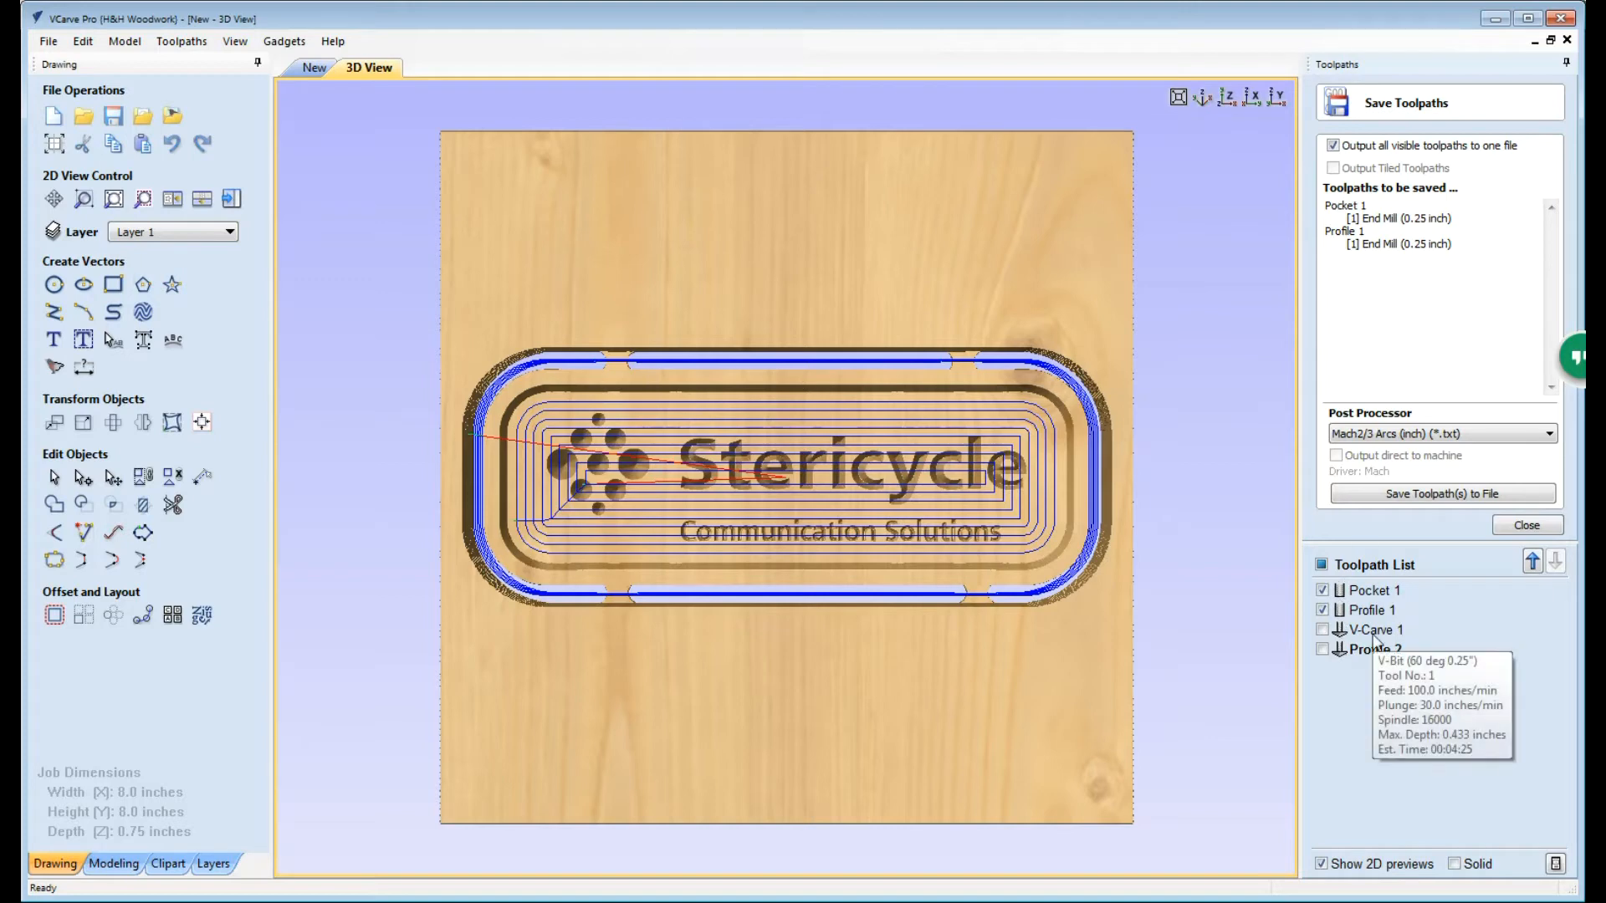
left_click(1443, 493)
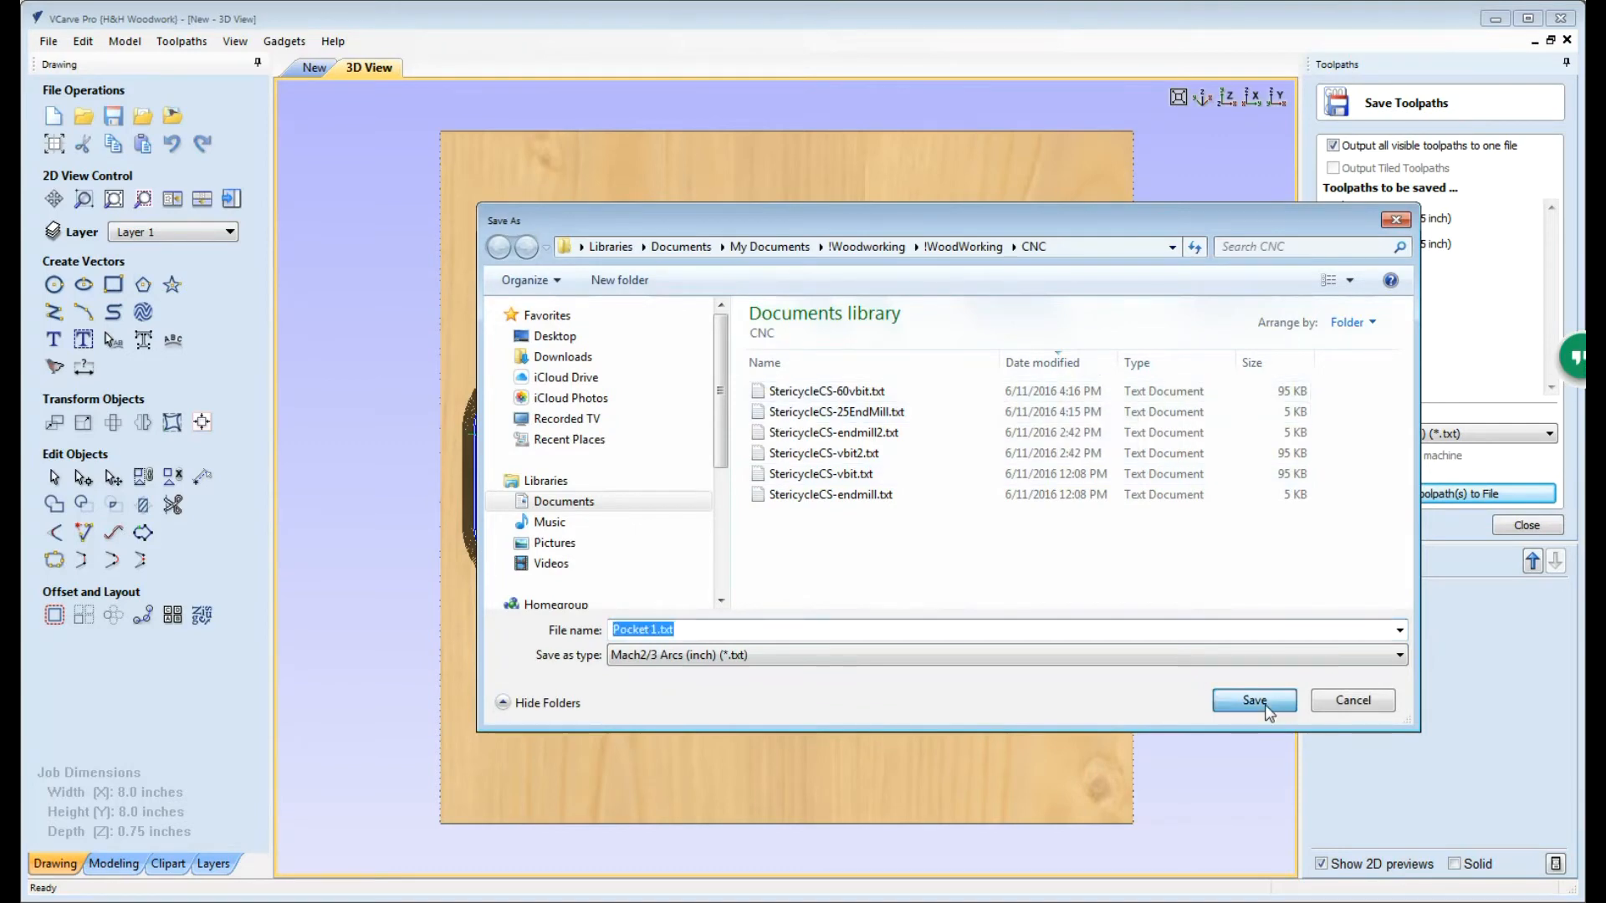
left_click(1253, 699)
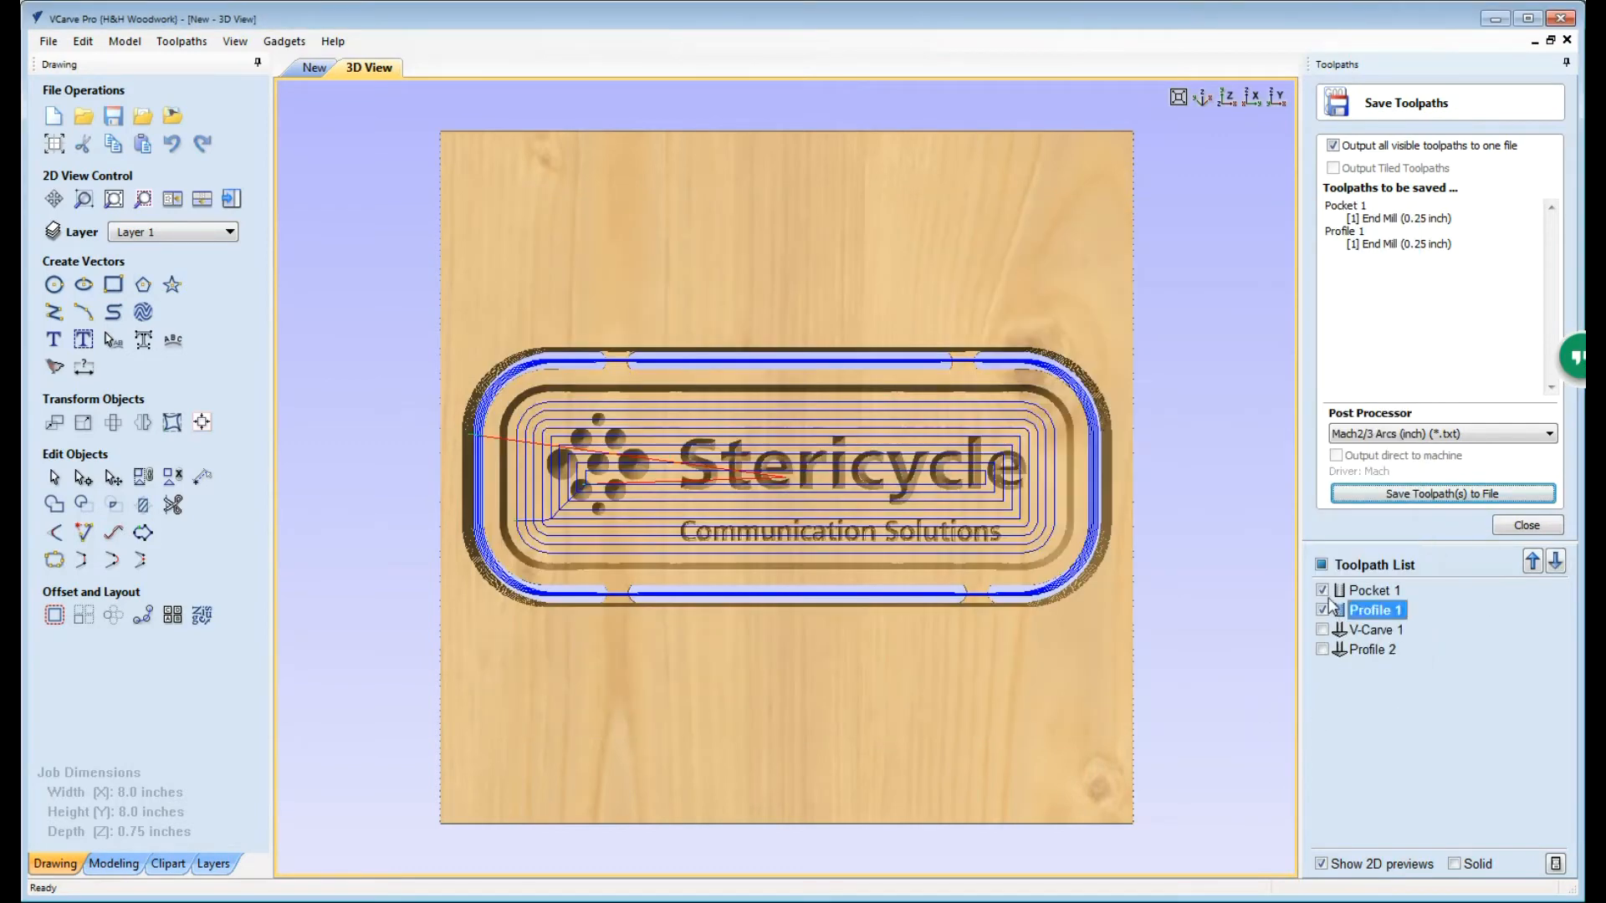
Step: Swap the selection to V-Carve 1 and Profile 2 for the next file
left_click(1321, 629)
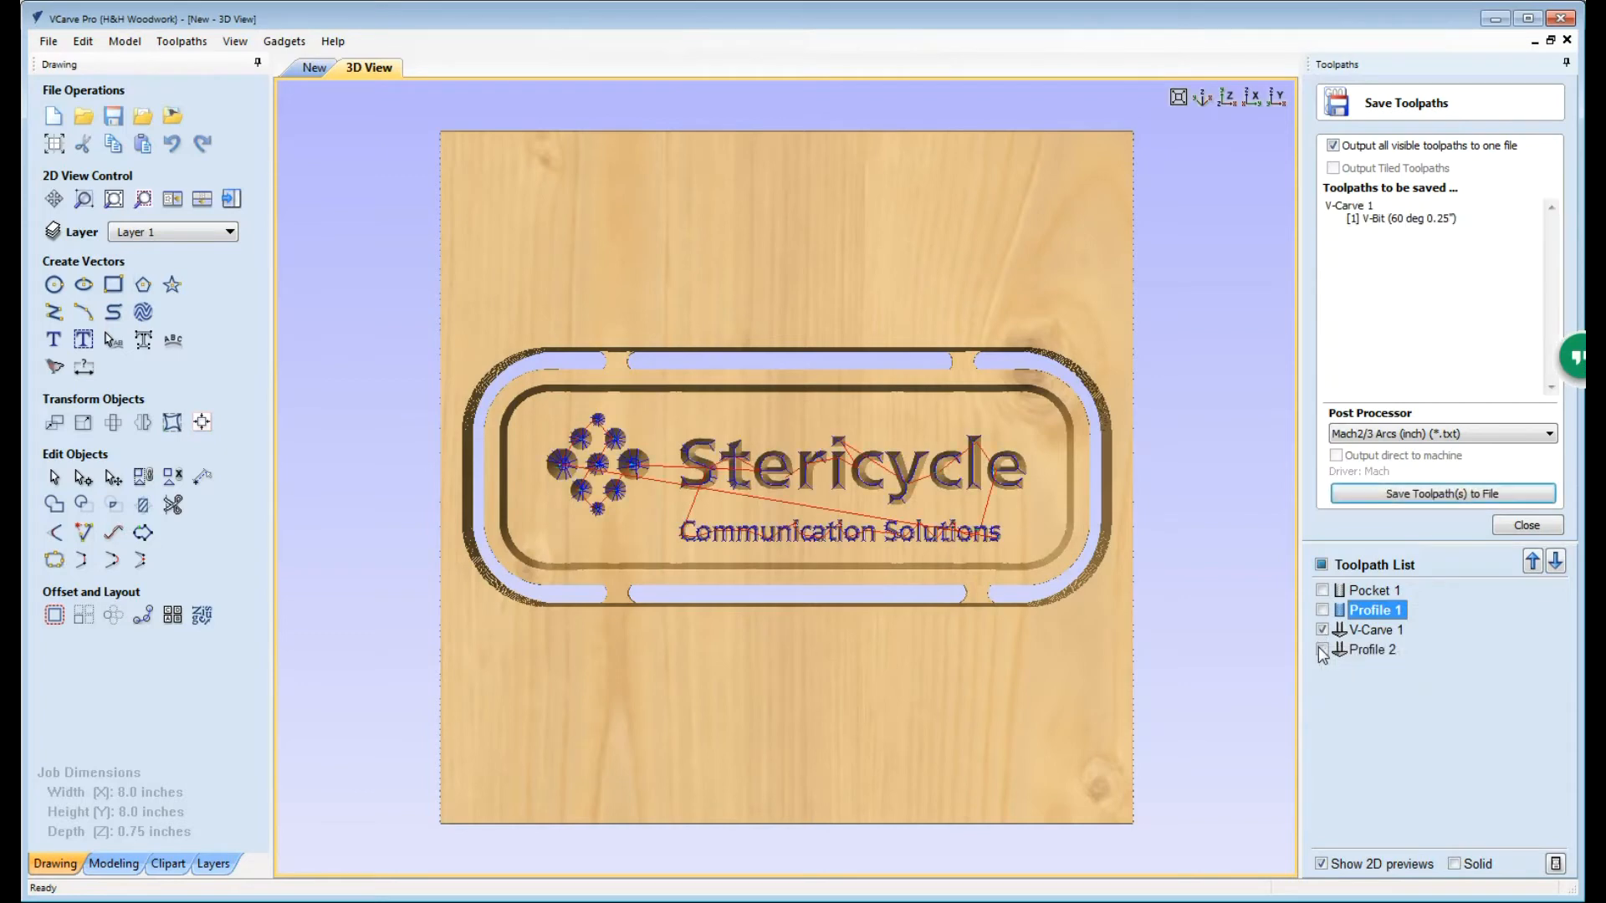
left_click(1322, 649)
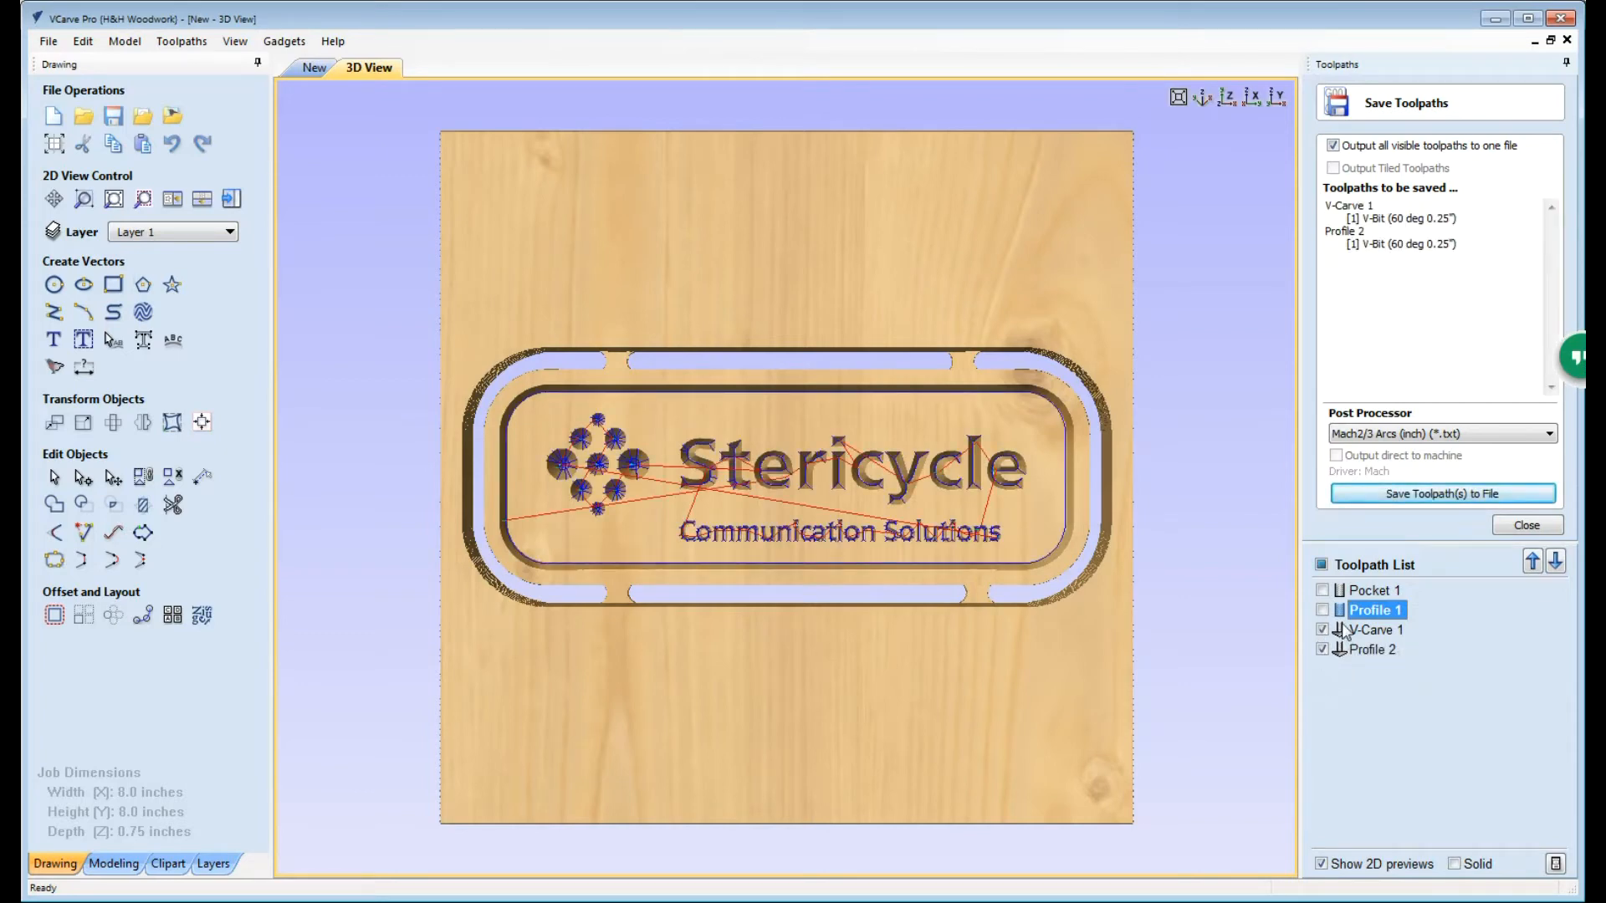
mouse_move(1370, 649)
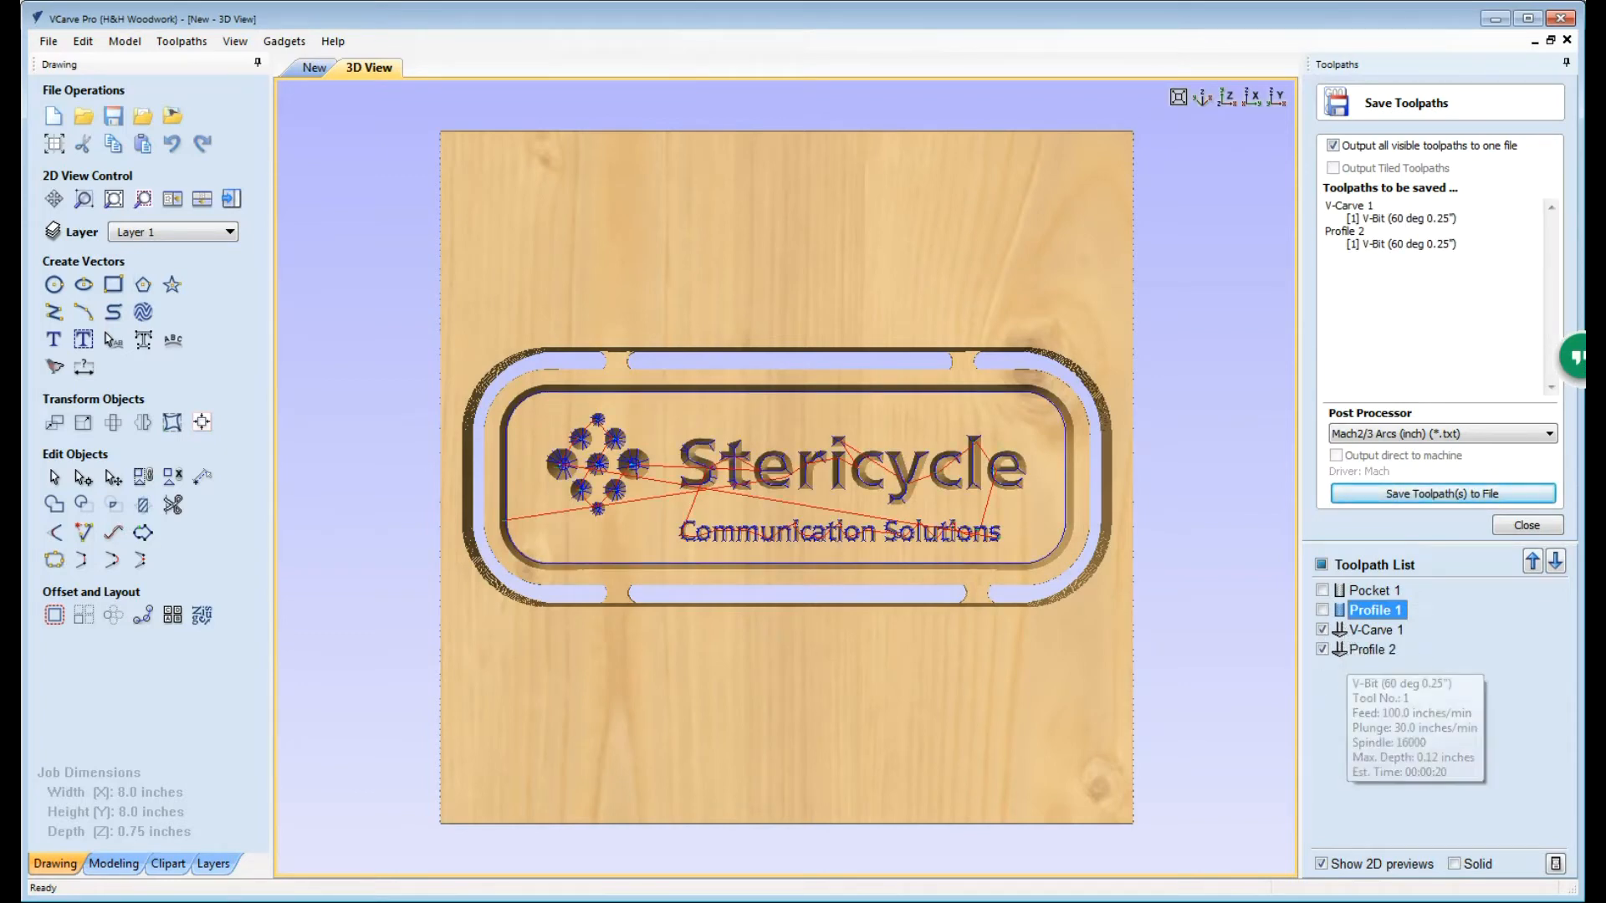
Step: Save V-Carve 1 and Profile 2 together as the 60° V-bit G-code file
left_click(1441, 493)
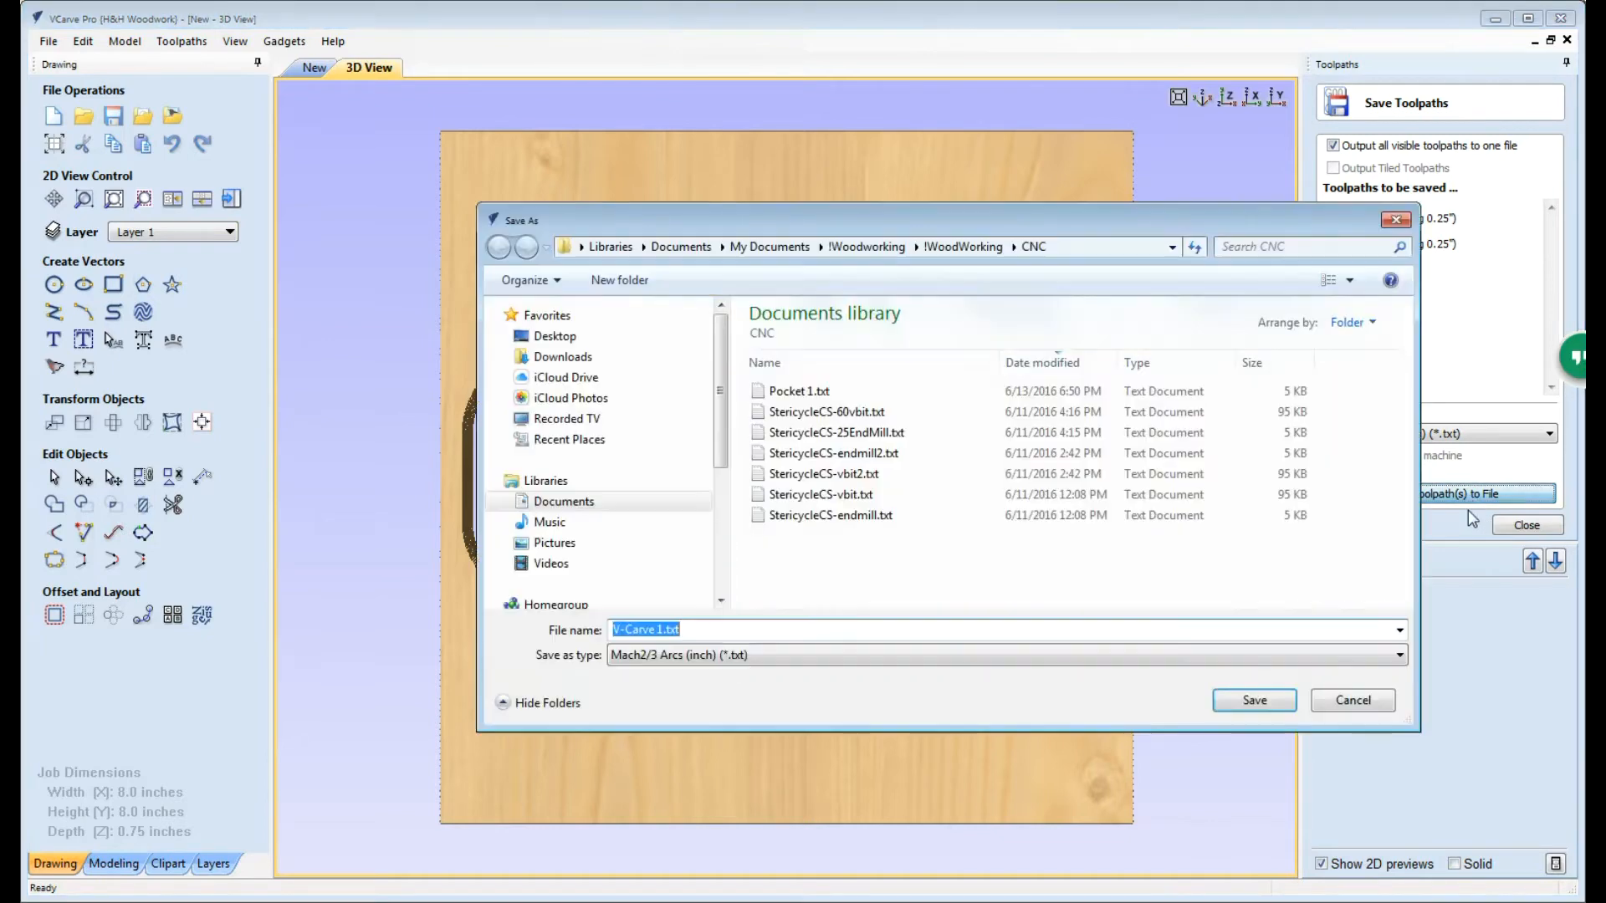
left_click(1253, 699)
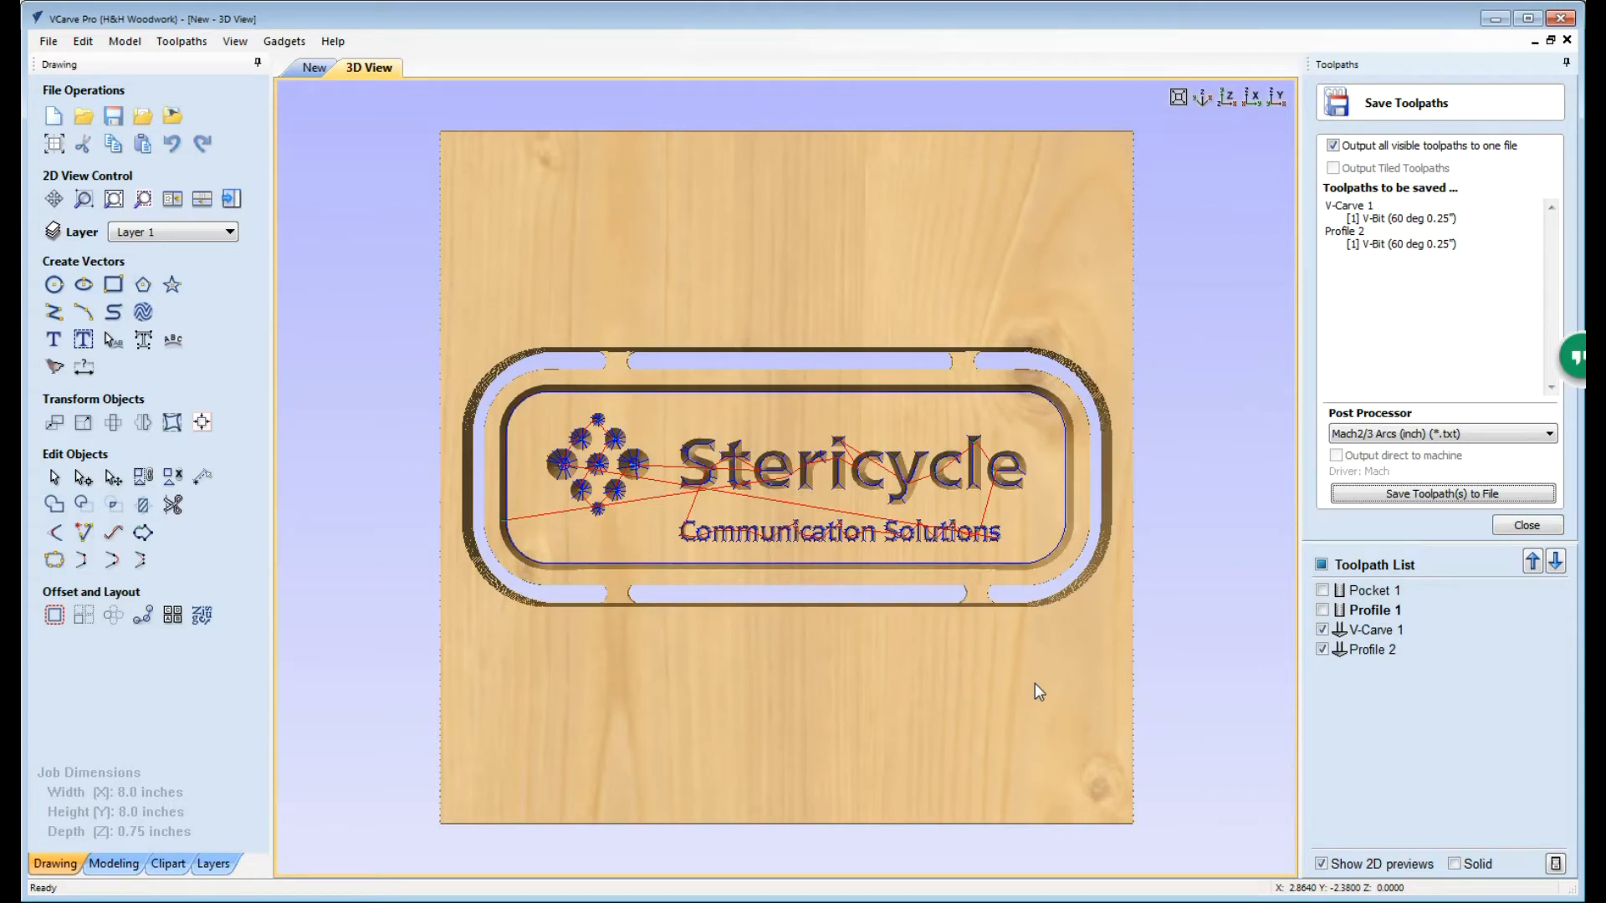
left_click(1441, 492)
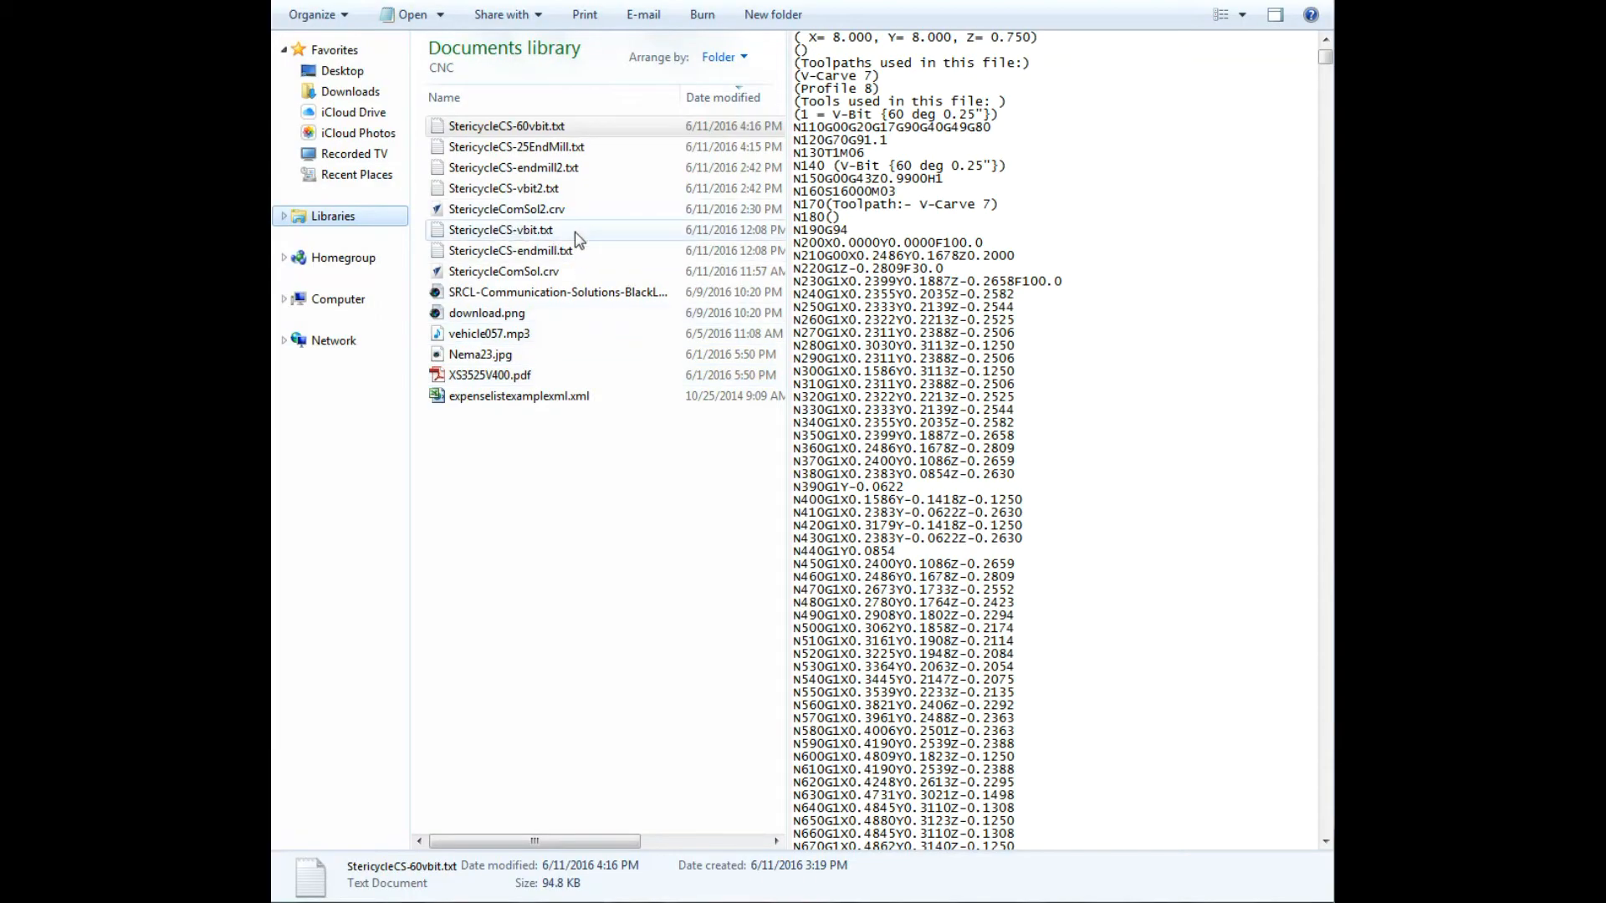
Step: Select StericycleCS-60vbit.txt in the CNC folder to preview its V-Carve and Profile G-code
left_click(505, 126)
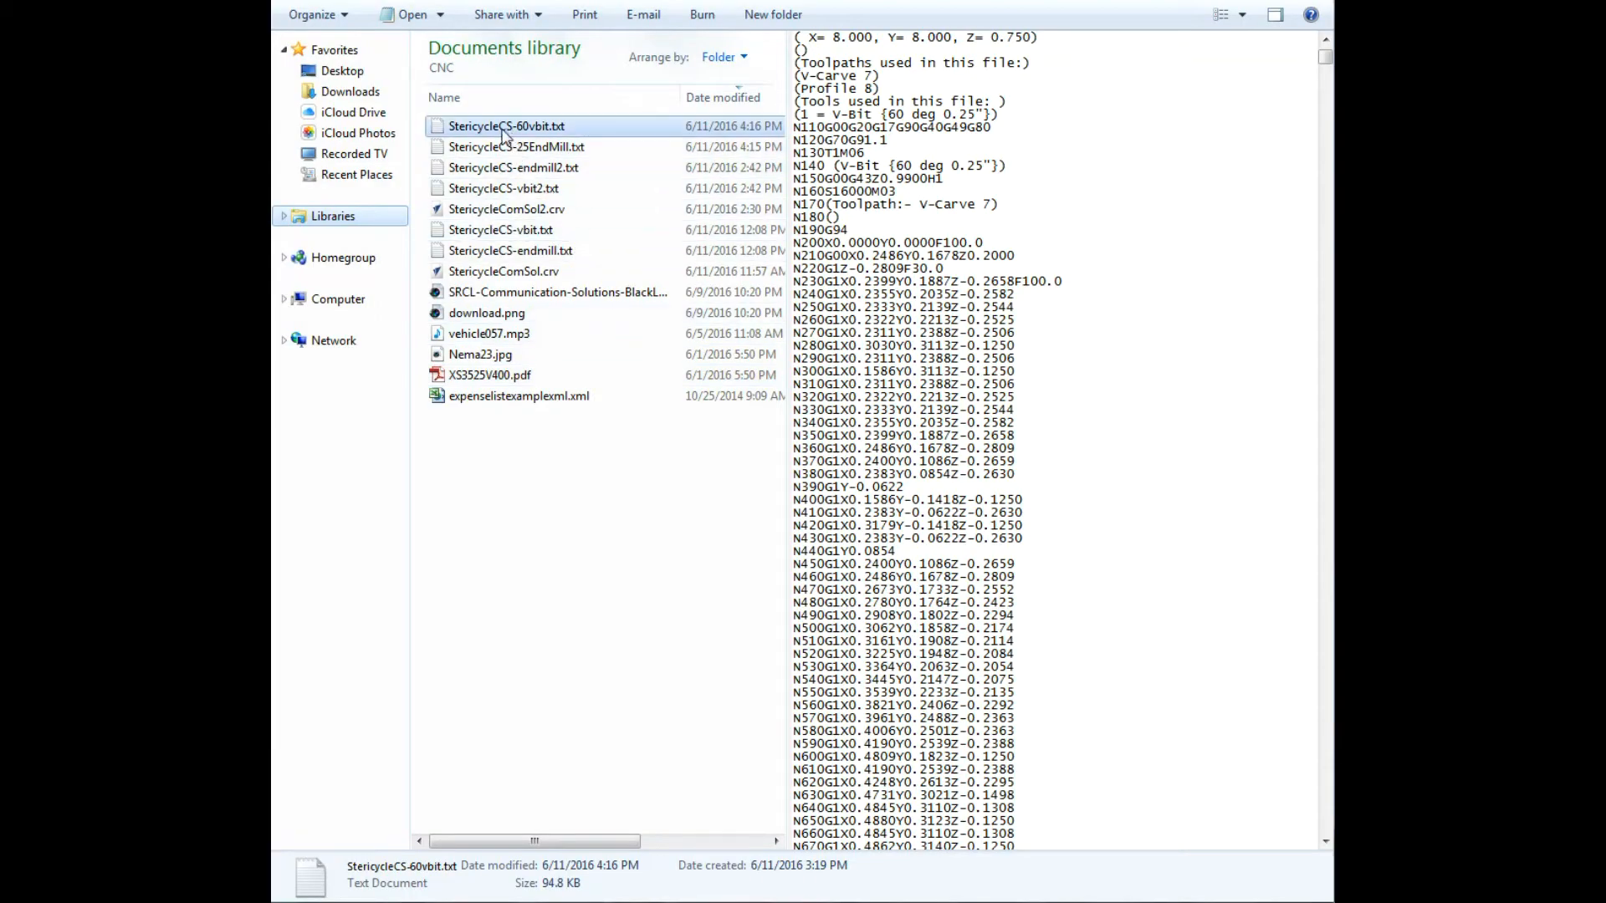